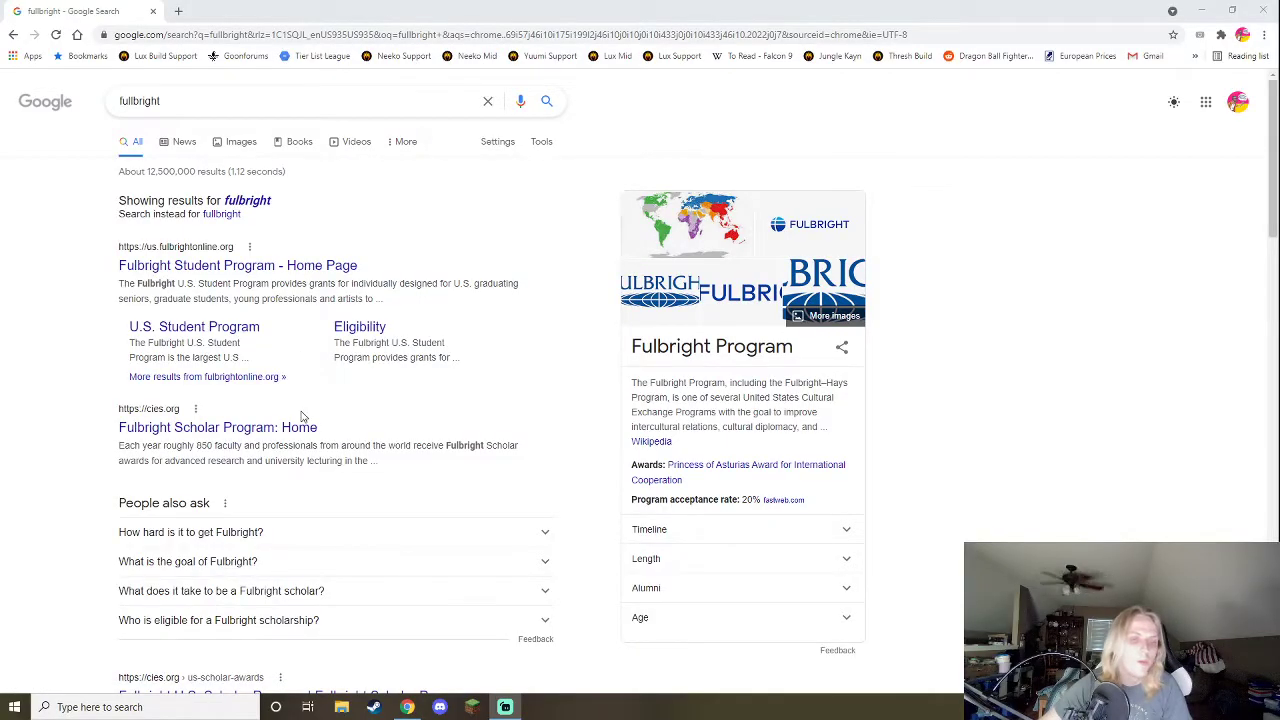
# Return from image results to All results and open J. William Fulbright's Wikipedia article.
pyautogui.scroll(-3)
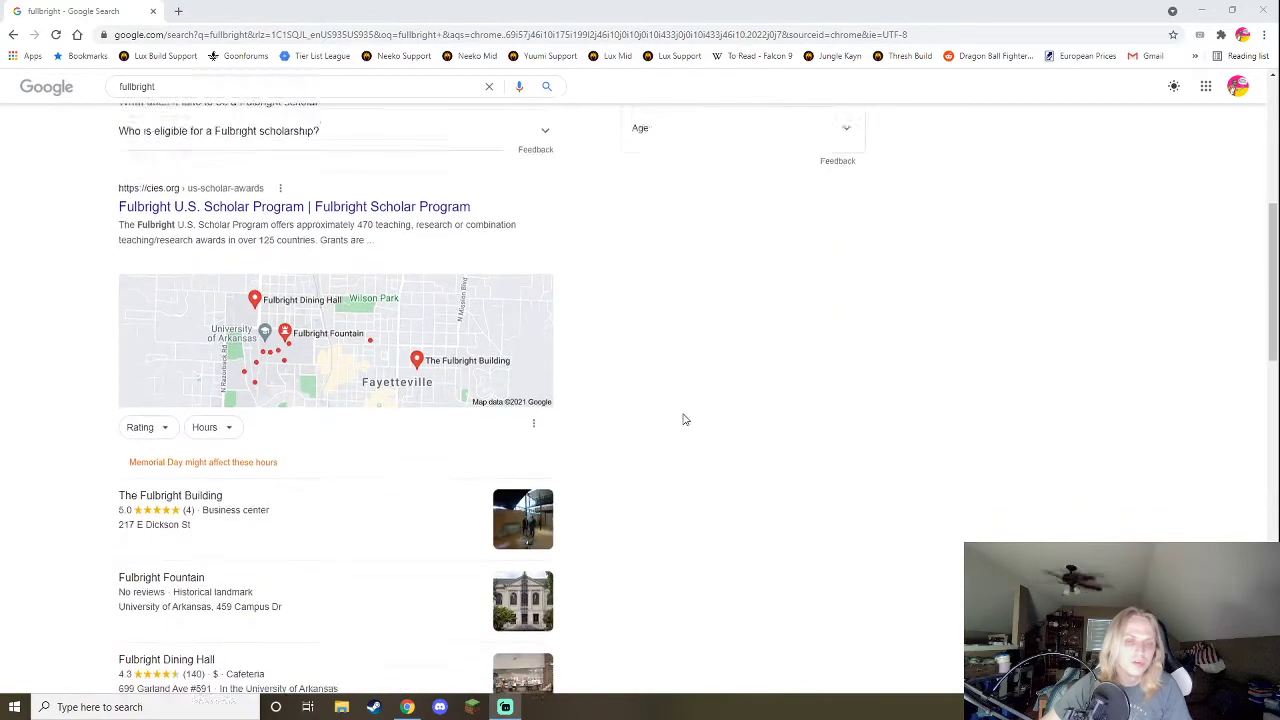
pyautogui.scroll(-3)
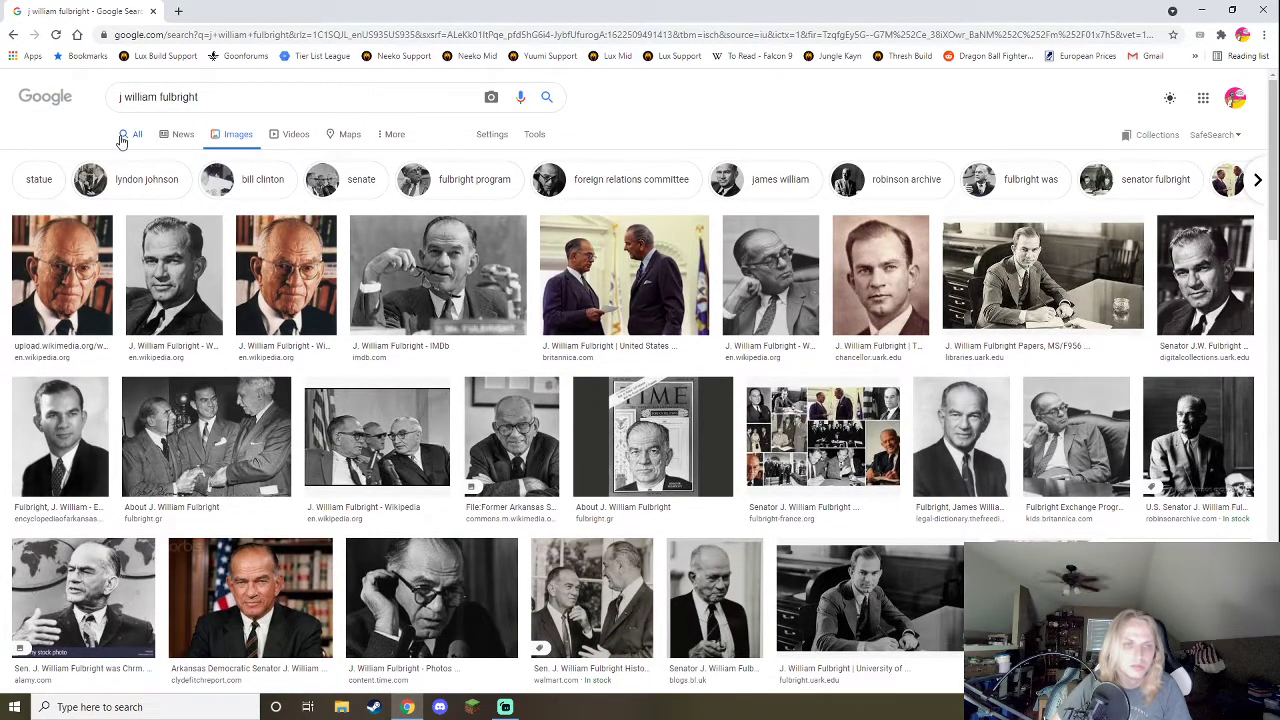
pyautogui.click(136, 141)
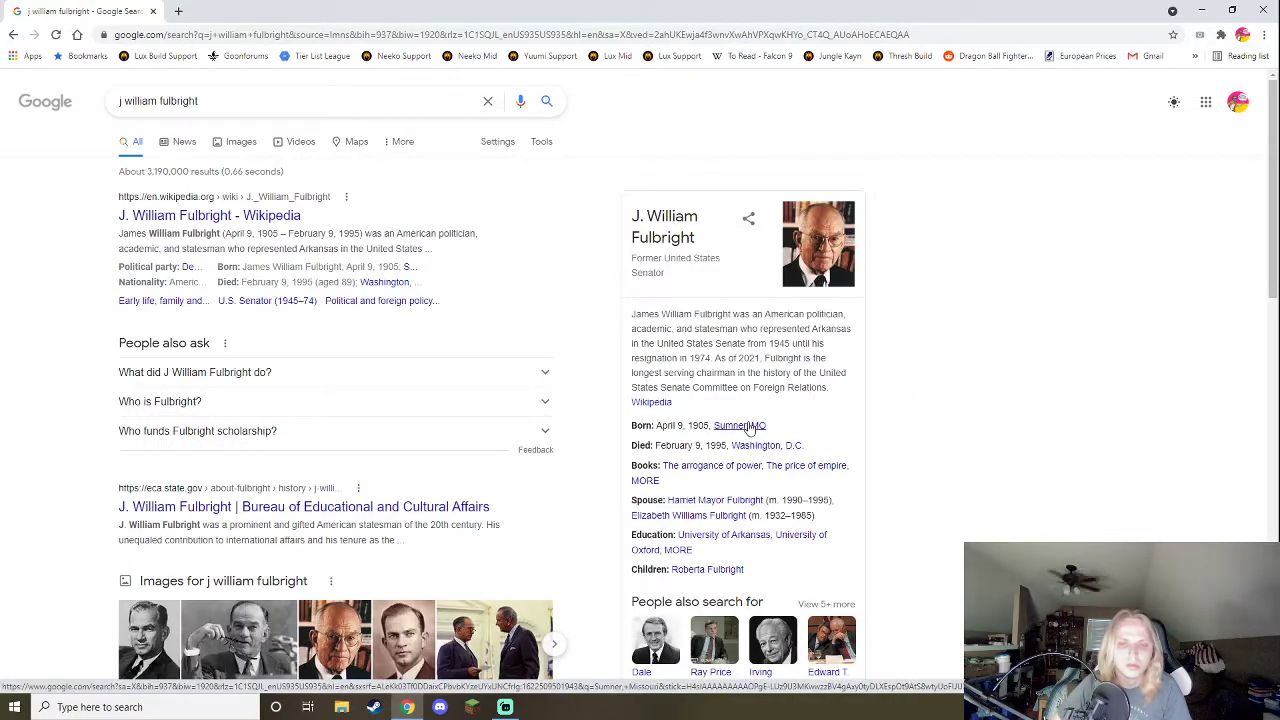
pyautogui.click(209, 215)
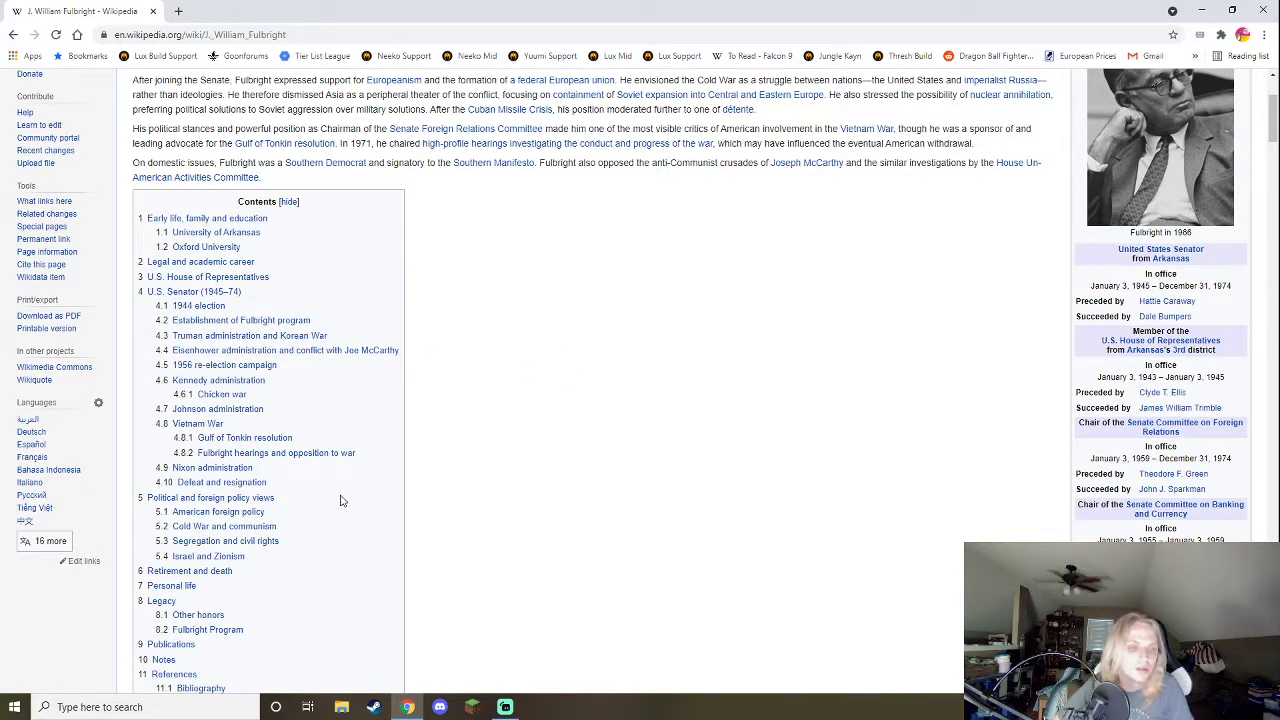
# Search the Fulbright article for 'civil rights' to find the 1956 re-election campaign match.
pyautogui.scroll(-3)
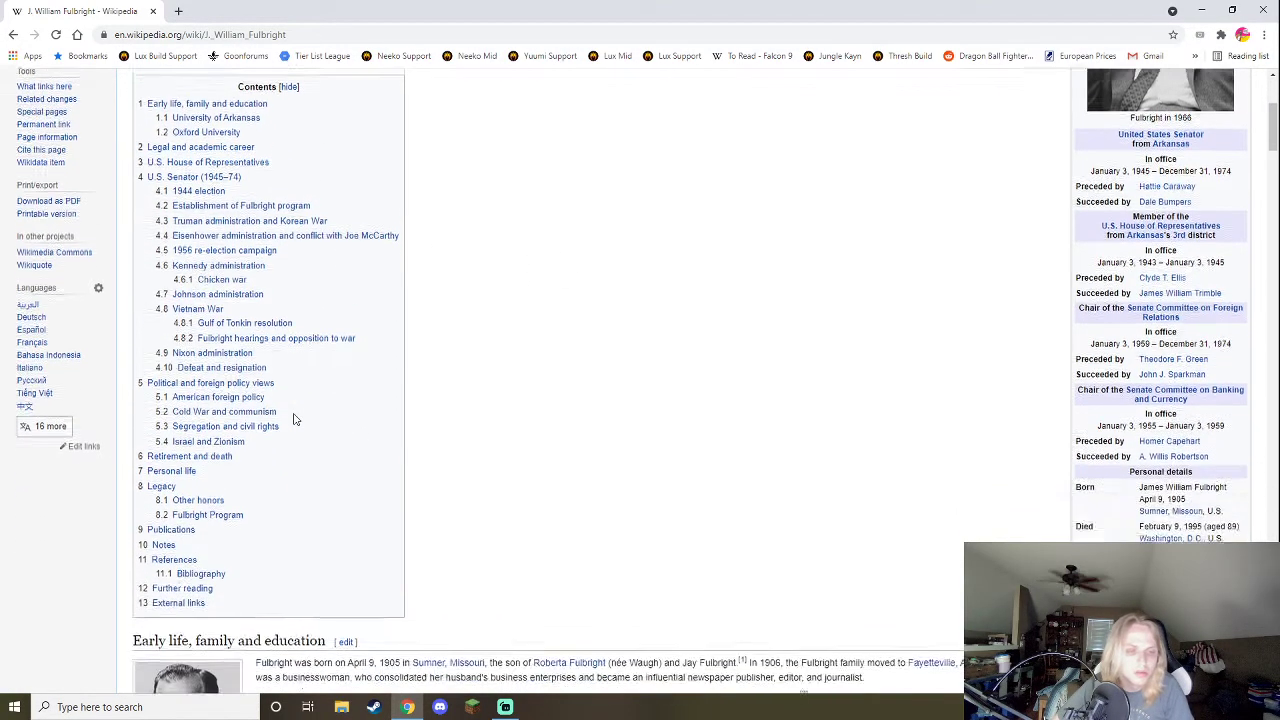
pyautogui.scroll(-3)
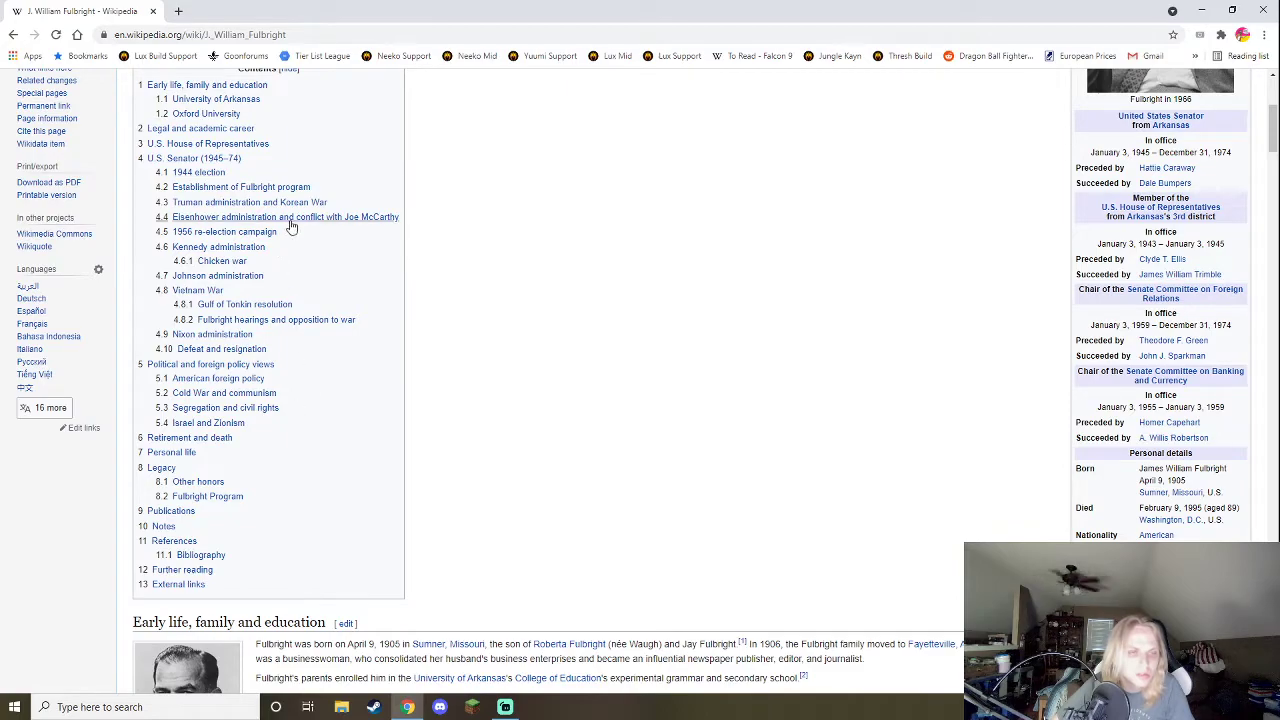
pyautogui.press('ctrl+f')
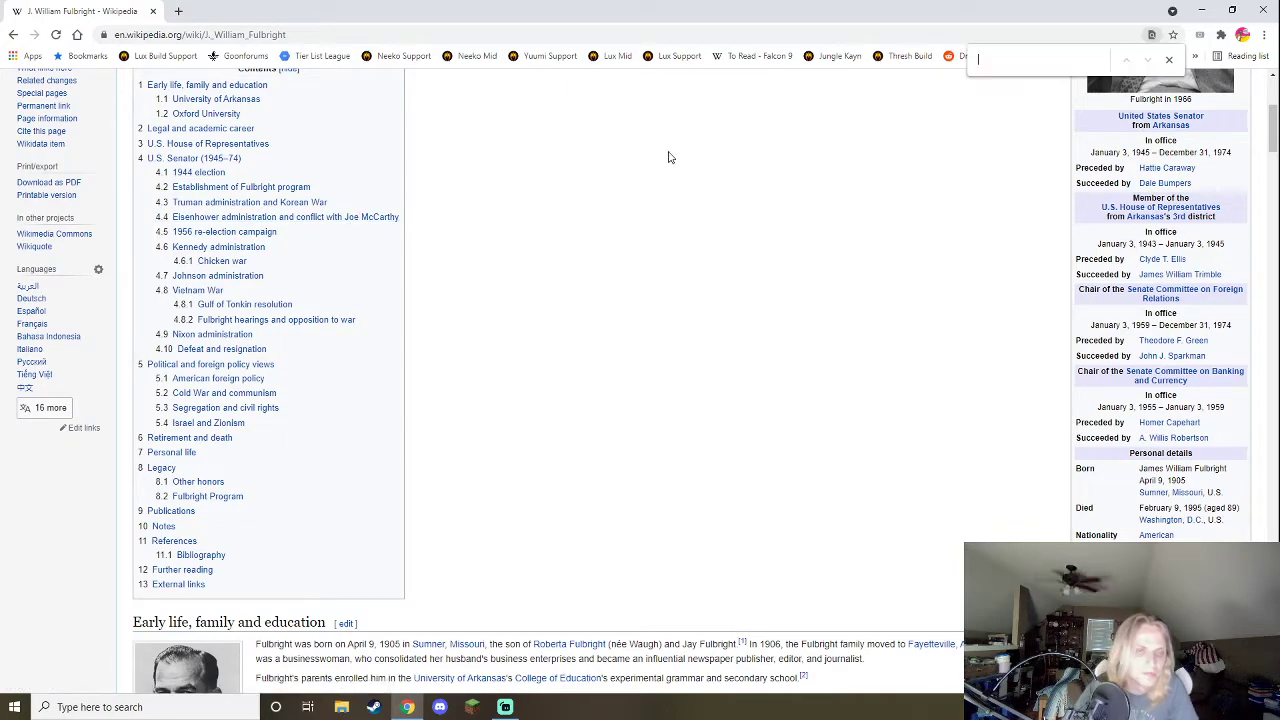
pyautogui.write('civil rights')
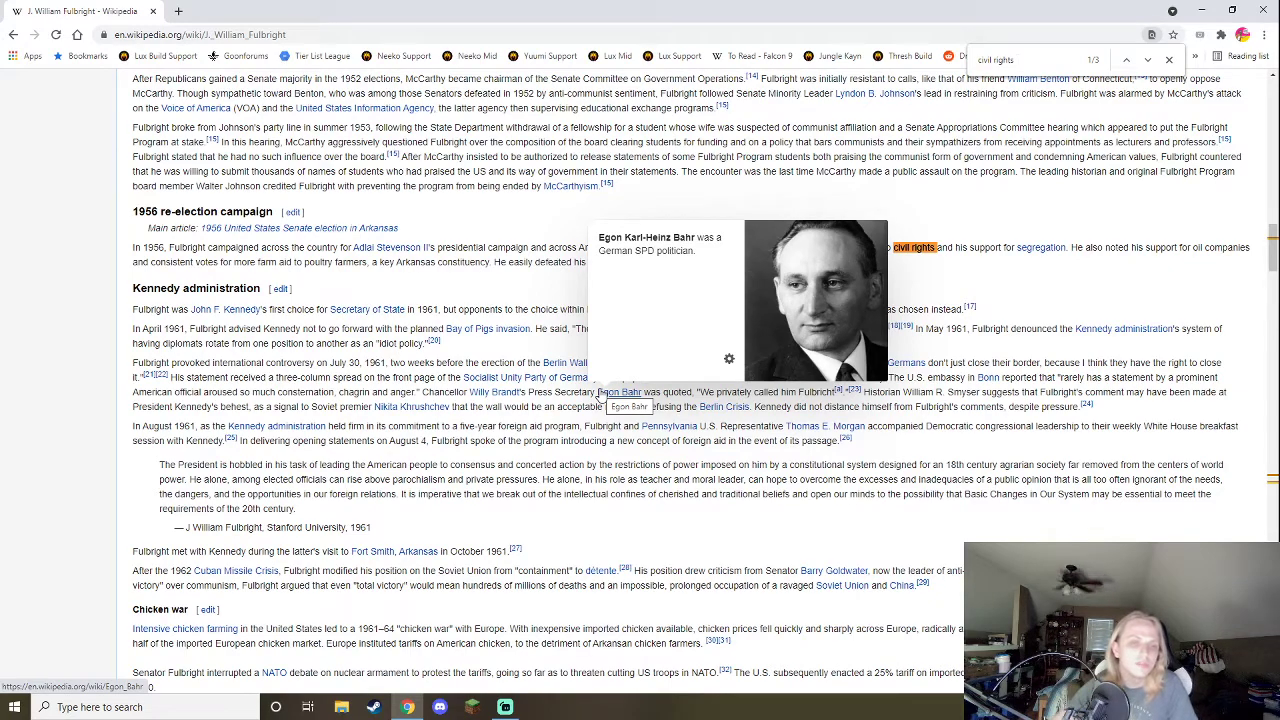
pyautogui.moveTo(498, 289)
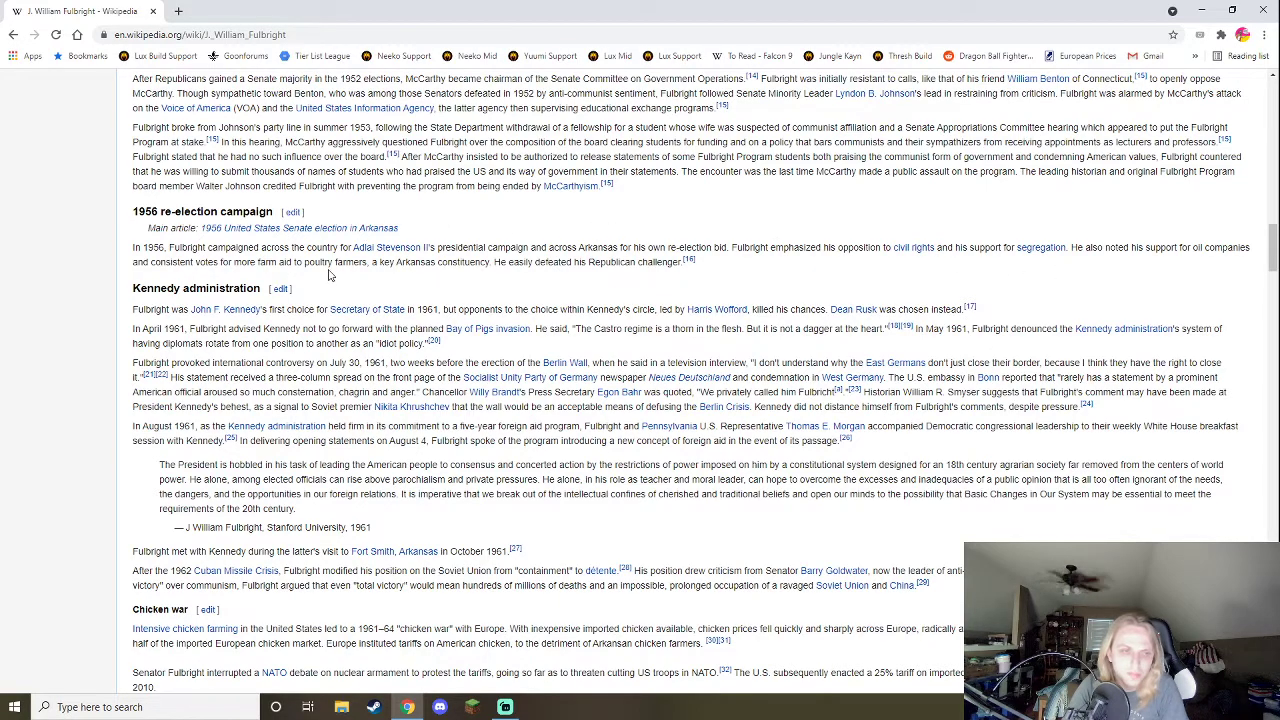
pyautogui.moveTo(340, 264)
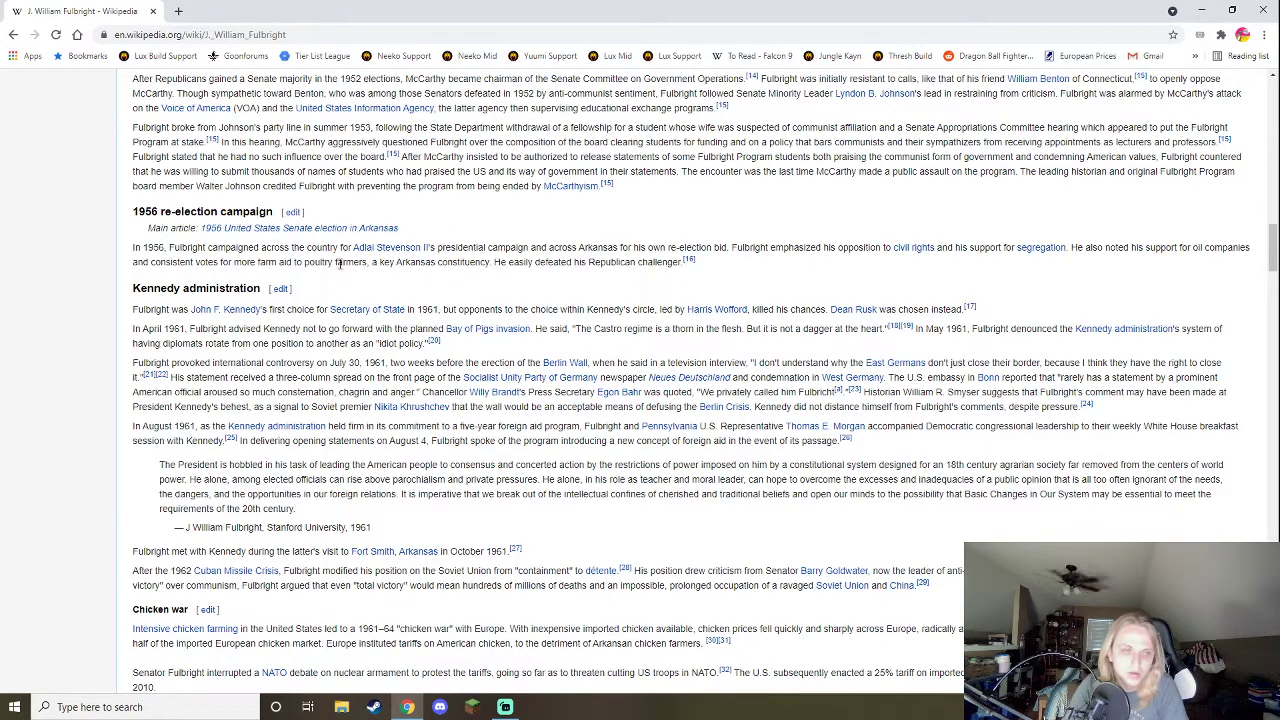
pyautogui.moveTo(437, 280)
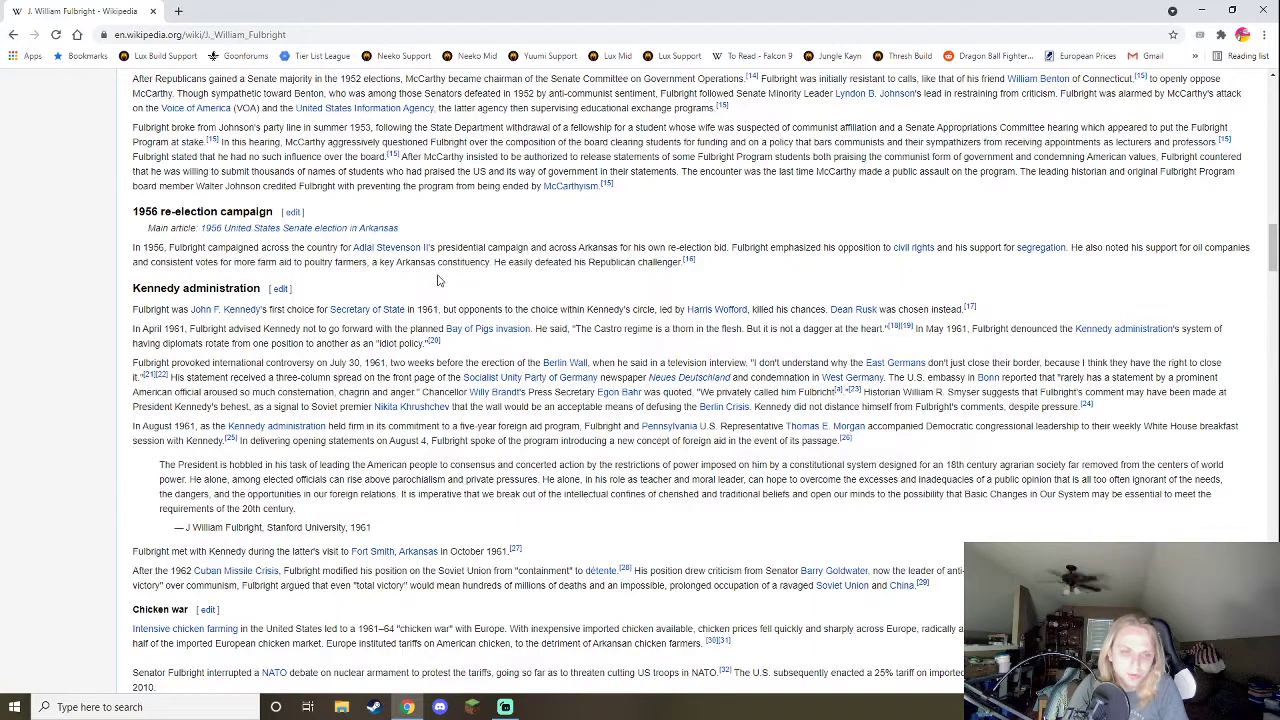
pyautogui.moveTo(607, 287)
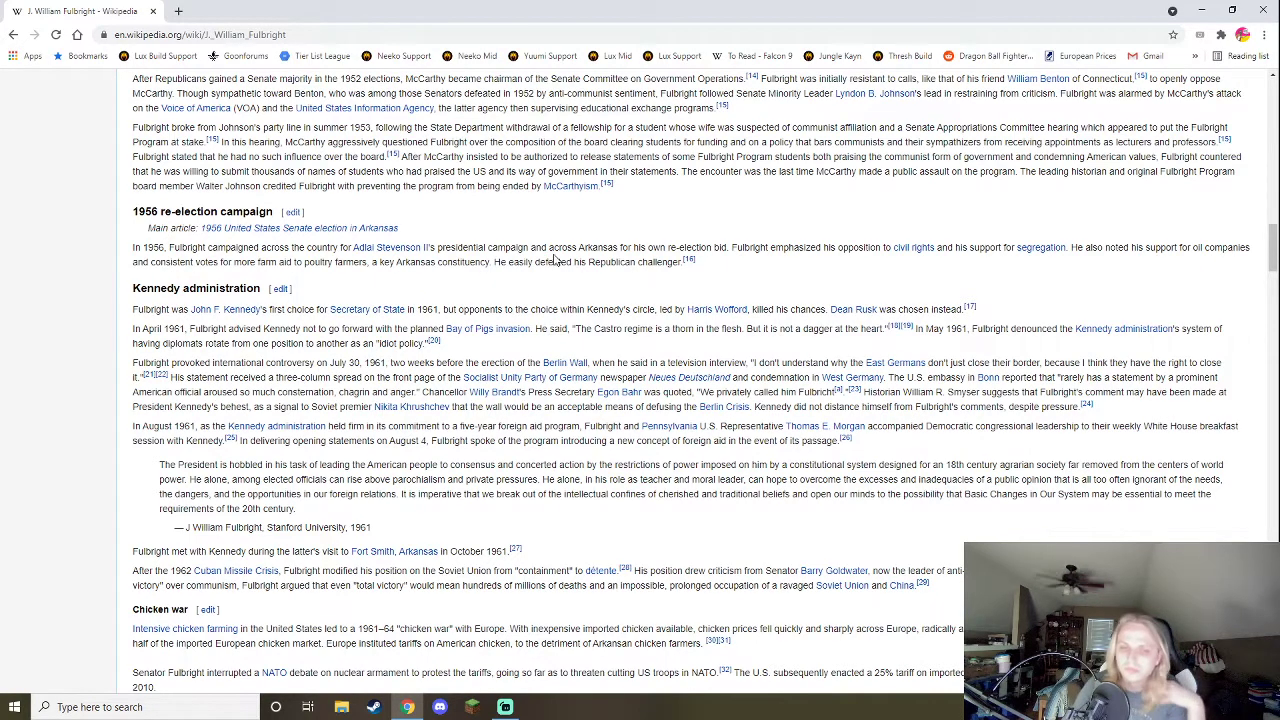
# Search 'civil r' to reach the Segregation and civil rights section, then close the find bar.
pyautogui.write('civil rights')
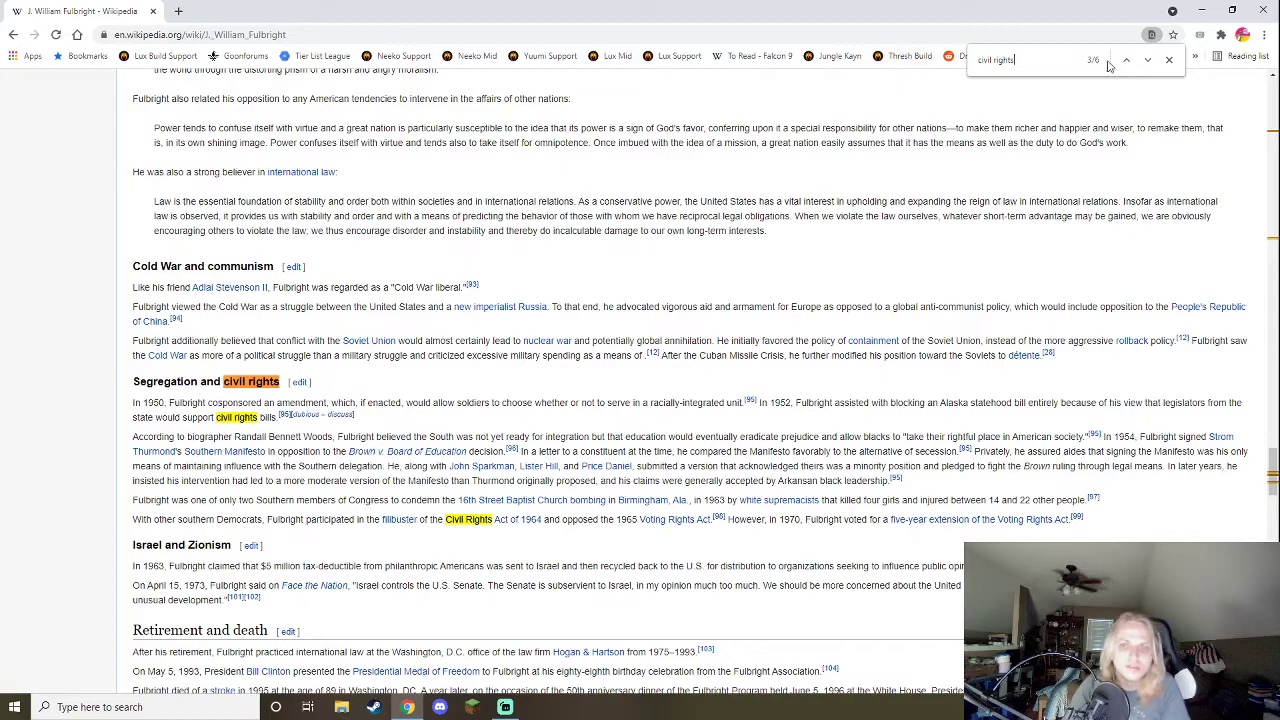
pyautogui.click(1168, 59)
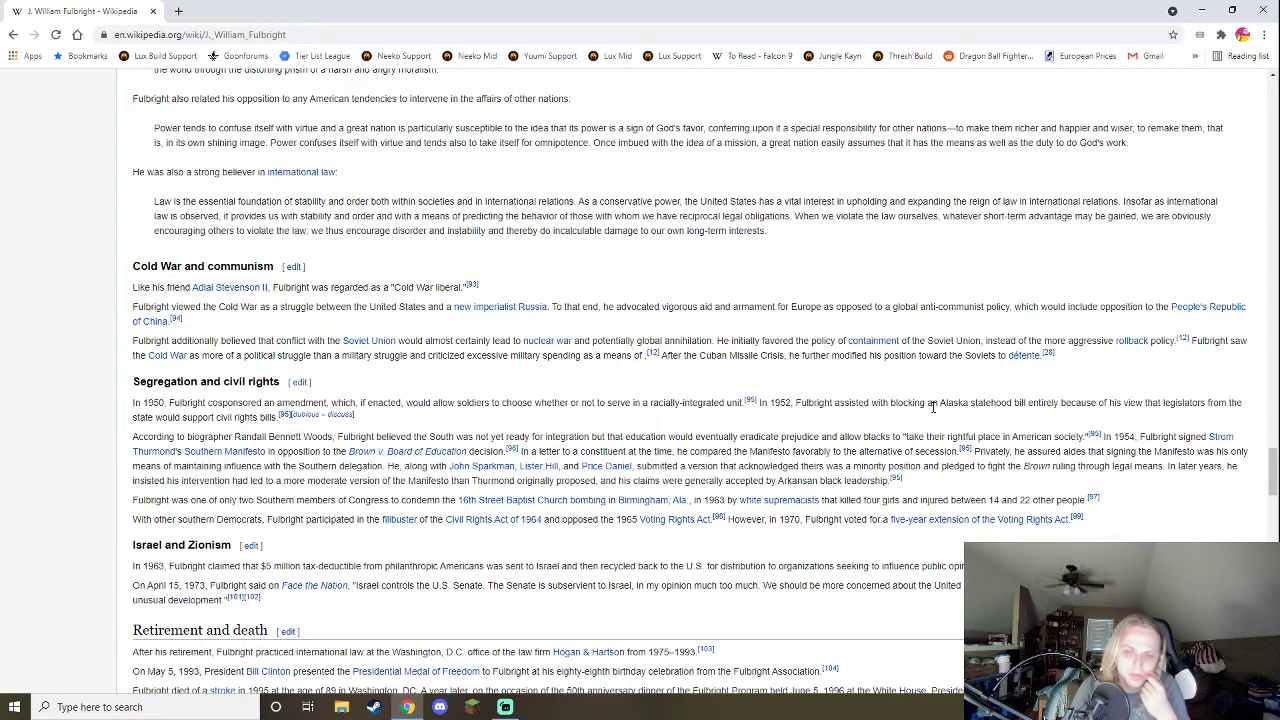
pyautogui.moveTo(925, 387)
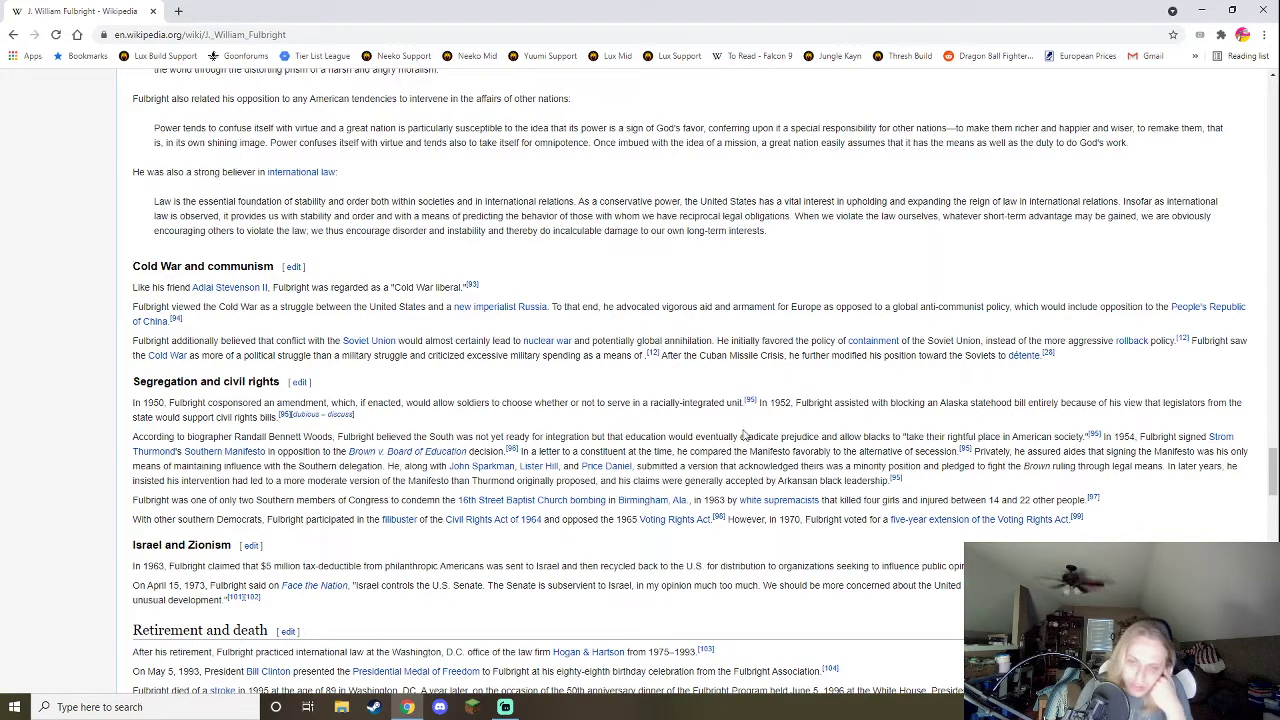
pyautogui.moveTo(848, 450)
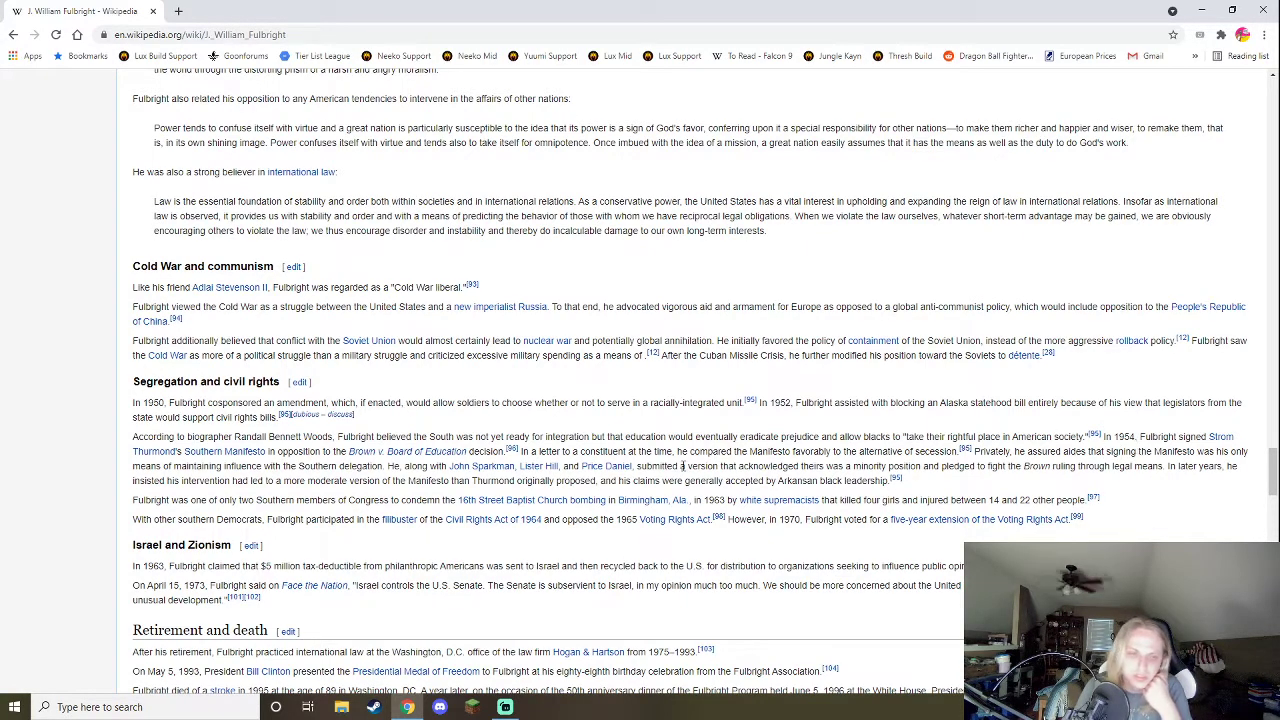
pyautogui.moveTo(404, 451)
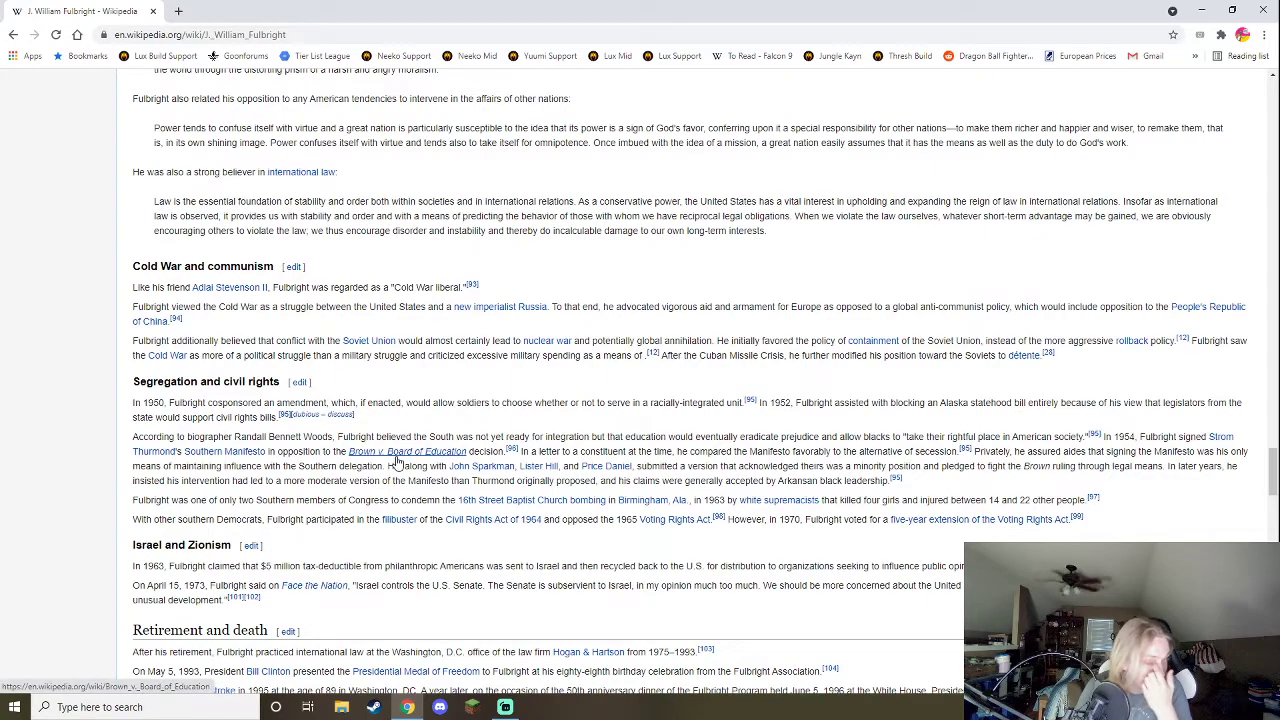
pyautogui.moveTo(375, 495)
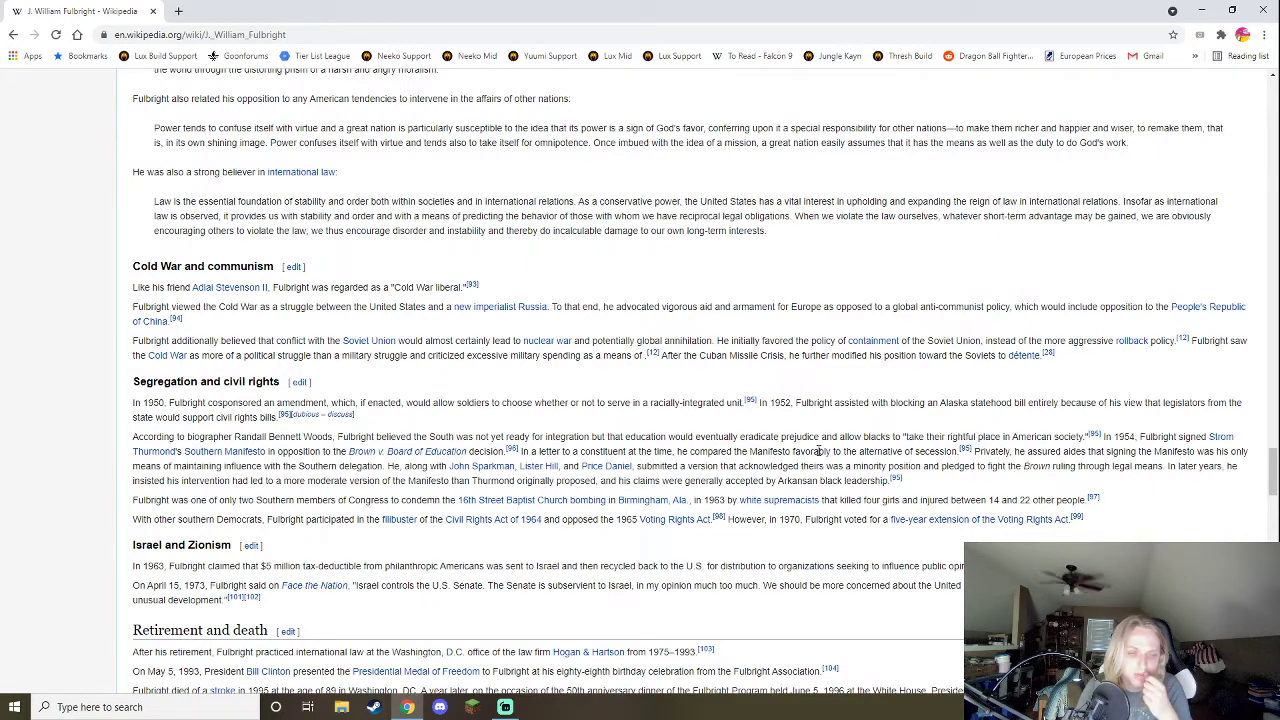
pyautogui.moveTo(700, 466)
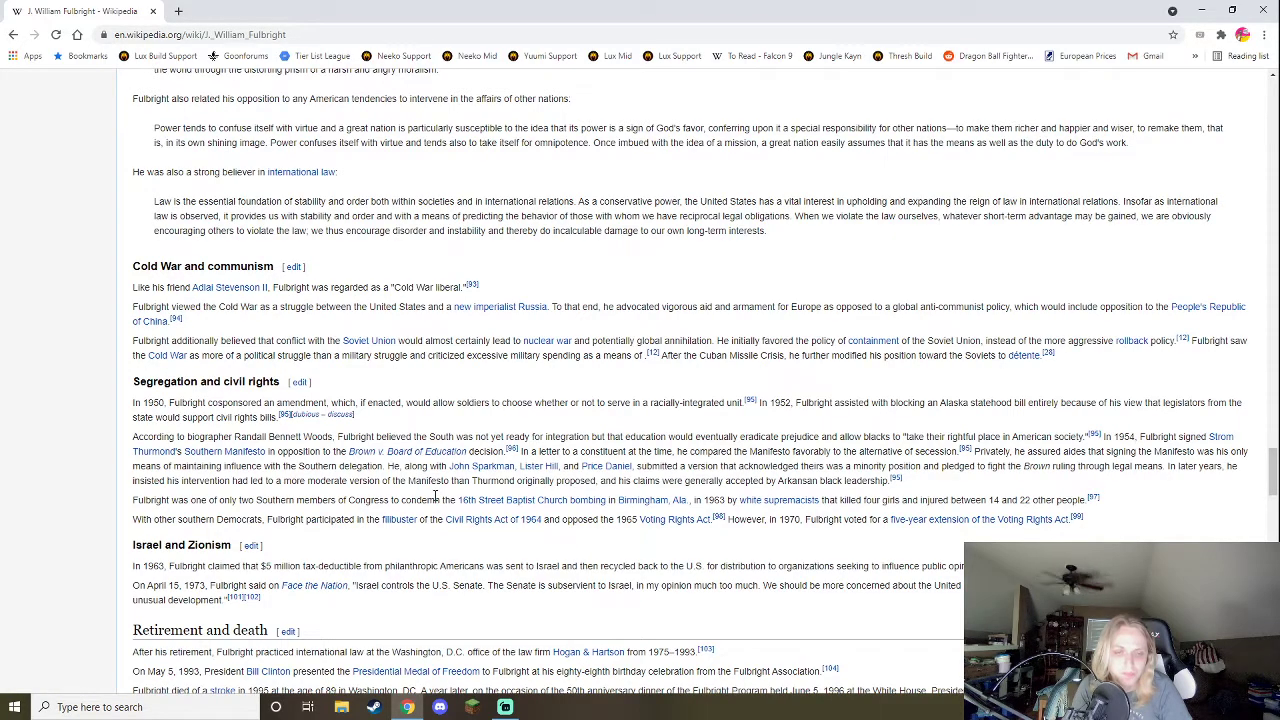
pyautogui.moveTo(497, 485)
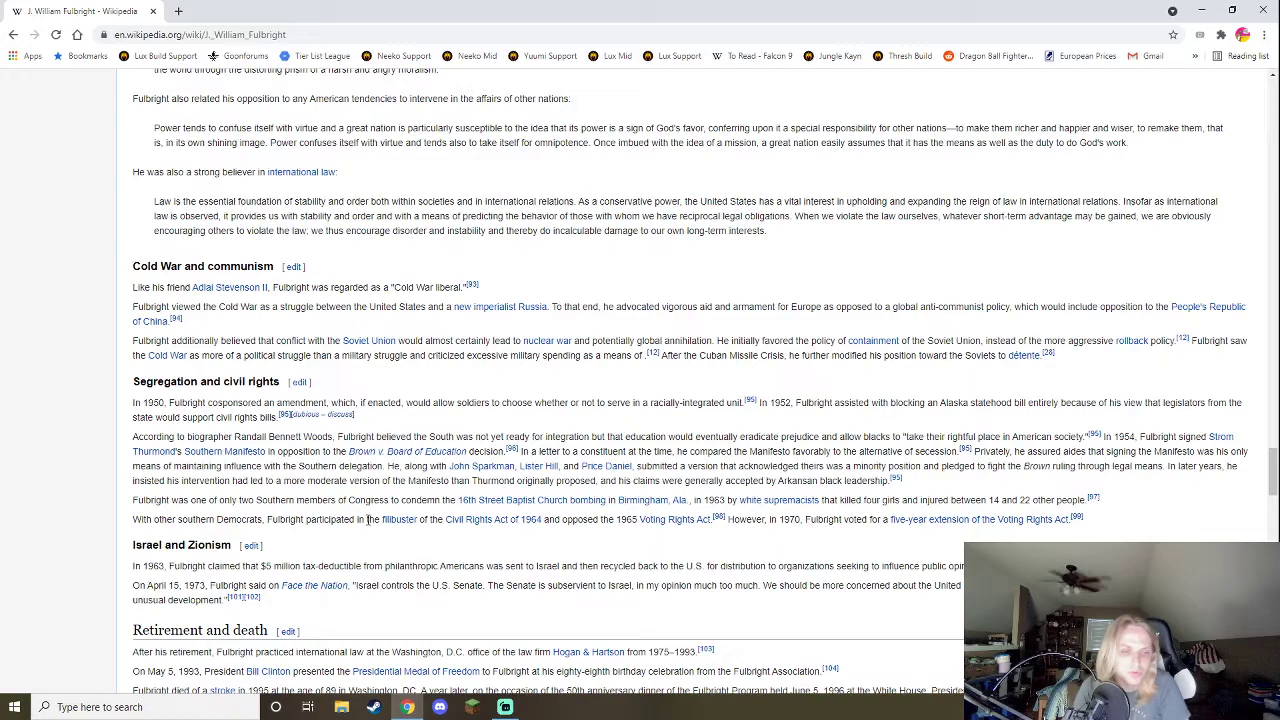
pyautogui.moveTo(335, 557)
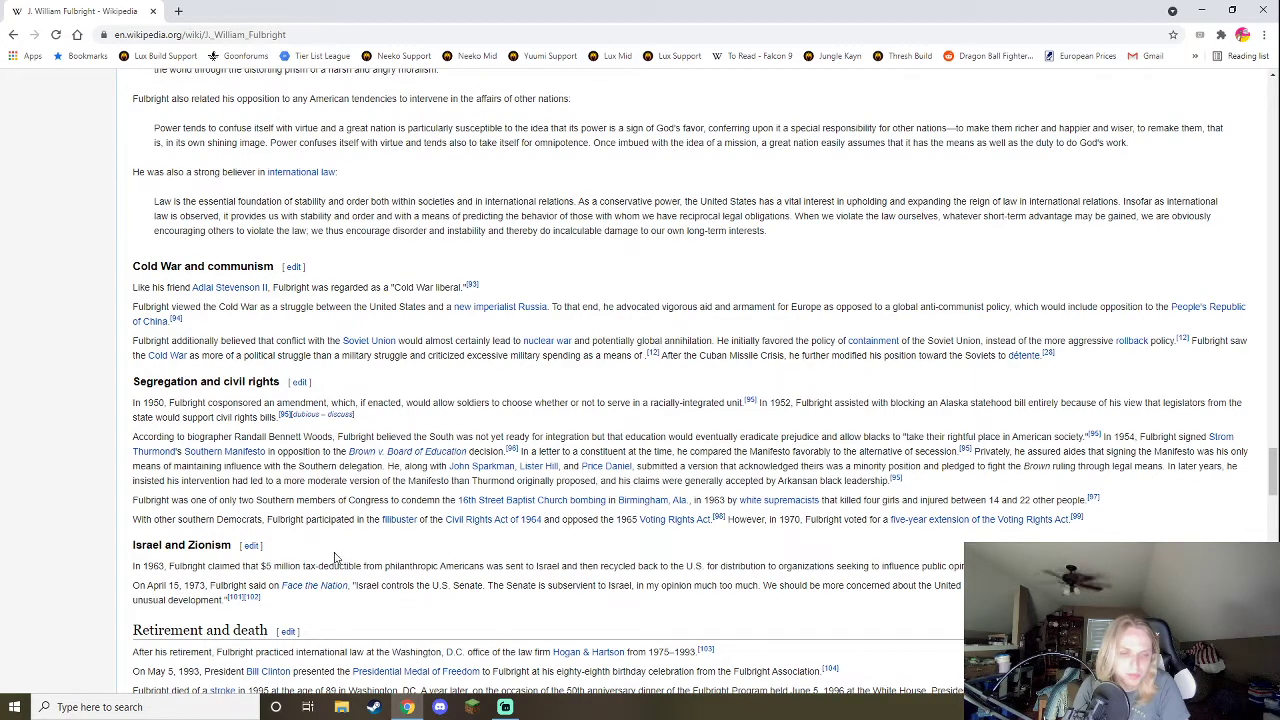
pyautogui.moveTo(490, 519)
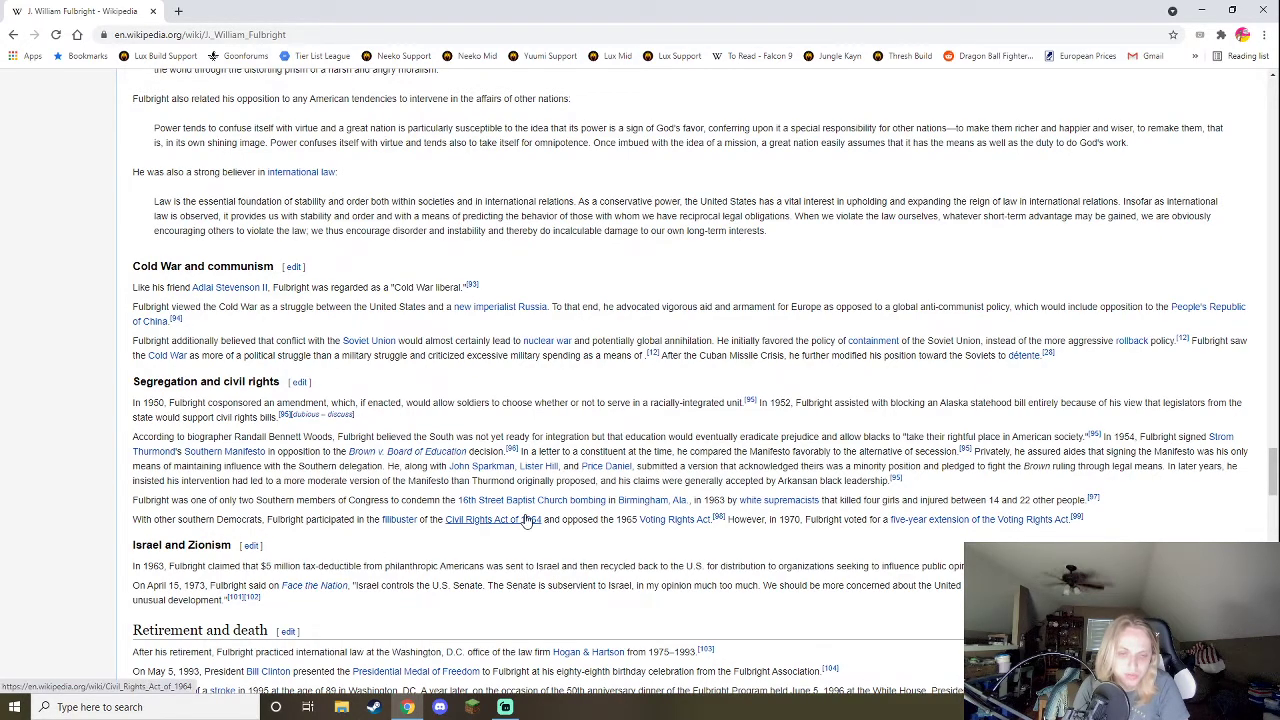
pyautogui.moveTo(613, 558)
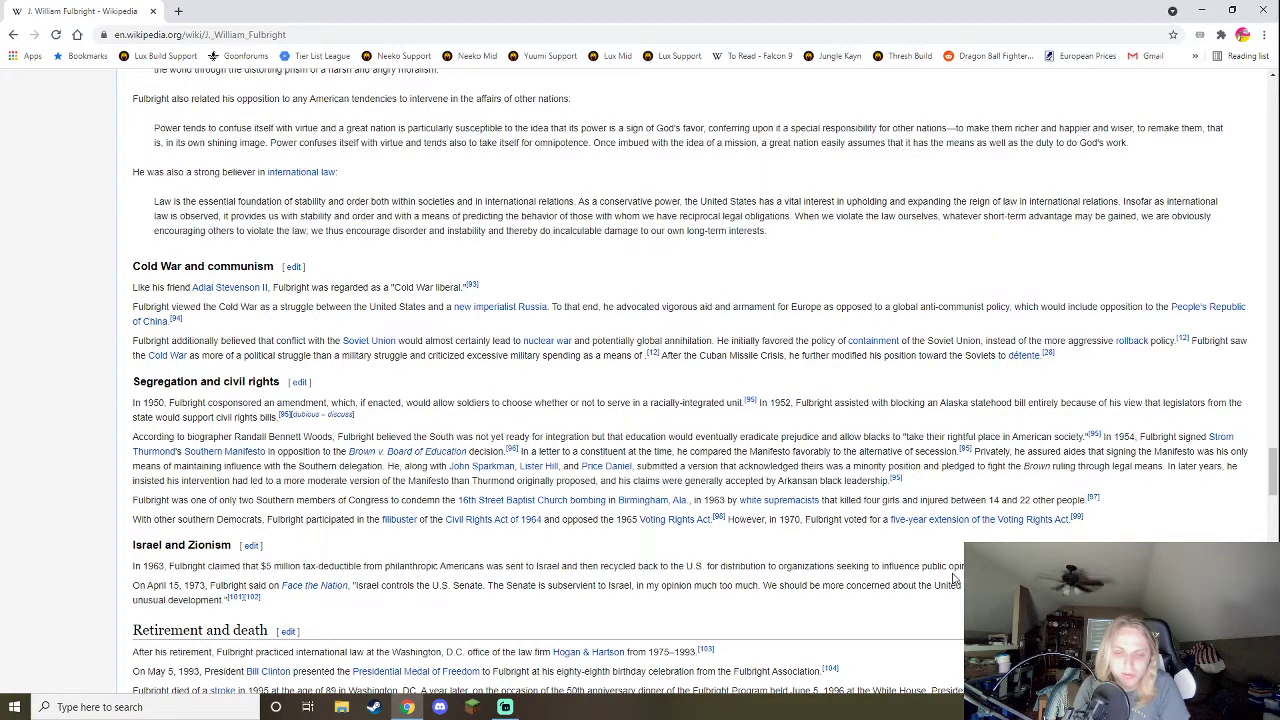
pyautogui.moveTo(888, 560)
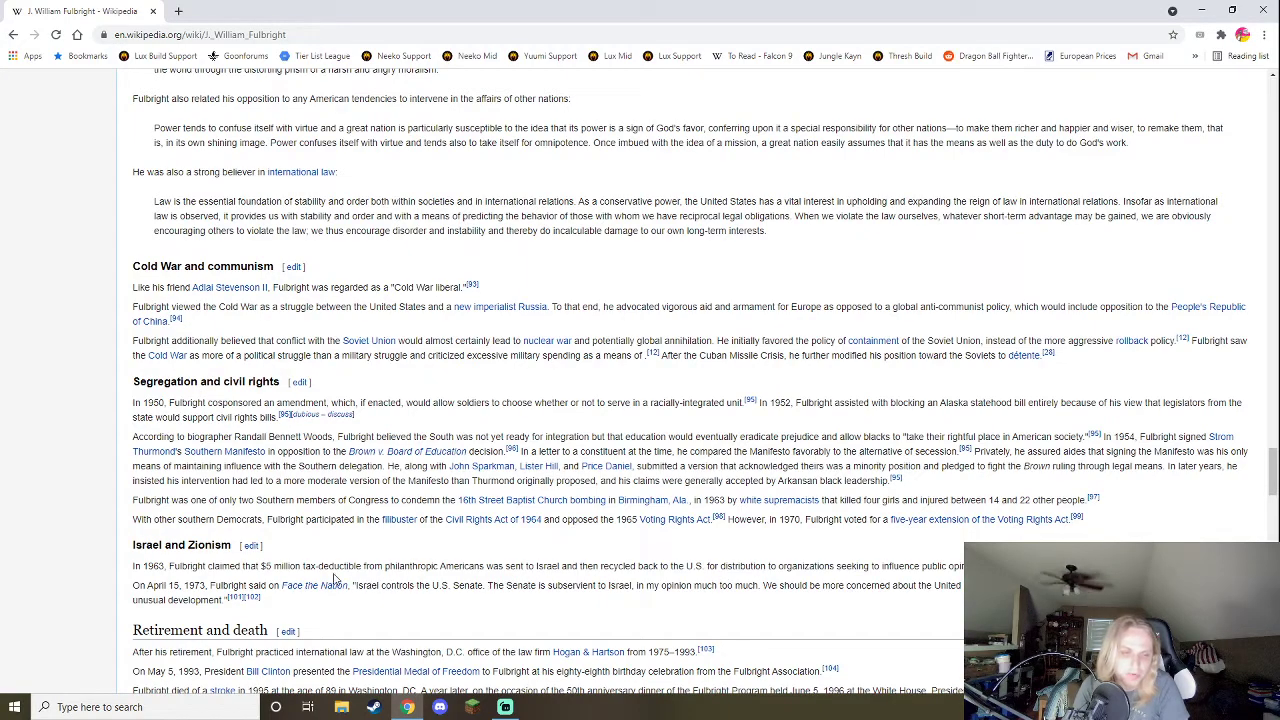
pyautogui.moveTo(355, 543)
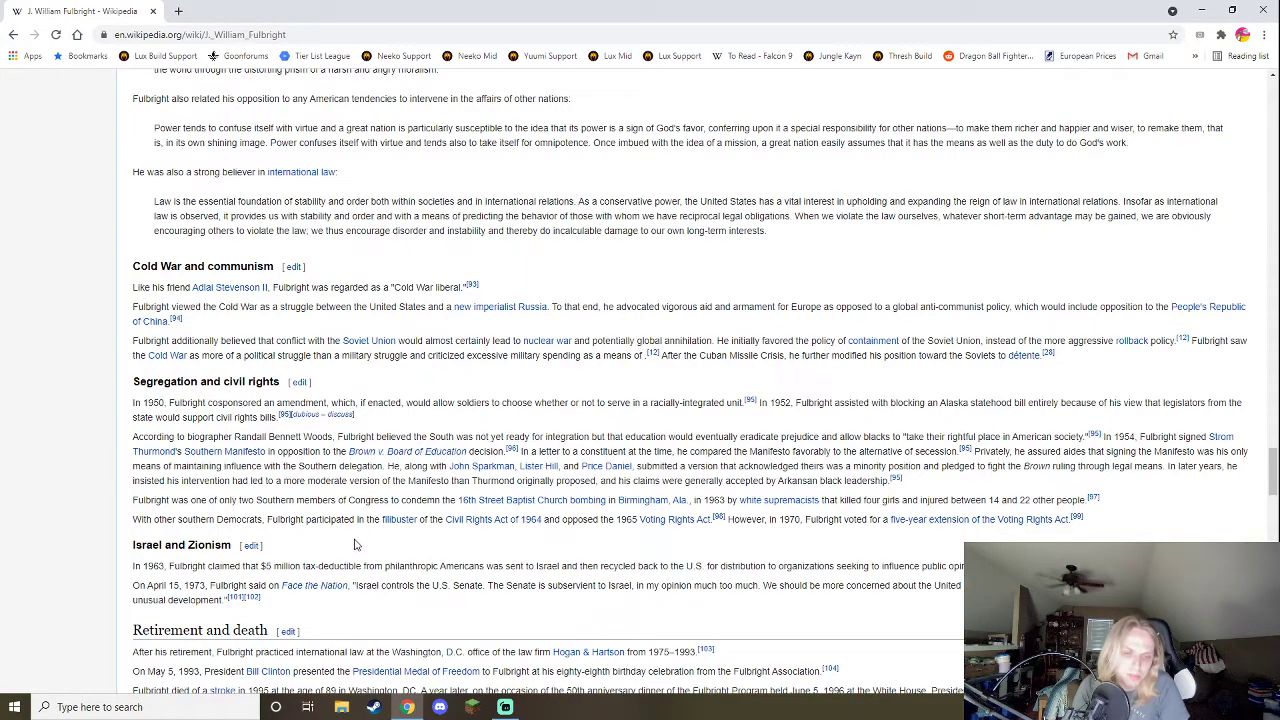
pyautogui.moveTo(503, 543)
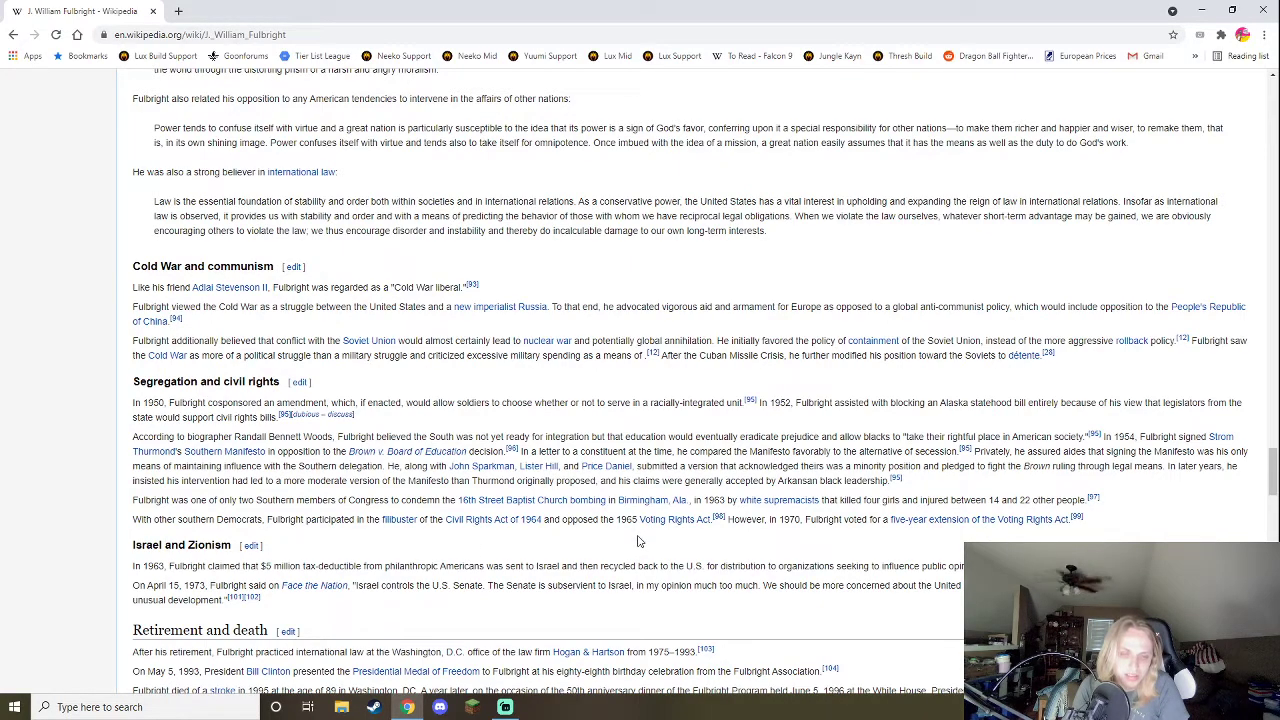
pyautogui.moveTo(690, 537)
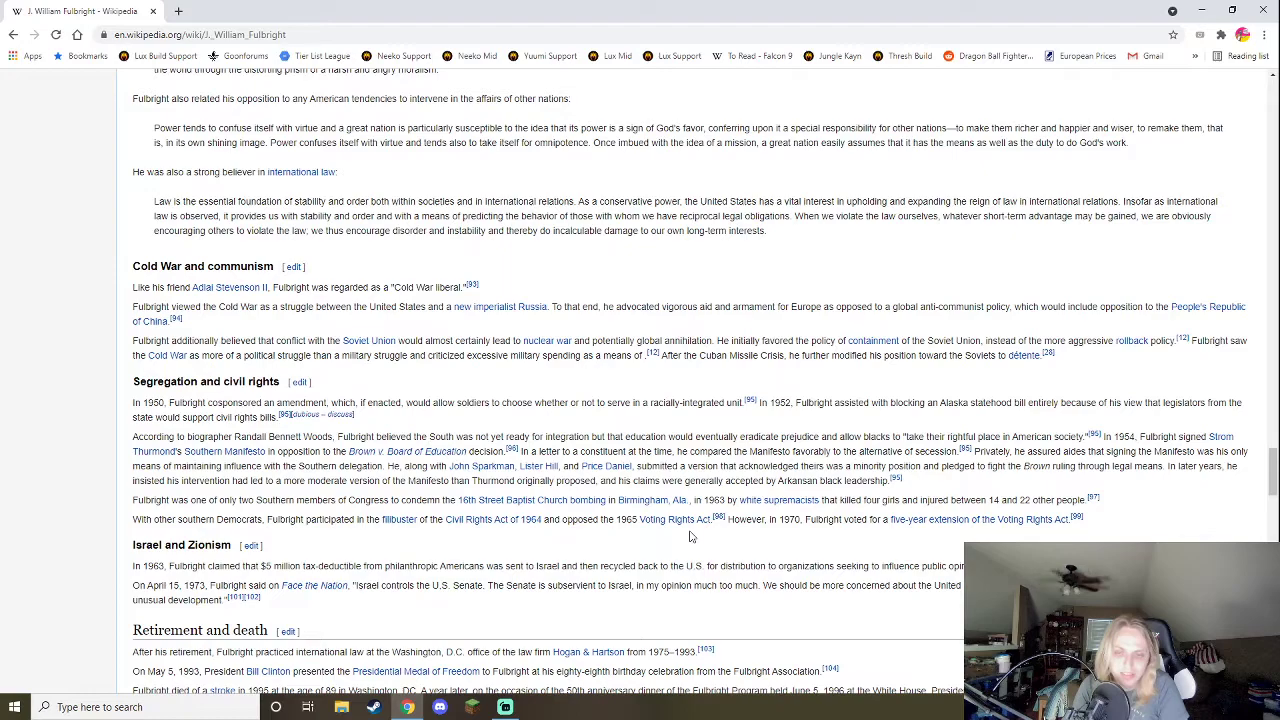
pyautogui.moveTo(858, 537)
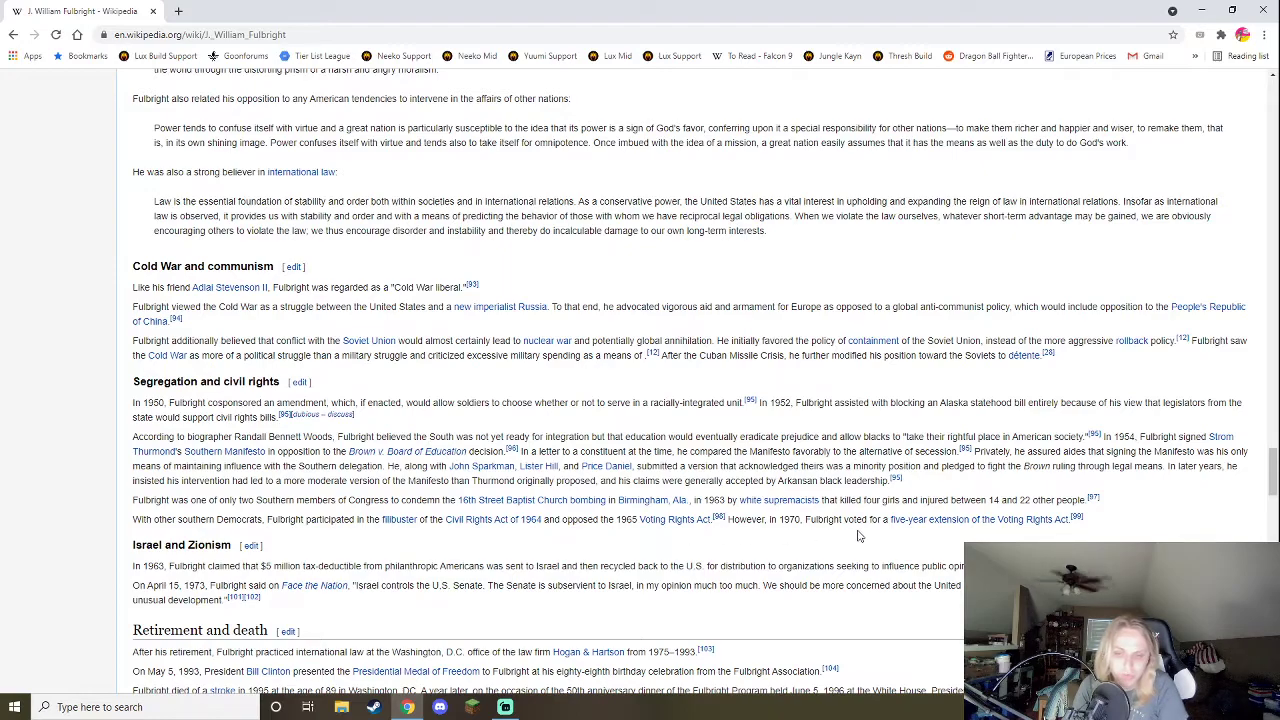
pyautogui.moveTo(735, 375)
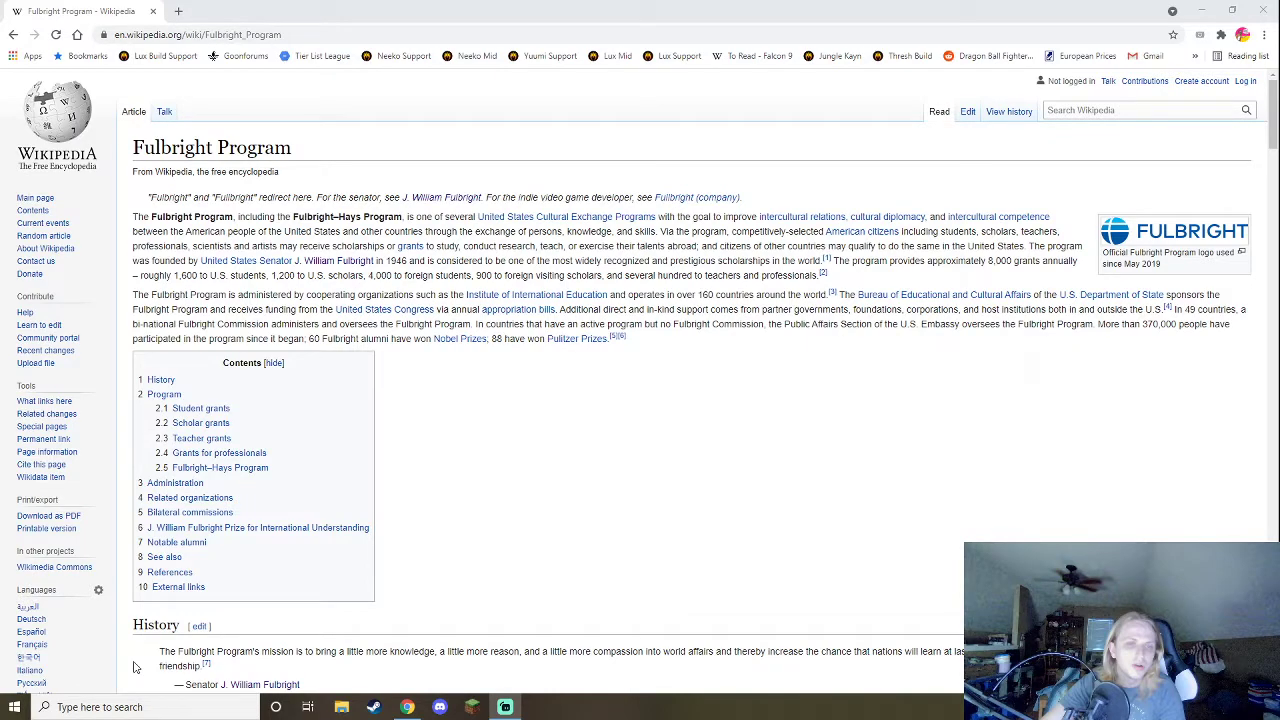
# Scroll through the Fulbright Program article's History section toward Student grants.
pyautogui.scroll(-3)
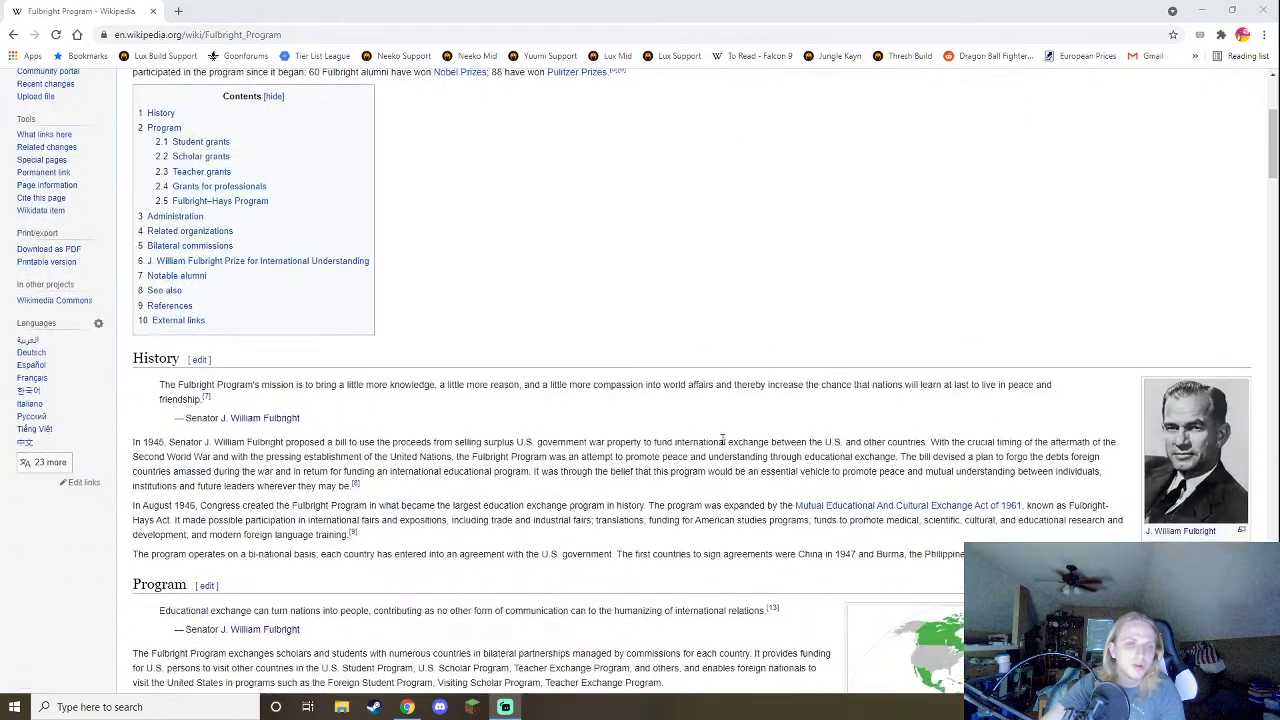
pyautogui.moveTo(685, 420)
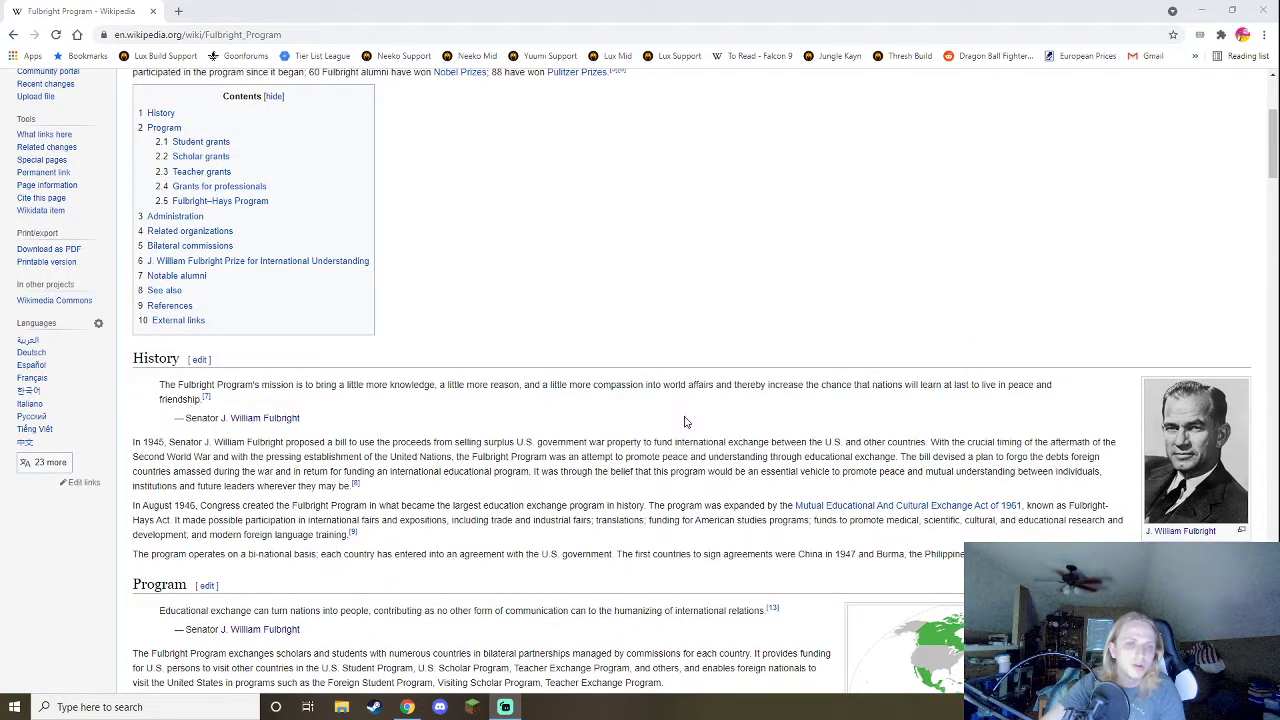
pyautogui.moveTo(458, 558)
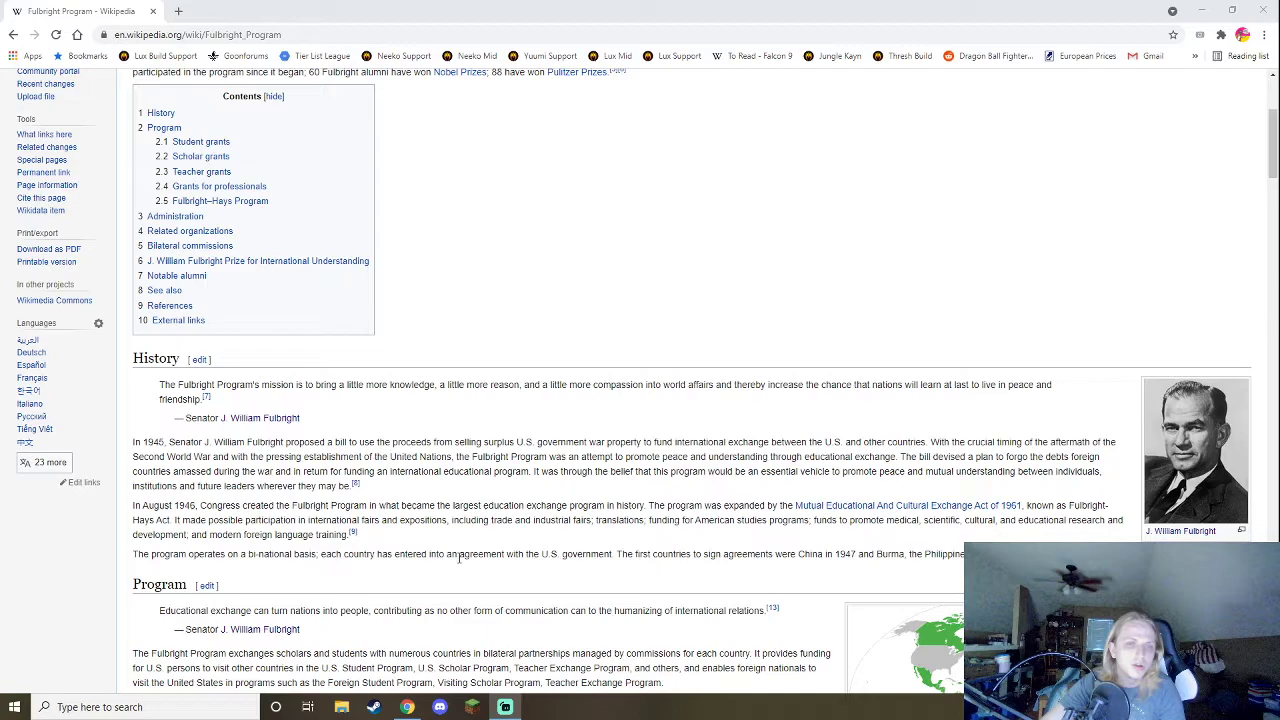
pyautogui.moveTo(840, 357)
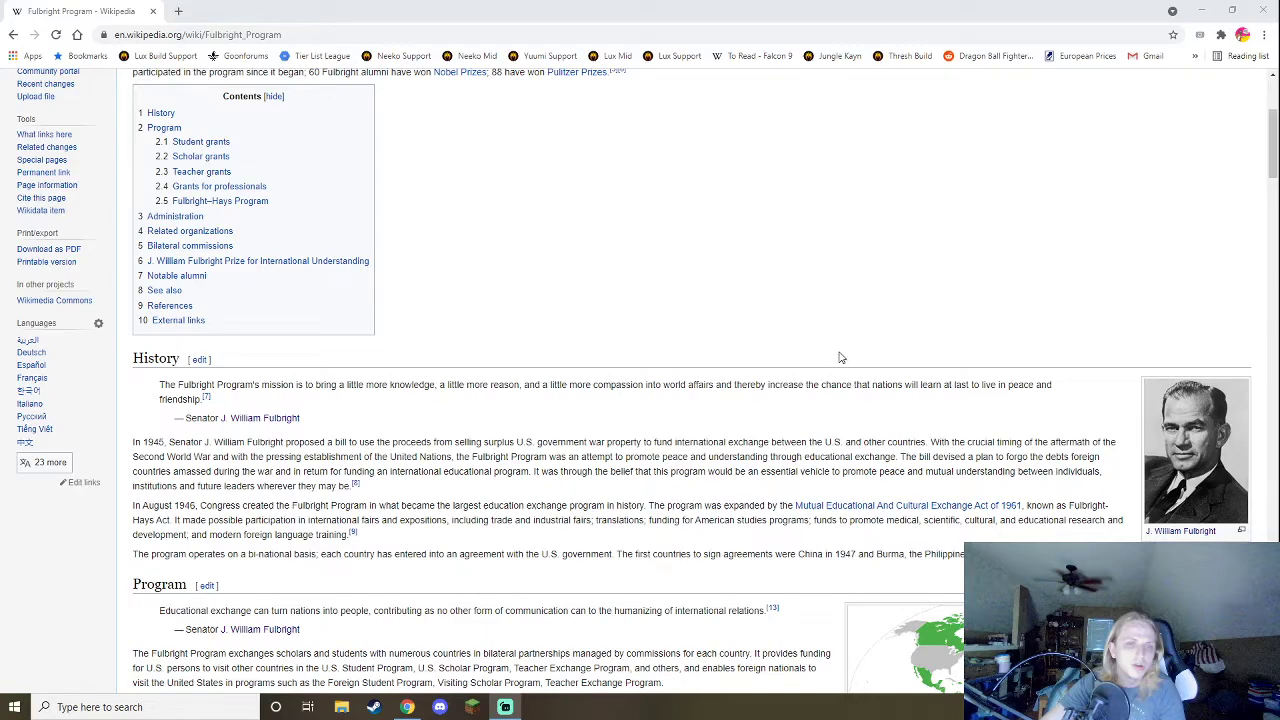
pyautogui.moveTo(965, 494)
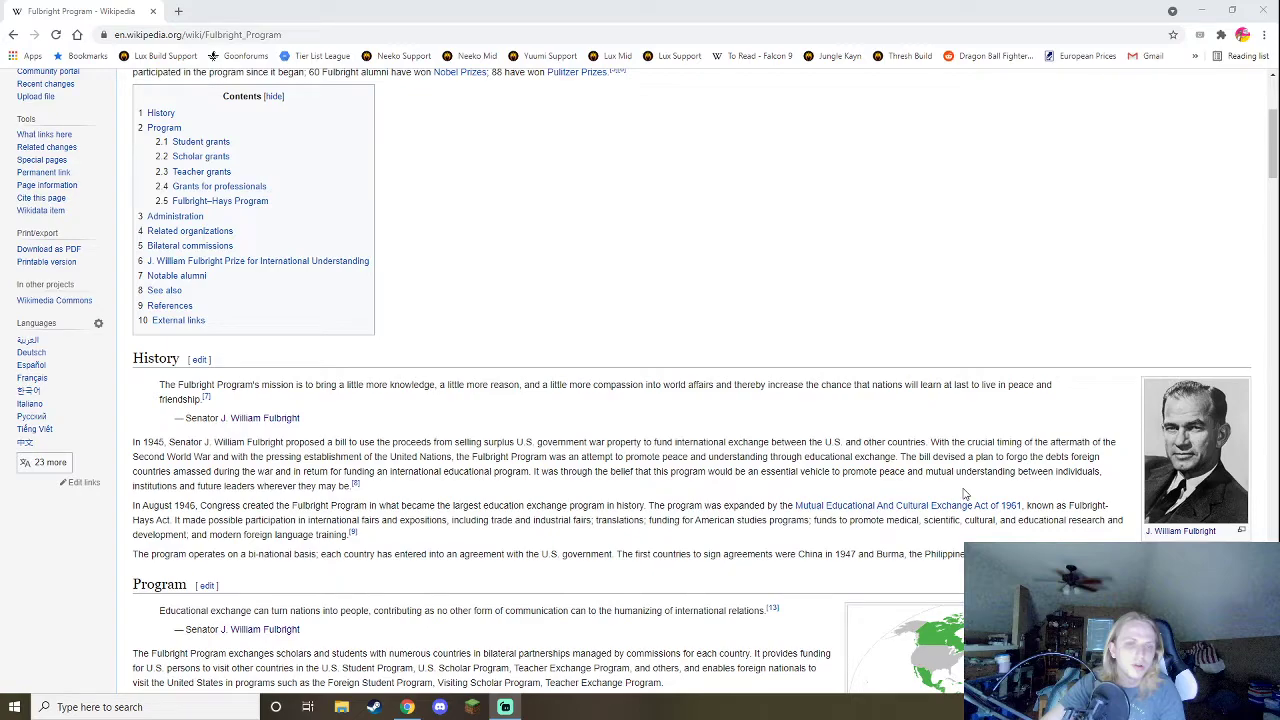
pyautogui.moveTo(1093, 500)
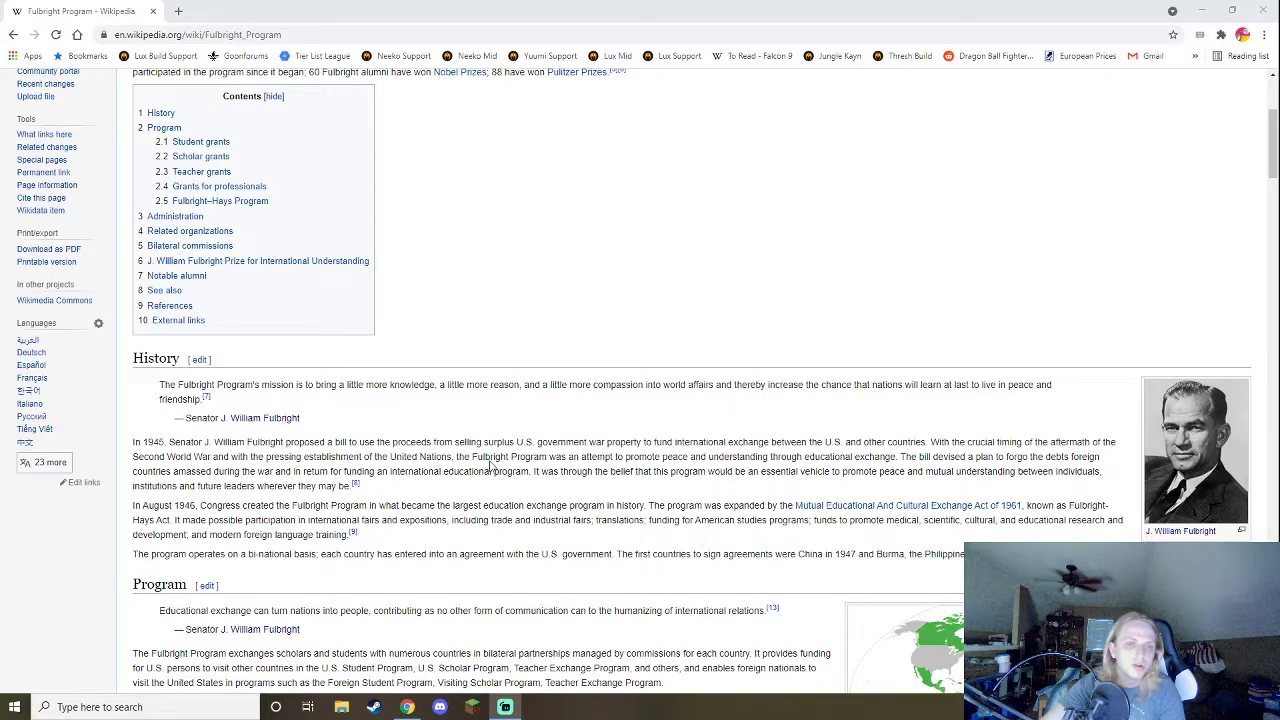
pyautogui.scroll(-3)
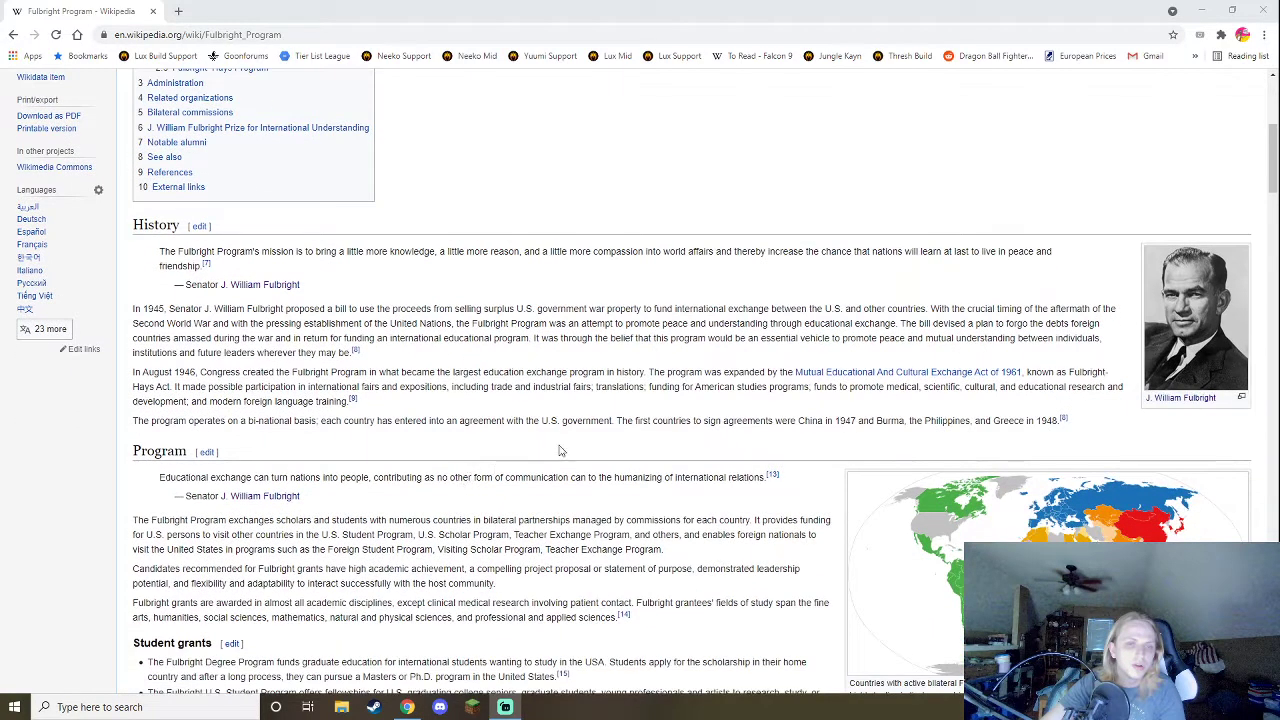
pyautogui.moveTo(612, 440)
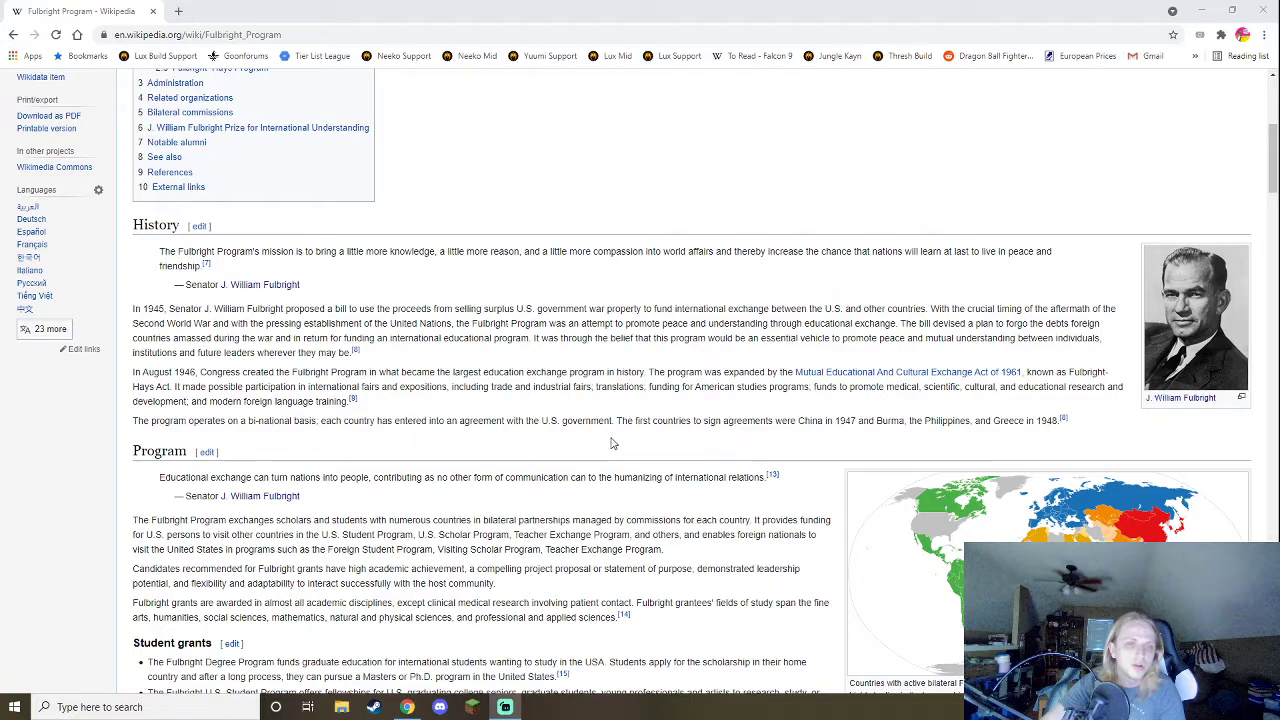
pyautogui.moveTo(330, 375)
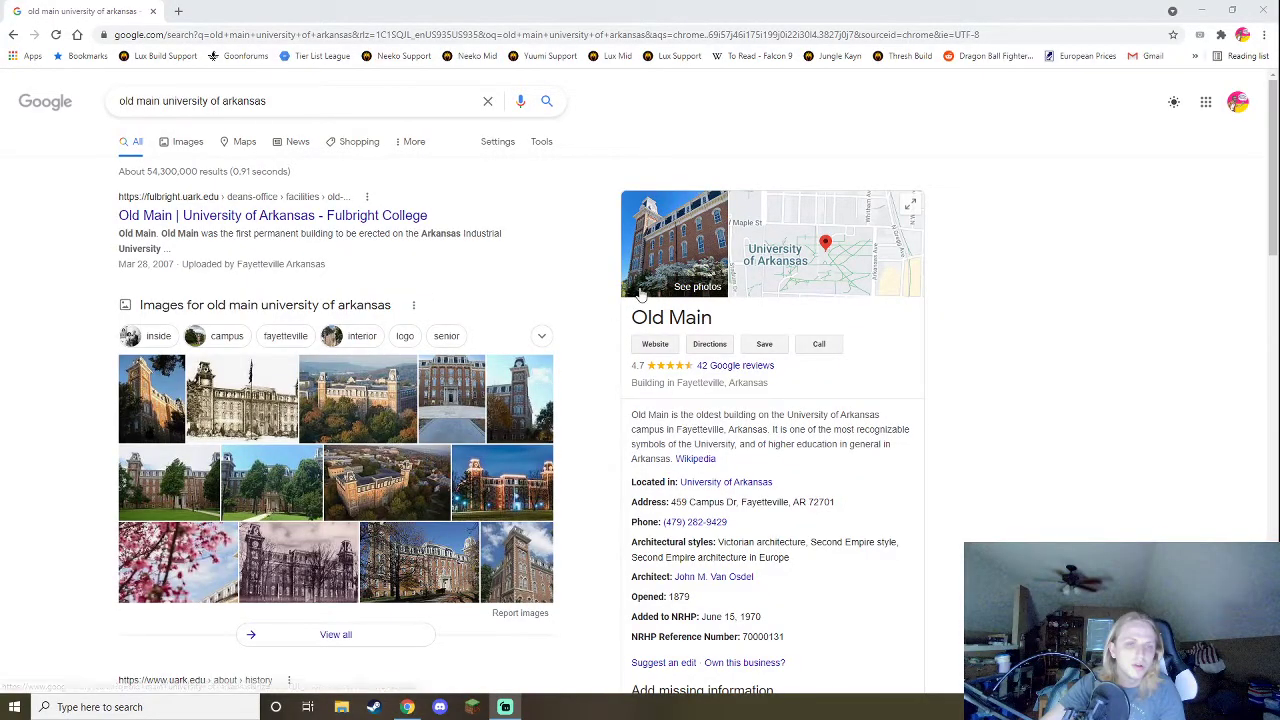
# Browse Old Main photos, enlarge the autumn aerial image, and start a new tab.
pyautogui.click(187, 141)
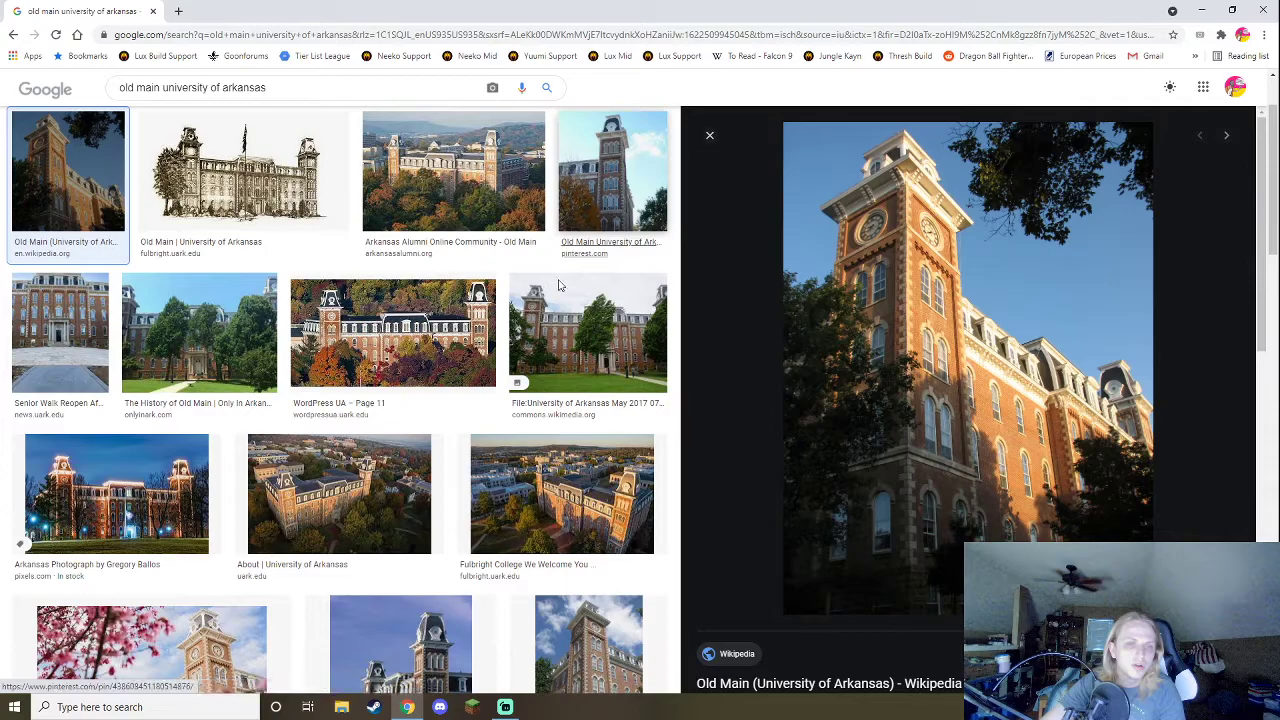
pyautogui.click(393, 332)
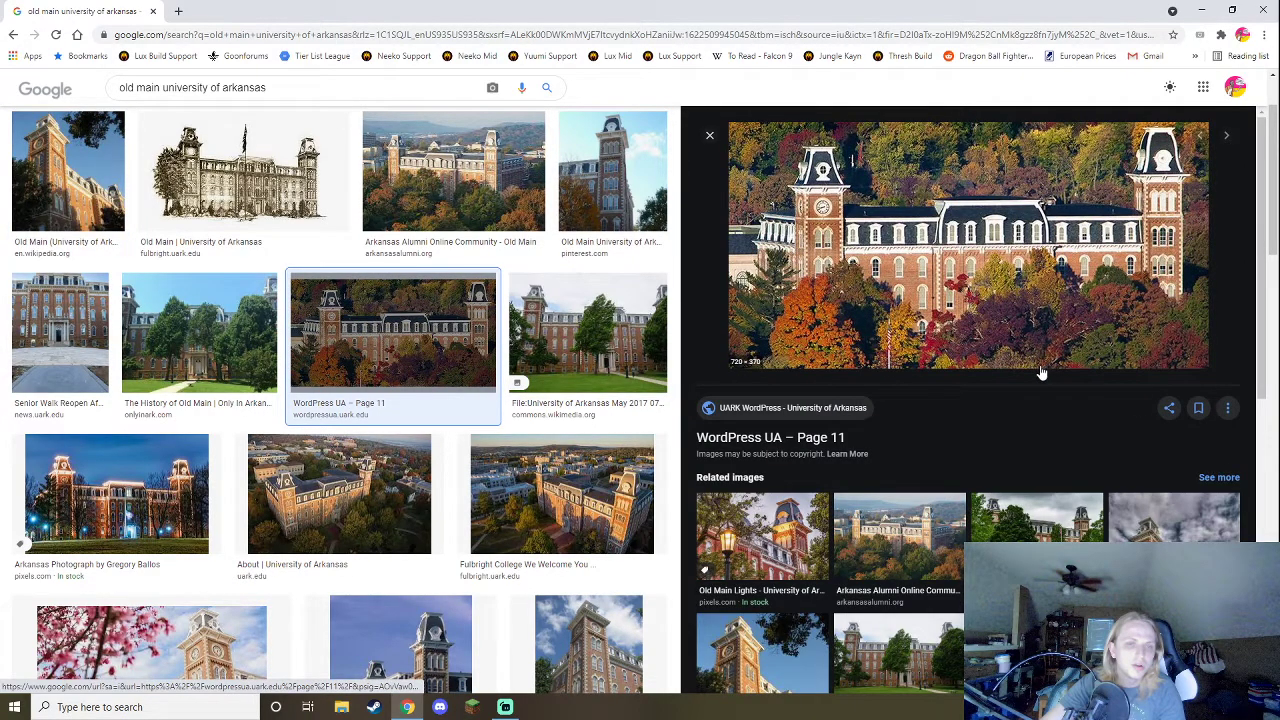
pyautogui.moveTo(1030, 372)
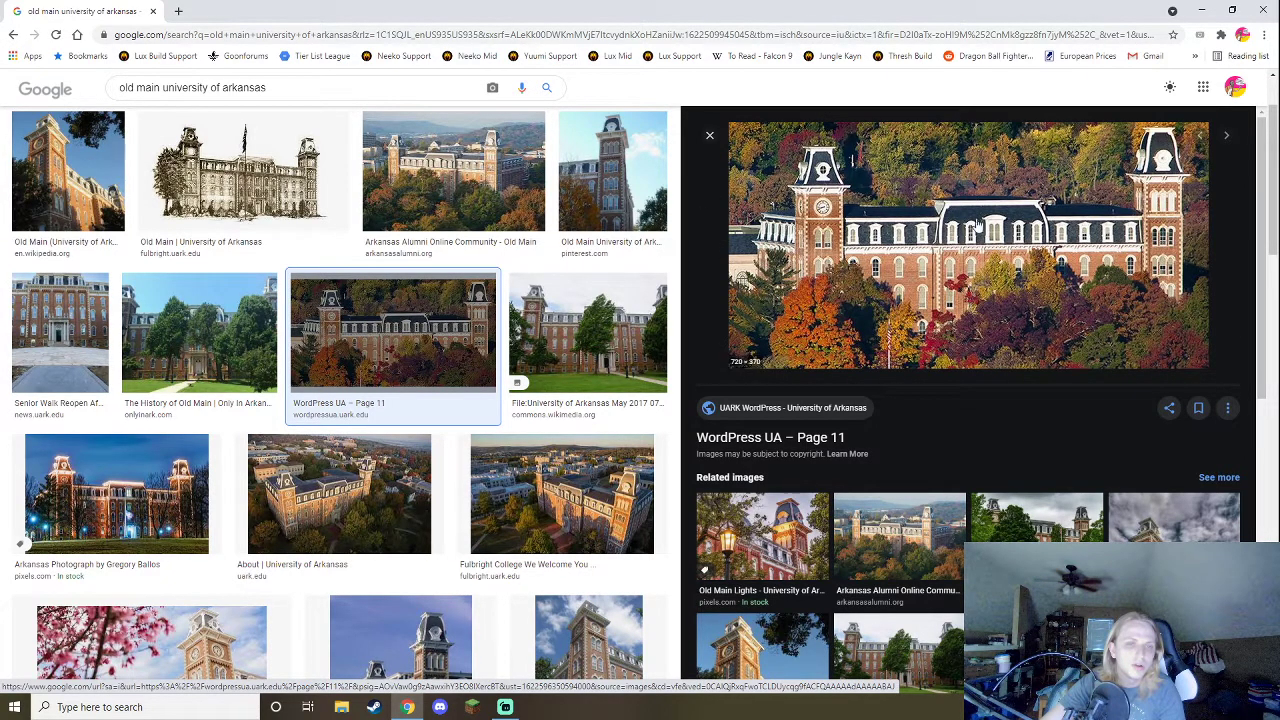
pyautogui.moveTo(978, 398)
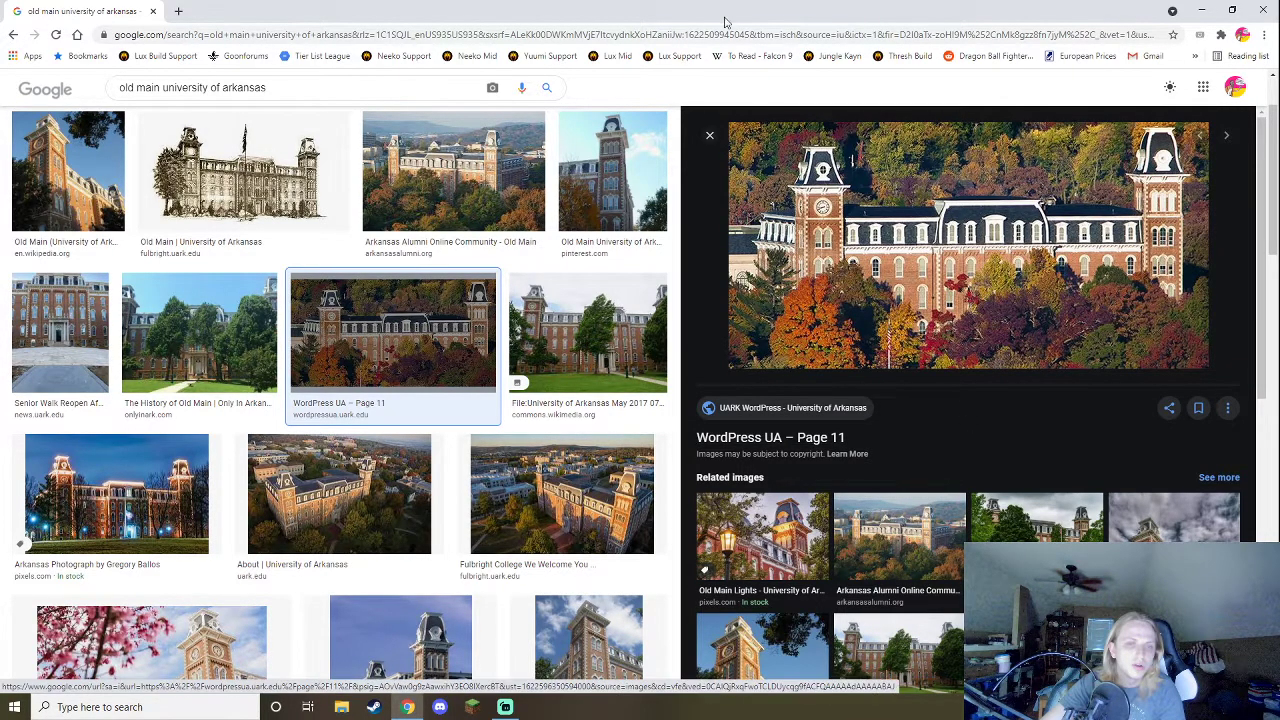
pyautogui.click(337, 11)
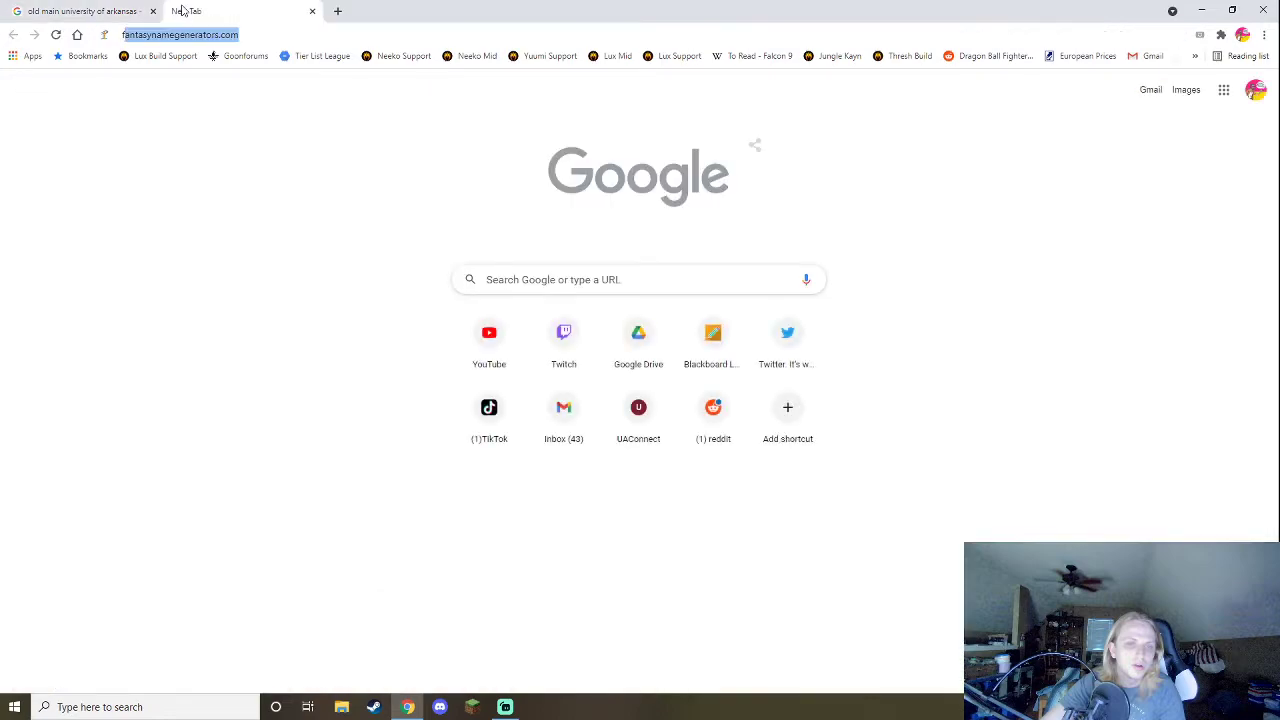
# Search 'fullbright stat' and switch to image results of the Fulbright statue.
pyautogui.write('fullbright statue')
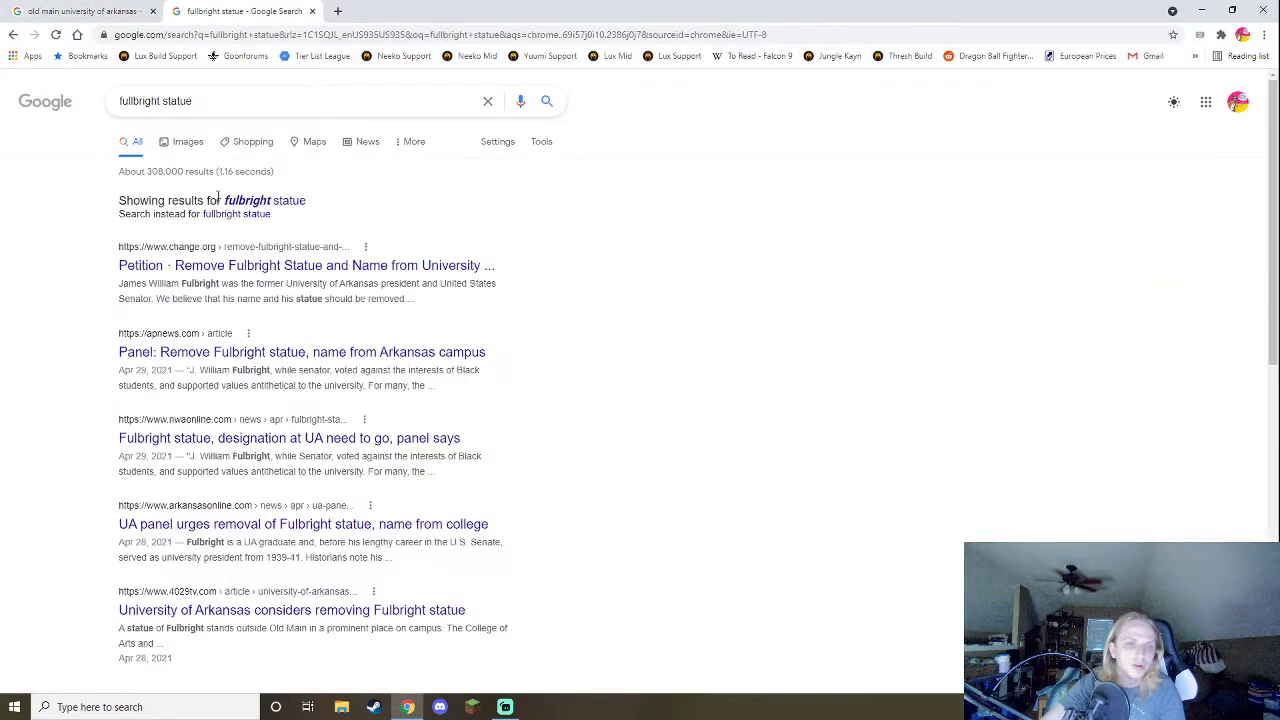
pyautogui.click(188, 141)
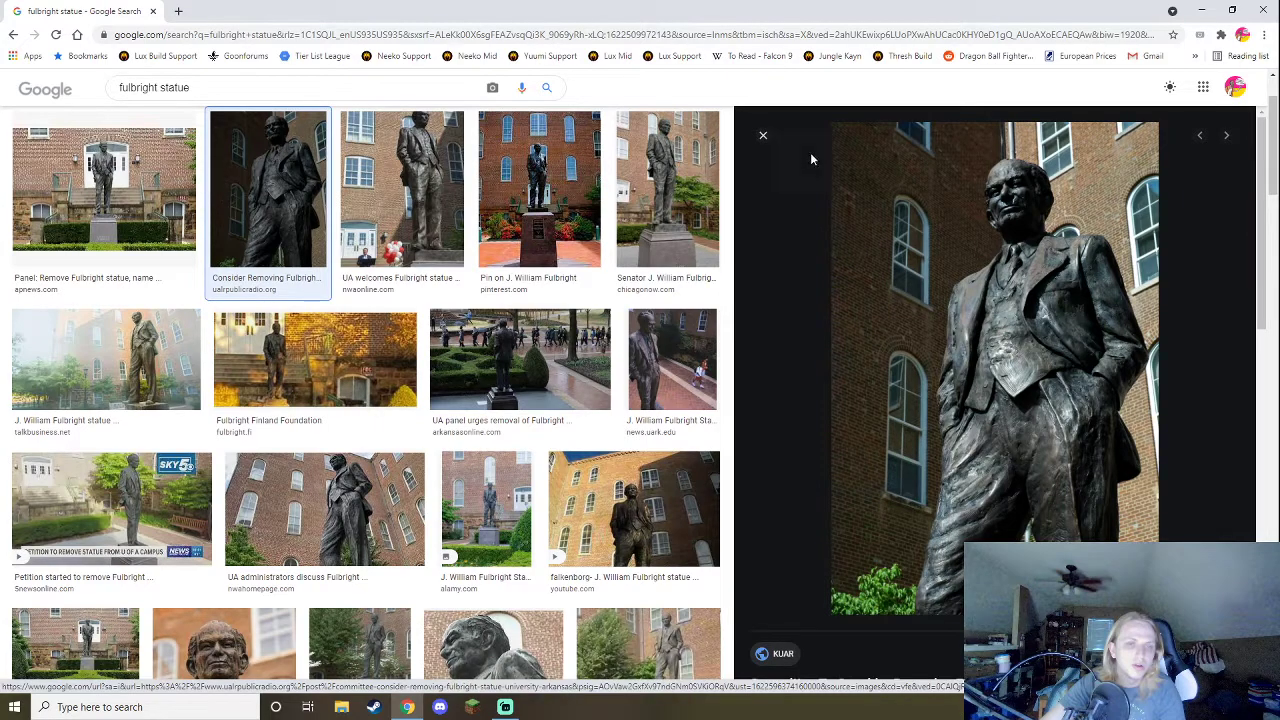
pyautogui.moveTo(770, 203)
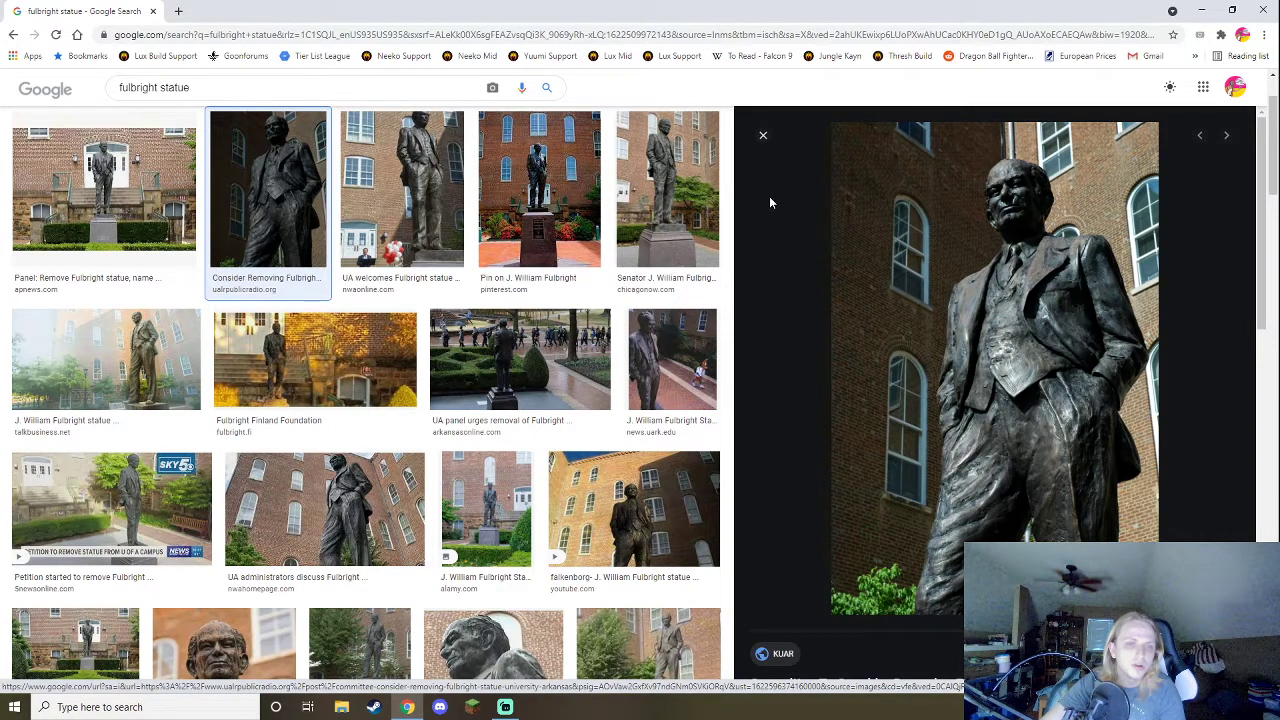
pyautogui.moveTo(783, 223)
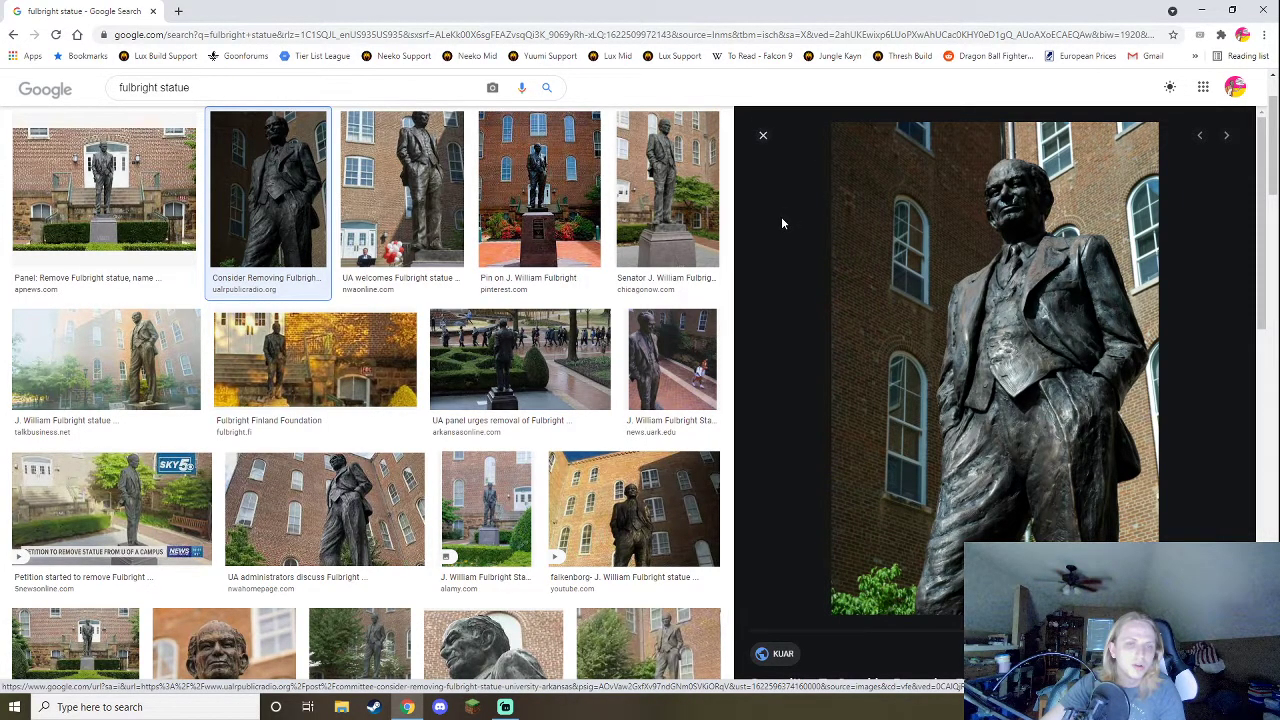
pyautogui.moveTo(770, 229)
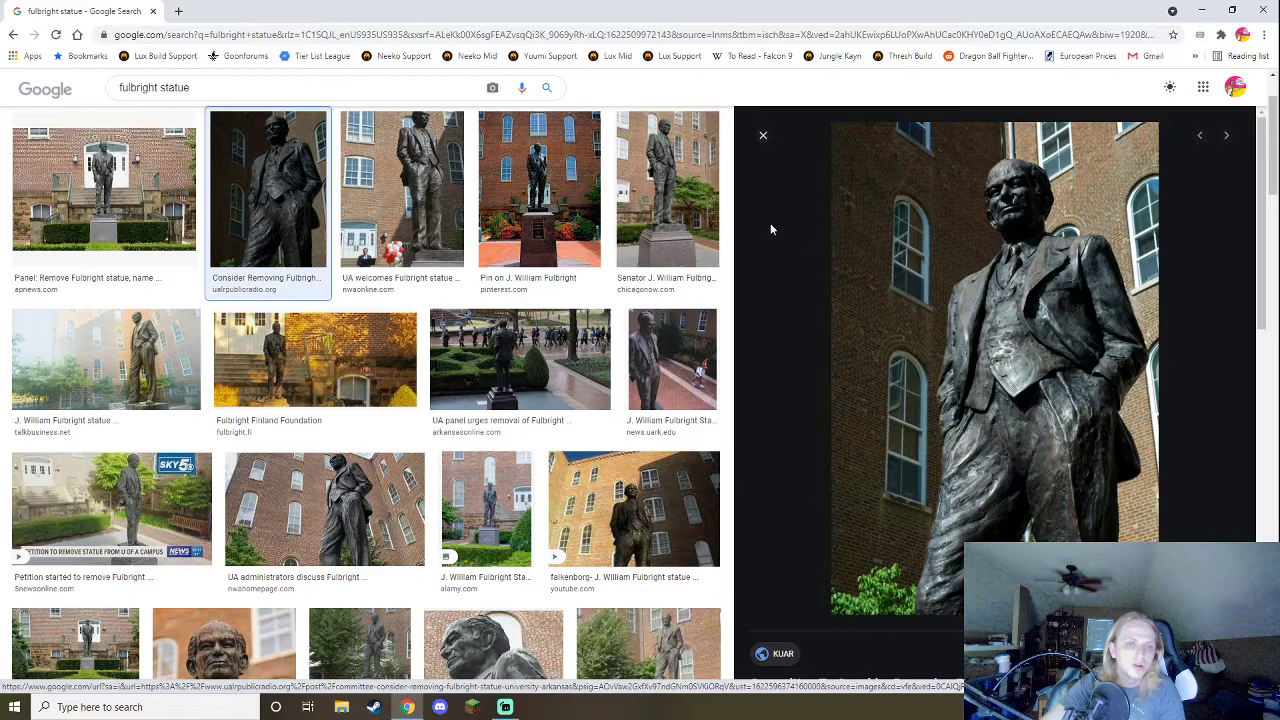
pyautogui.moveTo(744, 243)
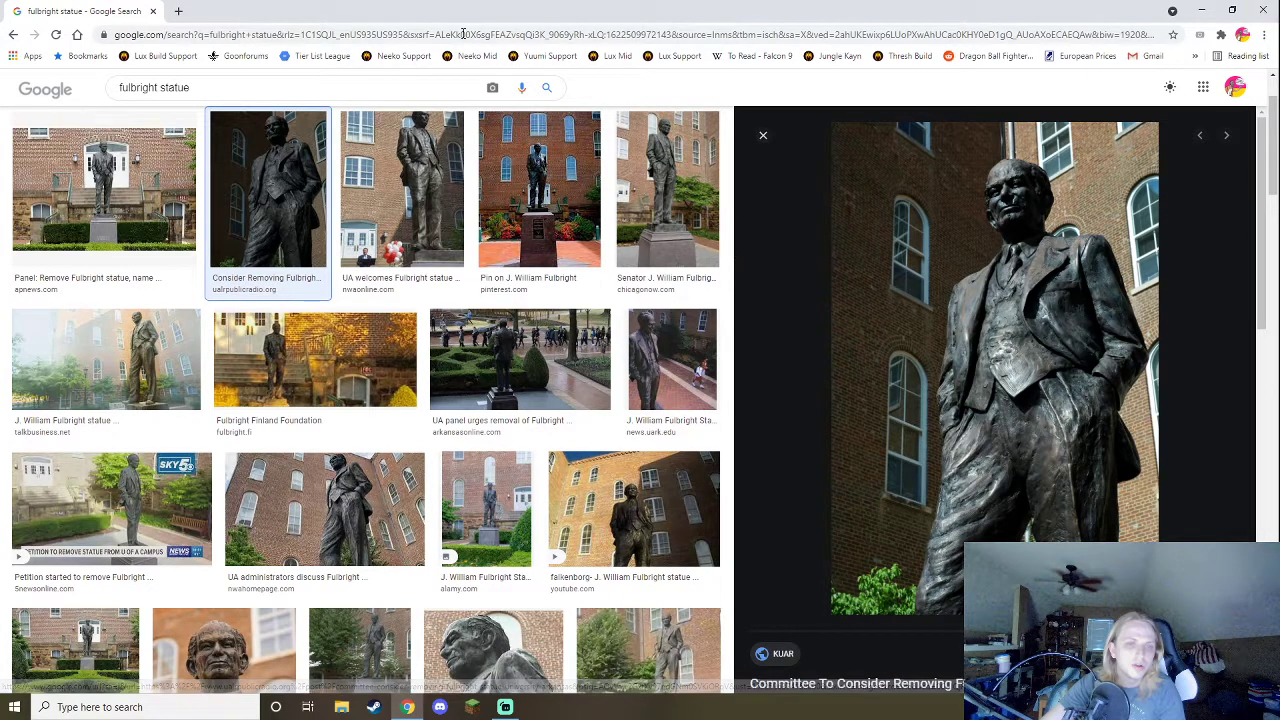
# Close the Fulbright statue results, browse brough dining hall results, and start a blank tab.
pyautogui.click(337, 11)
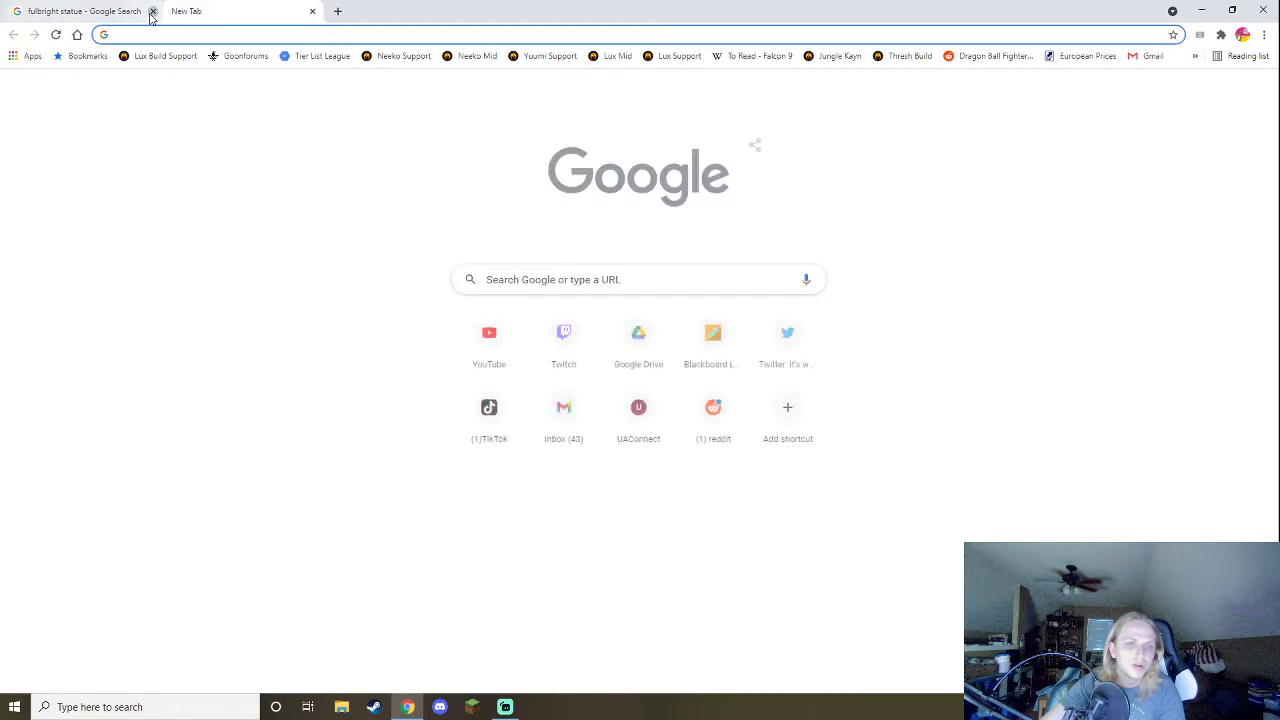
pyautogui.click(153, 11)
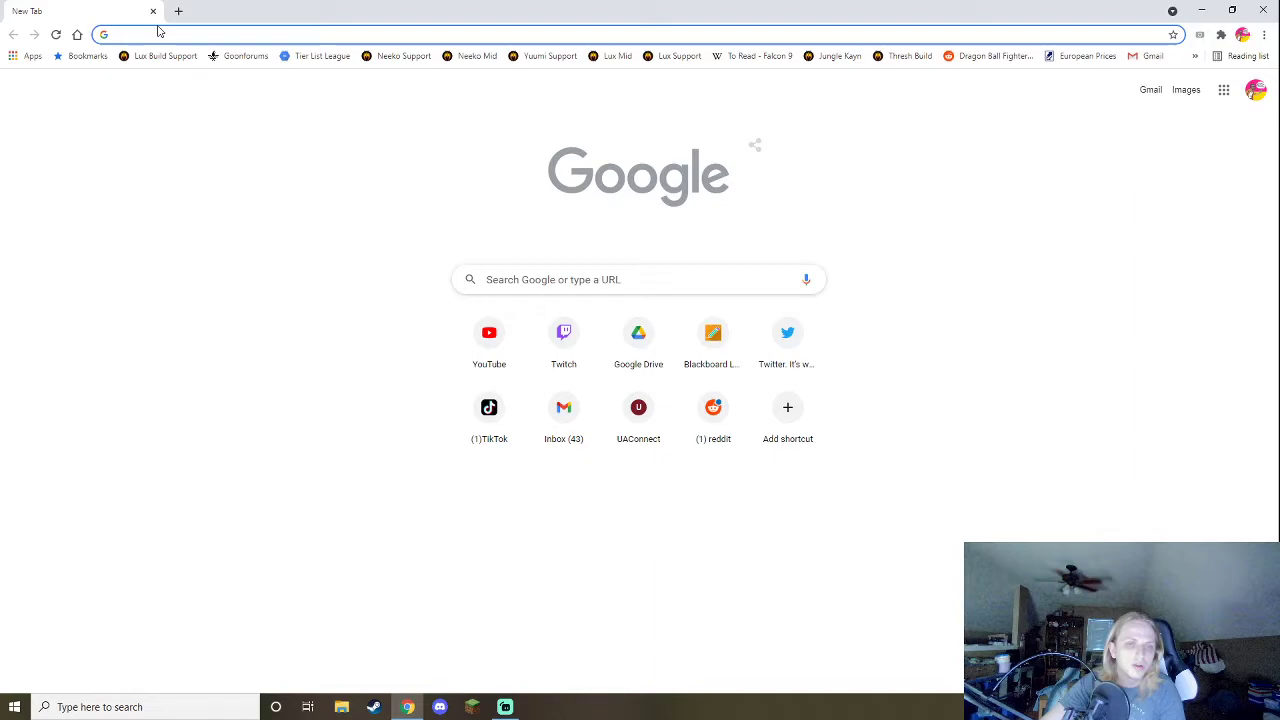
pyautogui.click(130, 34)
pyautogui.write('brough dining hall')
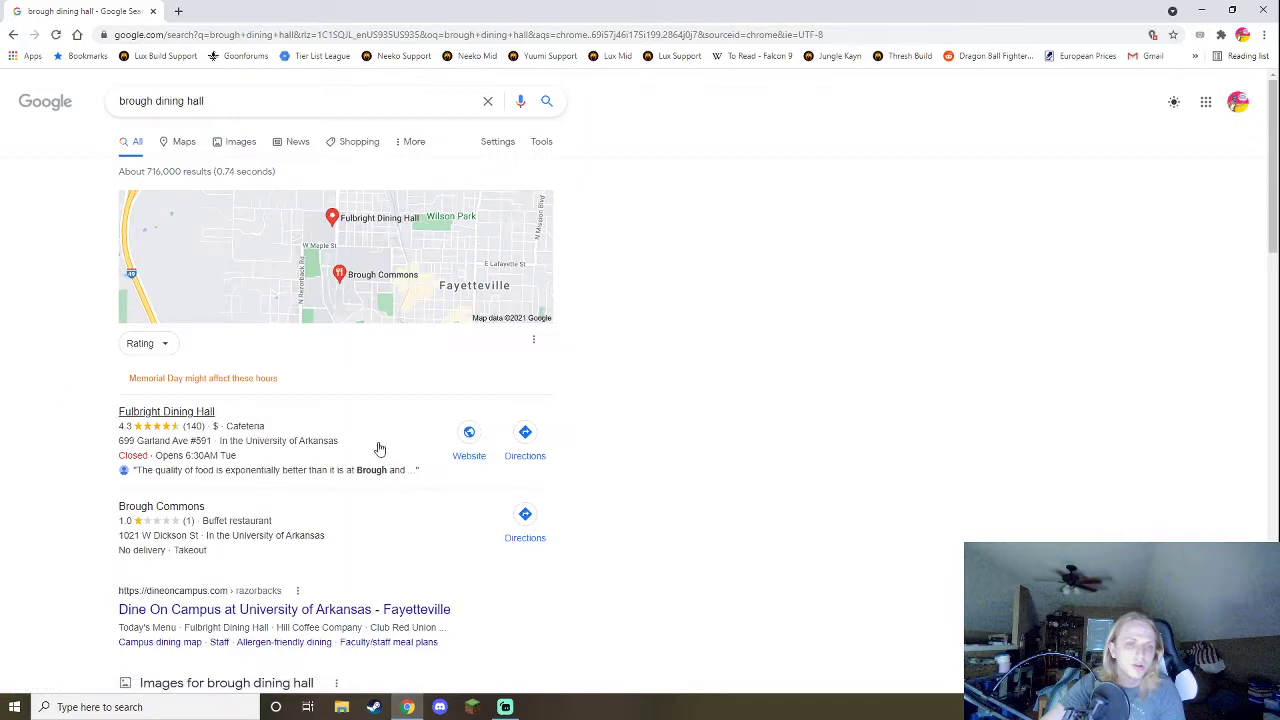
pyautogui.scroll(-3)
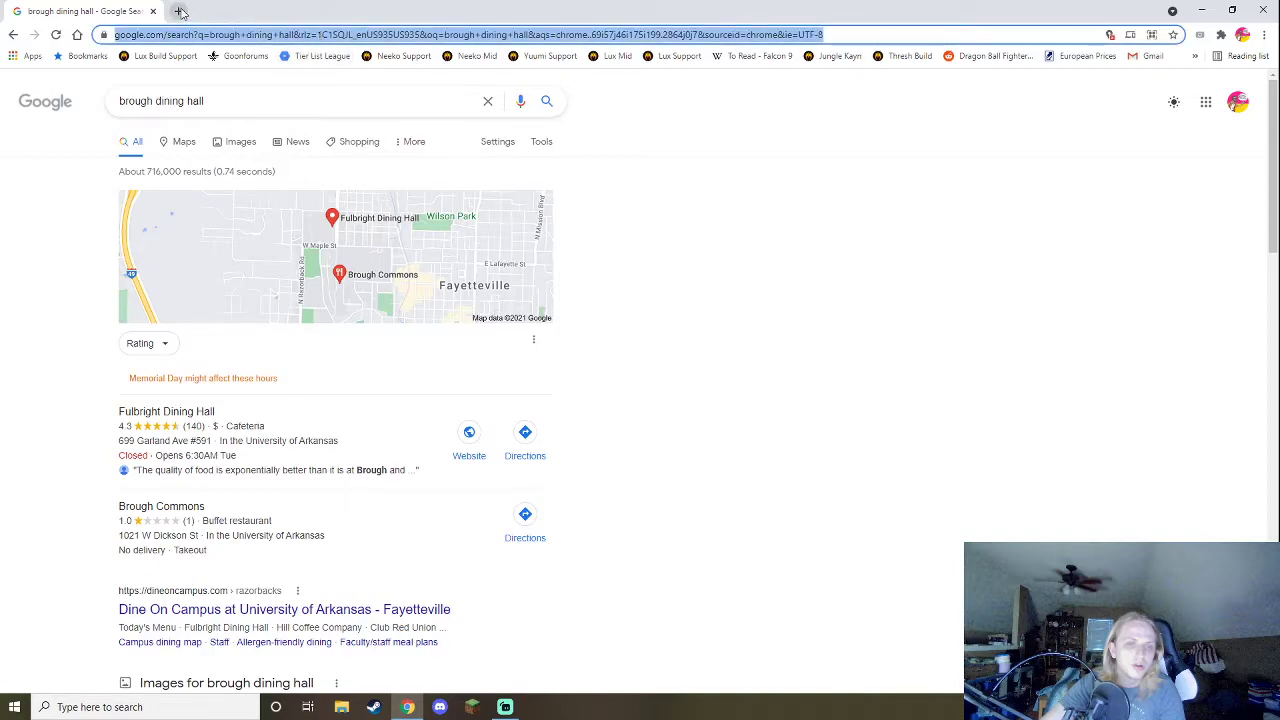
pyautogui.click(180, 11)
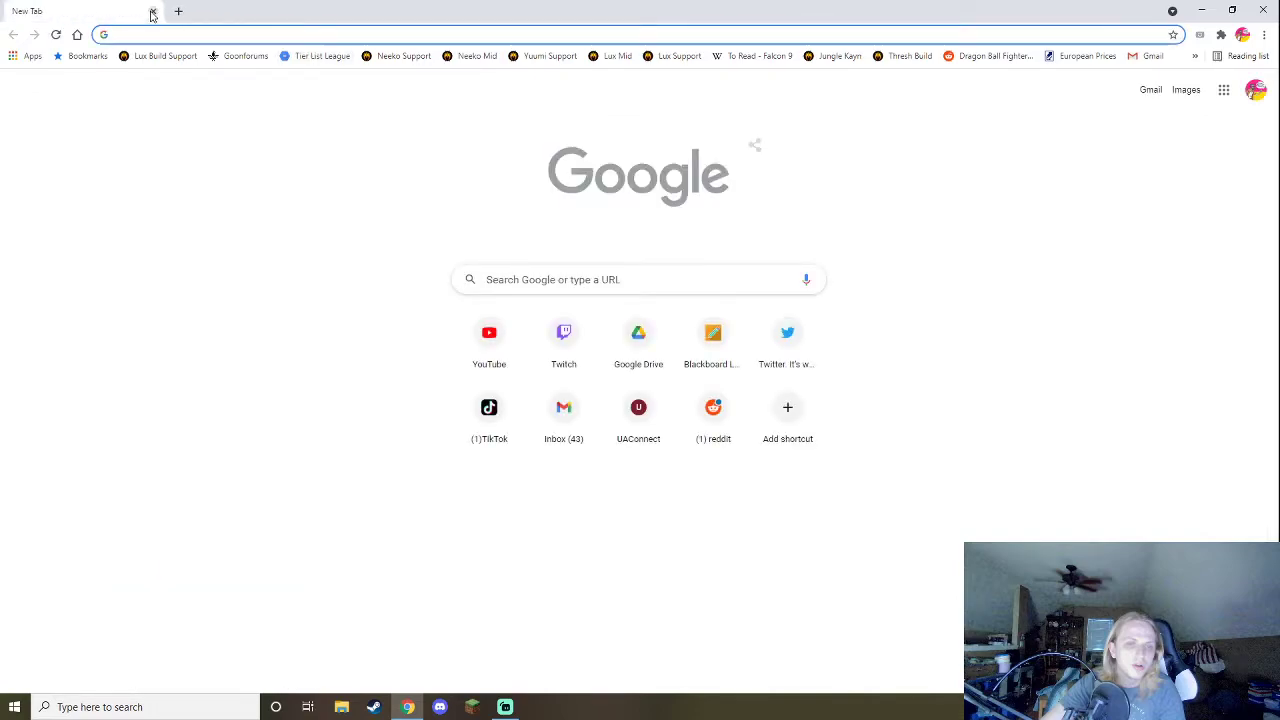
# Search 'brough arkansas' and scroll through Charles Hillman Brough's Wikipedia introduction and Biography.
pyautogui.write('brough arkansas')
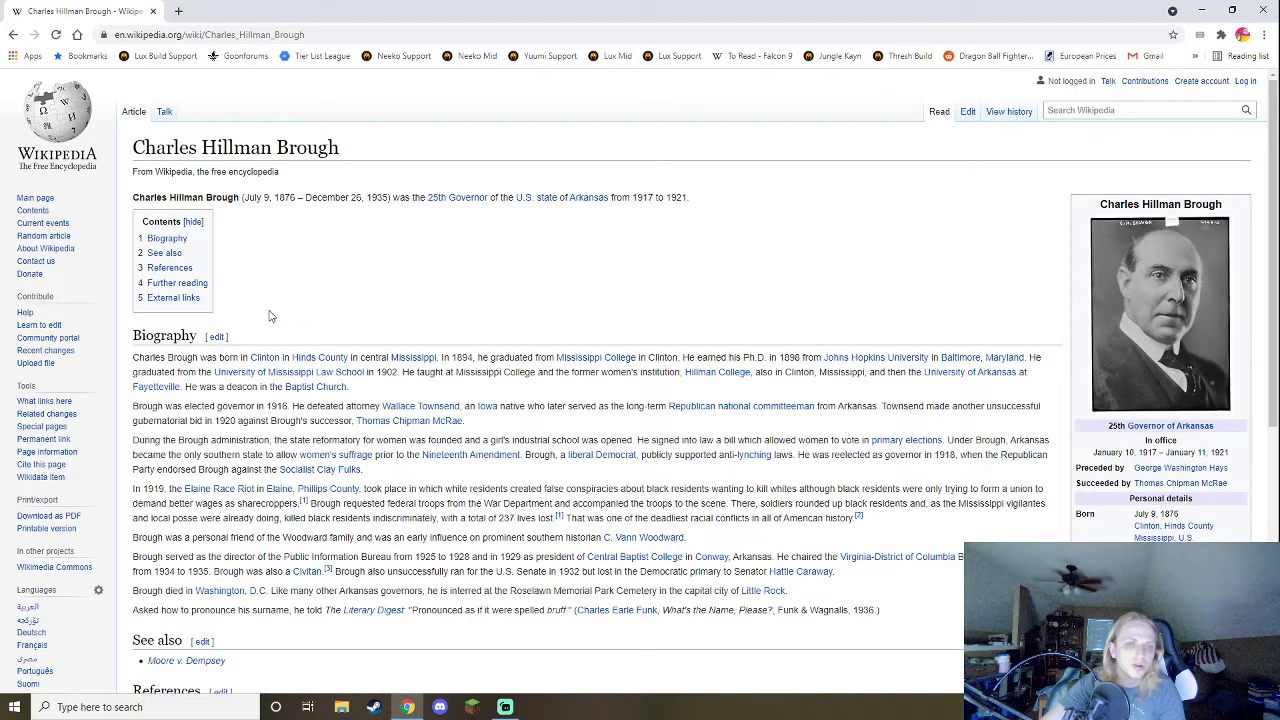
pyautogui.scroll(-3)
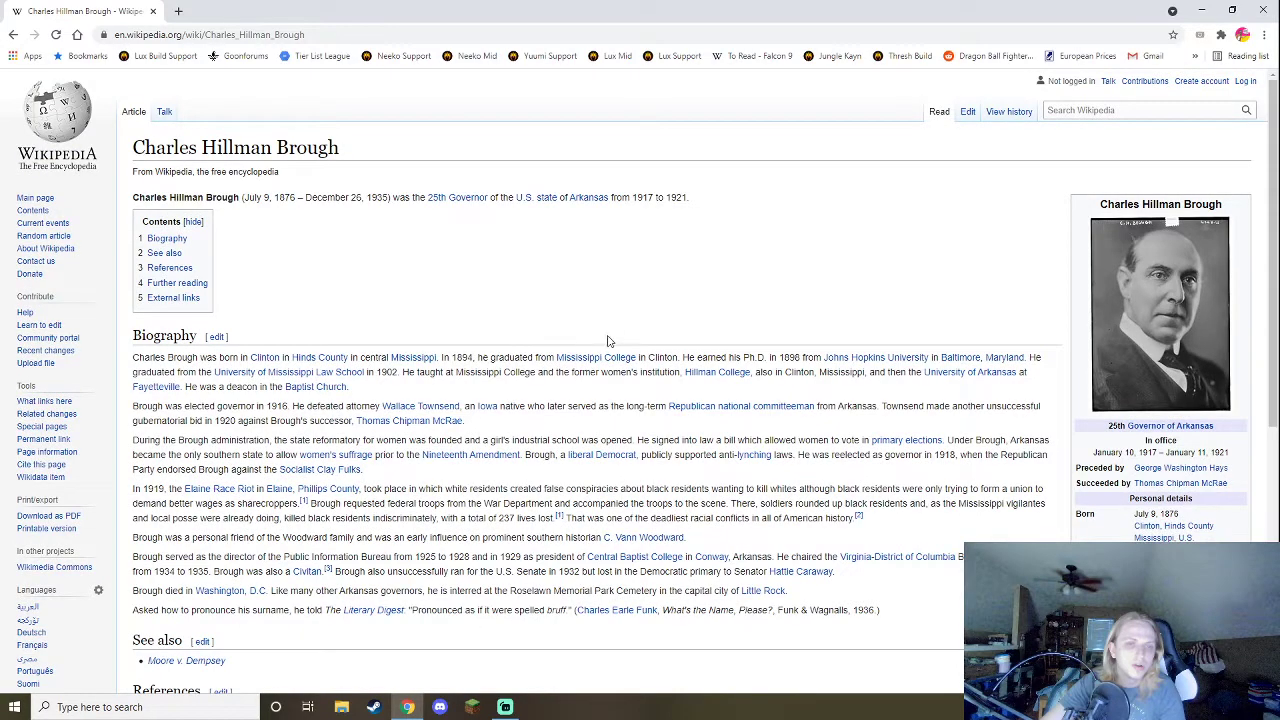
pyautogui.scroll(-3)
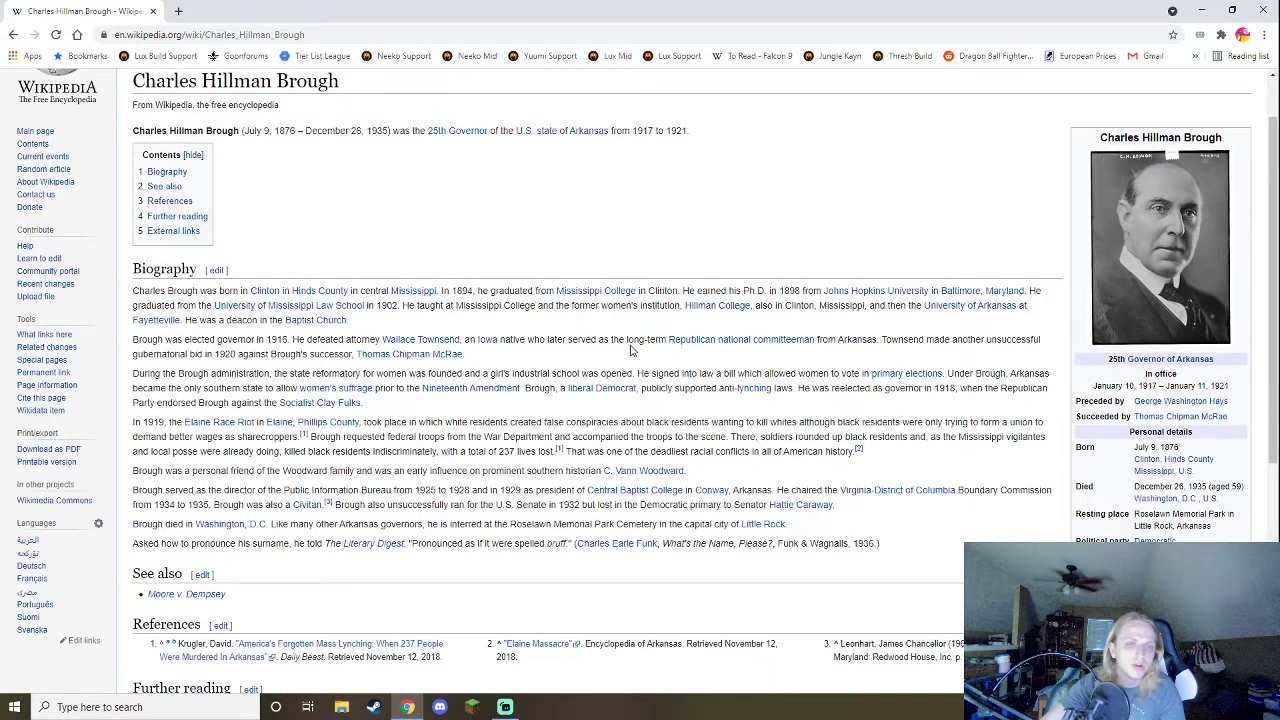
pyautogui.moveTo(705, 413)
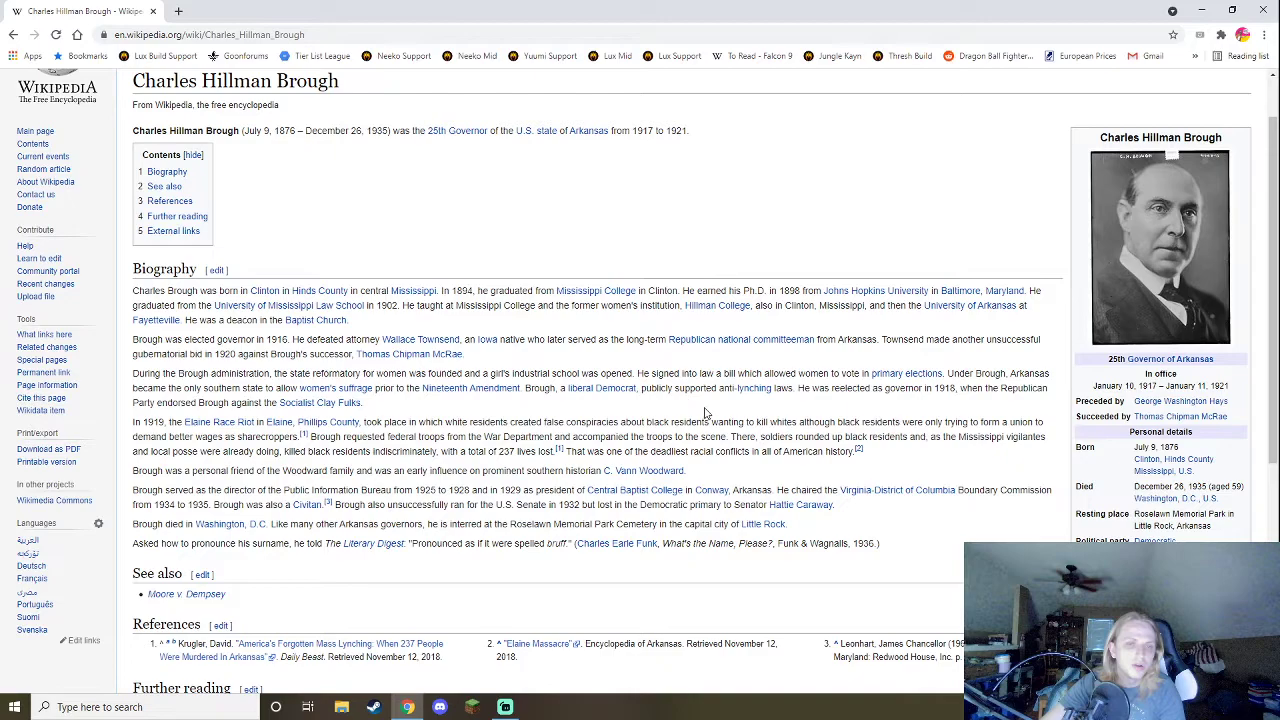
pyautogui.moveTo(745, 410)
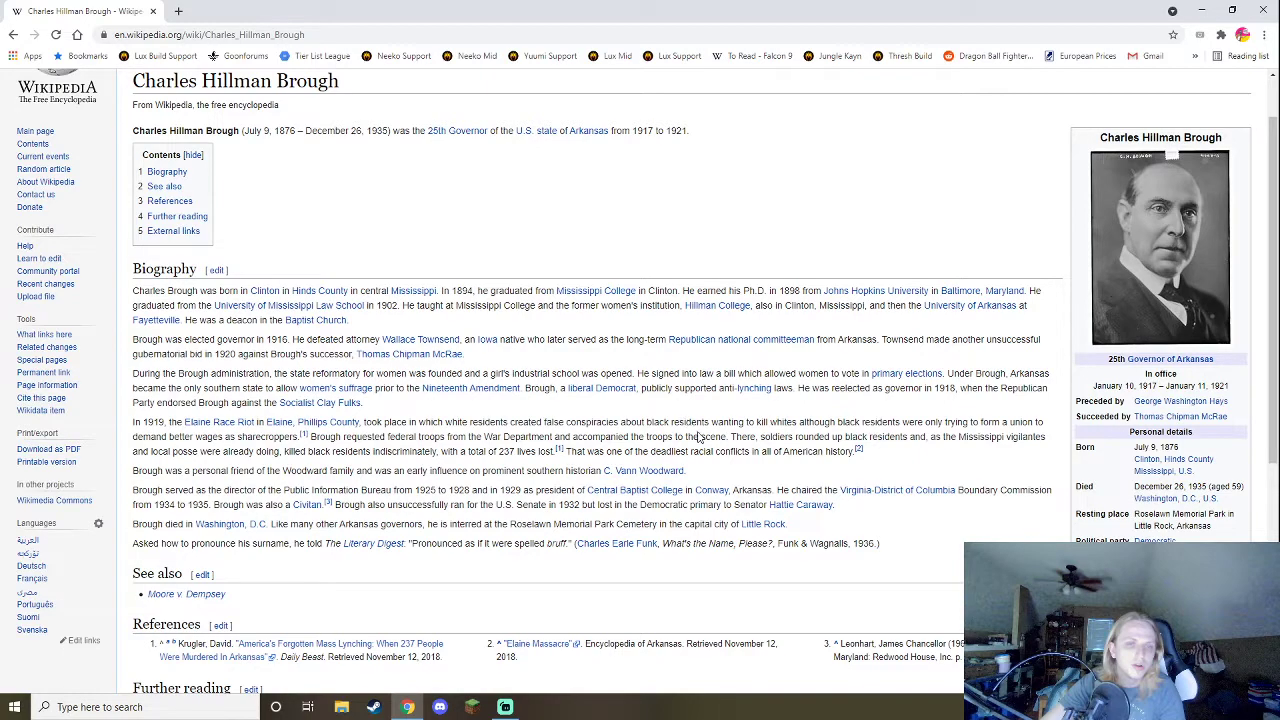
pyautogui.moveTo(293, 434)
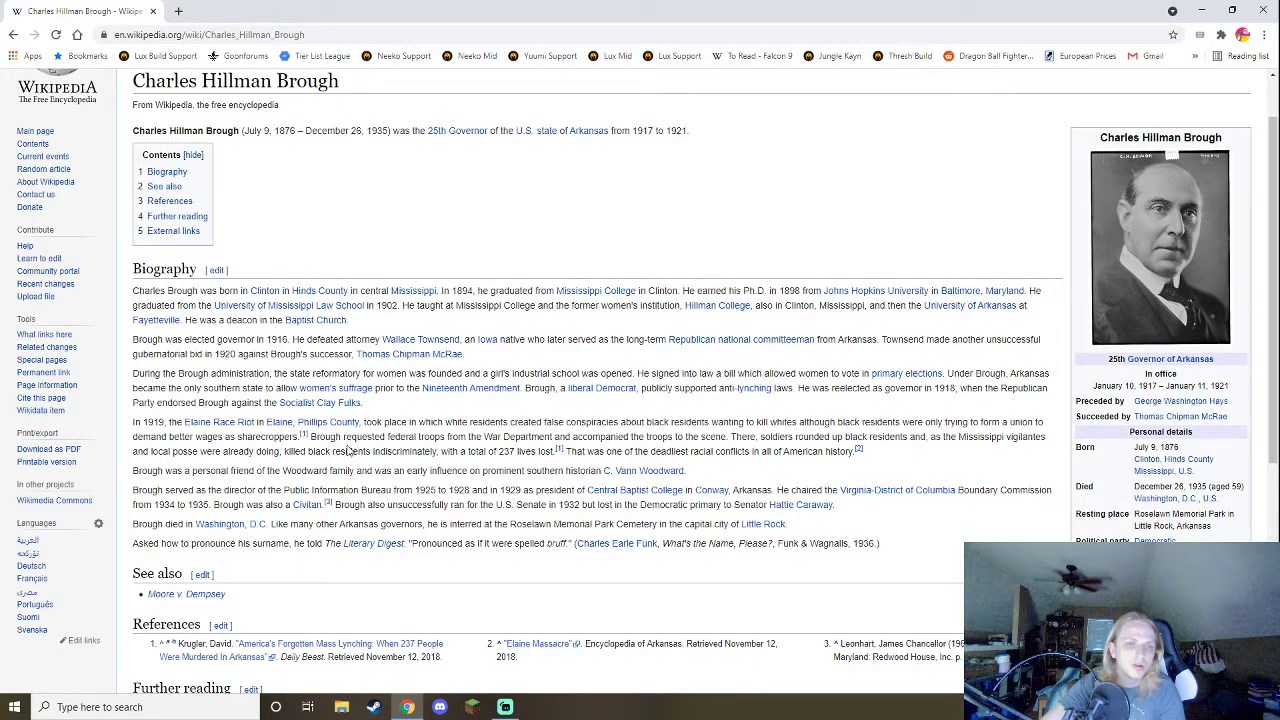
pyautogui.moveTo(557, 452)
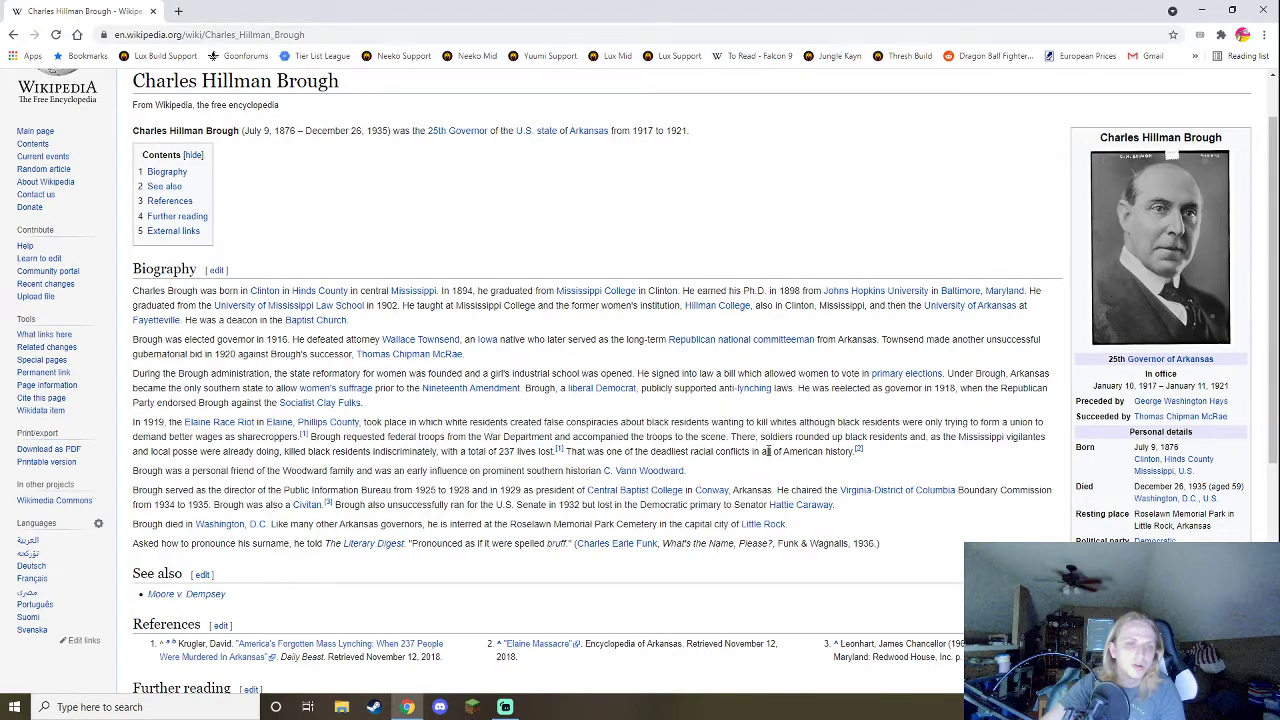
pyautogui.moveTo(933, 458)
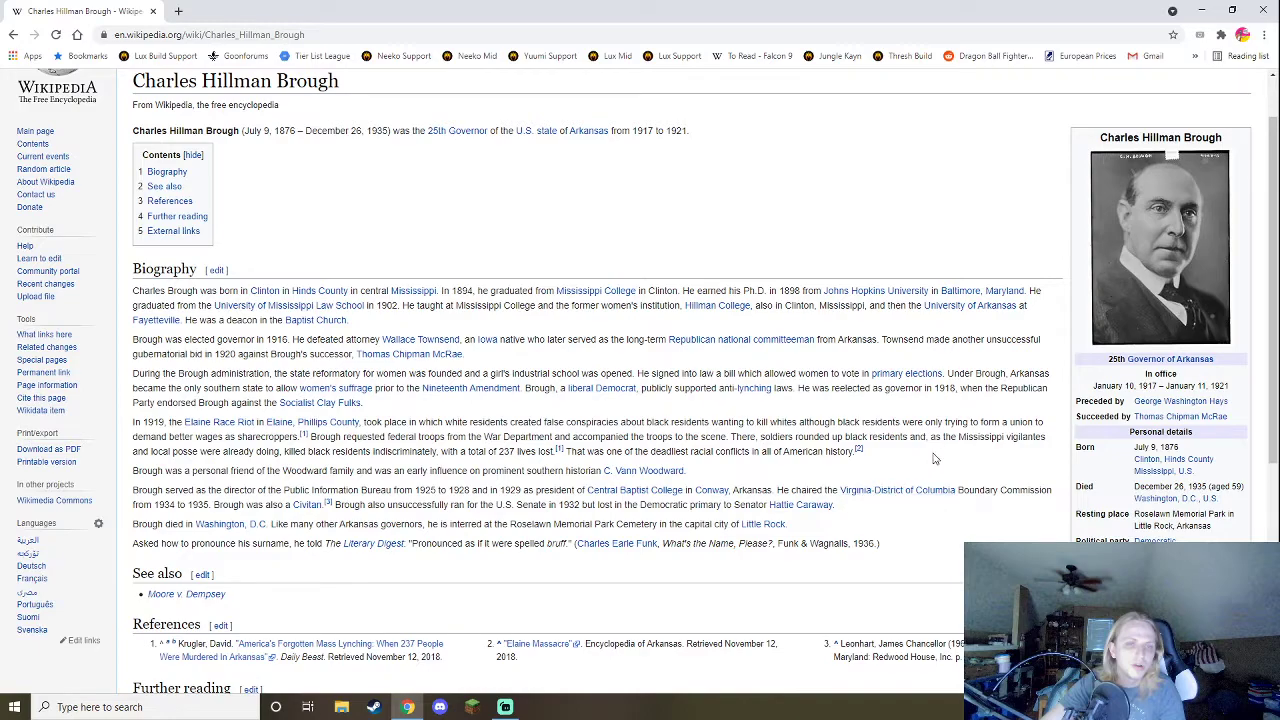
pyautogui.moveTo(310, 481)
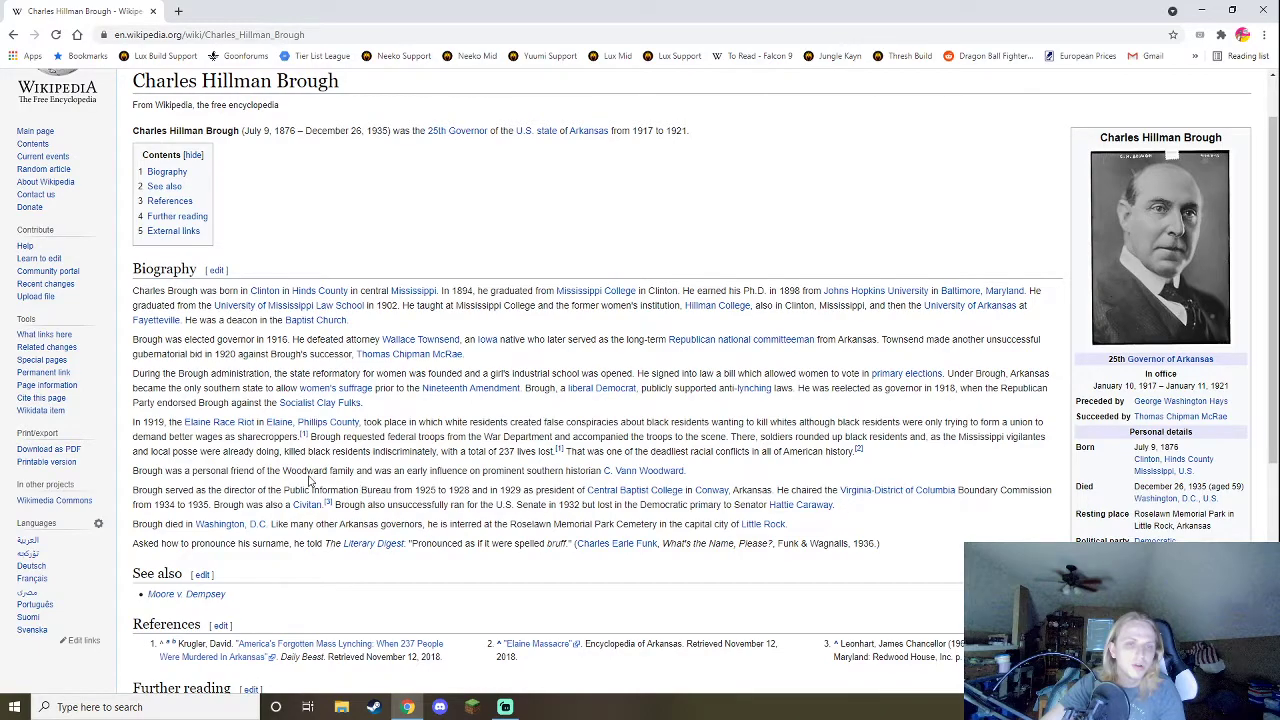
pyautogui.moveTo(479, 498)
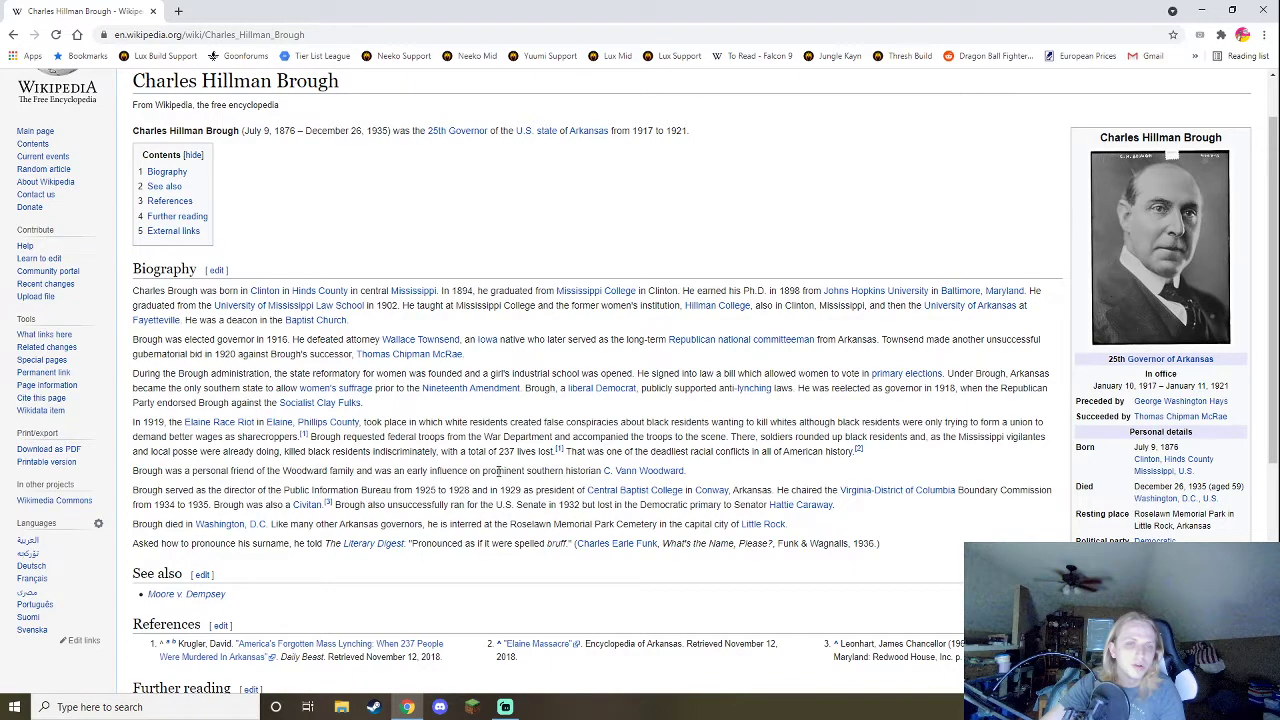
pyautogui.moveTo(838, 467)
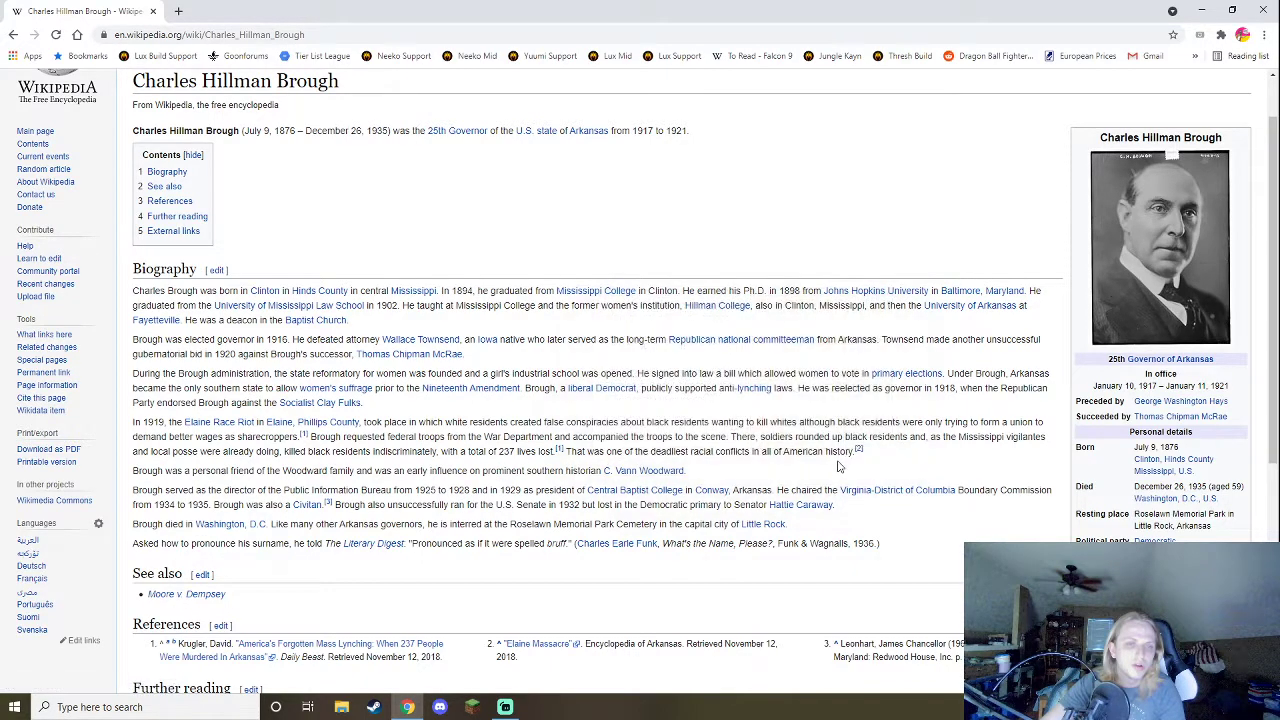
pyautogui.moveTo(851, 99)
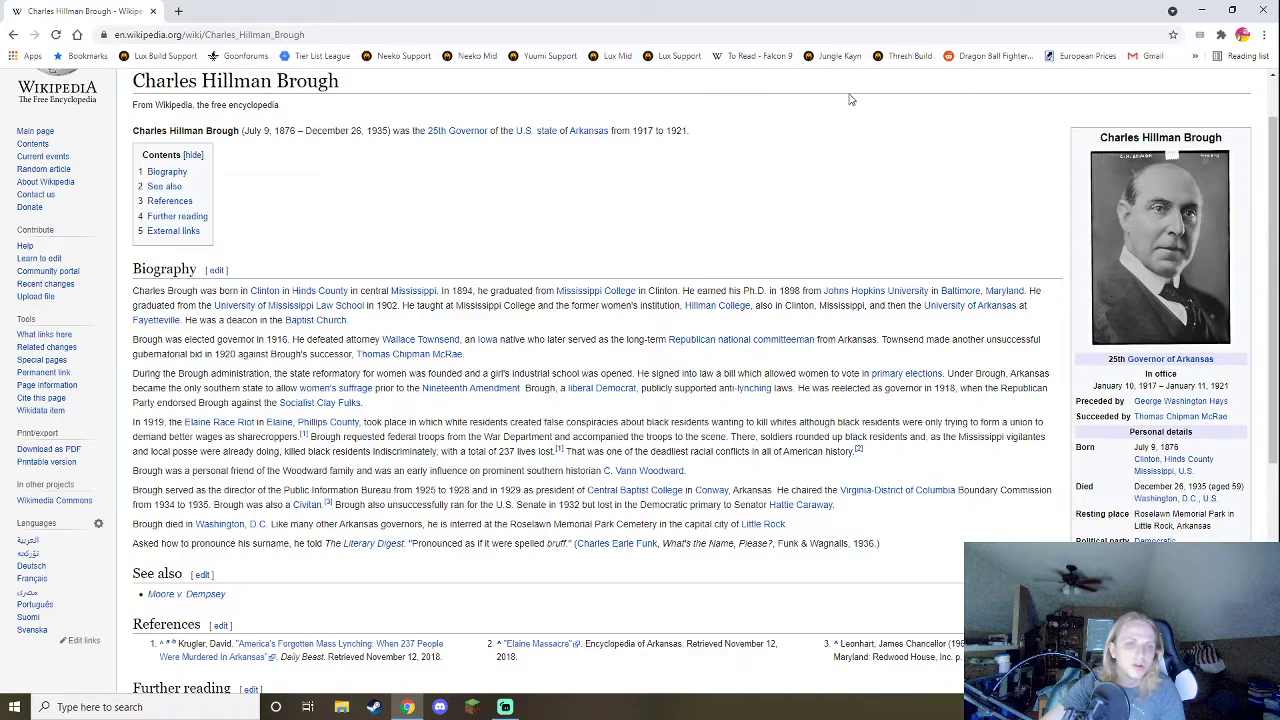
pyautogui.click(337, 11)
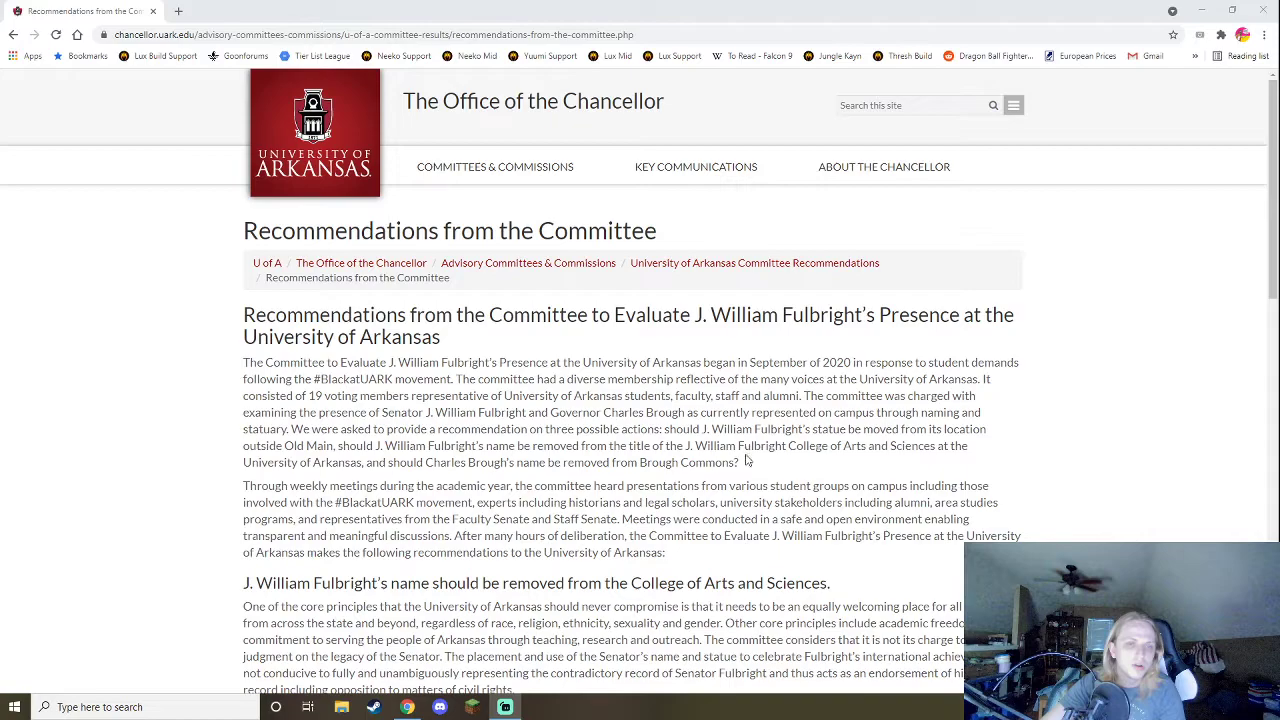
pyautogui.moveTo(715, 478)
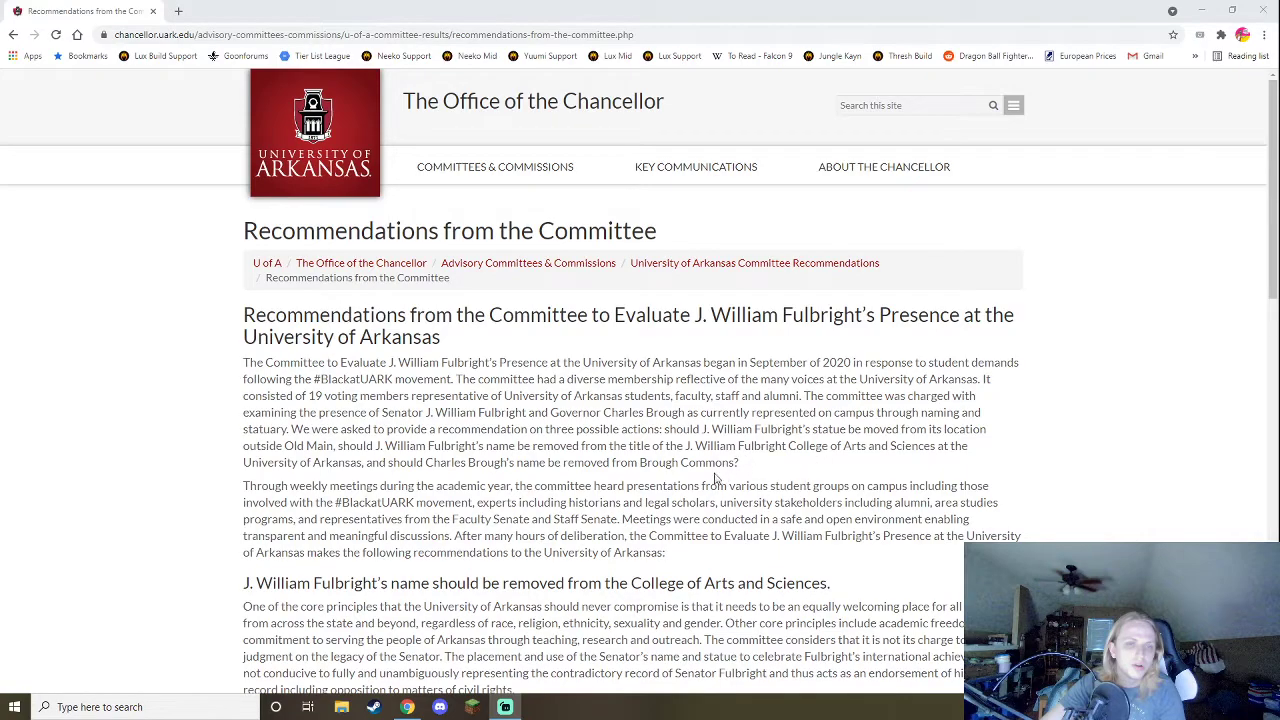
pyautogui.moveTo(748, 464)
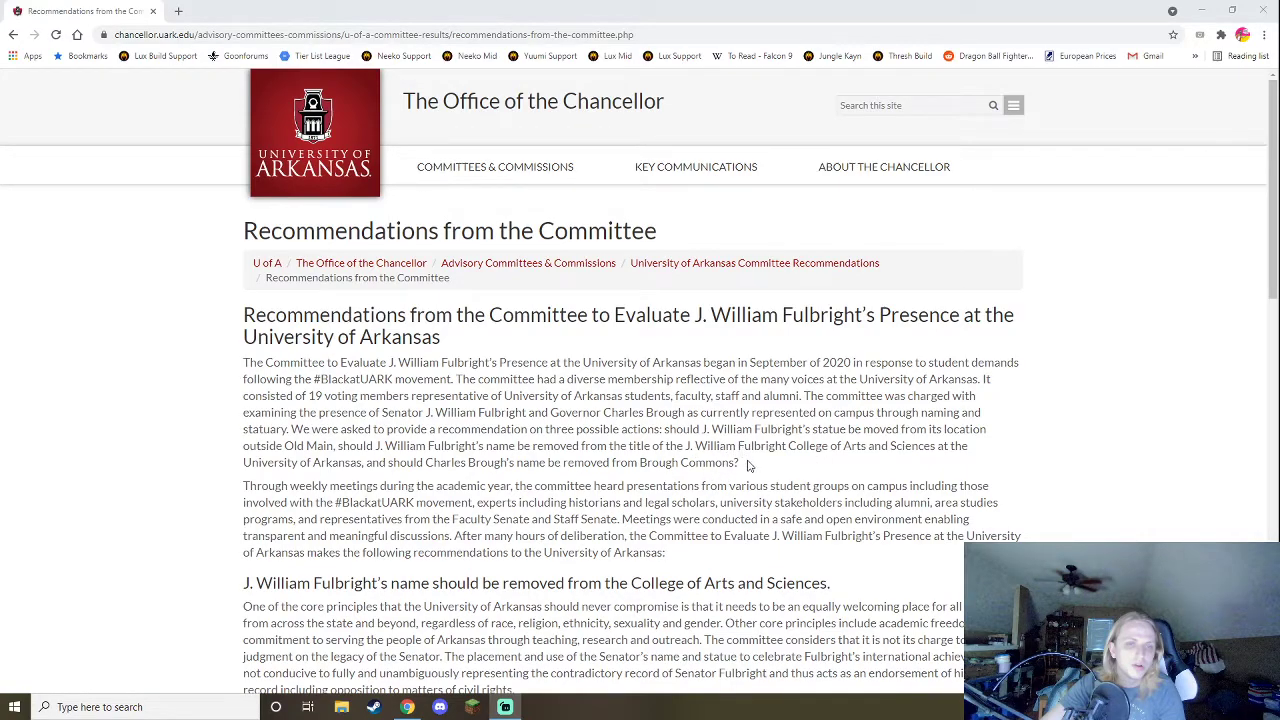
pyautogui.moveTo(403, 417)
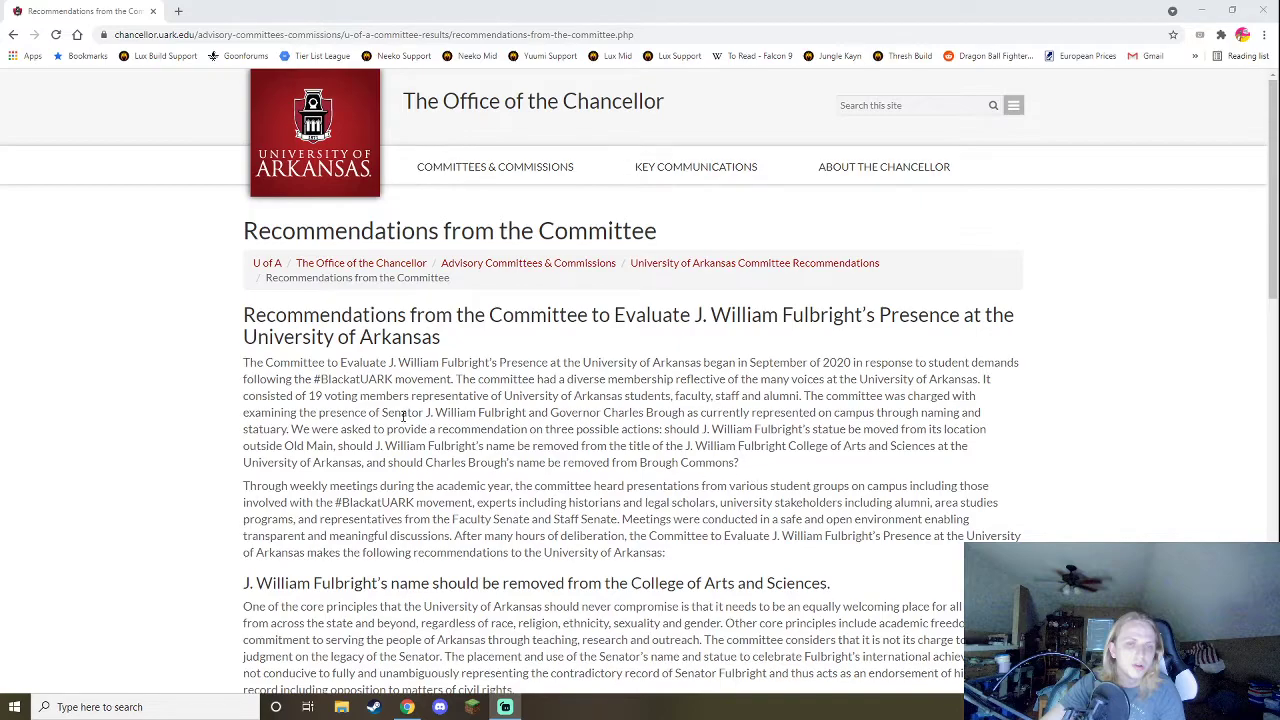
pyautogui.moveTo(490, 398)
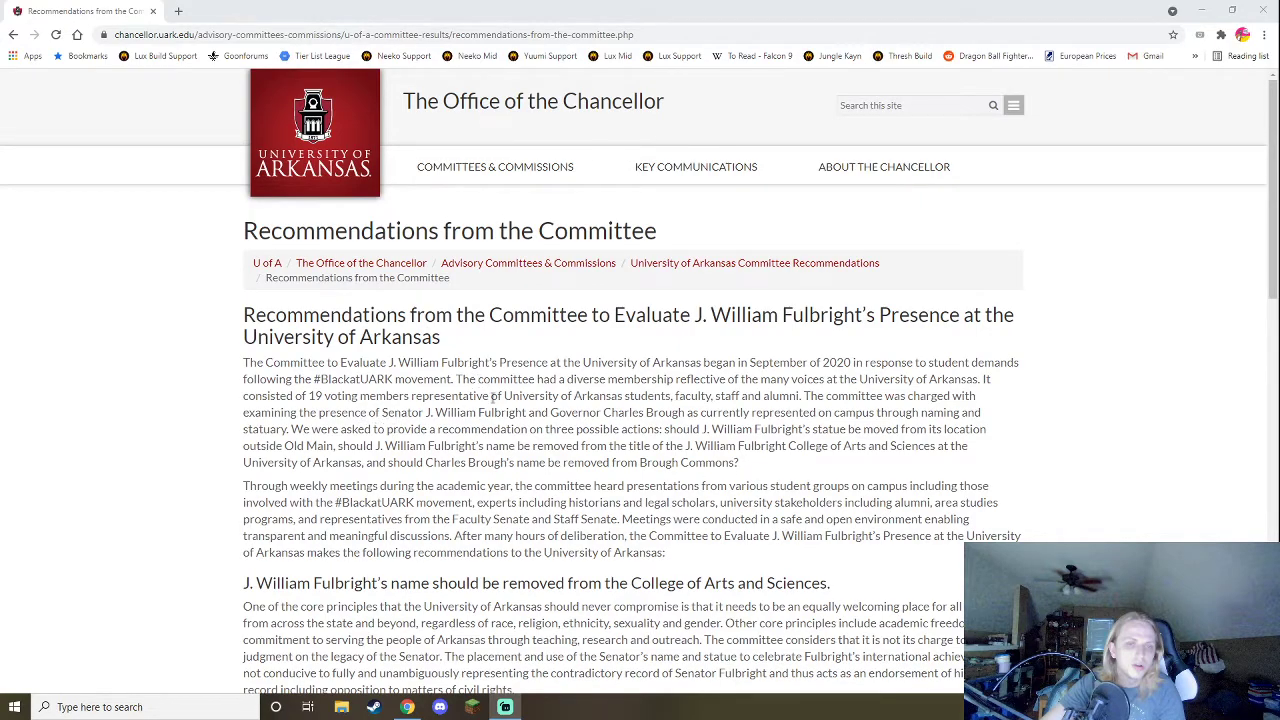
pyautogui.moveTo(650, 433)
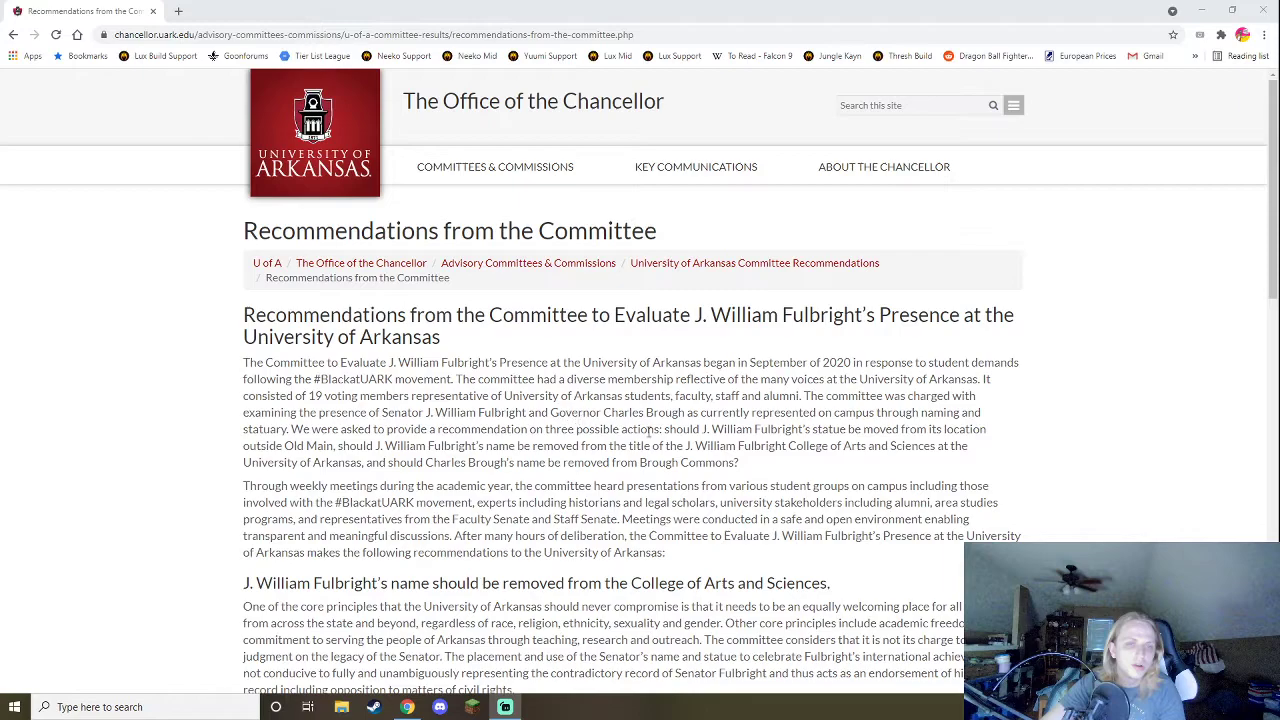
# Scroll to the first recommendation's rationale and the committee's 11–5 vote.
pyautogui.scroll(-3)
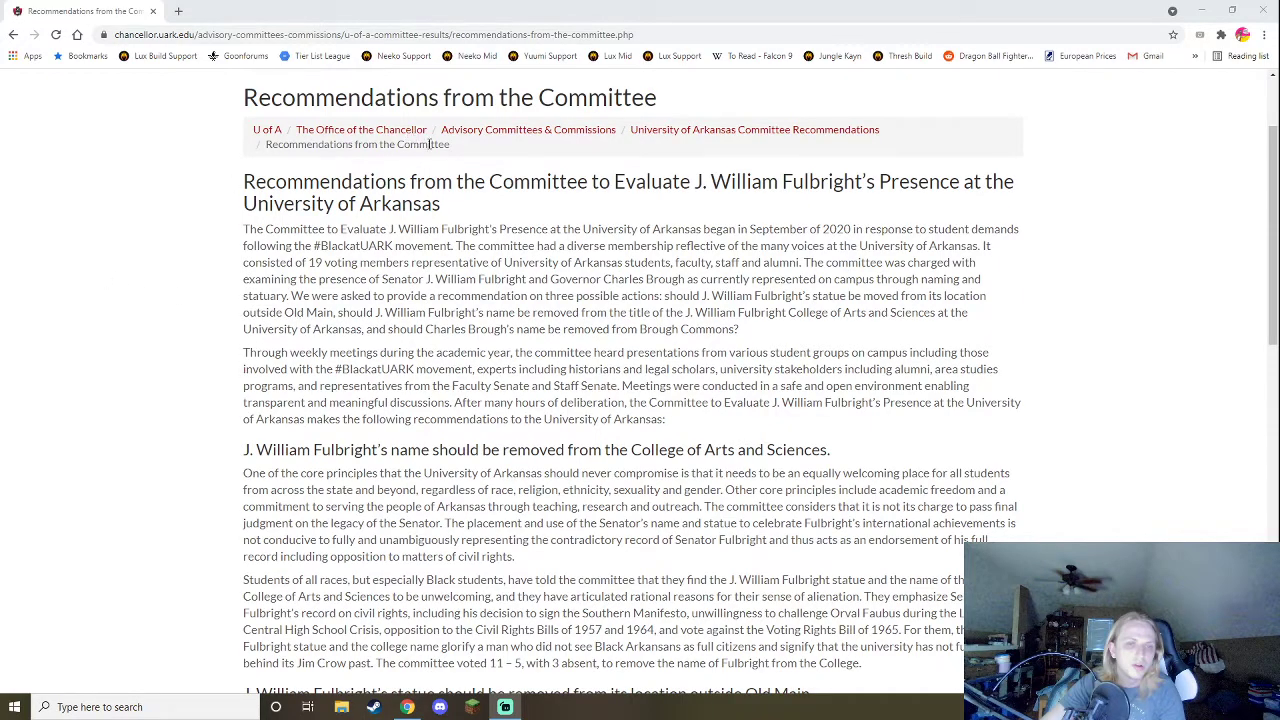
pyautogui.moveTo(494, 248)
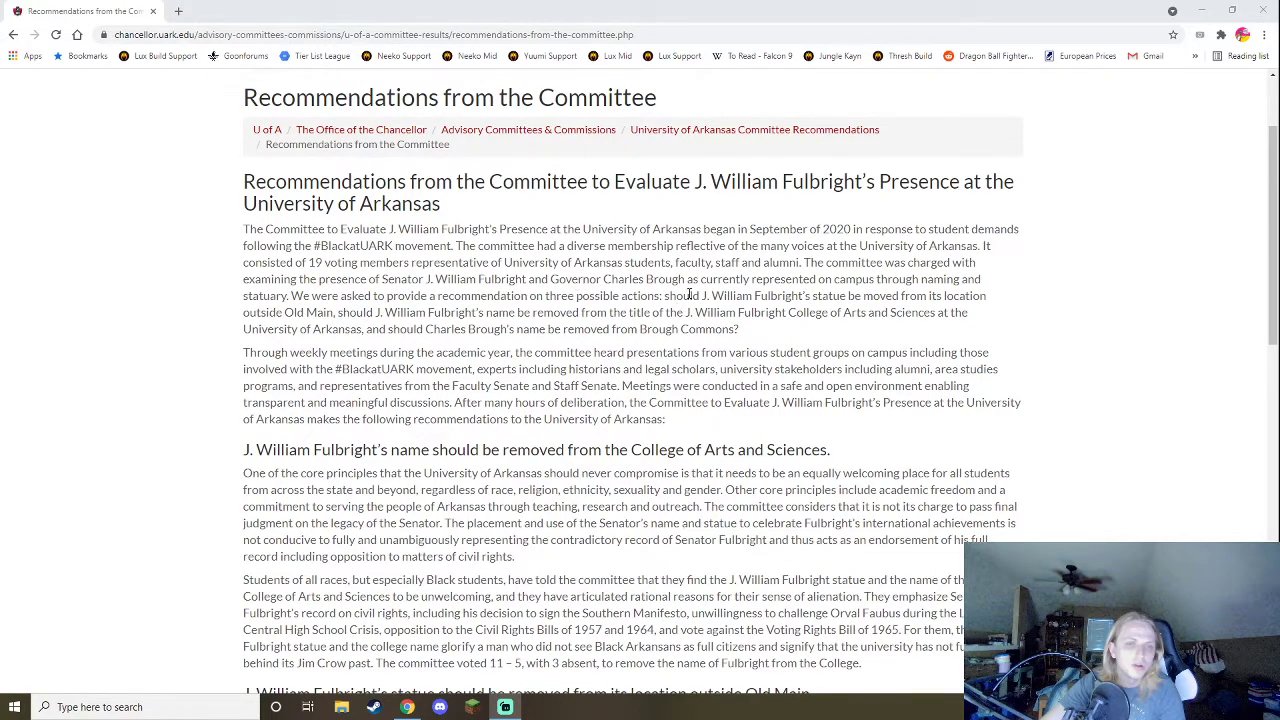
pyautogui.moveTo(700, 352)
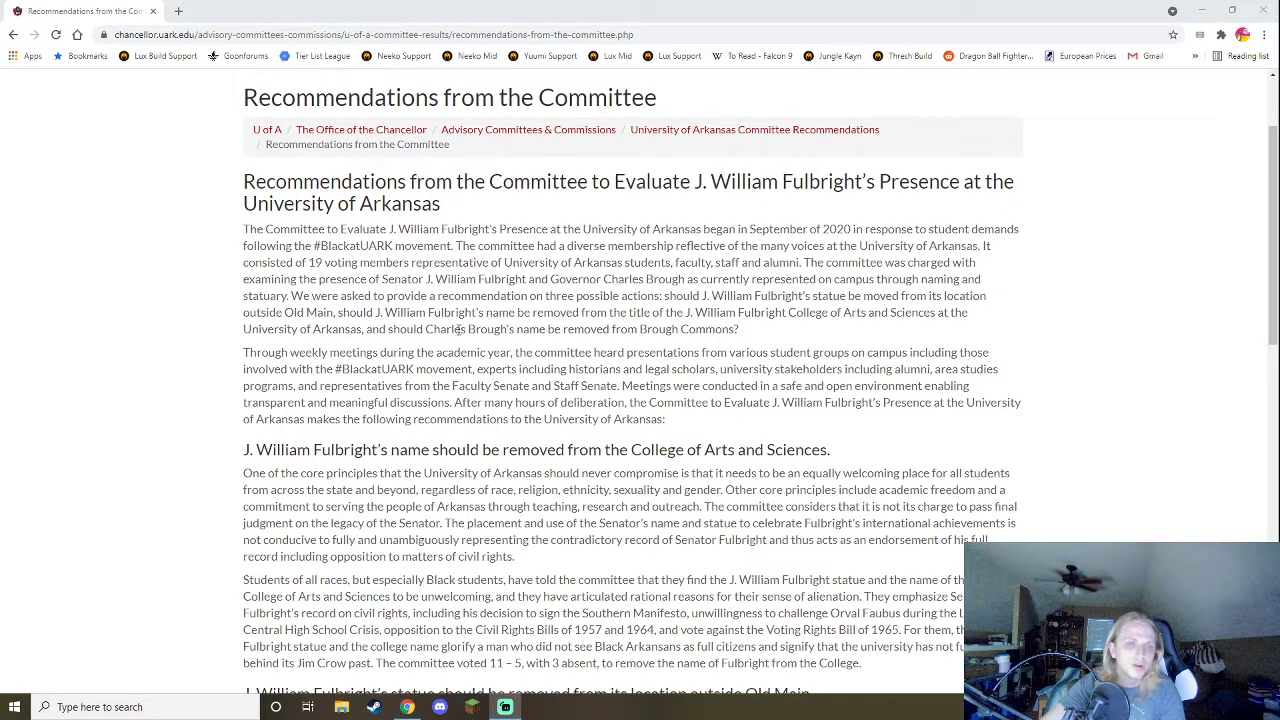
pyautogui.moveTo(720, 345)
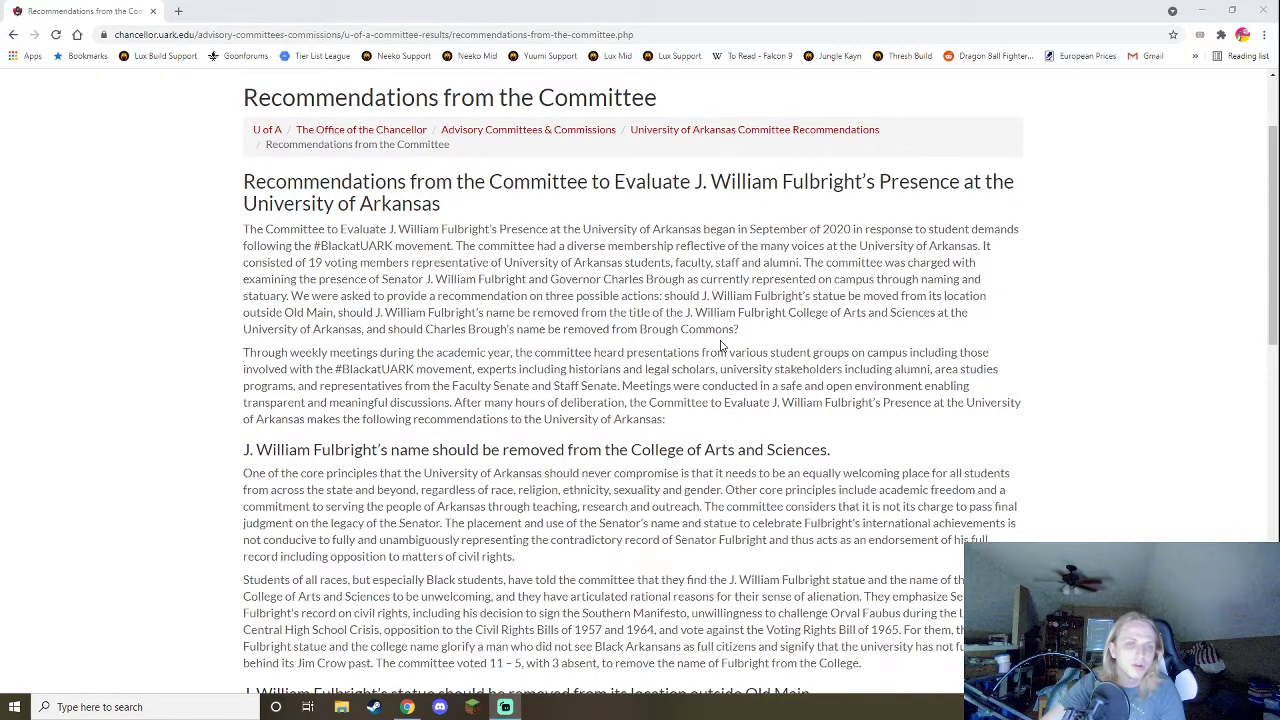
pyautogui.moveTo(688, 364)
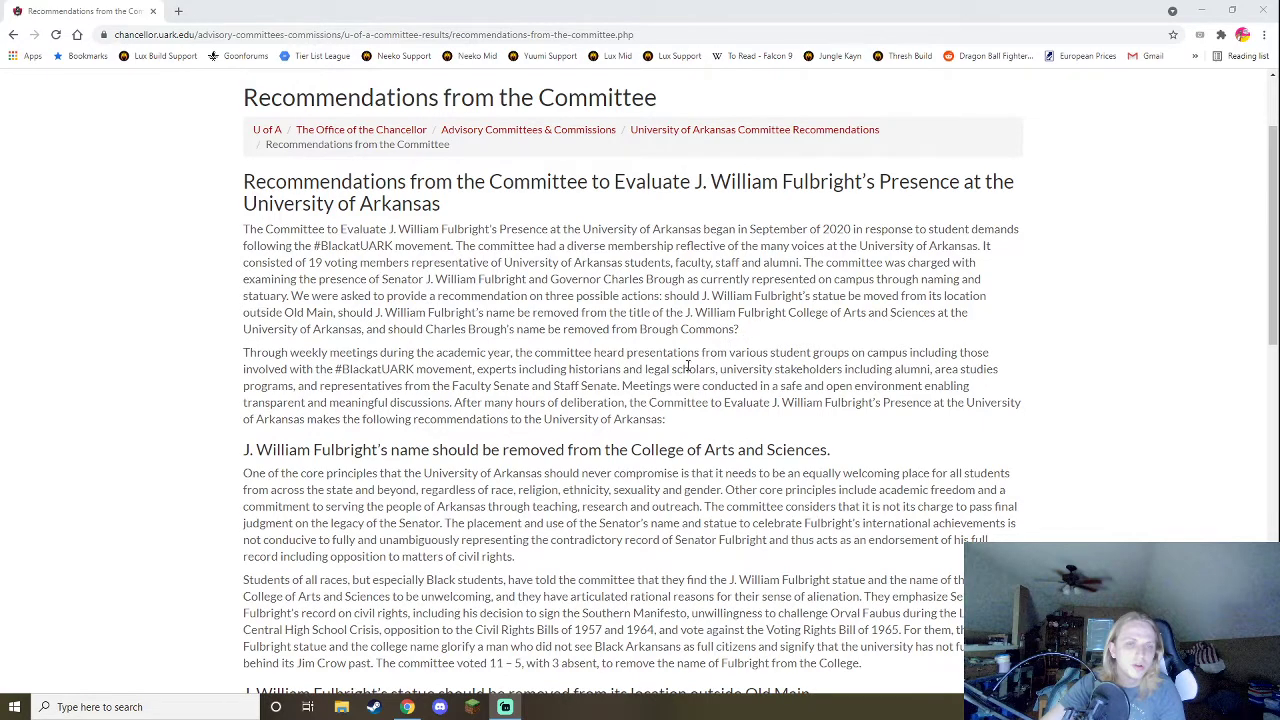
pyautogui.moveTo(478, 350)
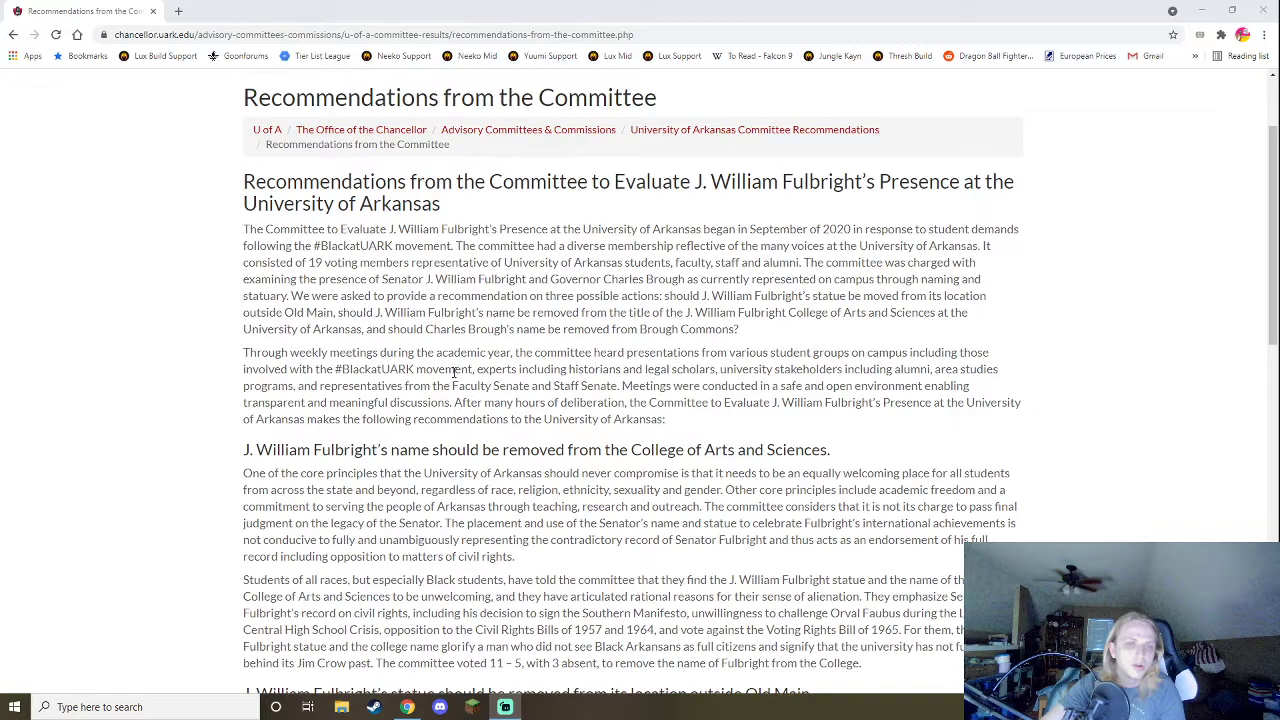
pyautogui.scroll(-3)
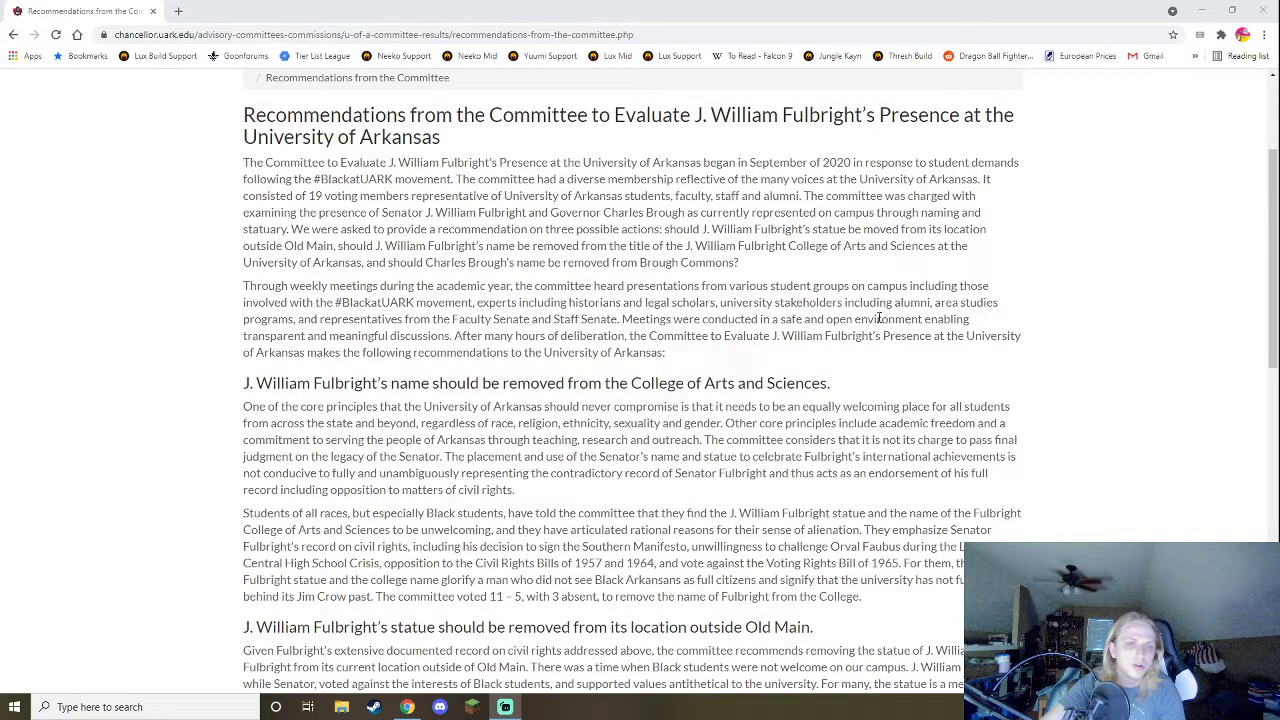
pyautogui.moveTo(430, 330)
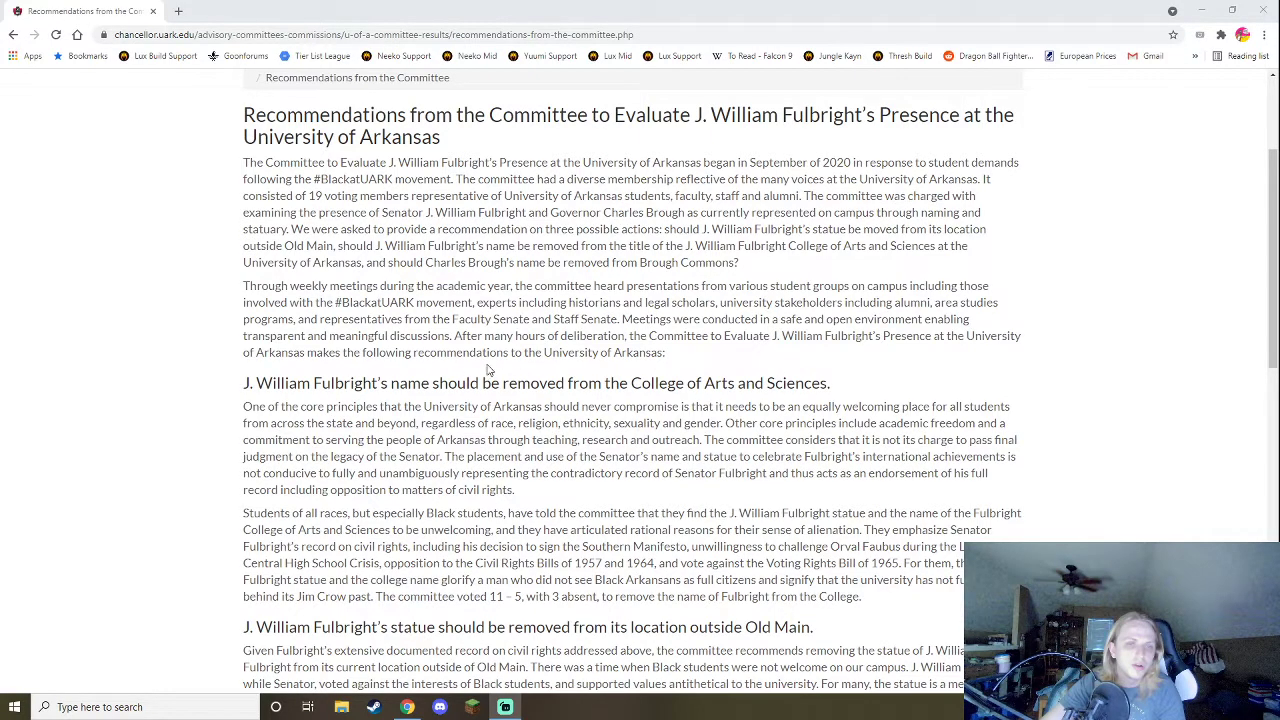
pyautogui.scroll(-3)
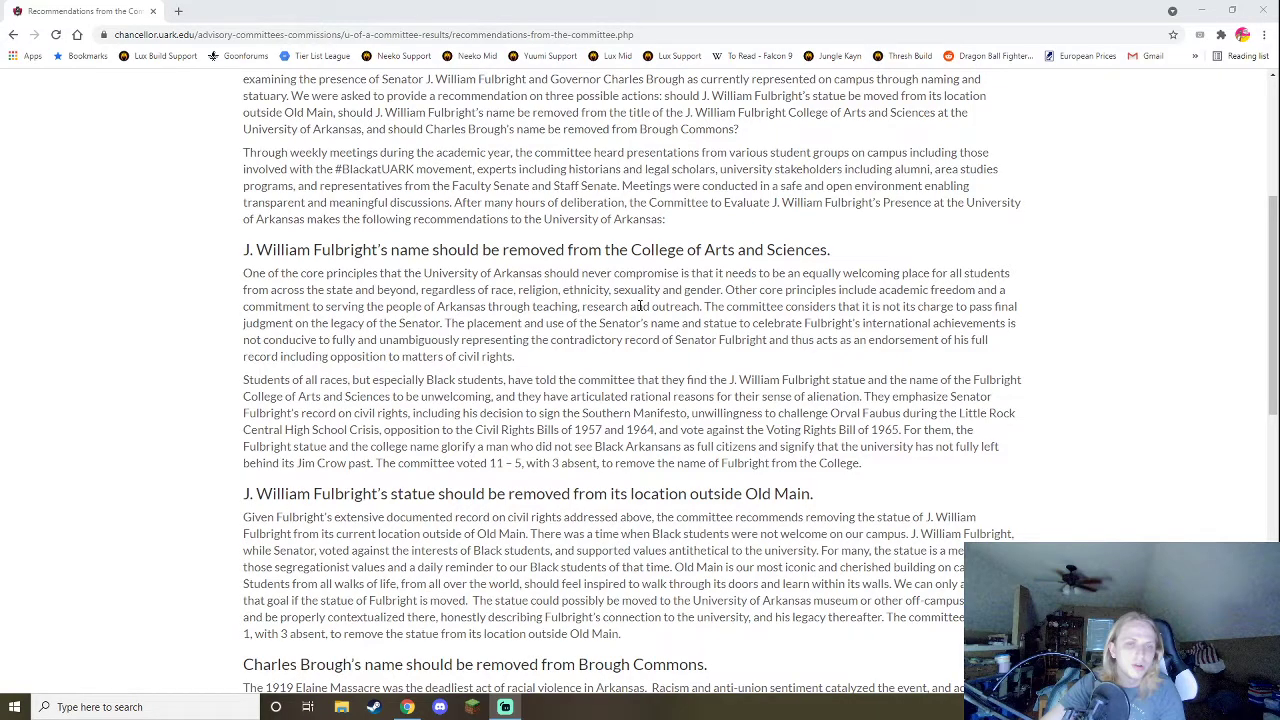
pyautogui.scroll(-3)
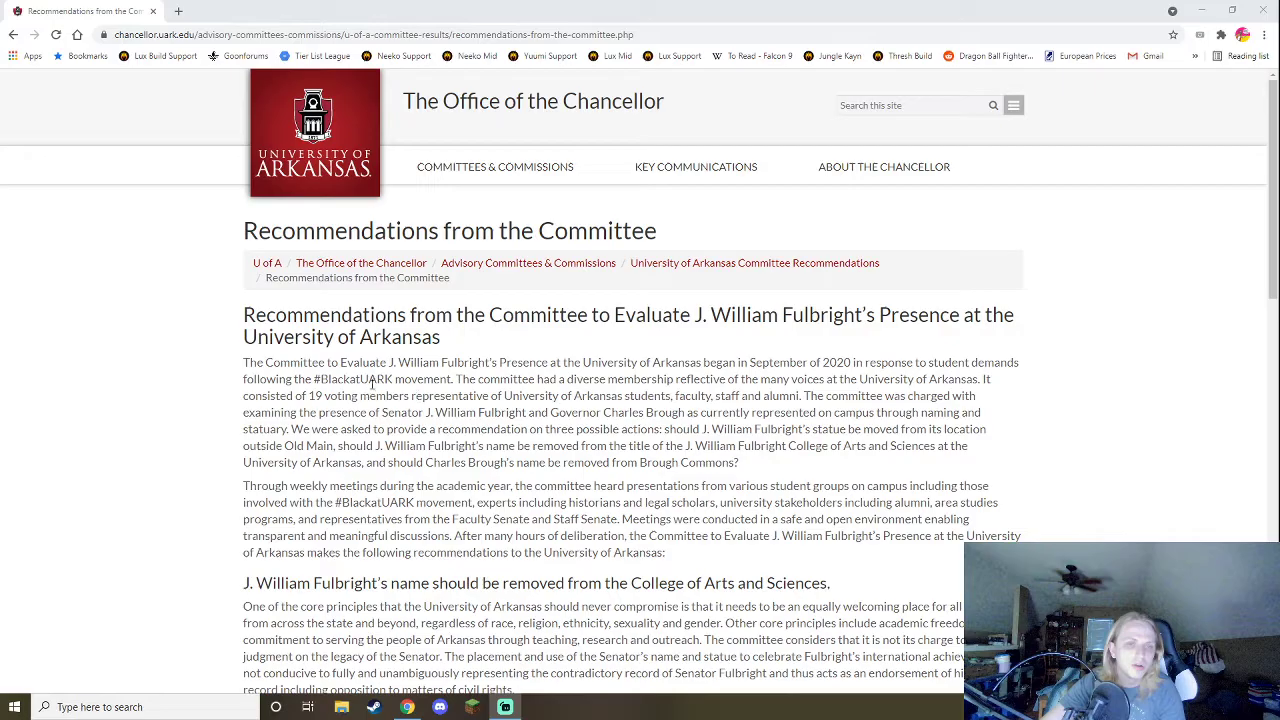
pyautogui.scroll(-3)
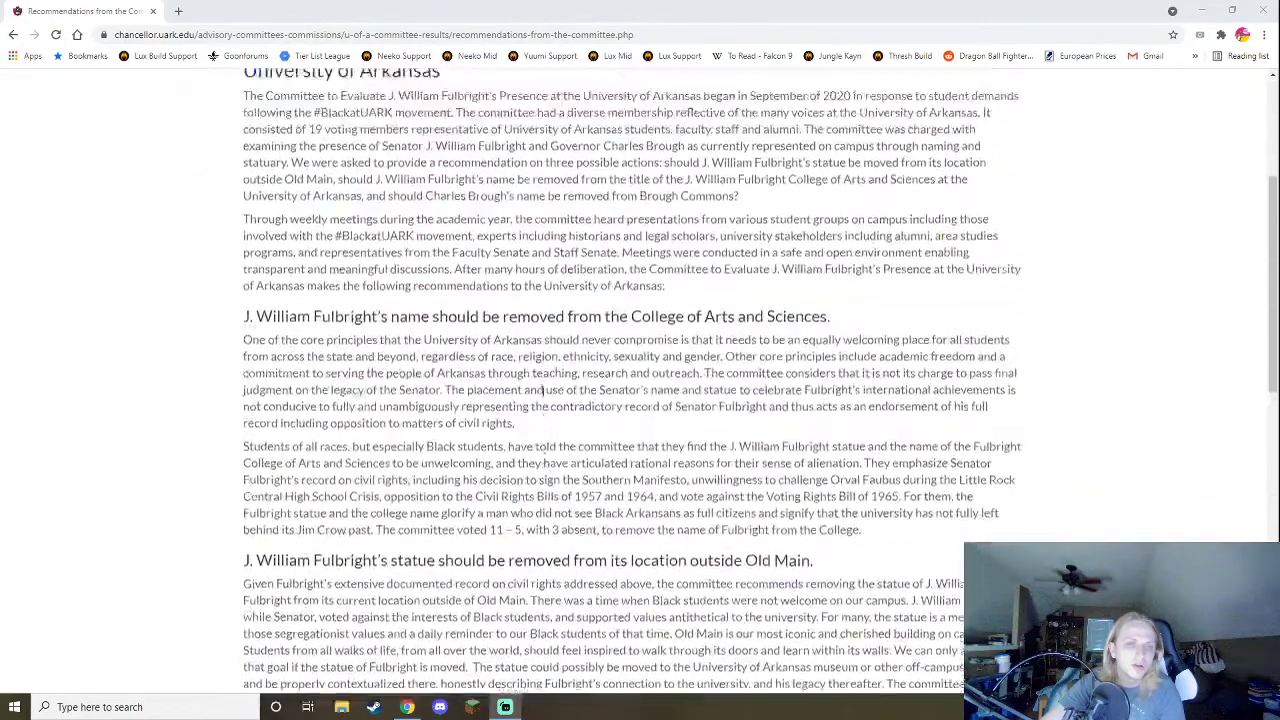
pyautogui.scroll(-3)
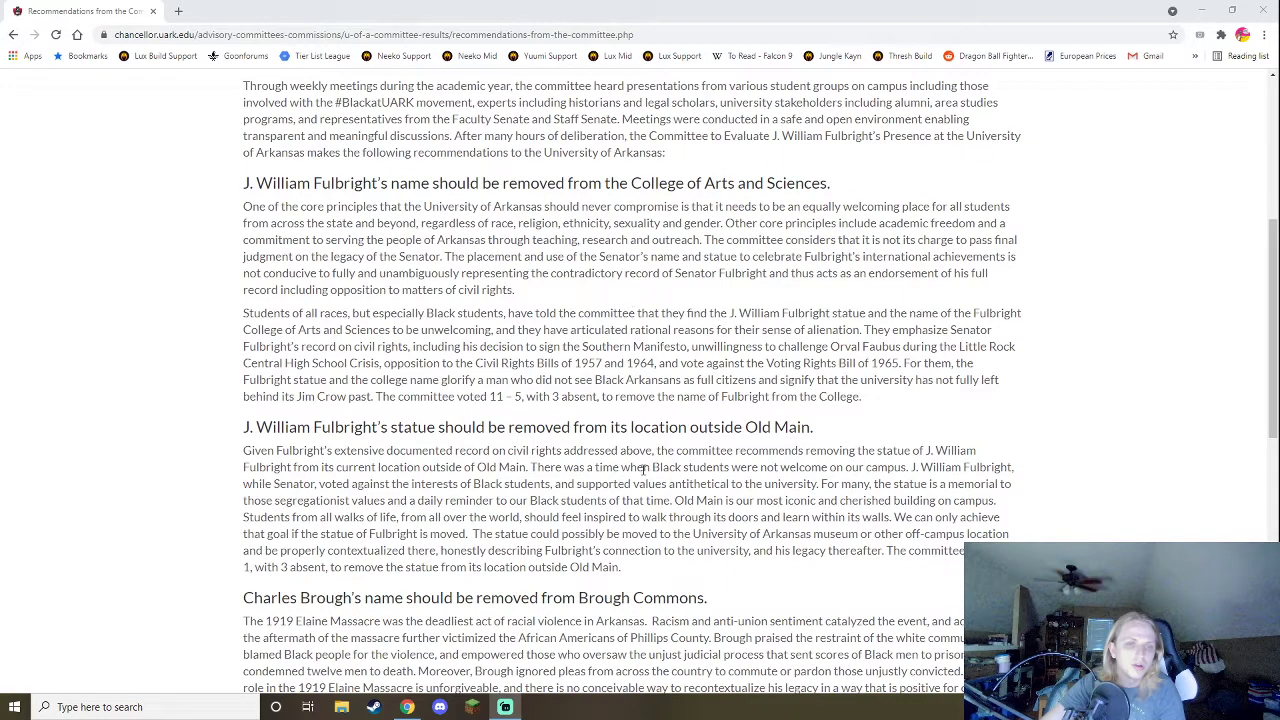
pyautogui.scroll(-3)
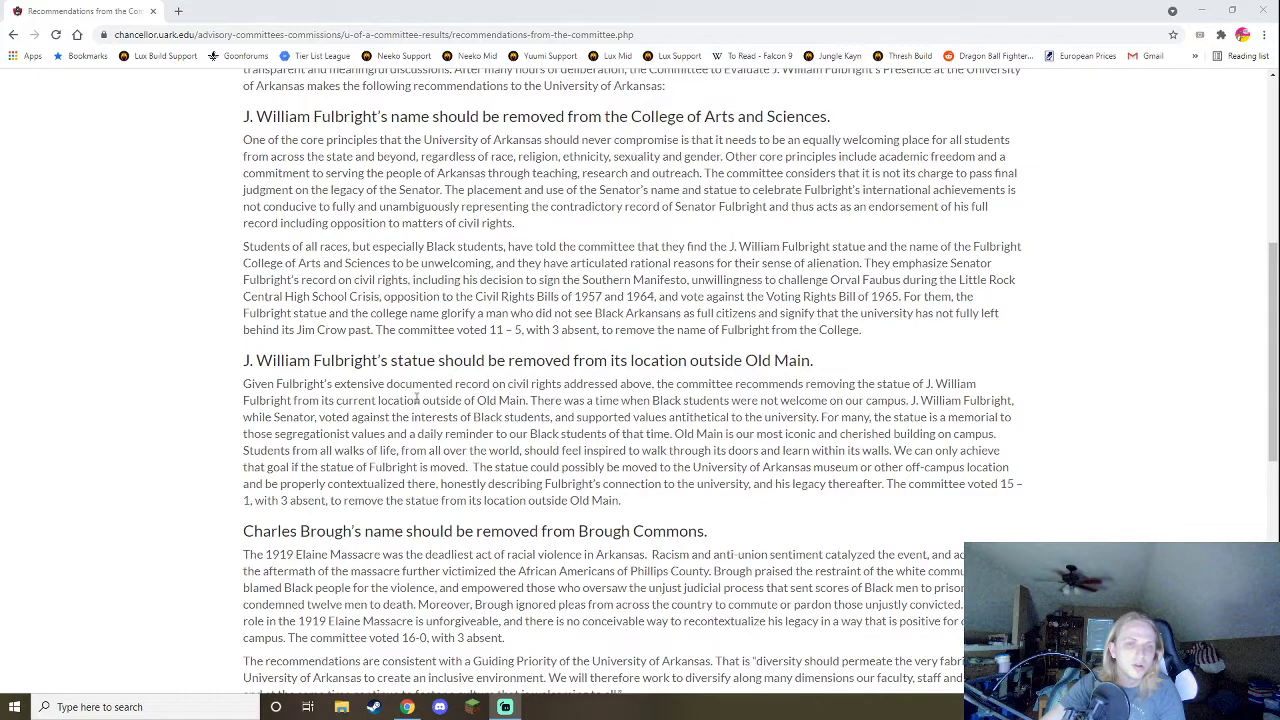
pyautogui.moveTo(1067, 400)
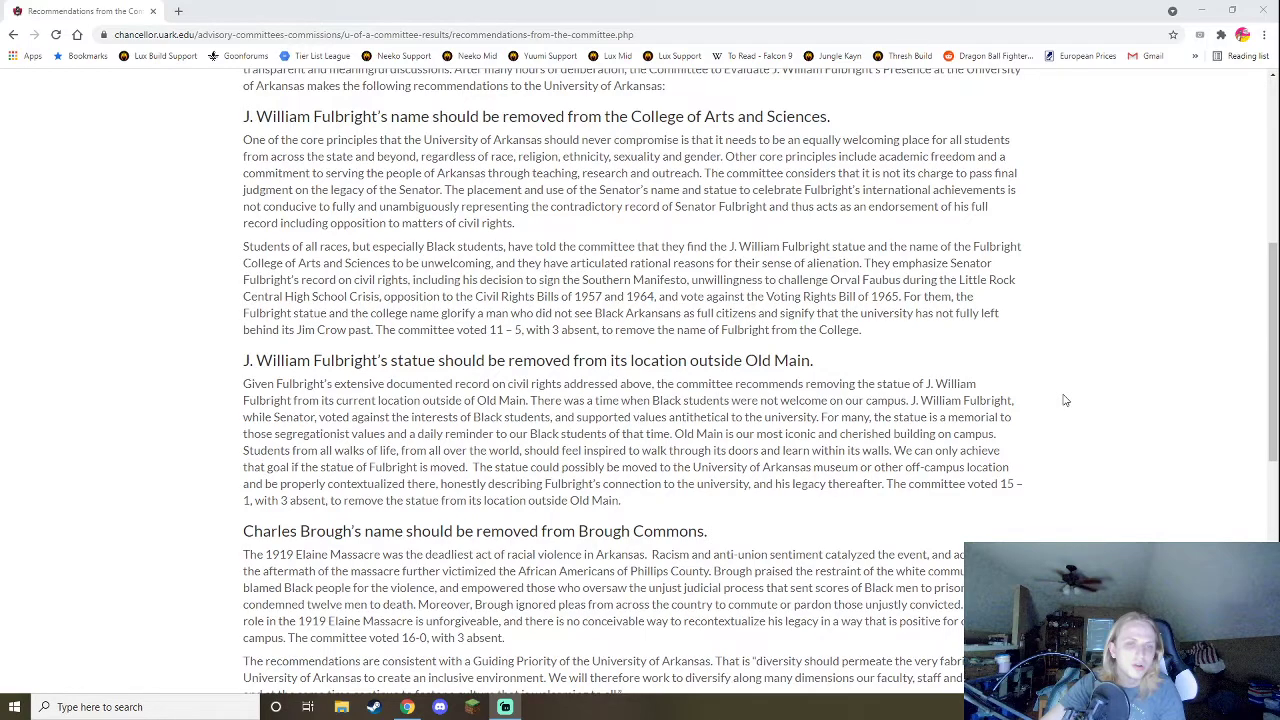
# Scroll past the Brough Commons recommendation to the committee's concluding paragraphs.
pyautogui.scroll(-3)
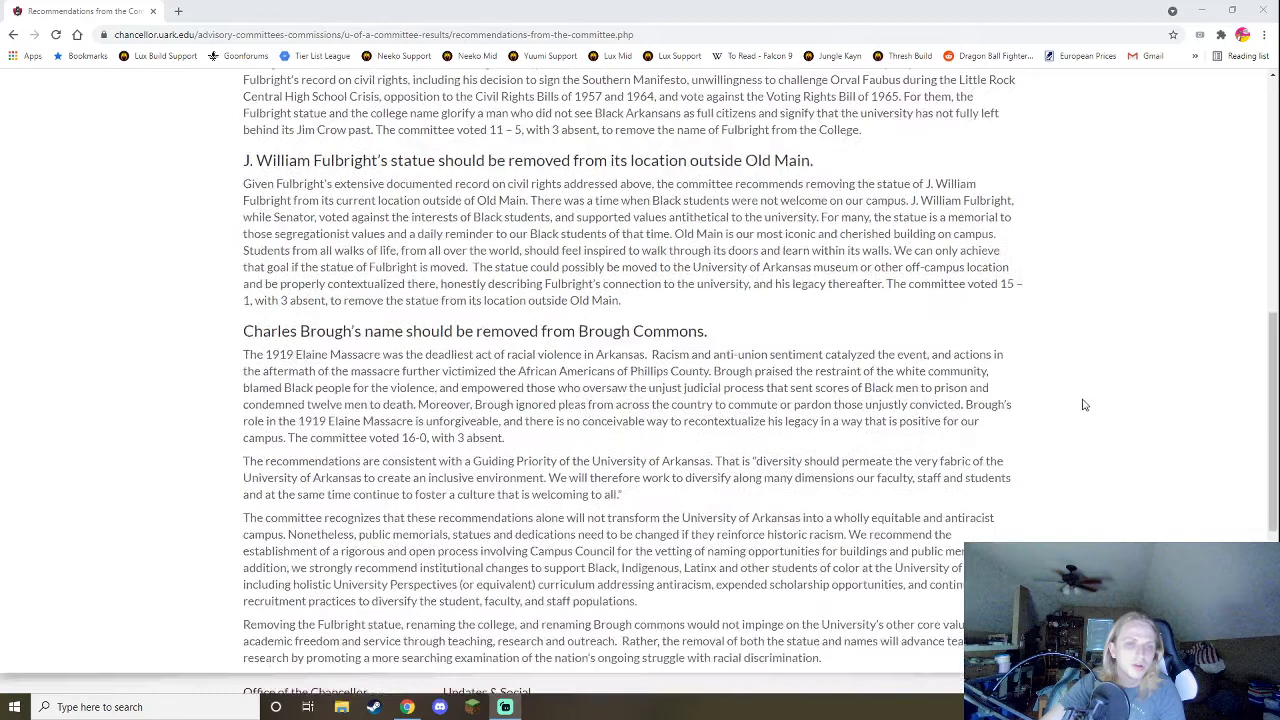
pyautogui.scroll(-3)
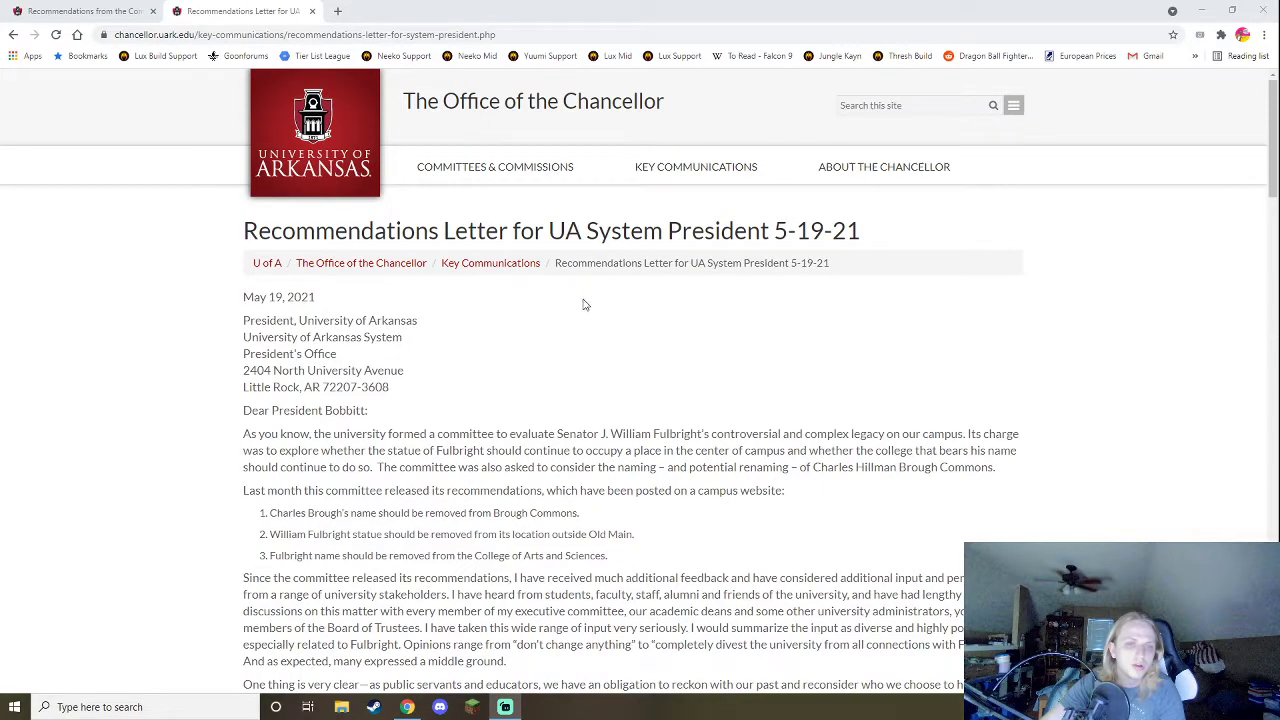
# Scroll past the header and greeting to the 'Since the committee released its recommendations' paragraph.
pyautogui.scroll(-3)
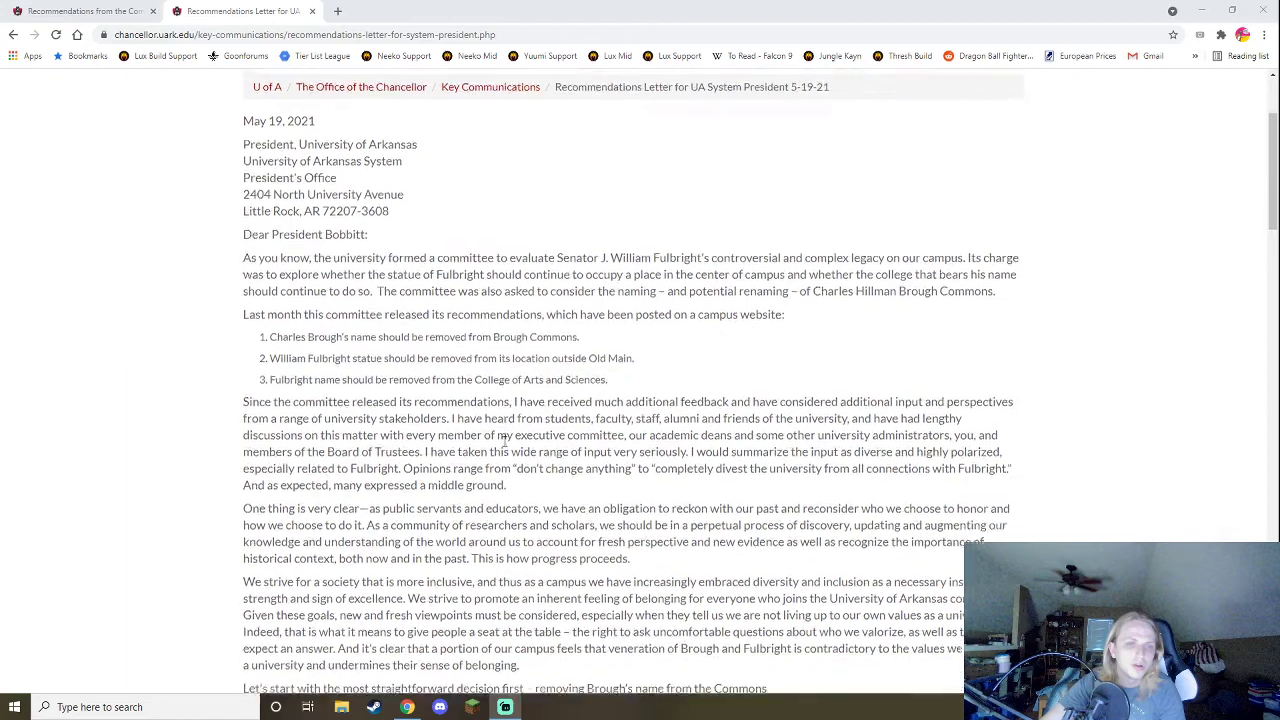
pyautogui.scroll(-3)
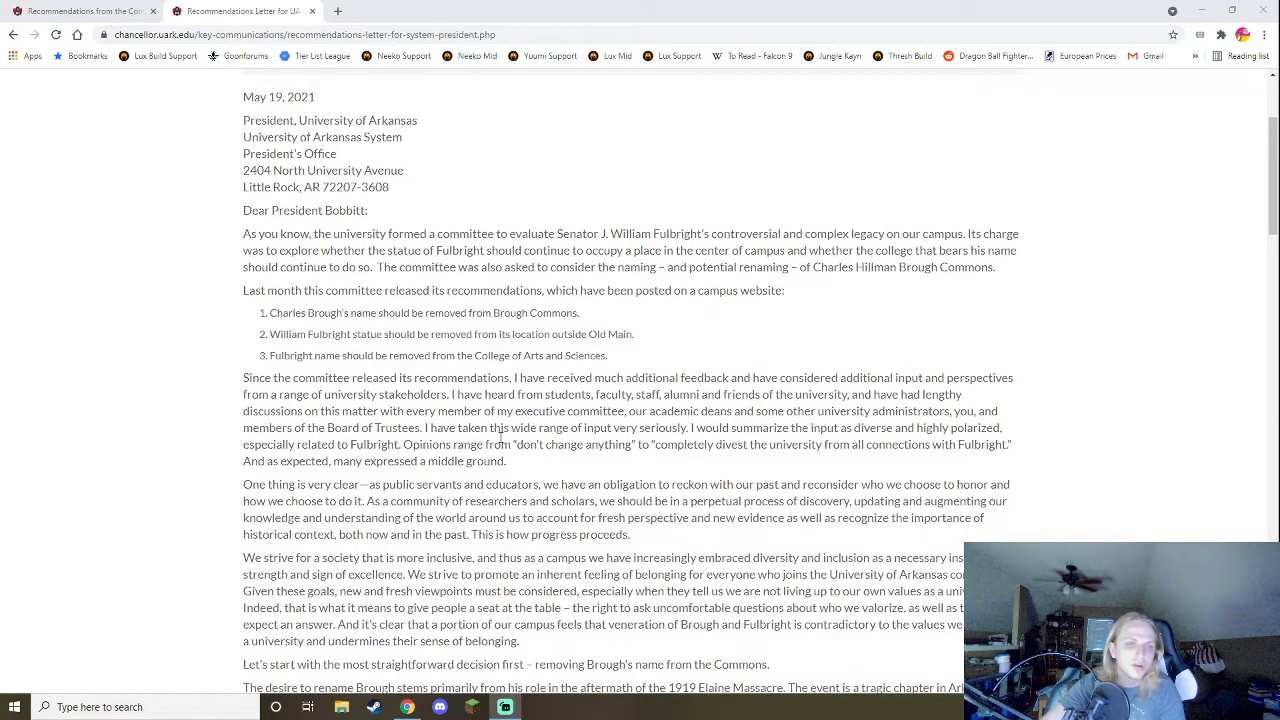
pyautogui.moveTo(501, 440)
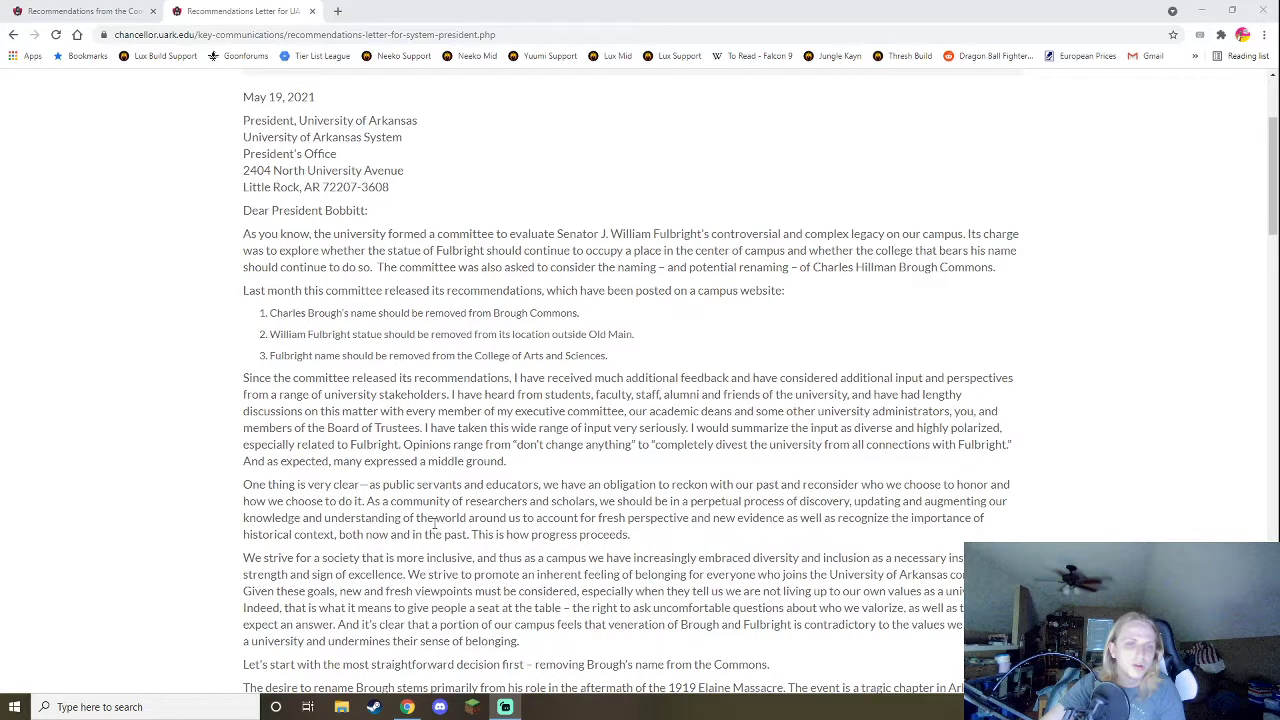
pyautogui.moveTo(630, 317)
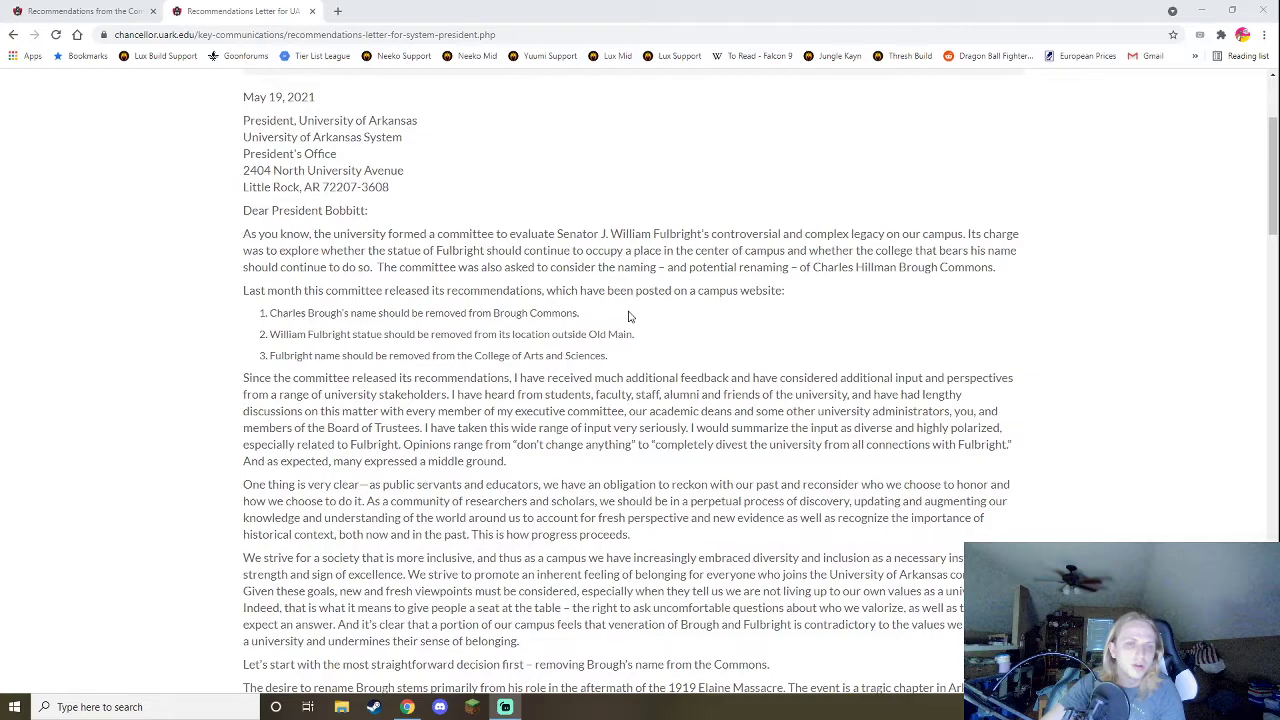
pyautogui.scroll(-3)
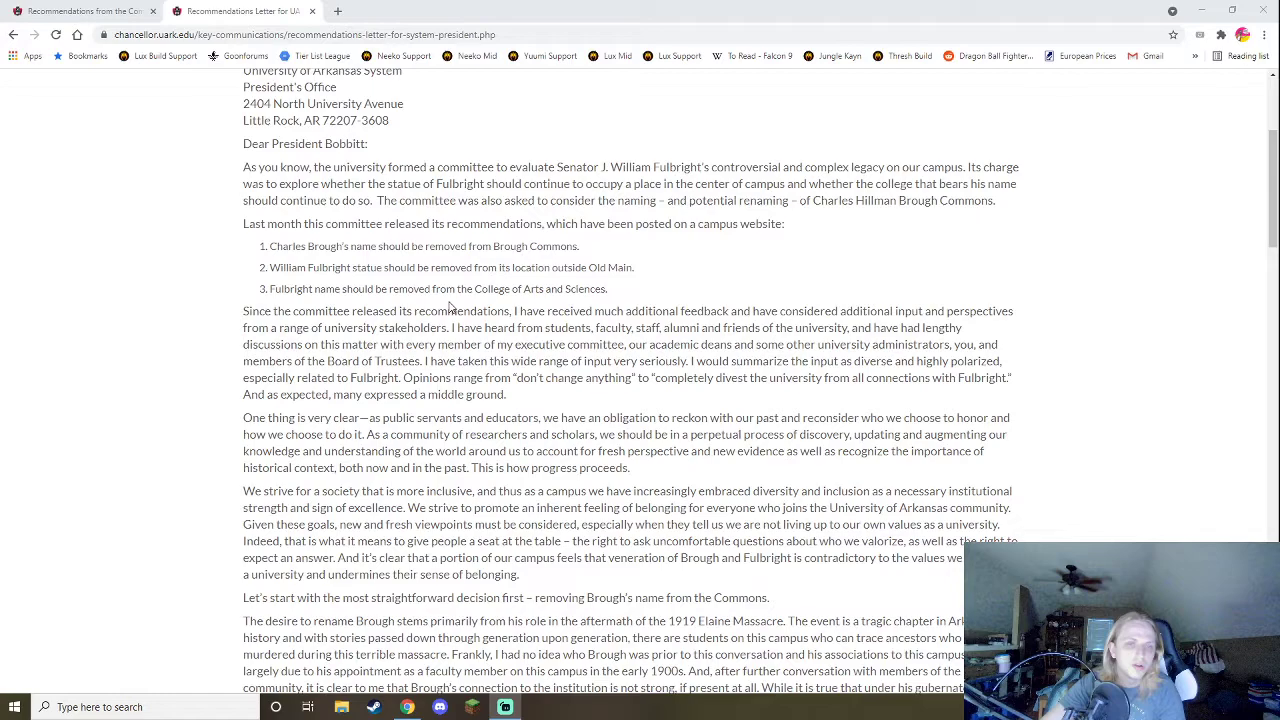
pyautogui.moveTo(330, 285)
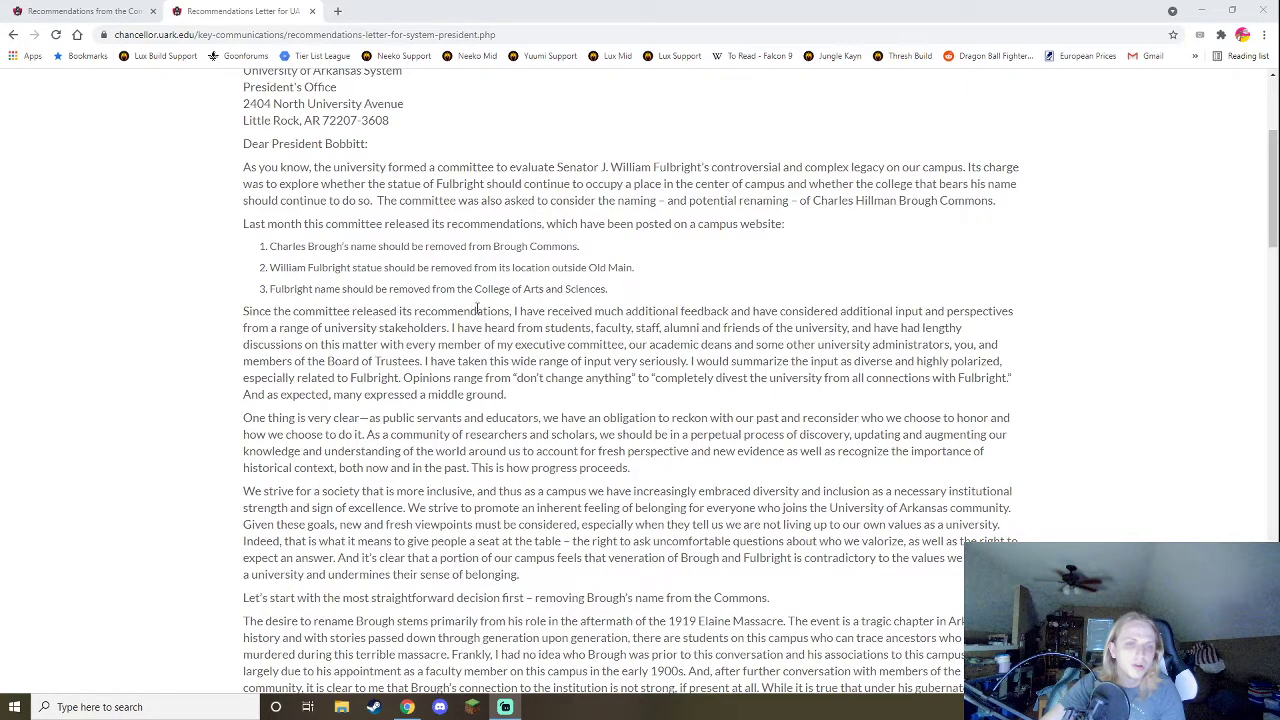
pyautogui.scroll(-3)
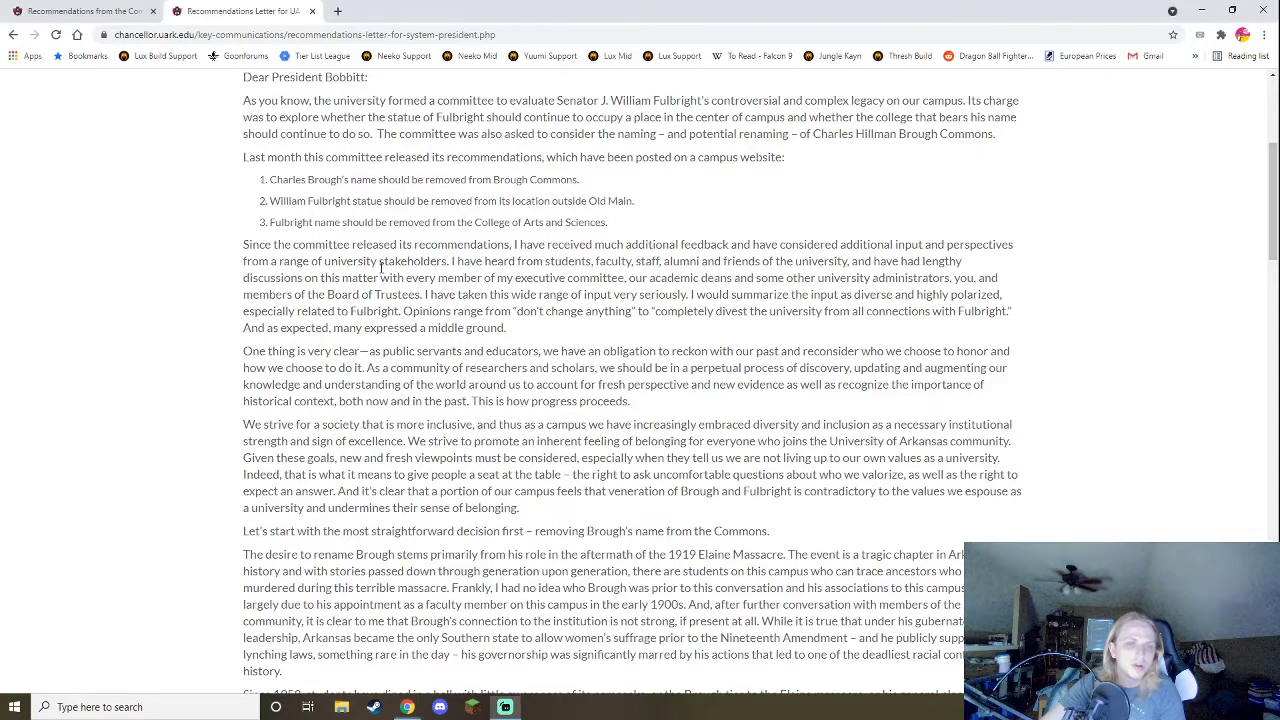
pyautogui.doubleClick(410, 261)
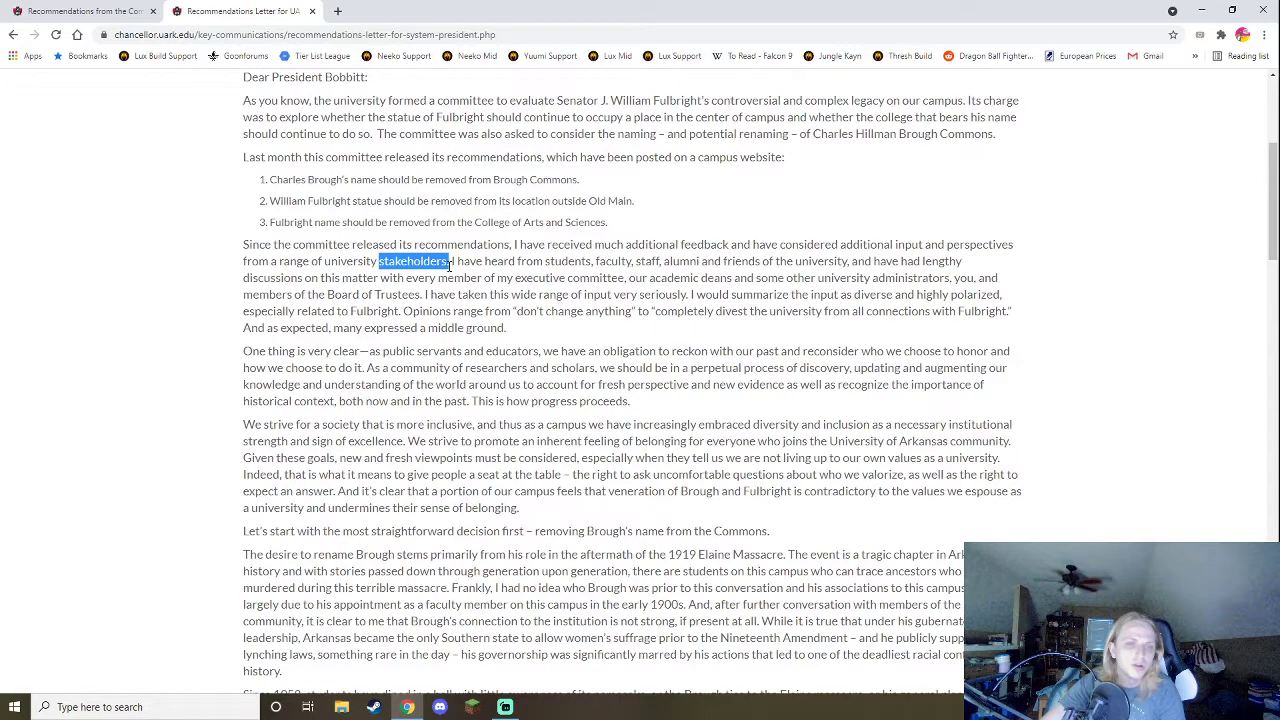
pyautogui.click(490, 277)
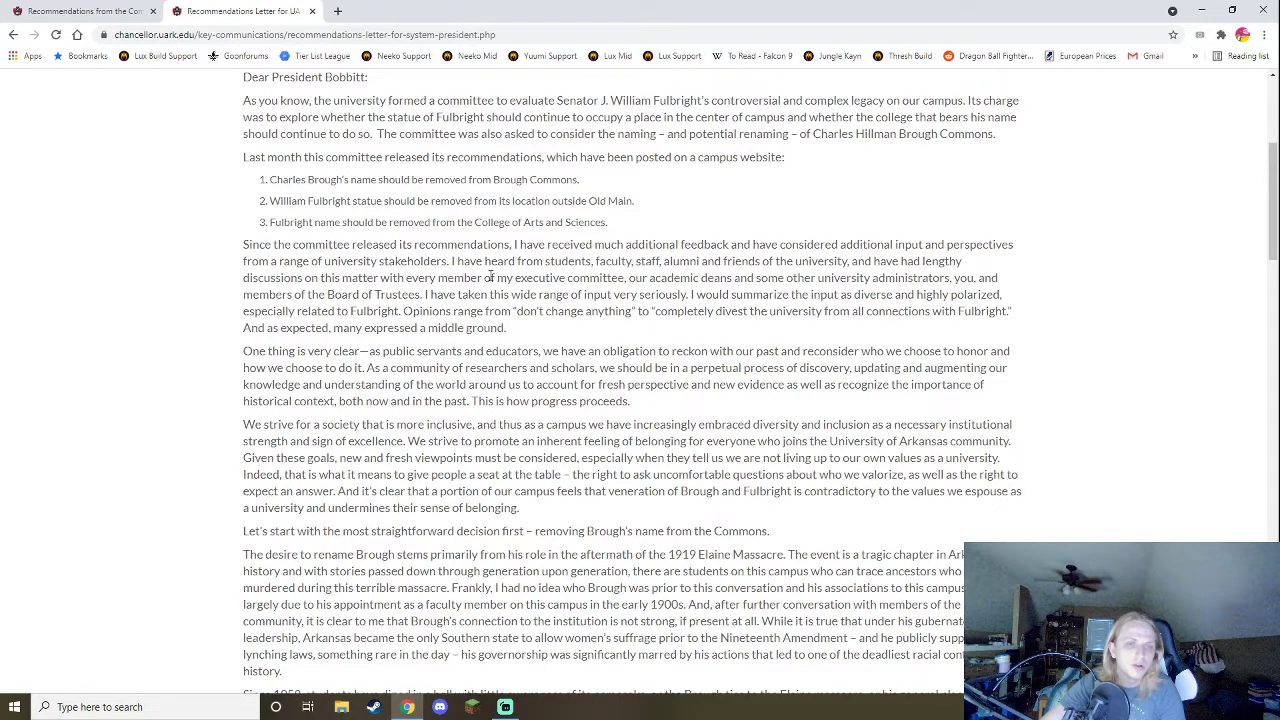
pyautogui.moveTo(505, 235)
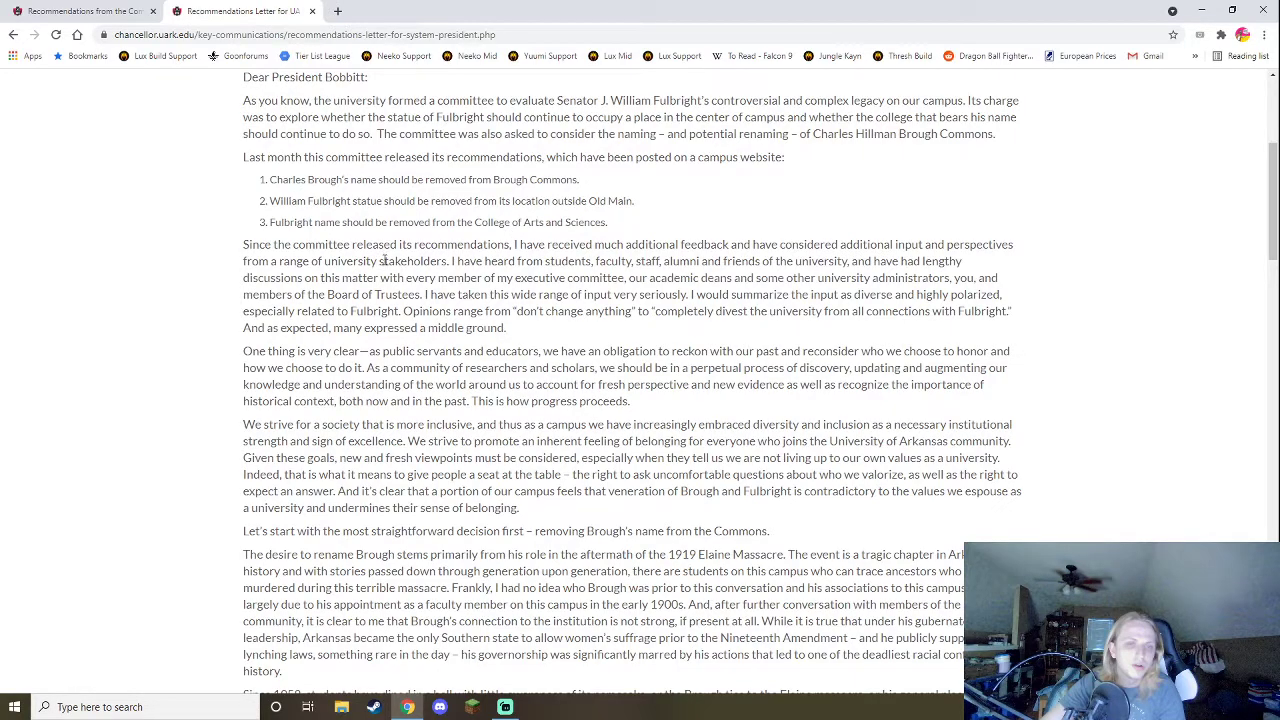
pyautogui.doubleClick(416, 261)
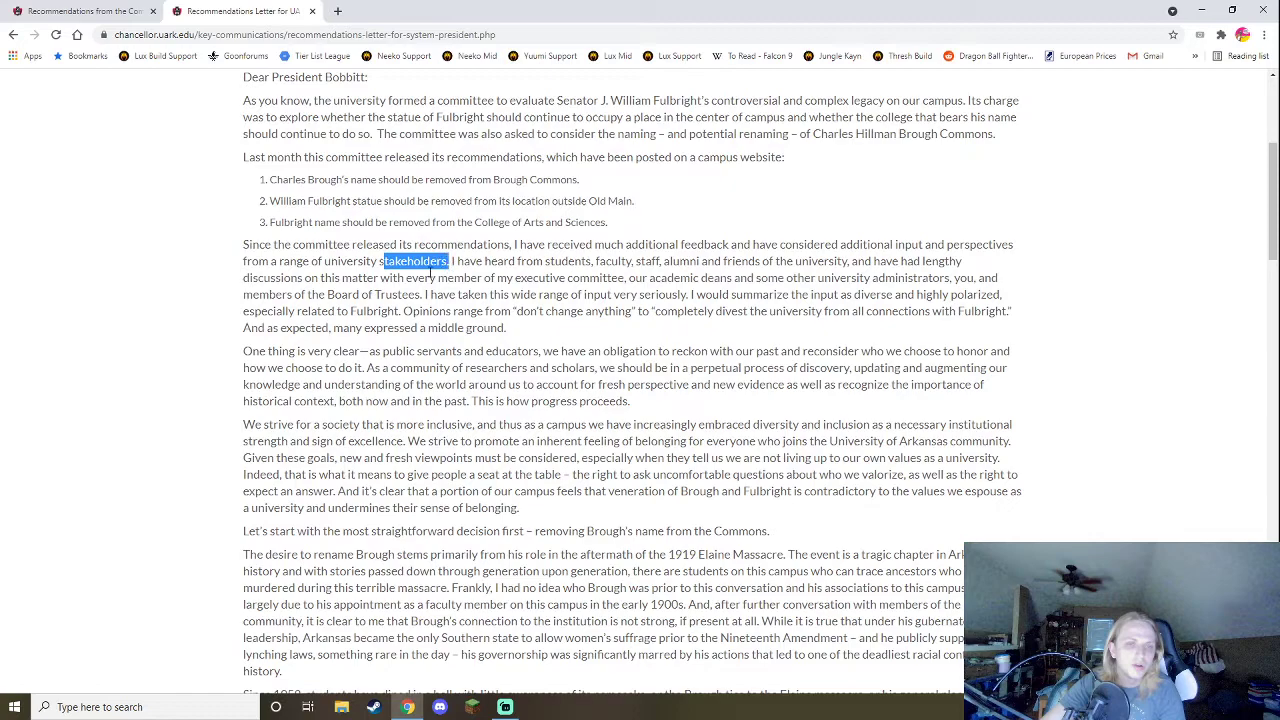
pyautogui.click(430, 277)
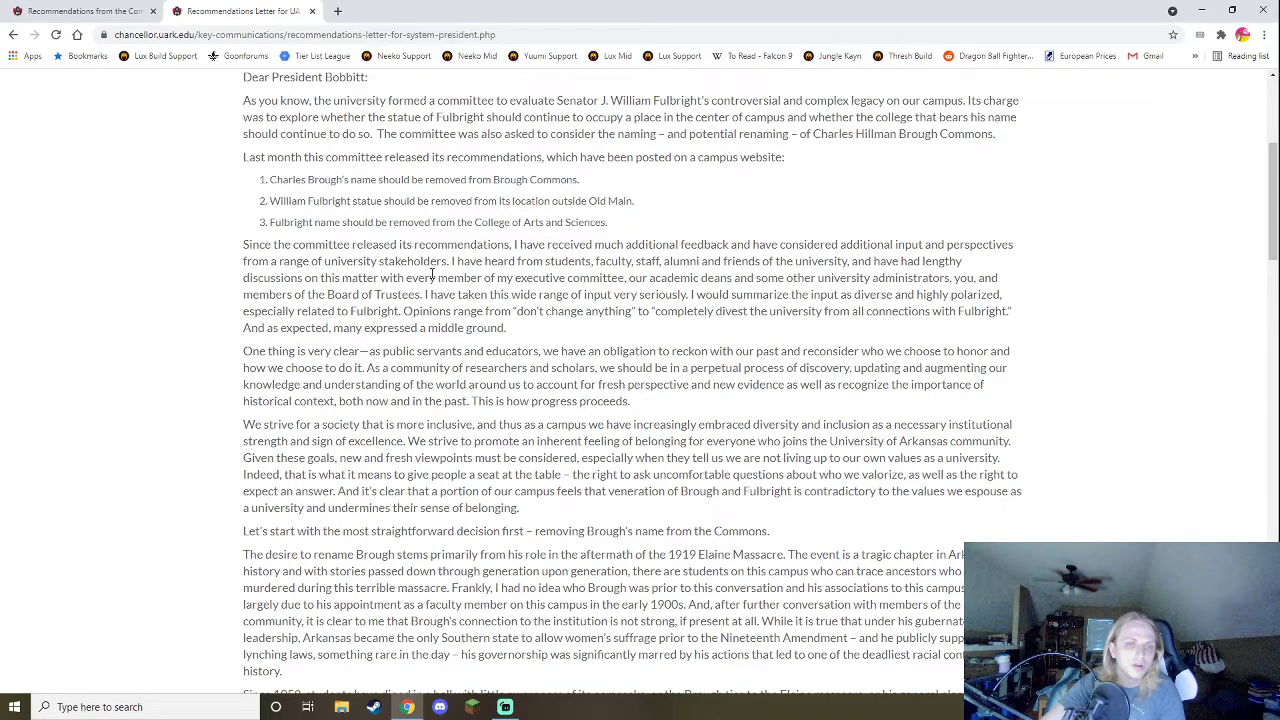
pyautogui.moveTo(125, 430)
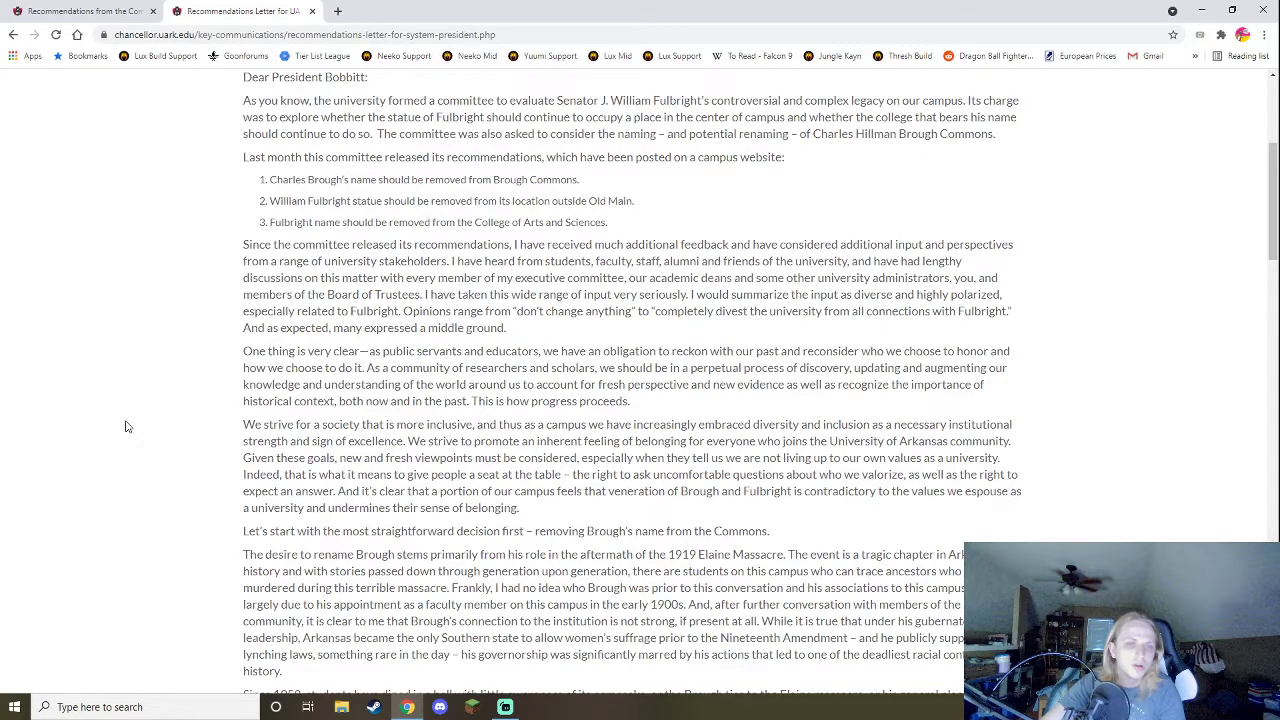
pyautogui.moveTo(157, 401)
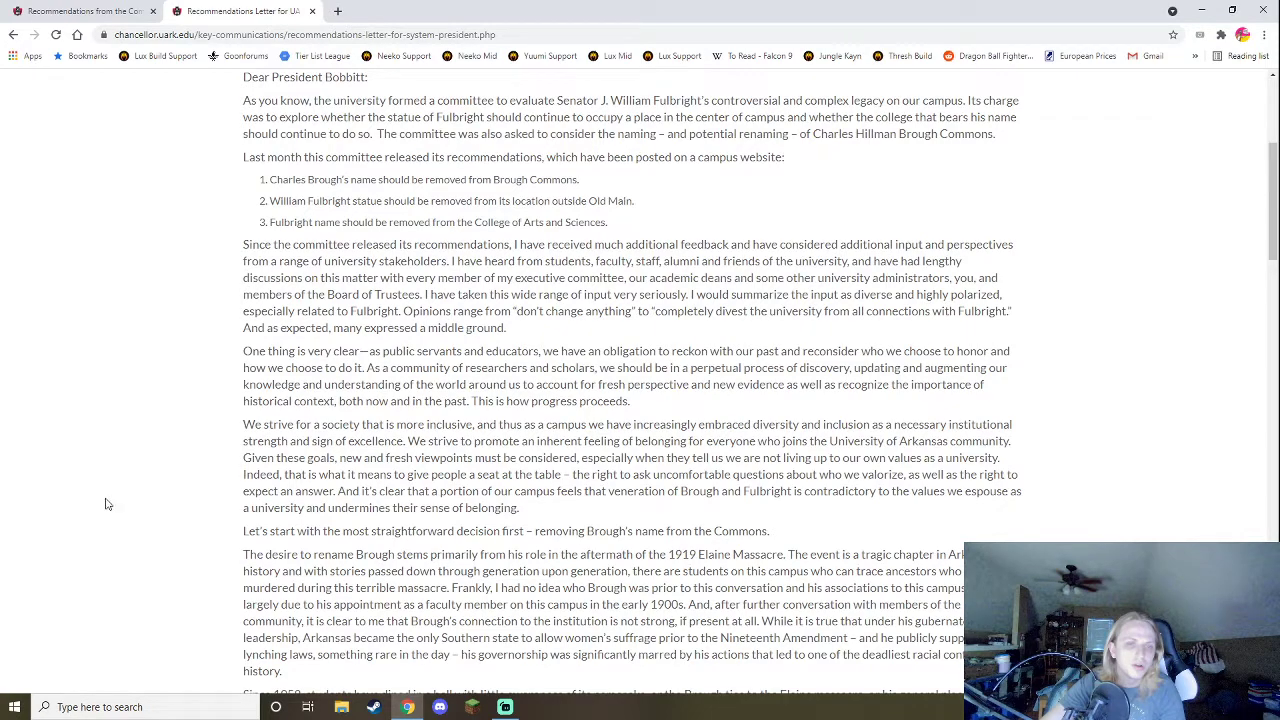
pyautogui.moveTo(118, 481)
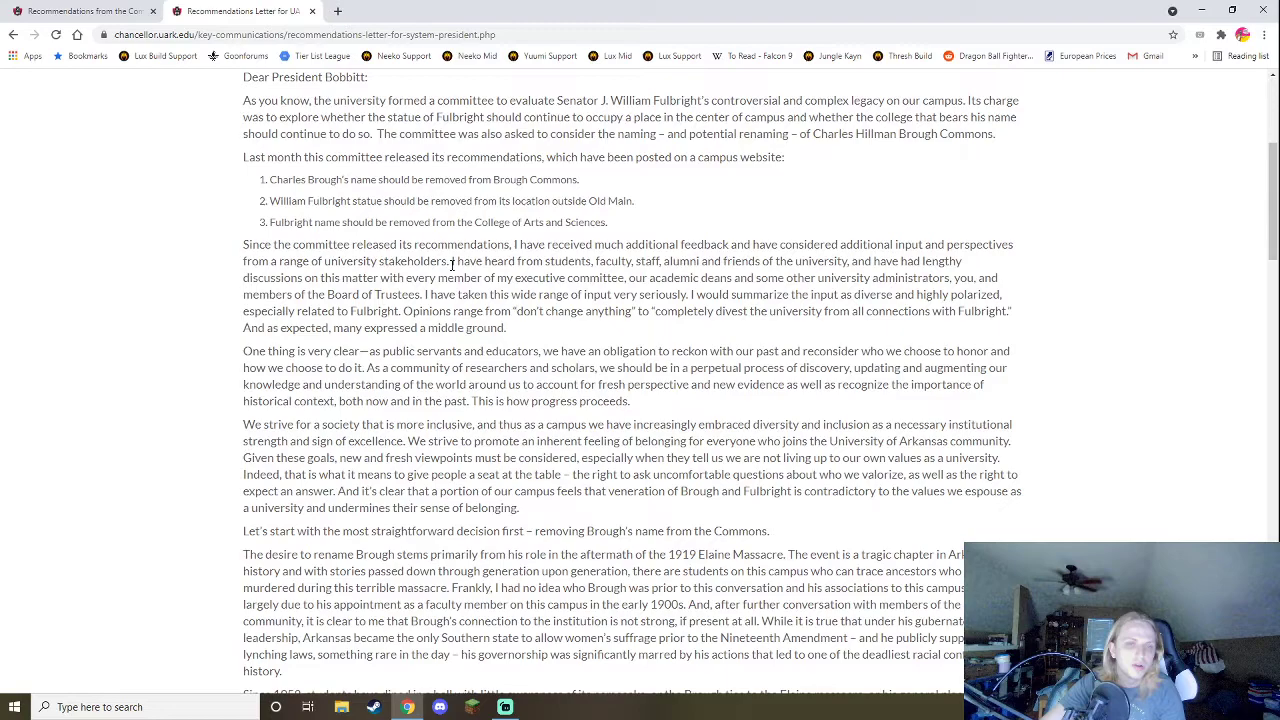
pyautogui.moveTo(636, 277)
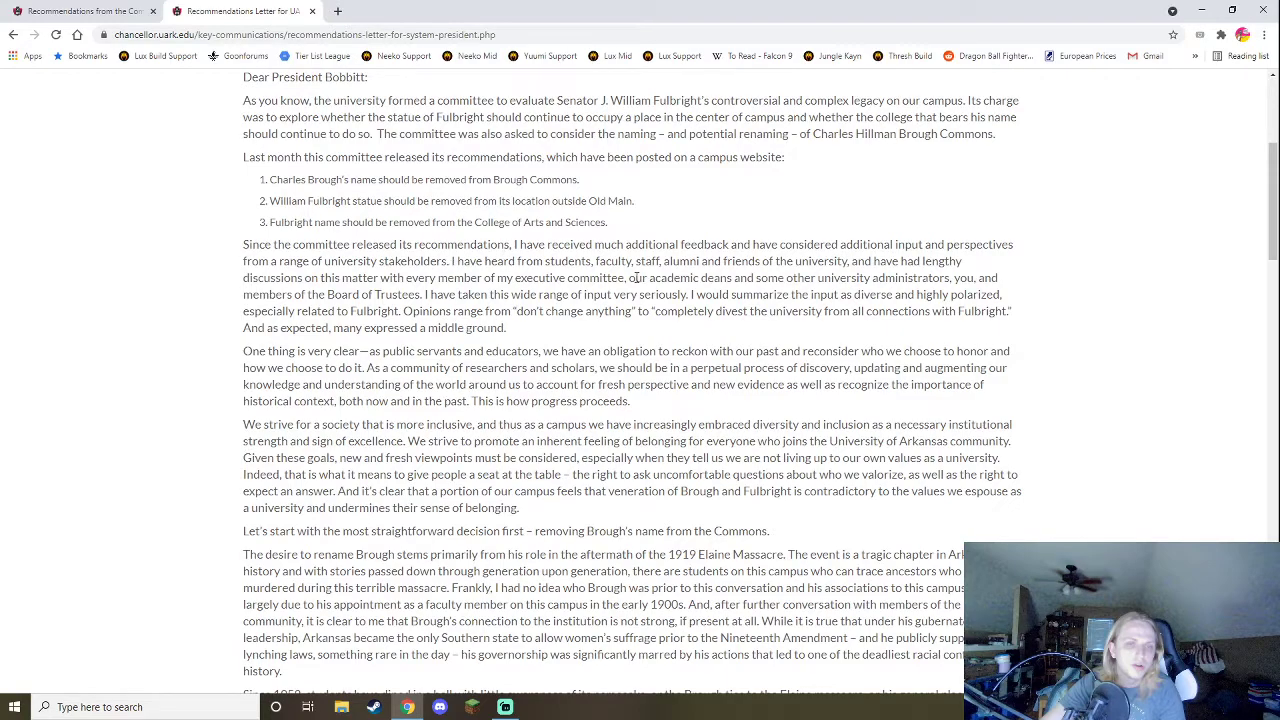
pyautogui.moveTo(857, 267)
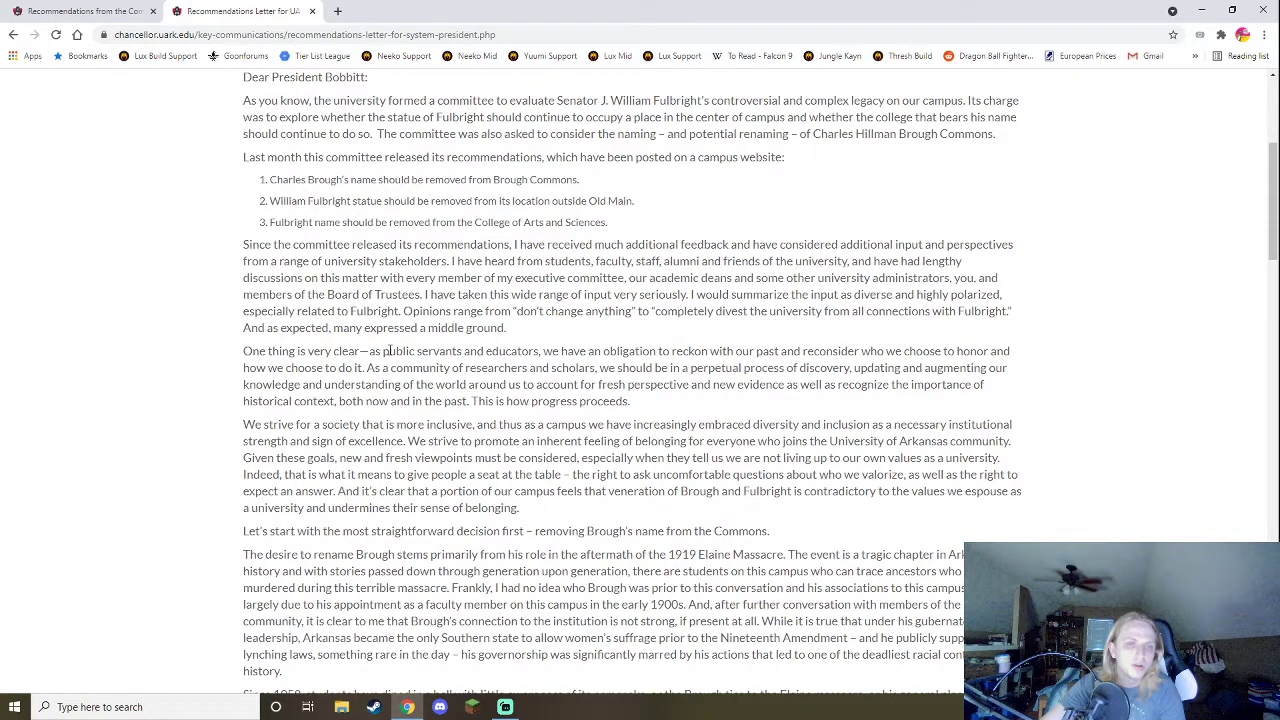
# Scroll past the committee's list to the Brough Commons section and Fulbright case.
pyautogui.scroll(-3)
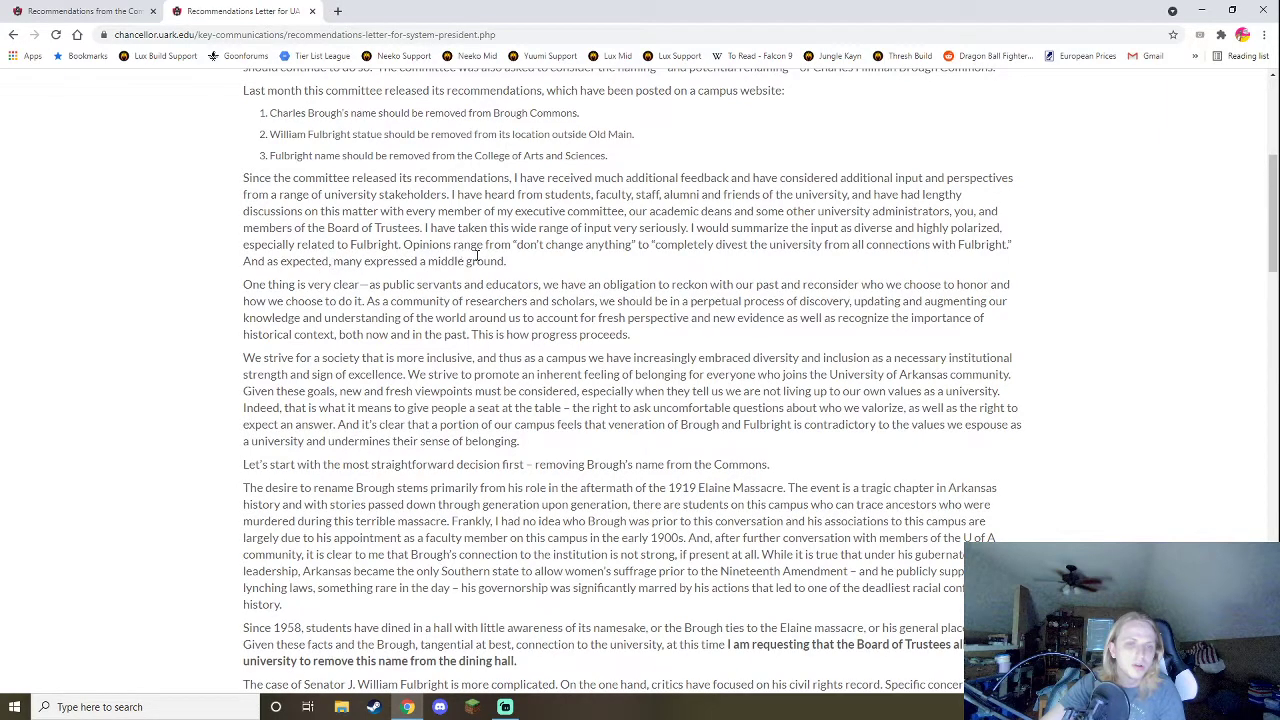
pyautogui.moveTo(710, 250)
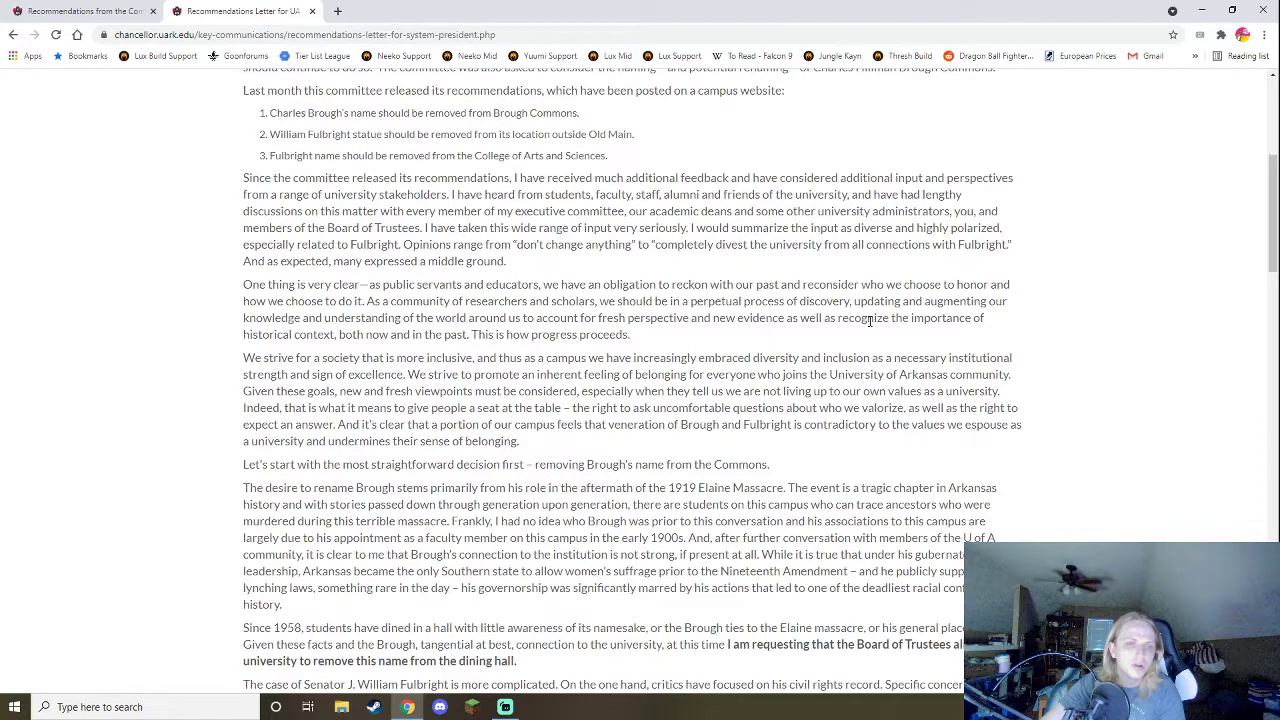
pyautogui.moveTo(400, 302)
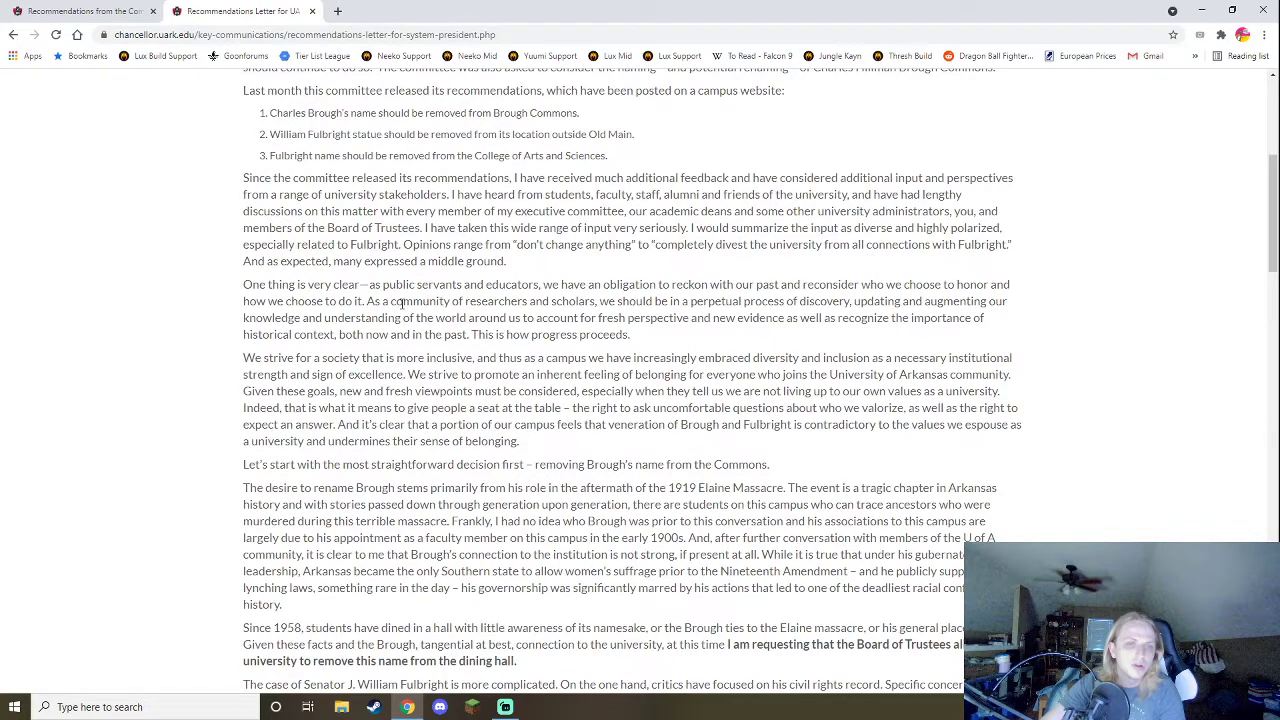
pyautogui.scroll(-3)
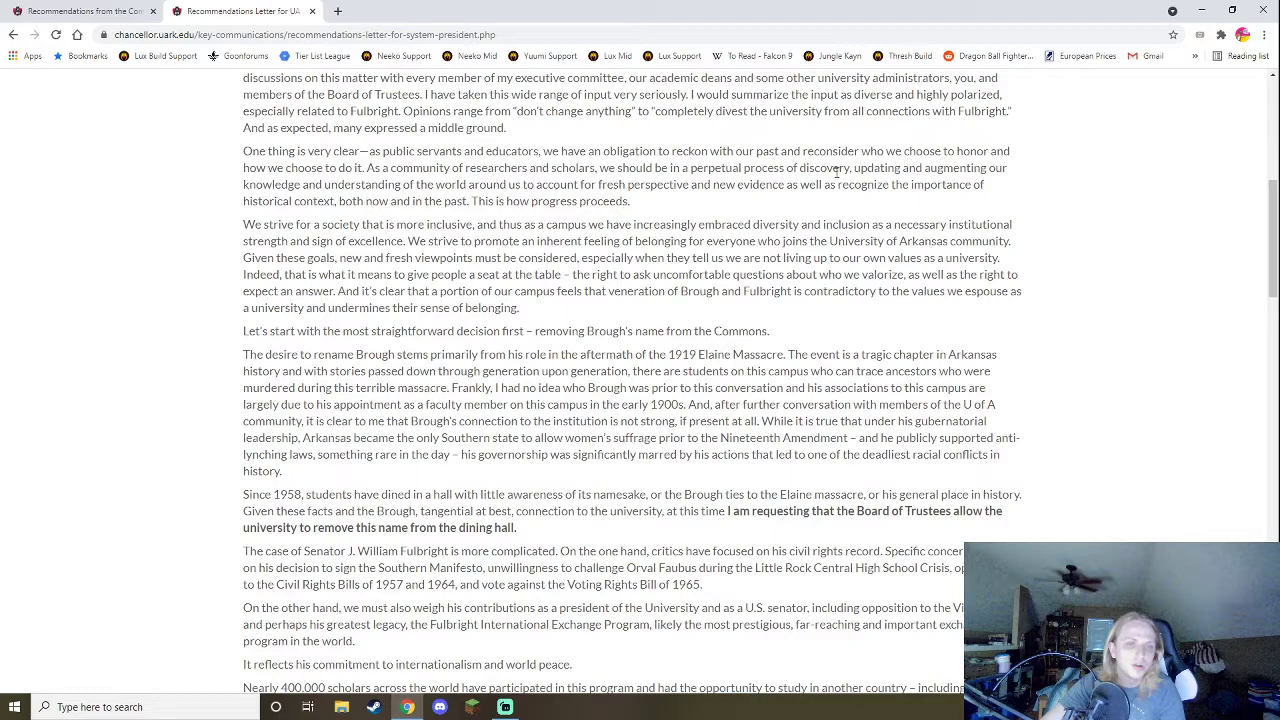
pyautogui.moveTo(352, 195)
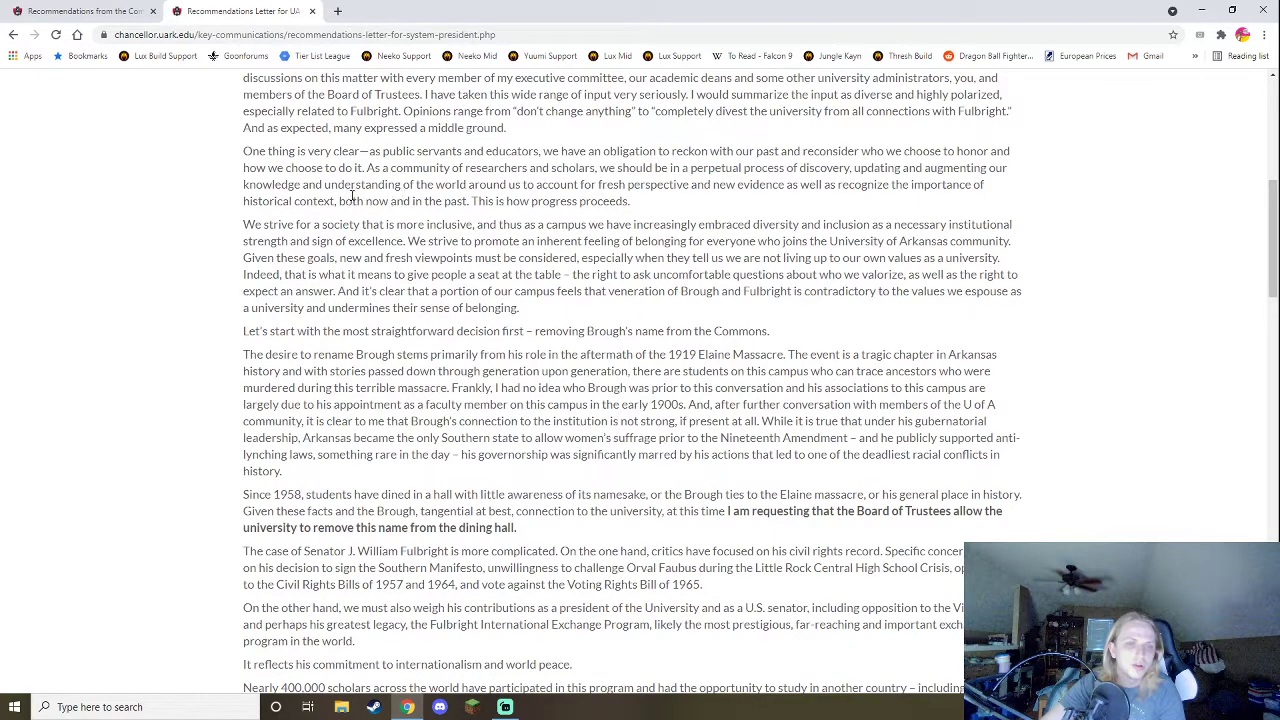
pyautogui.moveTo(617, 198)
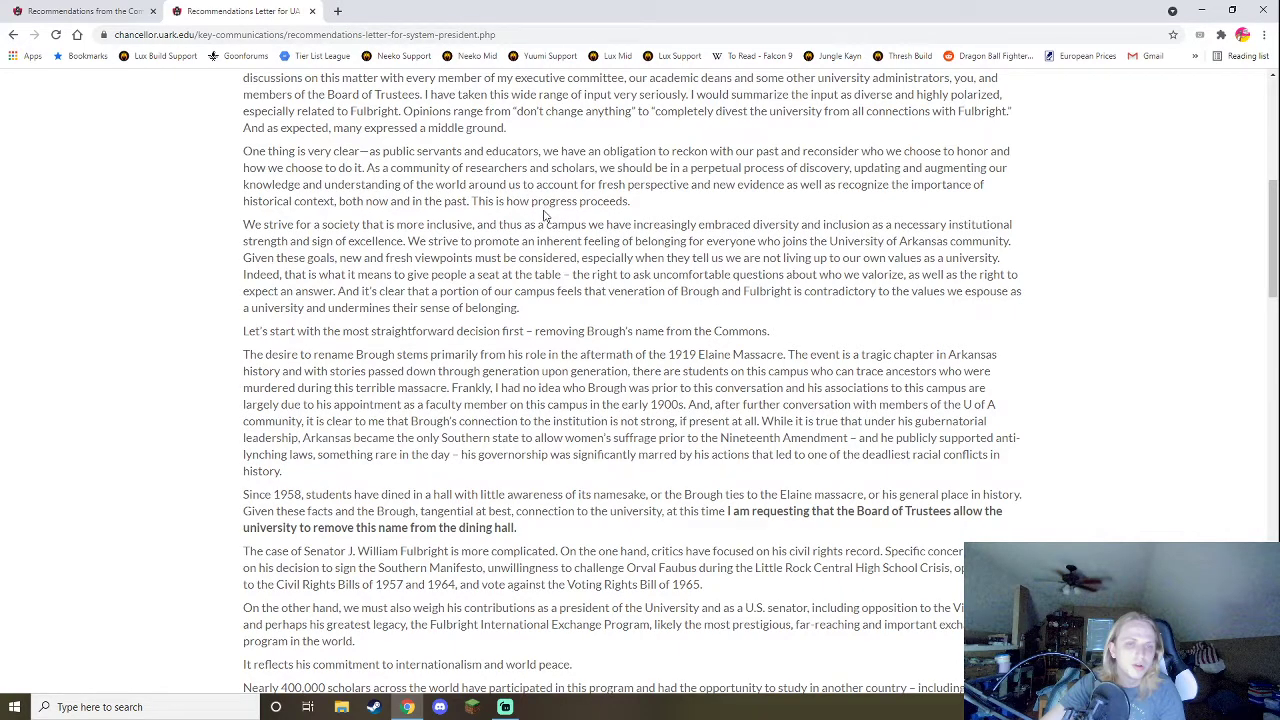
pyautogui.moveTo(762, 210)
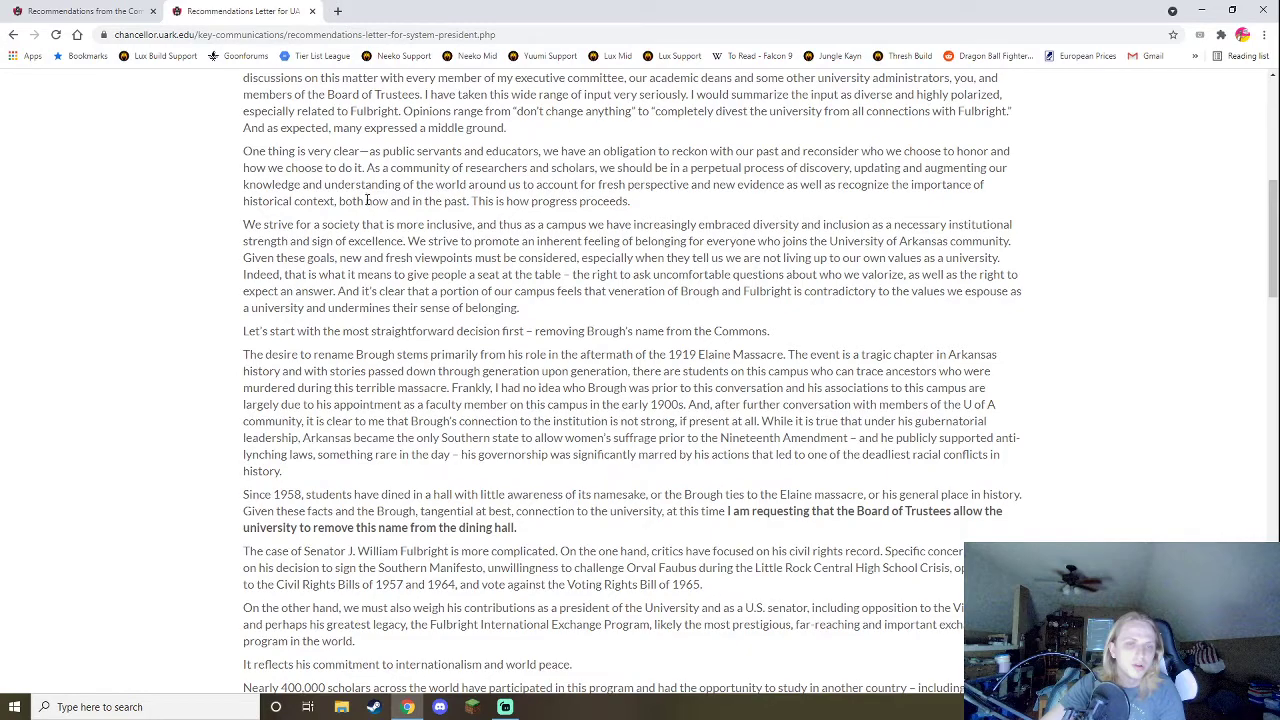
# Scroll slightly through the Brough paragraphs to Fulbright's exchange-program legacy.
pyautogui.scroll(-3)
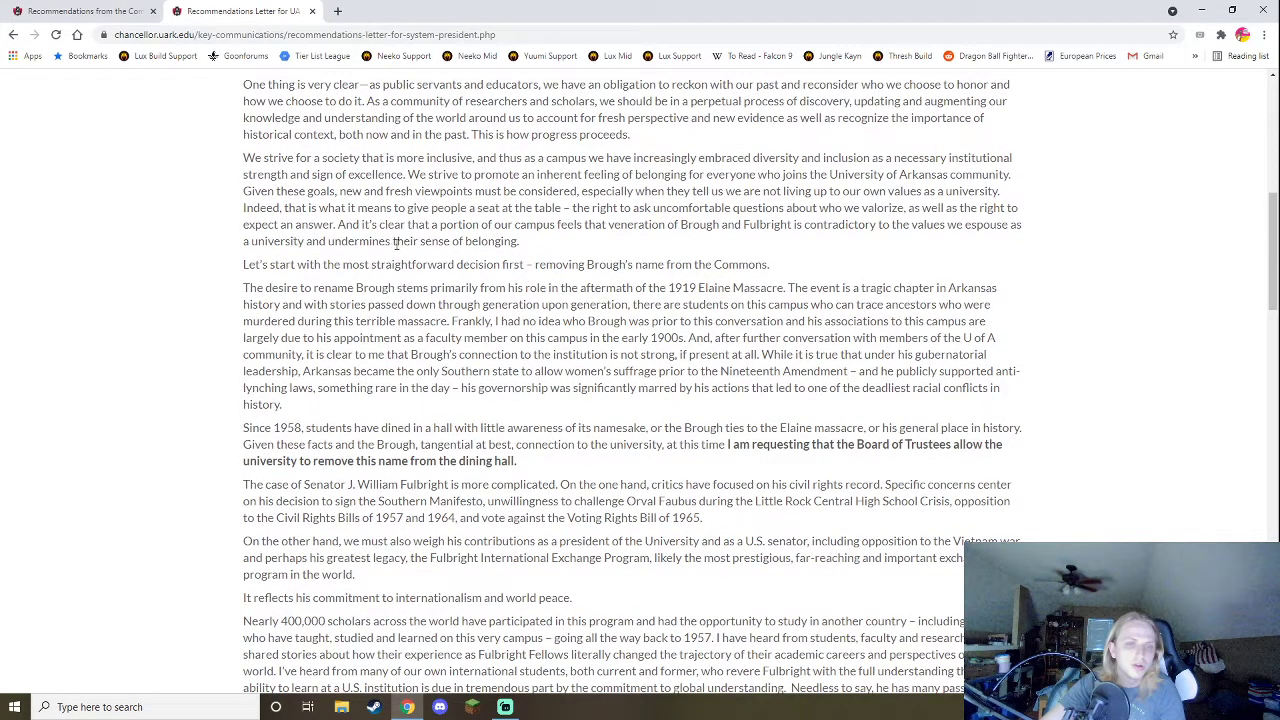
pyautogui.moveTo(928, 247)
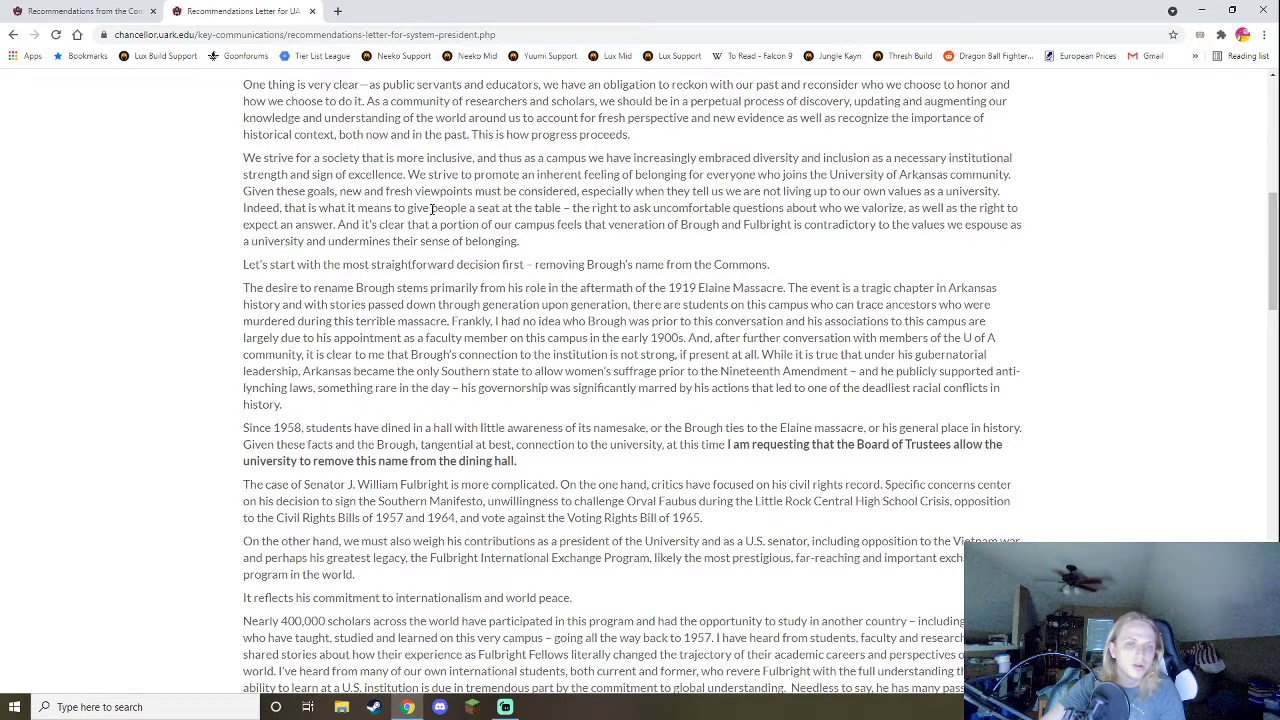
pyautogui.moveTo(376, 243)
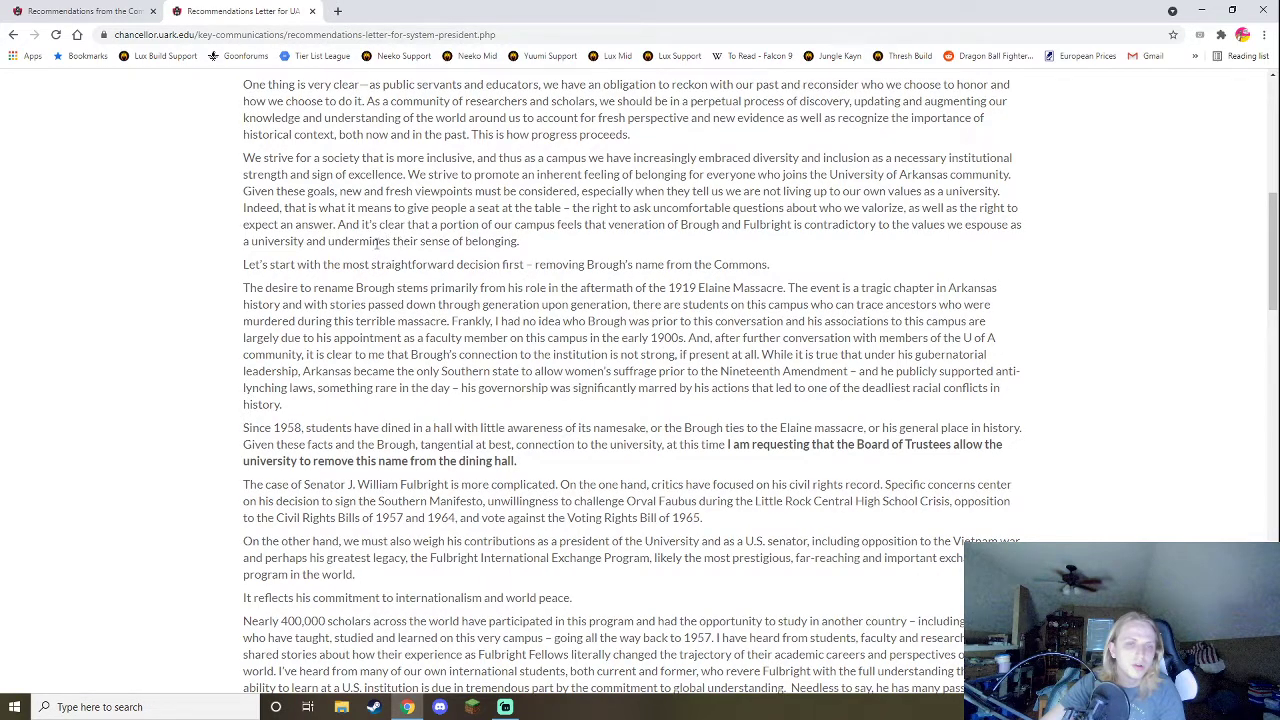
pyautogui.moveTo(283, 441)
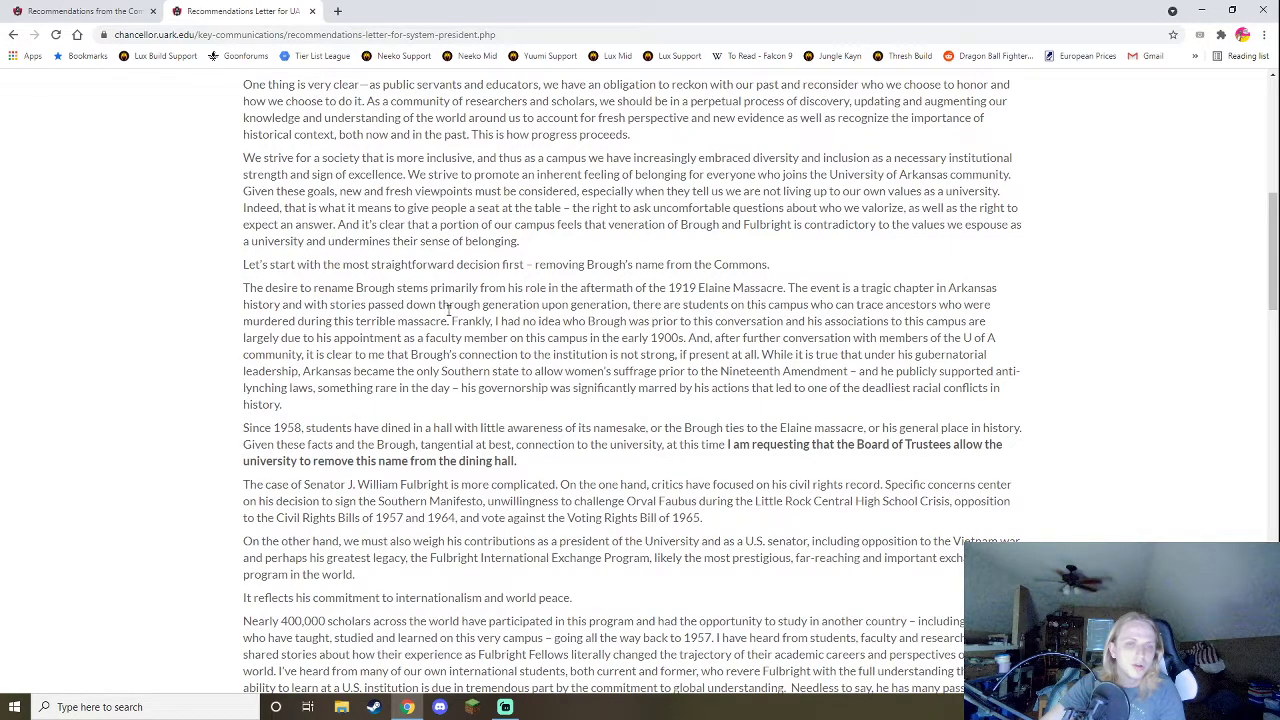
pyautogui.moveTo(500, 207)
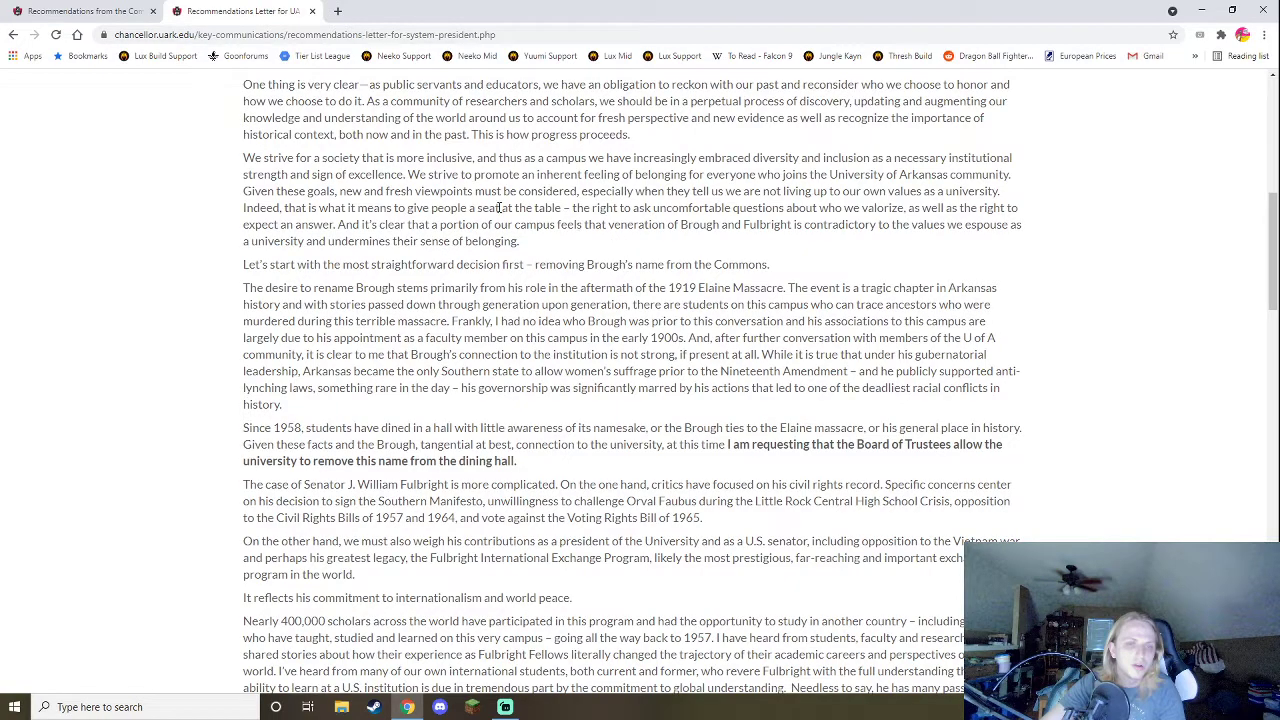
pyautogui.moveTo(509, 217)
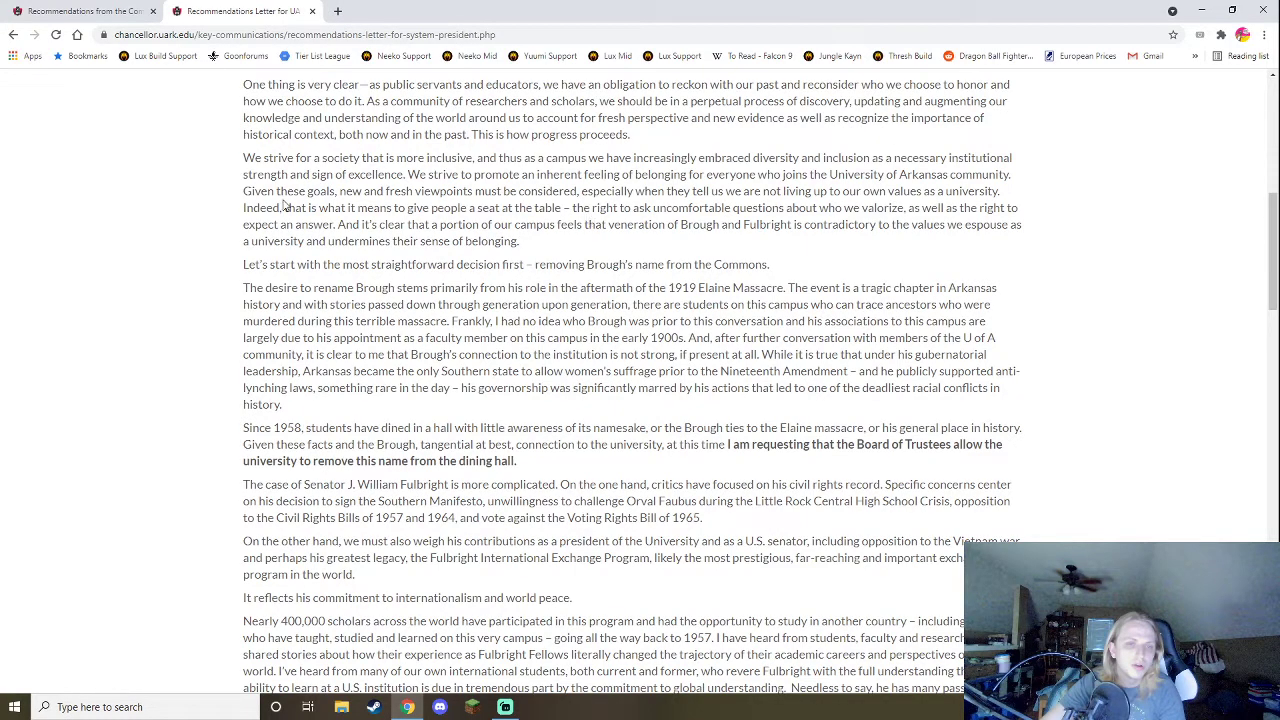
pyautogui.moveTo(396, 239)
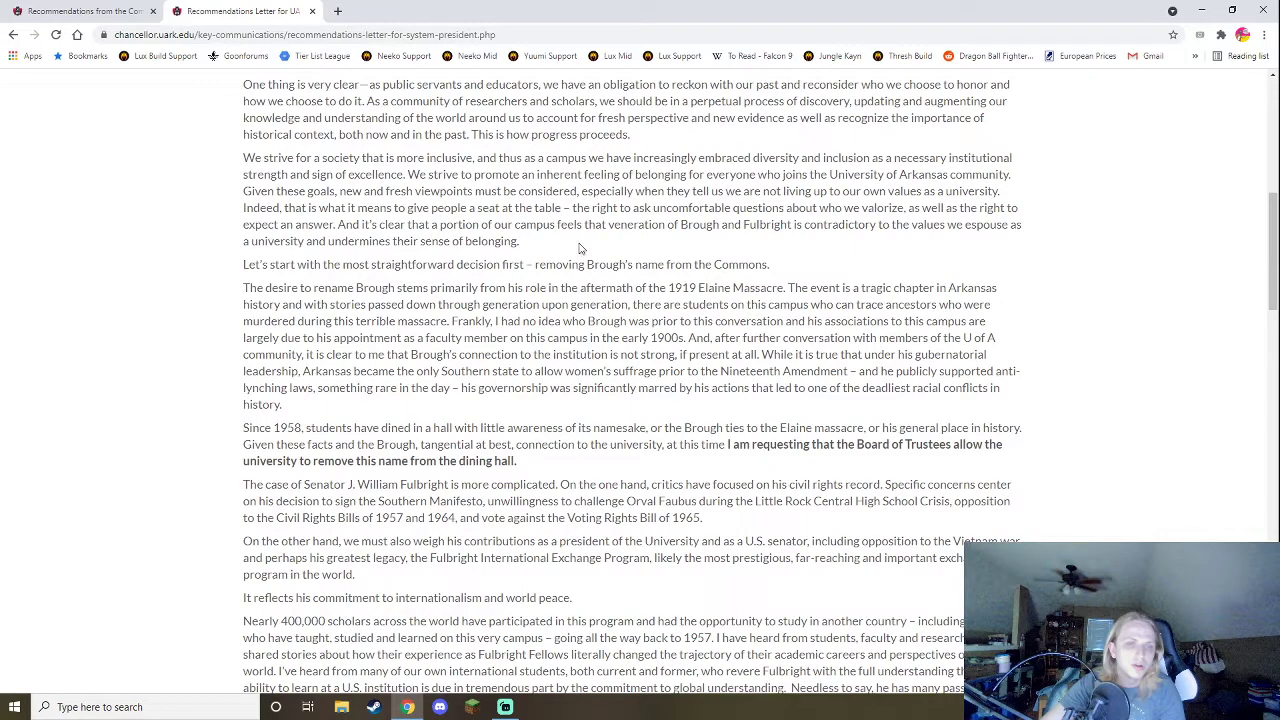
pyautogui.moveTo(595, 240)
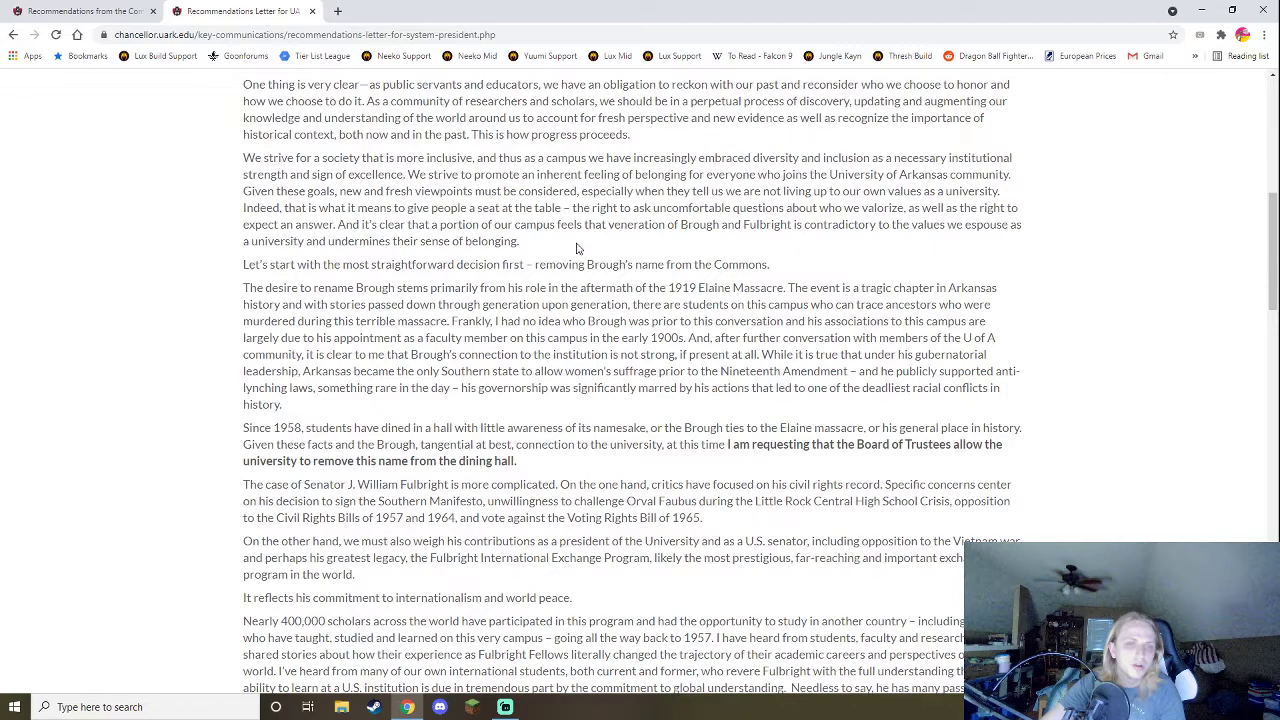
pyautogui.moveTo(565, 260)
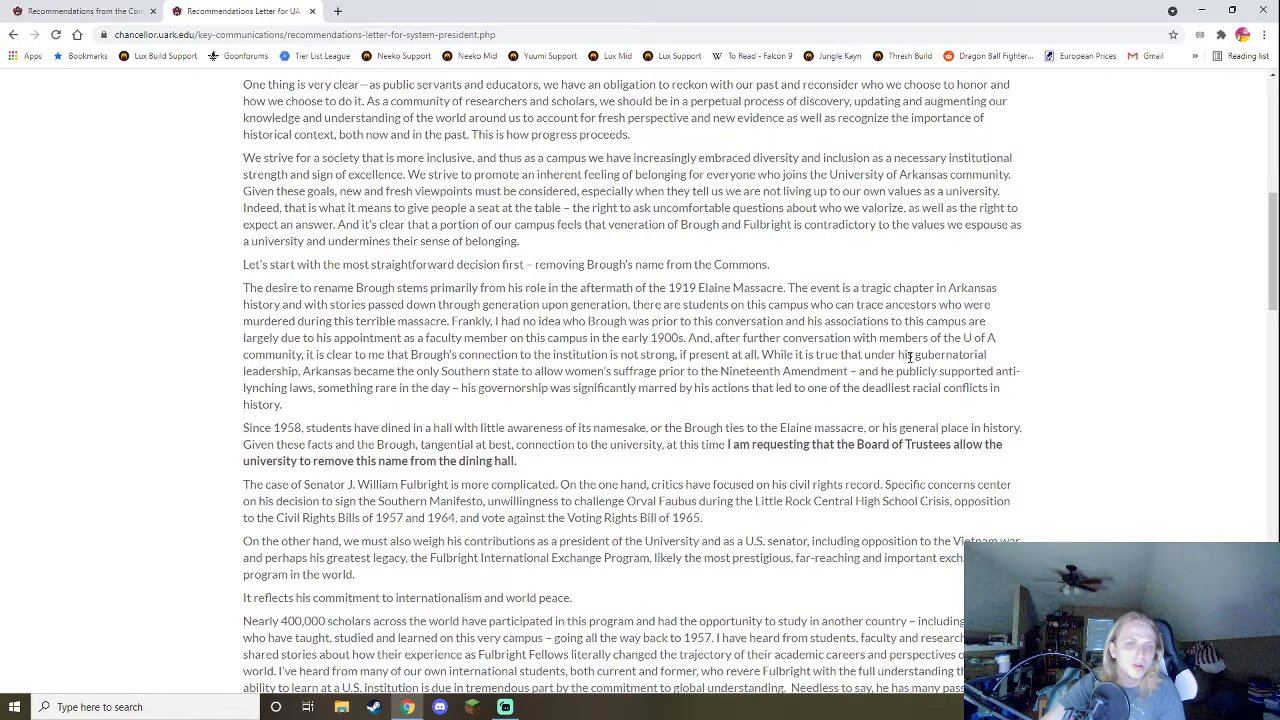
pyautogui.moveTo(558, 360)
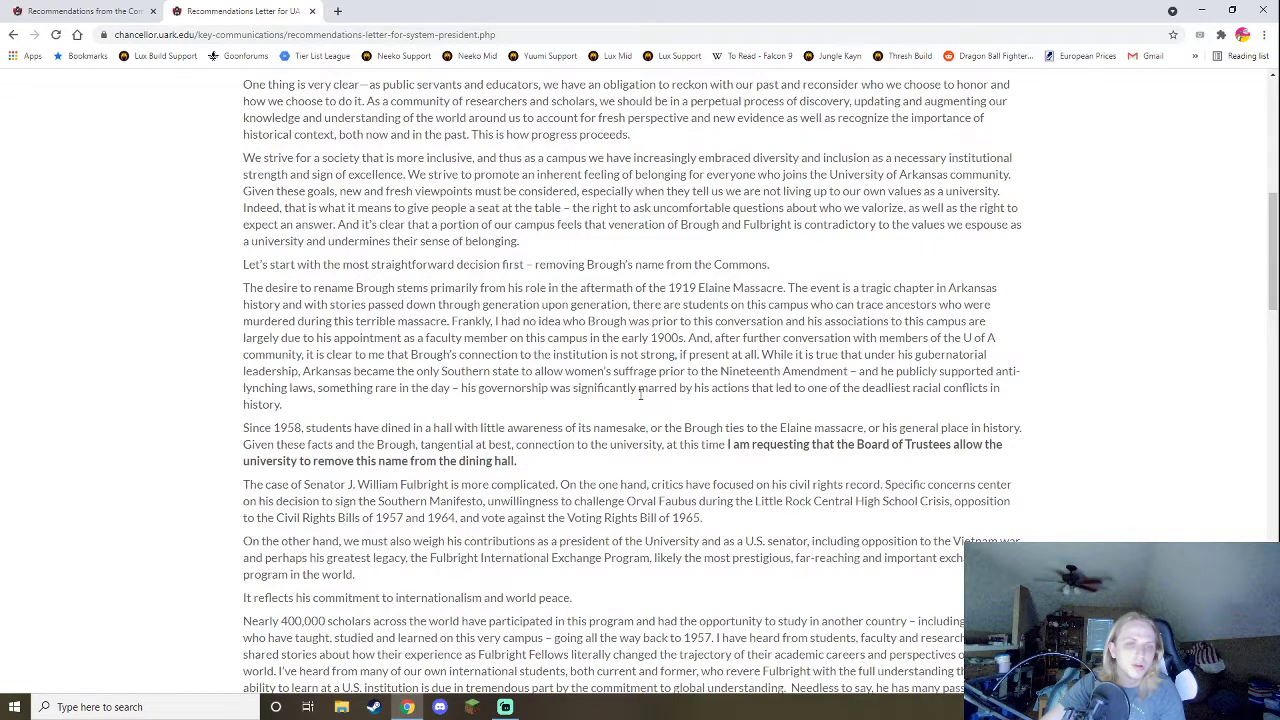
pyautogui.moveTo(655, 408)
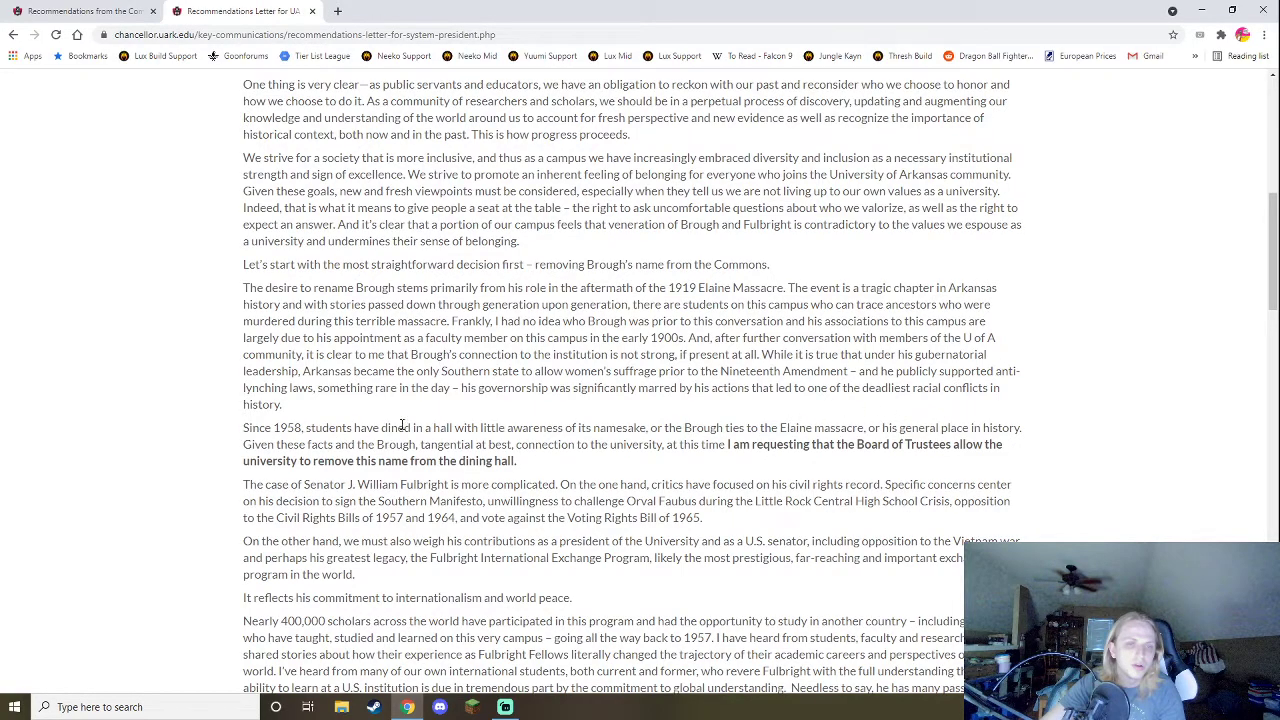
pyautogui.moveTo(546, 387)
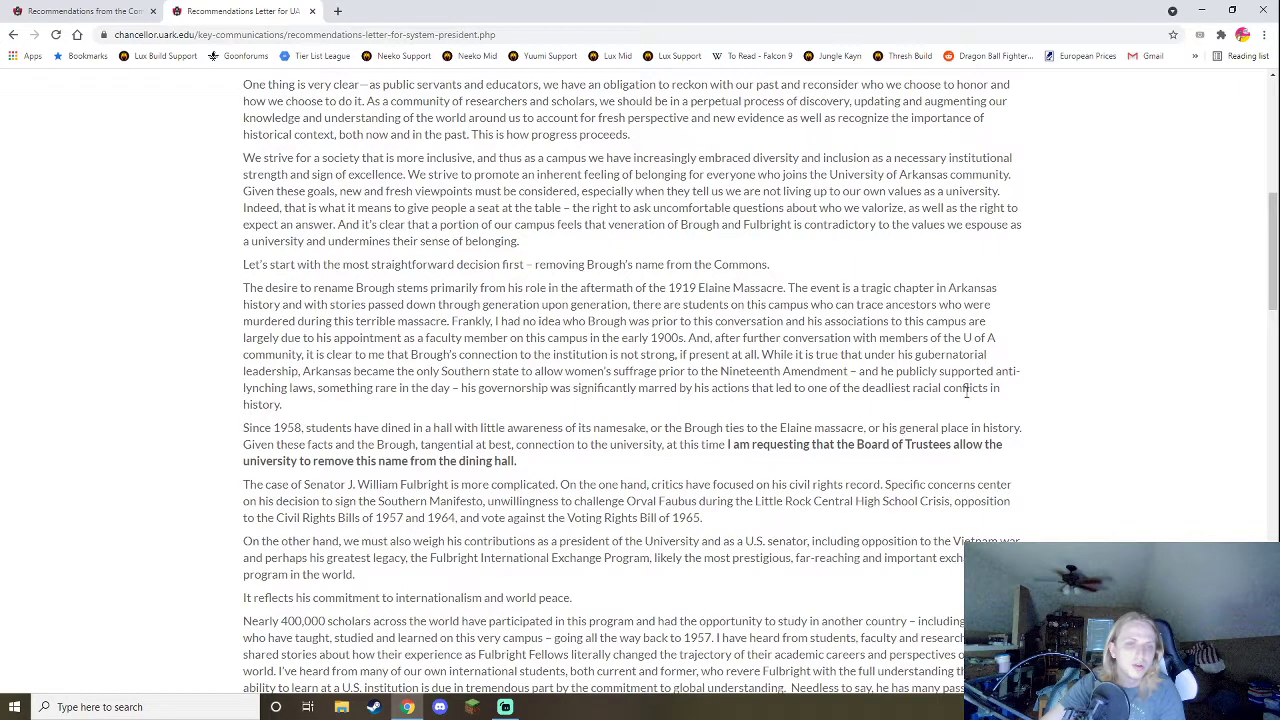
pyautogui.moveTo(558, 478)
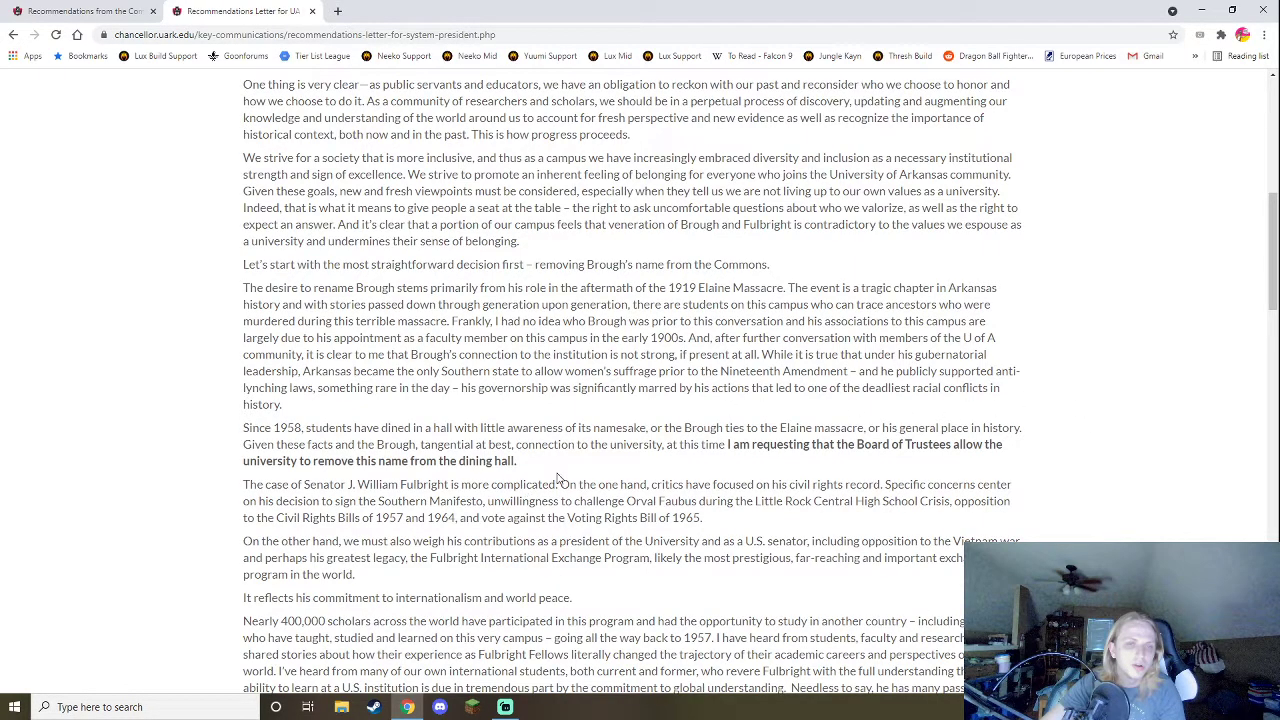
pyautogui.scroll(-3)
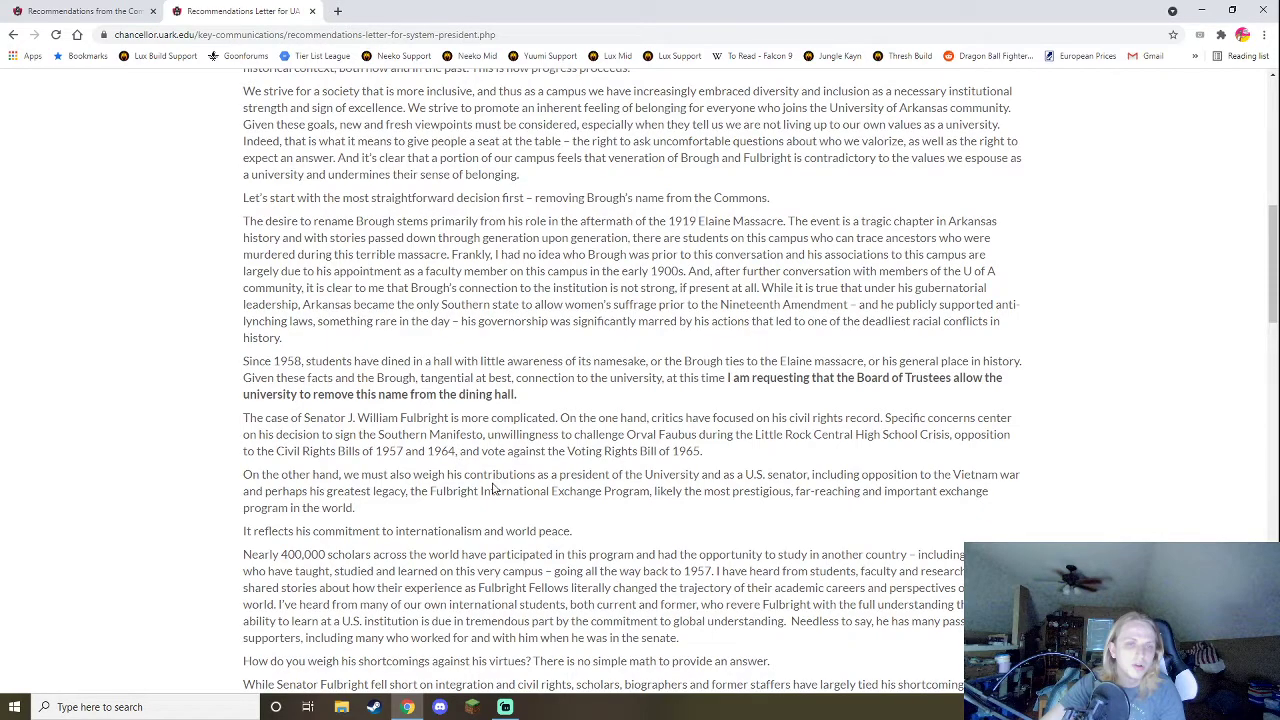
pyautogui.moveTo(500, 463)
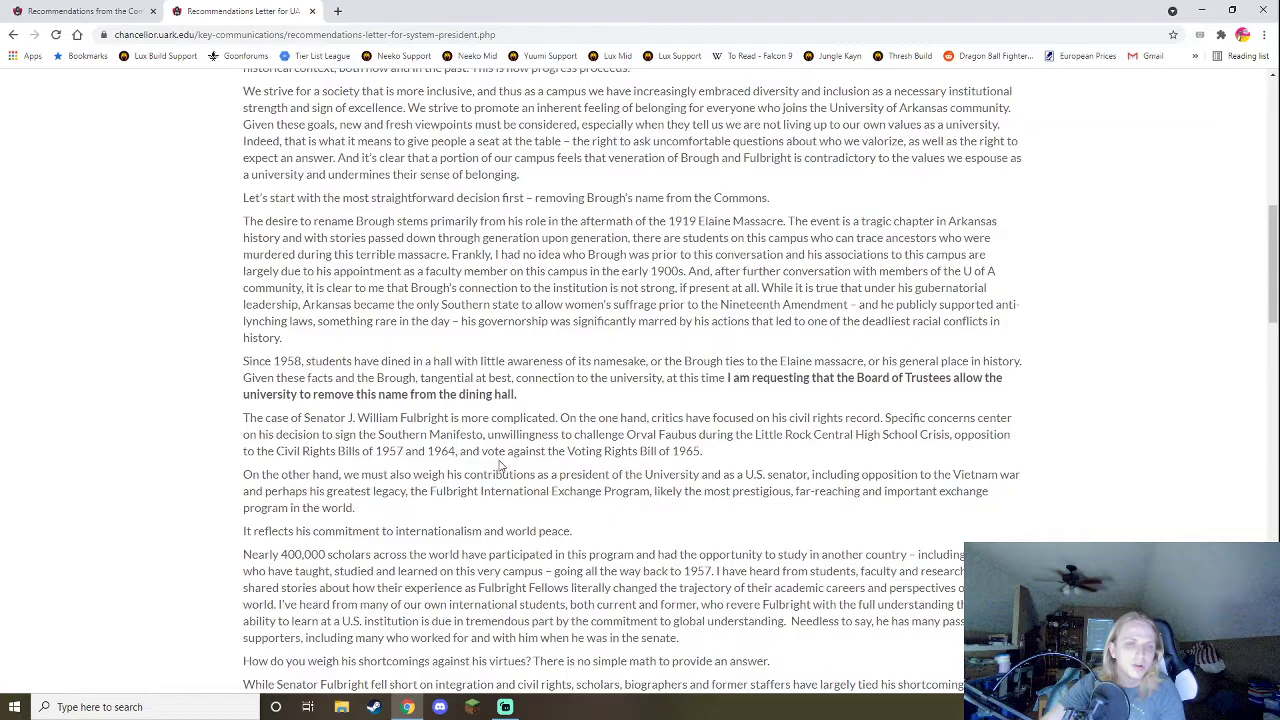
pyautogui.scroll(-3)
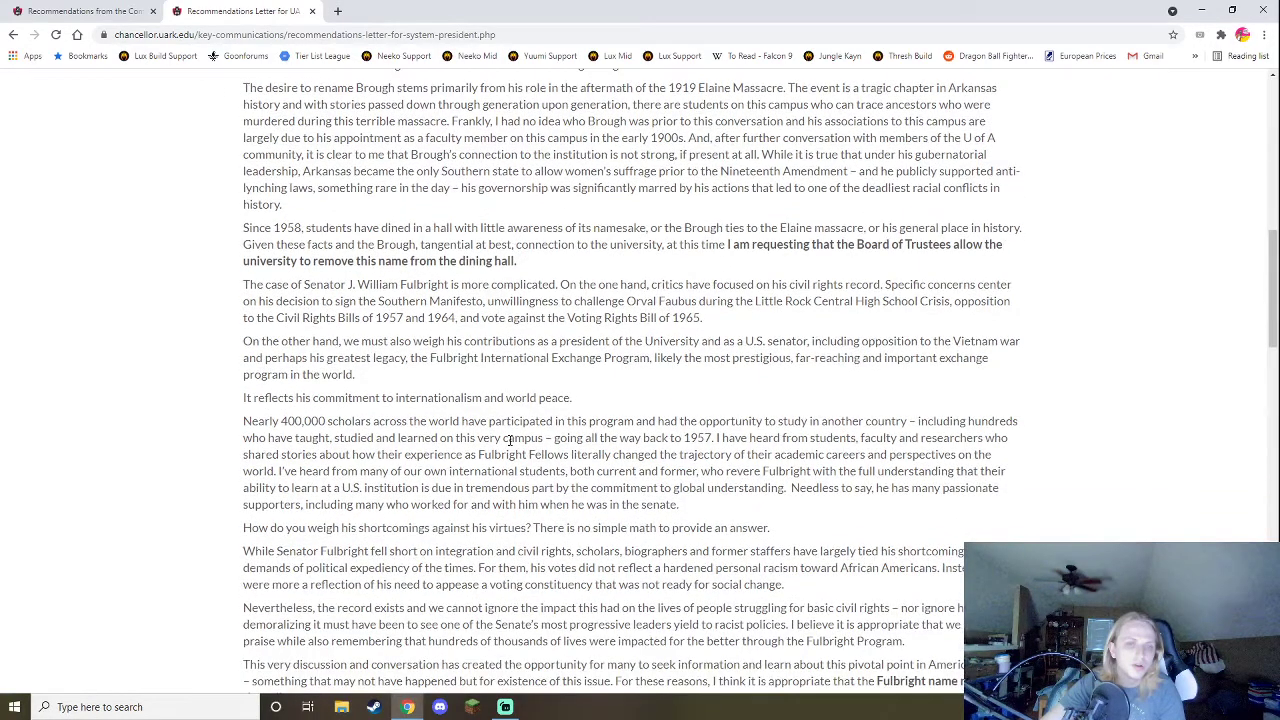
pyautogui.scroll(-3)
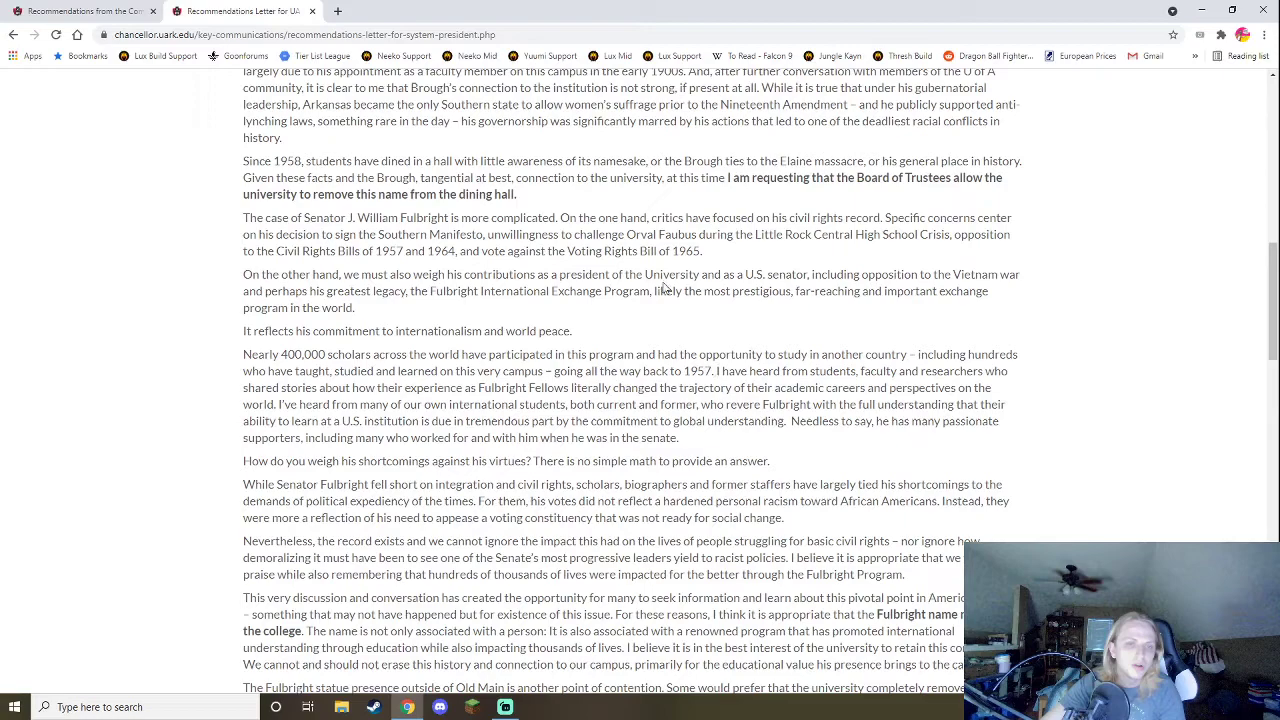
pyautogui.moveTo(735, 257)
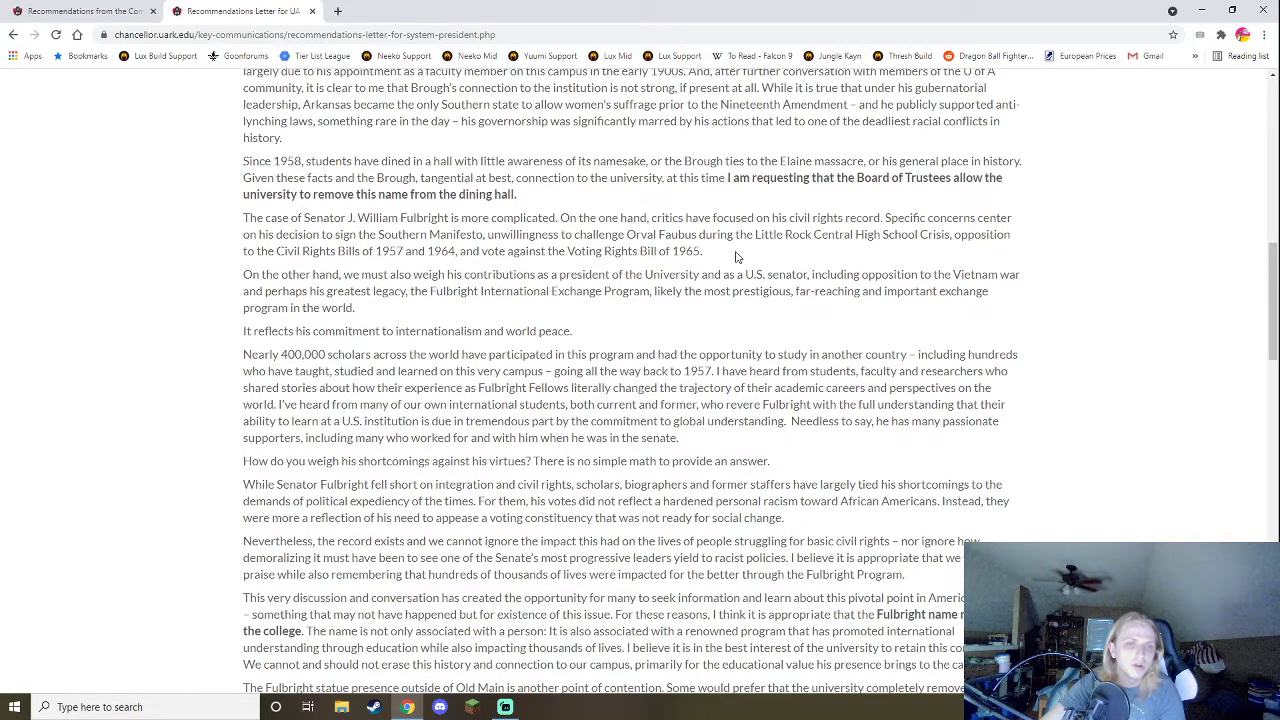
pyautogui.moveTo(876, 236)
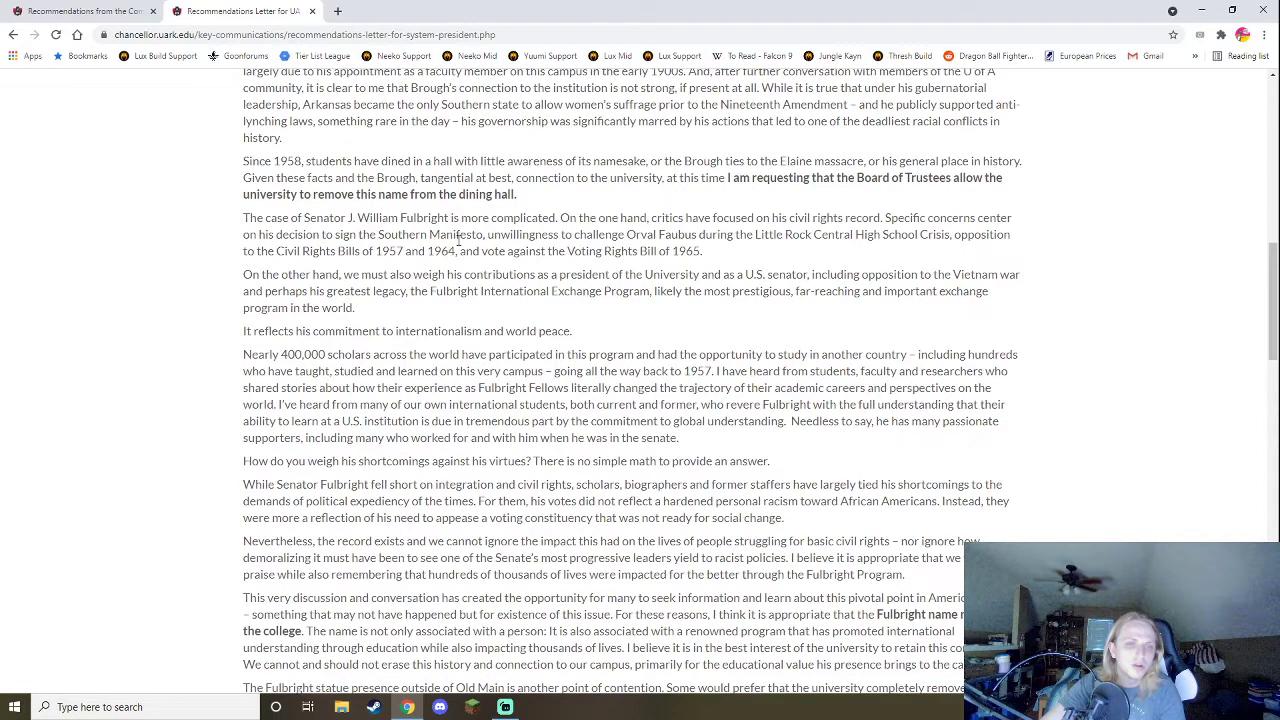
pyautogui.moveTo(730, 258)
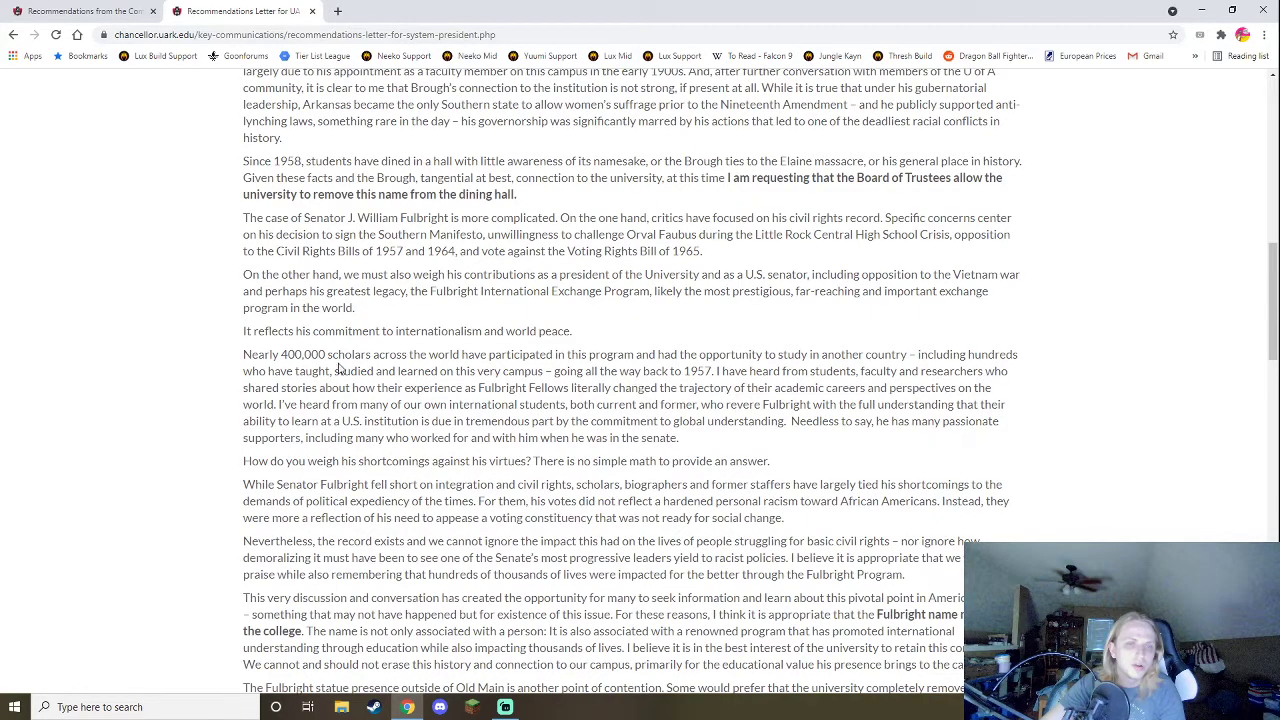
# Scroll slightly and drag across text in the Fulbright shortcomings passage.
pyautogui.scroll(-3)
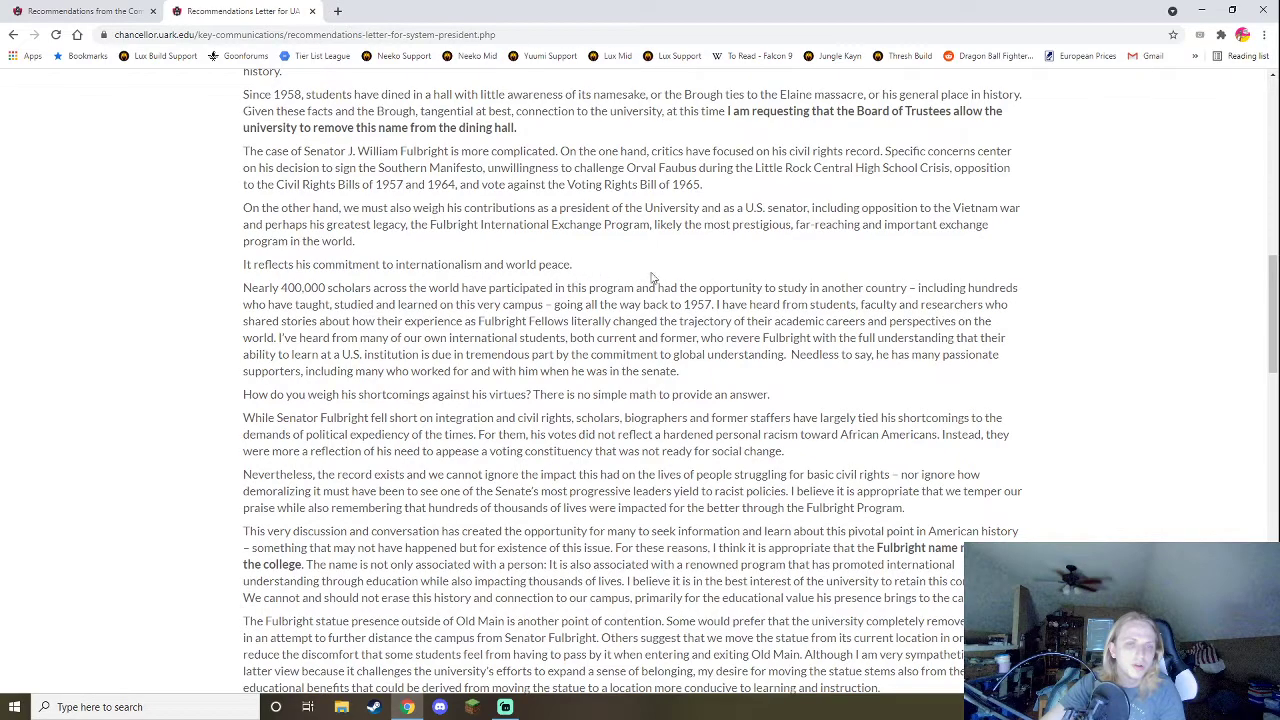
pyautogui.moveTo(658, 273)
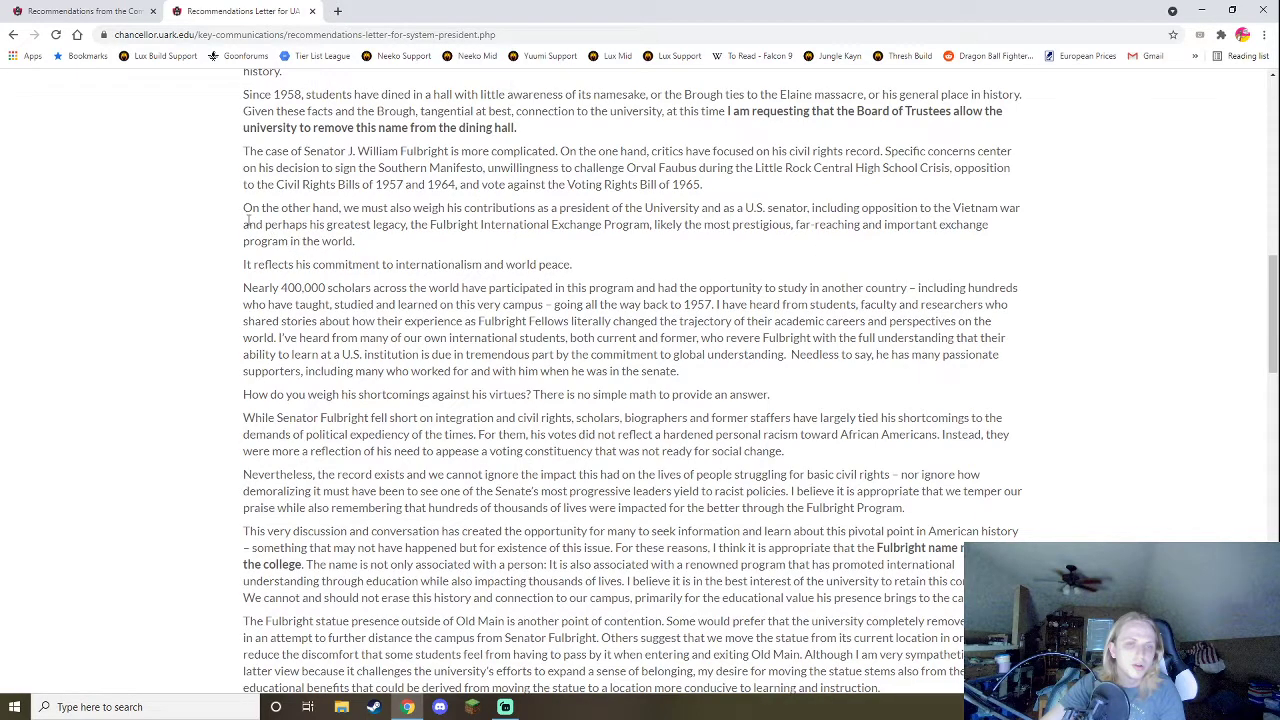
pyautogui.moveTo(390, 94); pyautogui.dragTo(383, 111)
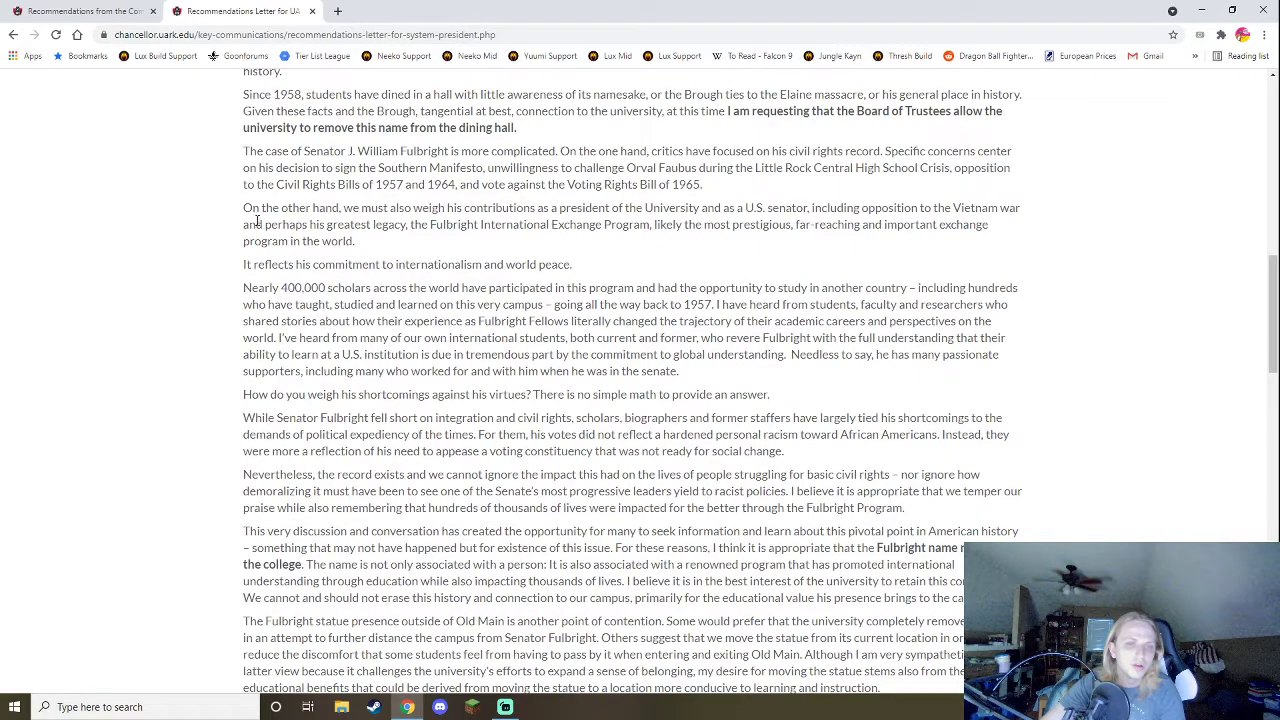
pyautogui.moveTo(365, 255)
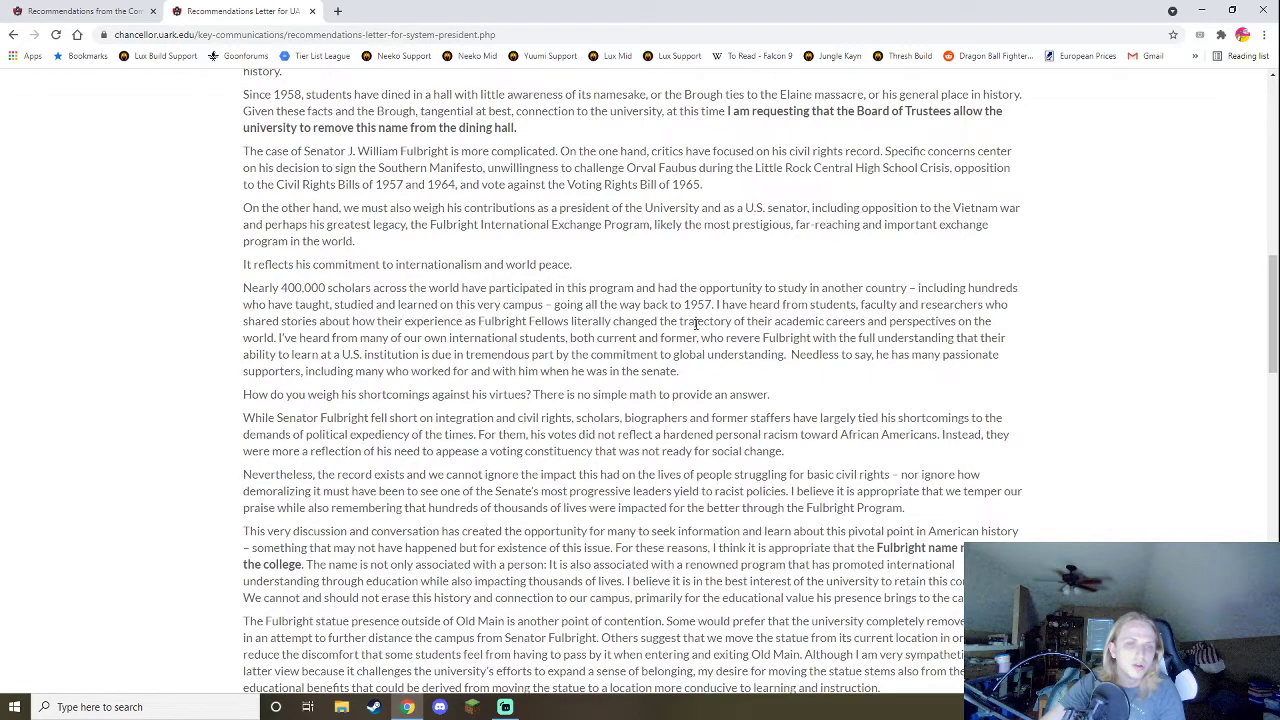
# Scroll to the 'Dr. Bobbitt, I am making a formal request' paragraph and select its text.
pyautogui.scroll(-3)
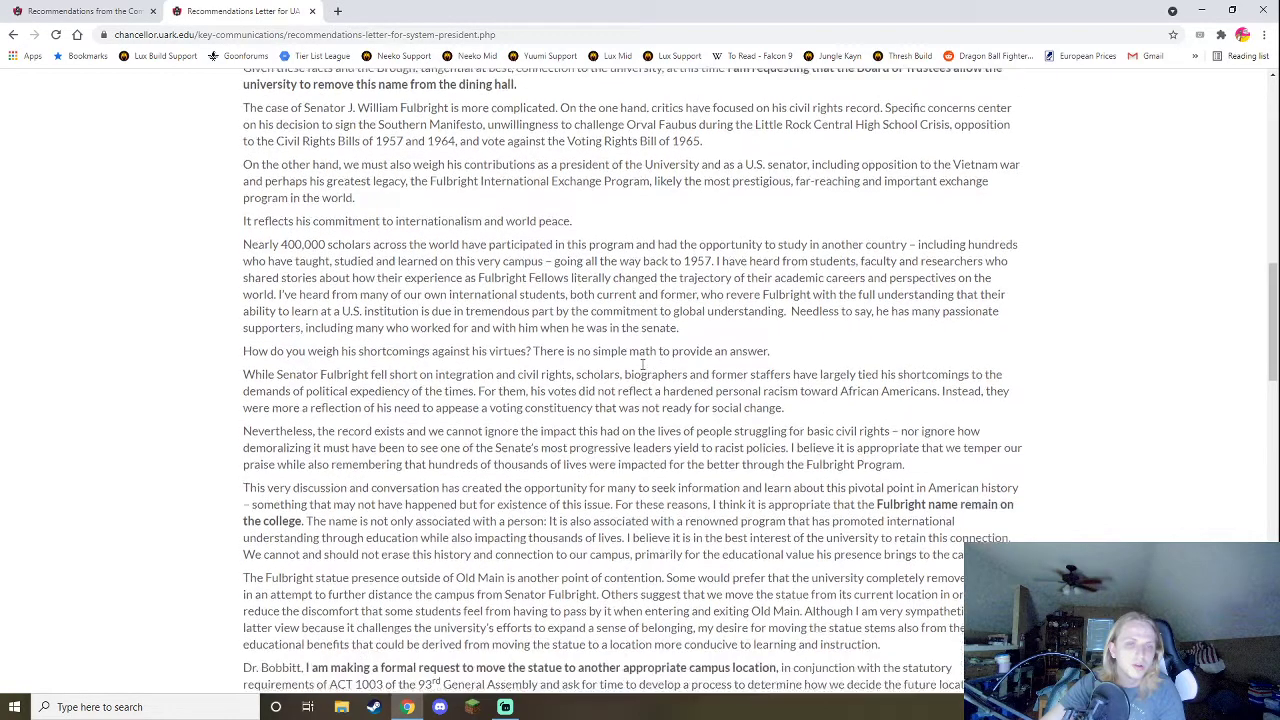
pyautogui.scroll(-3)
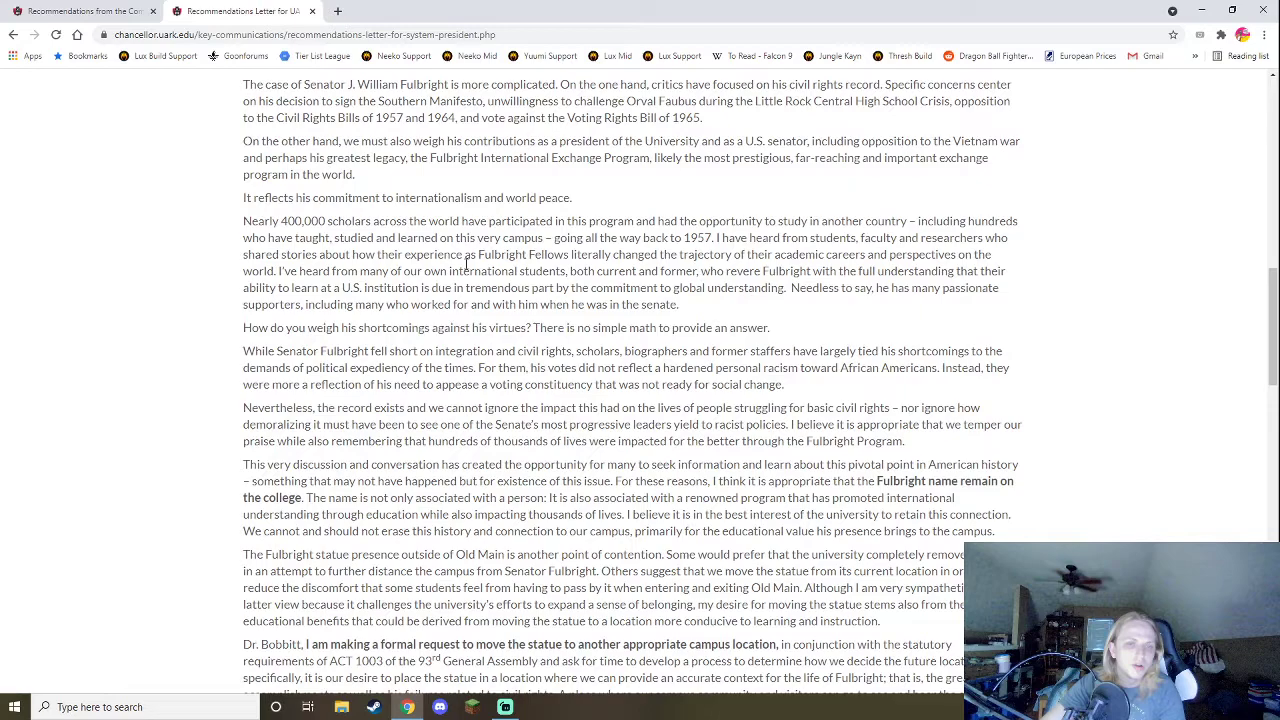
pyautogui.moveTo(242, 221); pyautogui.dragTo(395, 237)
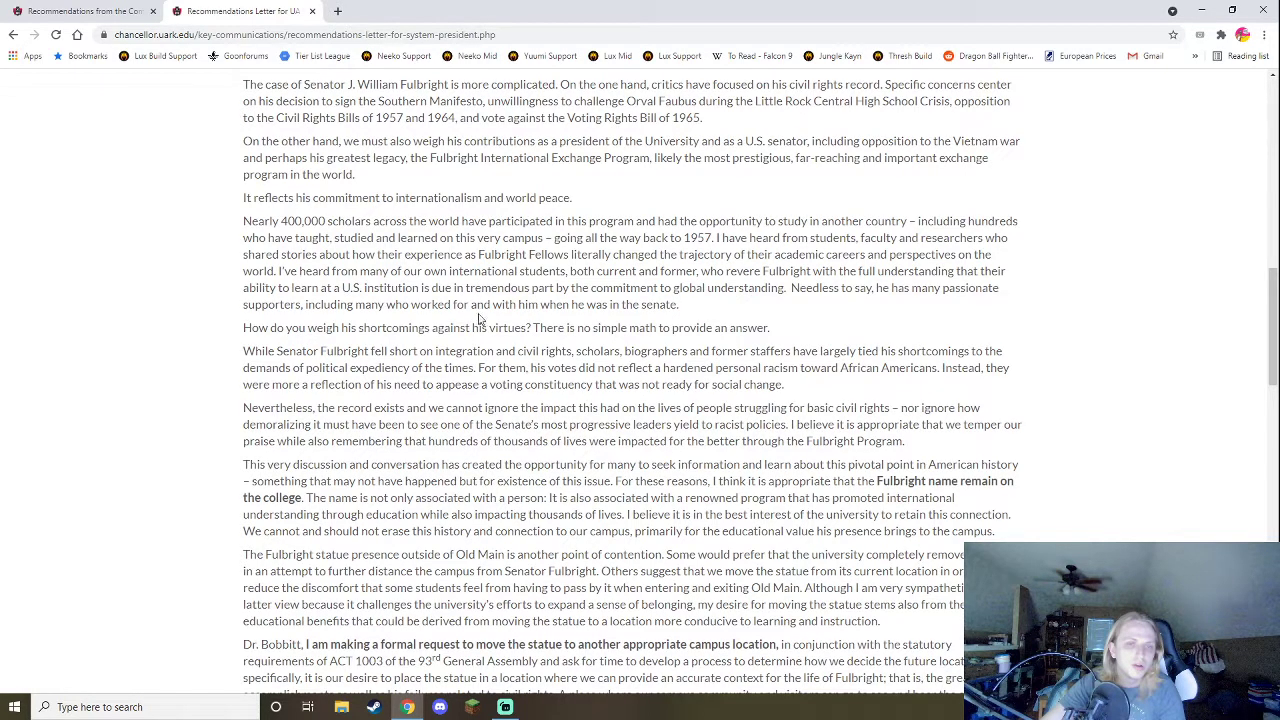
pyautogui.moveTo(505, 295)
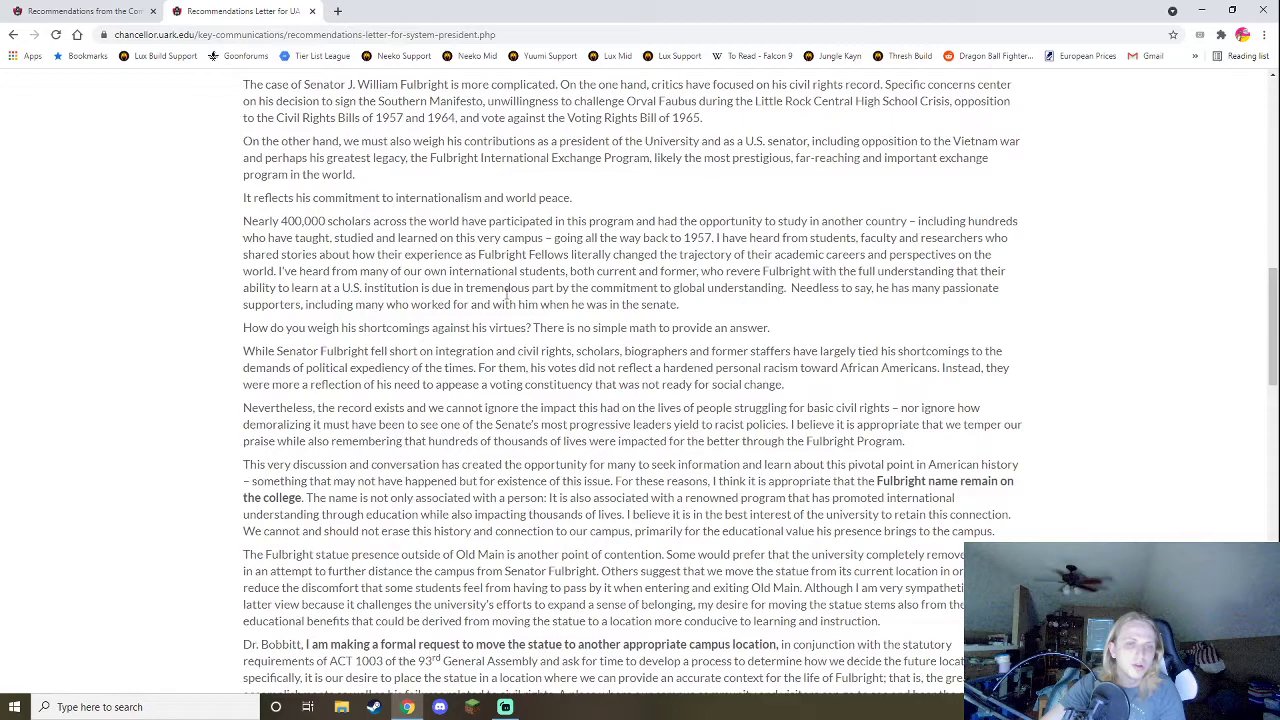
pyautogui.moveTo(822, 357)
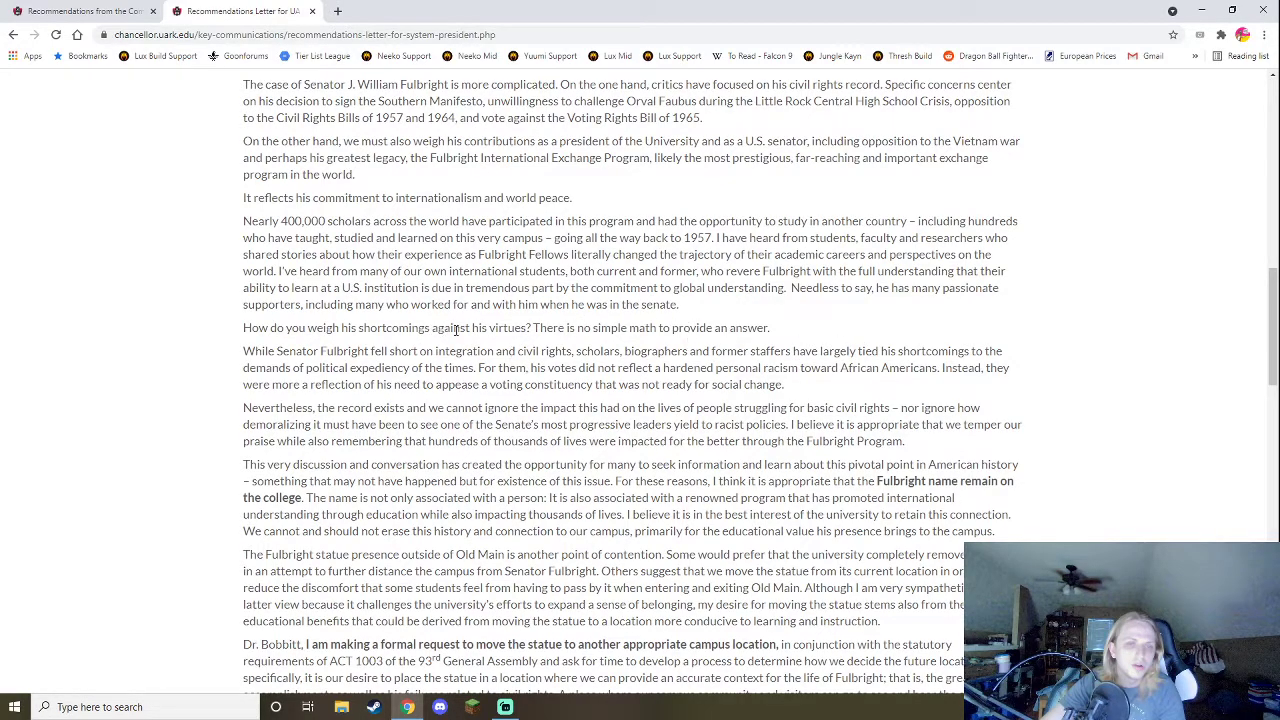
# Scroll down to the 'These decisions do not come easily' paragraph.
pyautogui.scroll(-3)
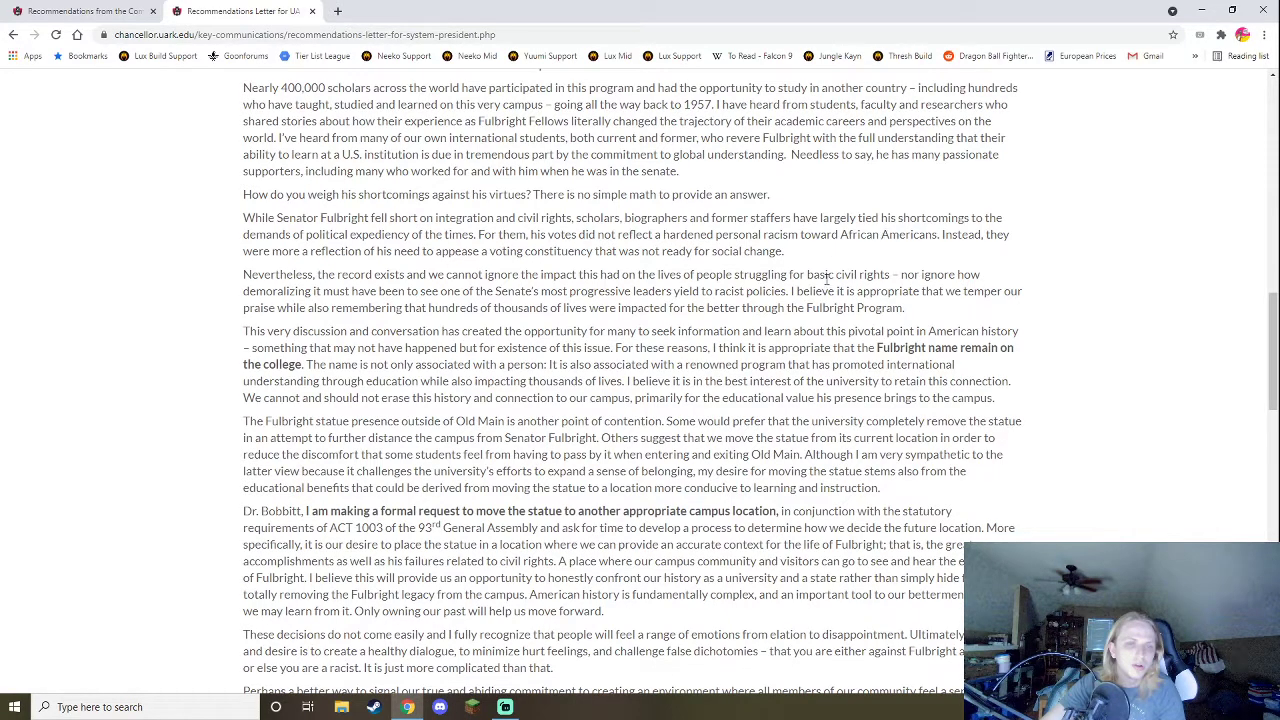
pyautogui.moveTo(505, 273)
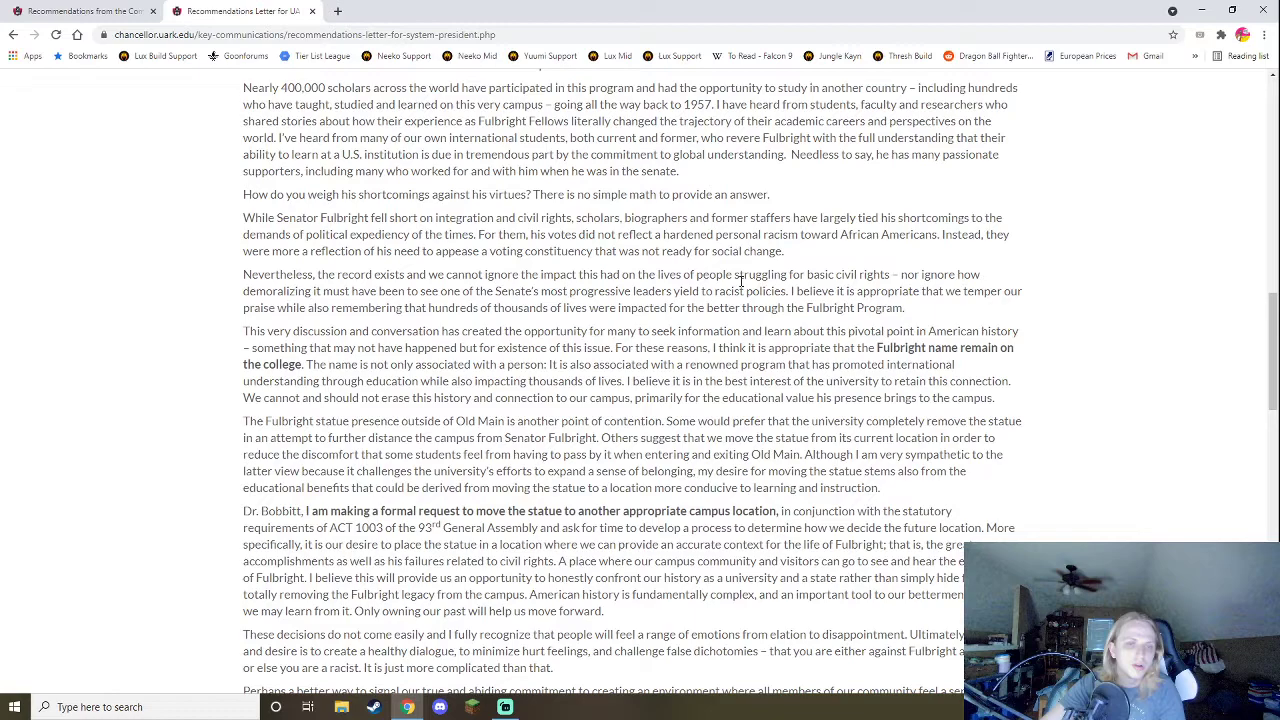
pyautogui.moveTo(741, 281)
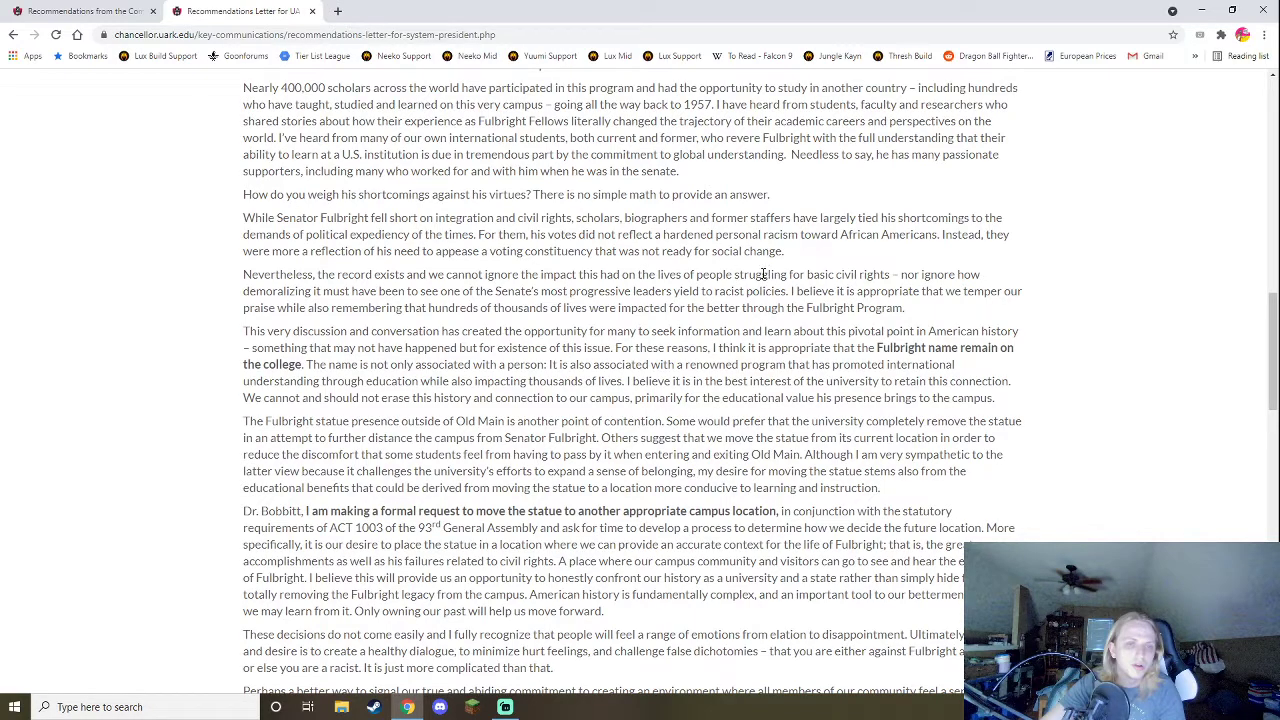
pyautogui.moveTo(760, 268)
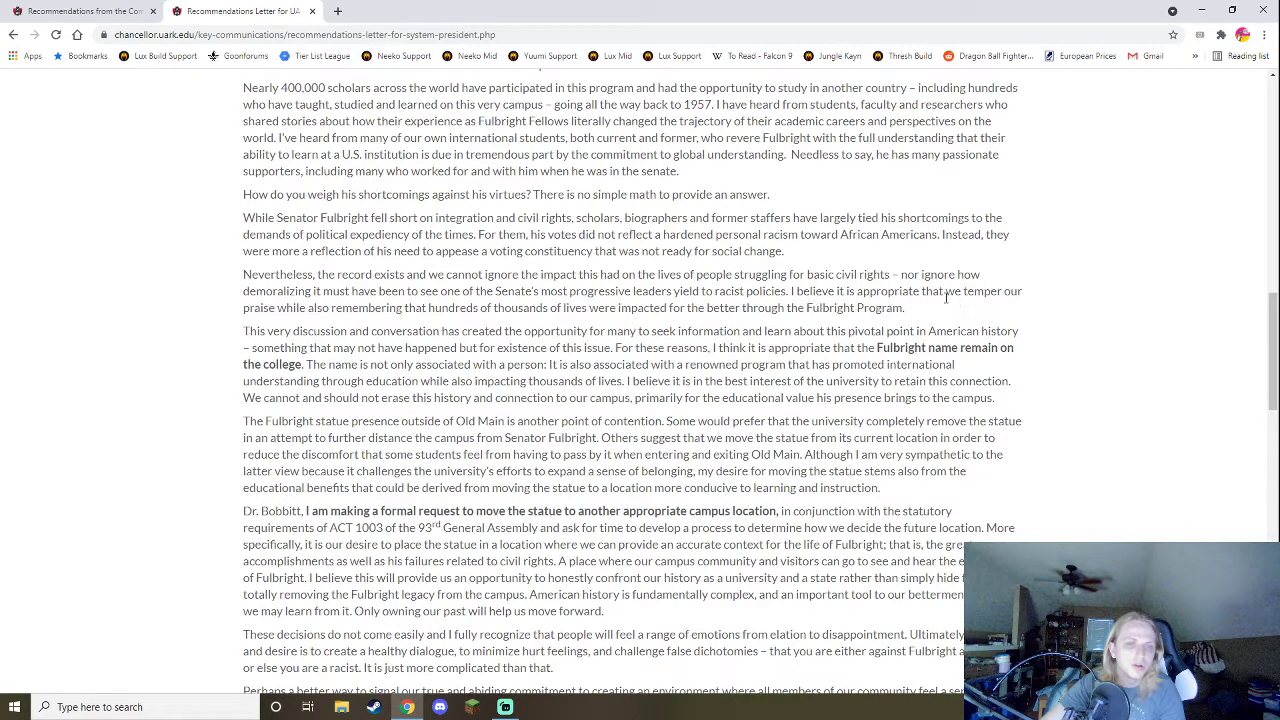
pyautogui.moveTo(957, 291); pyautogui.dragTo(266, 331)
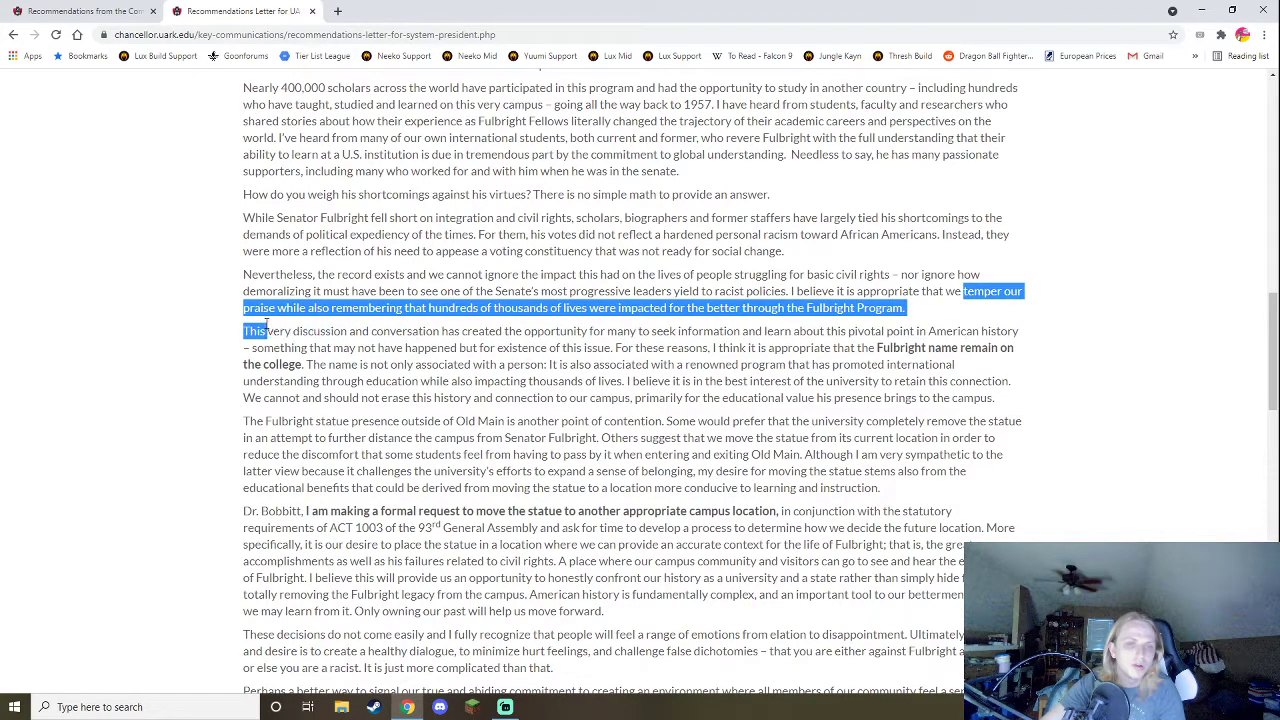
pyautogui.click(300, 321)
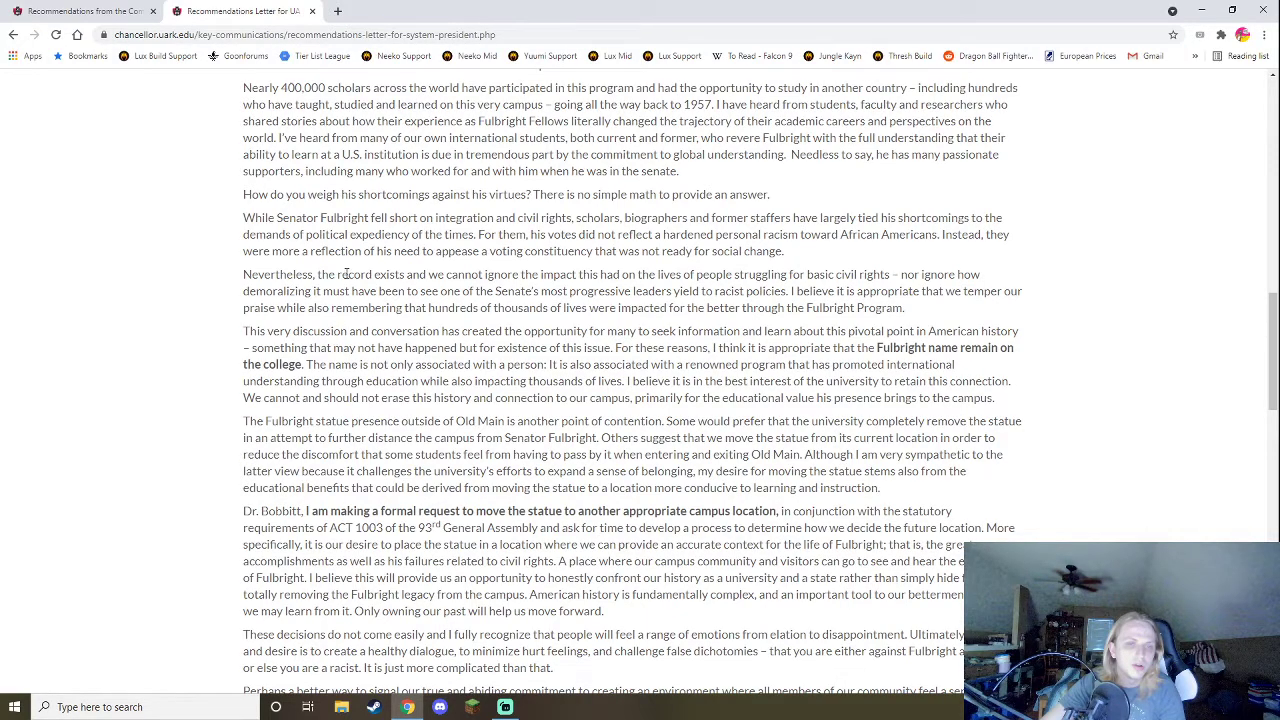
# Highlight the recommendation that the Fulbright name remain.
pyautogui.scroll(-3)
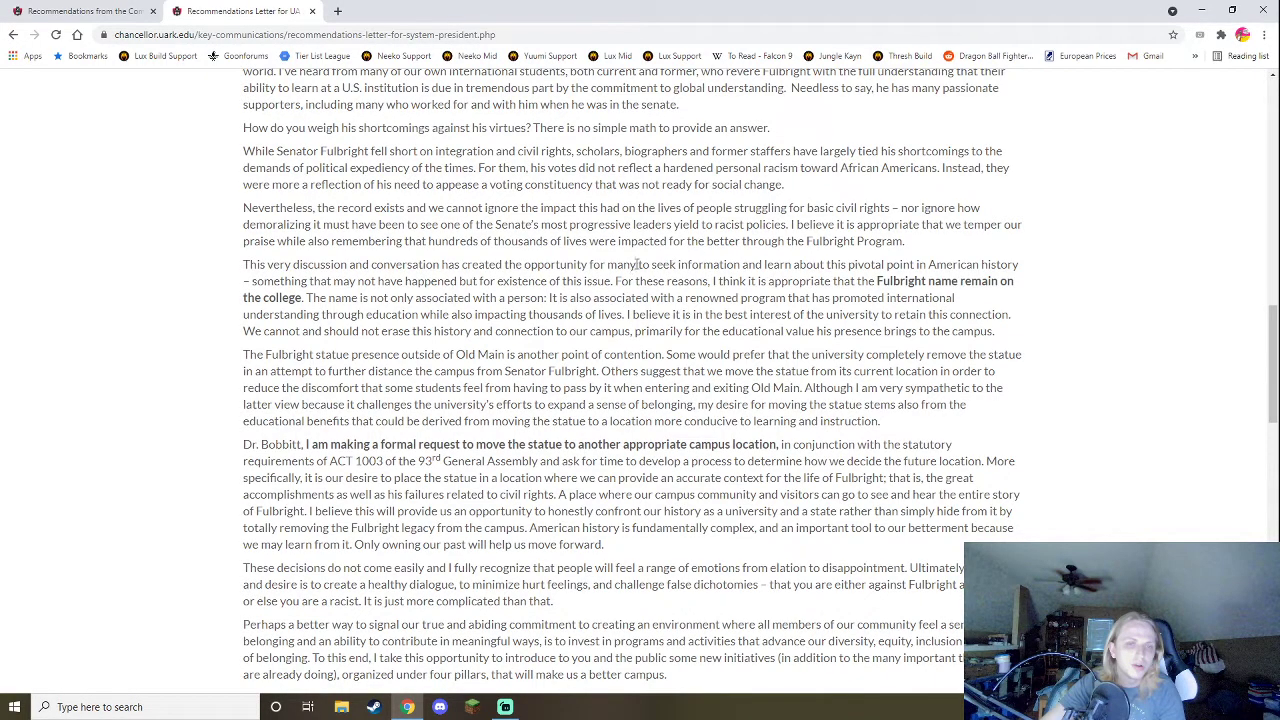
pyautogui.moveTo(708, 253)
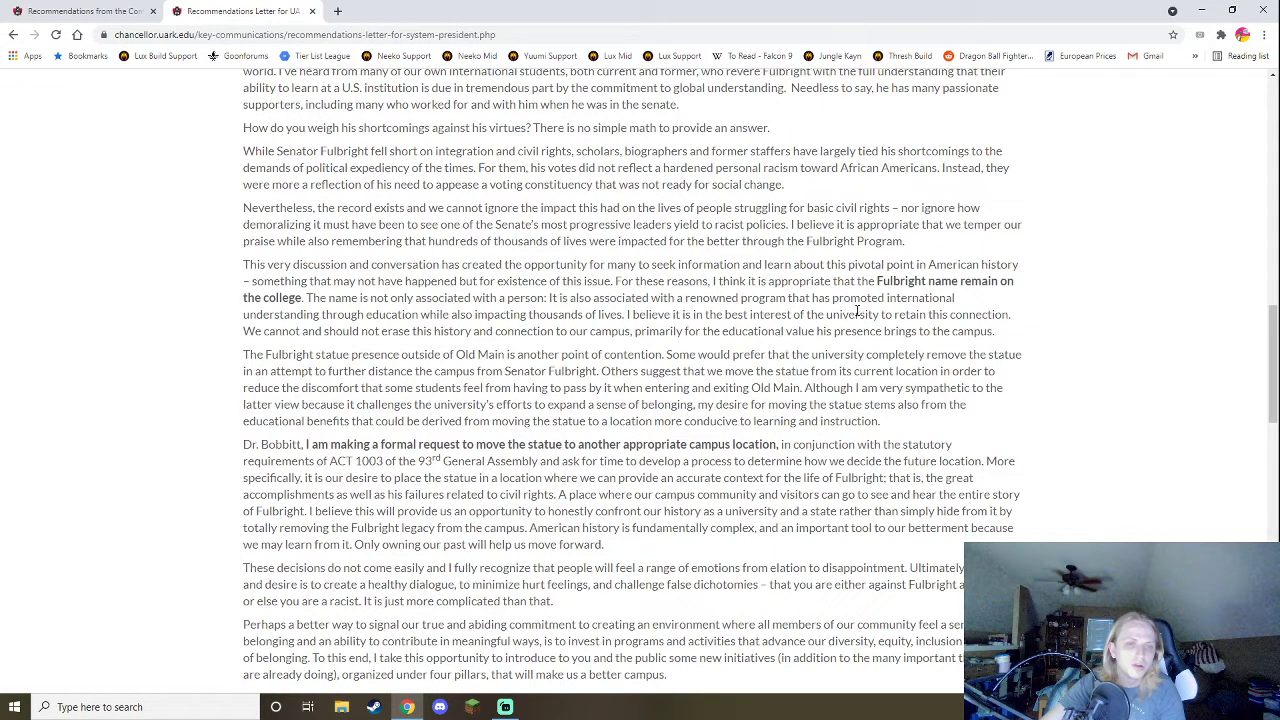
pyautogui.moveTo(830, 281); pyautogui.dragTo(955, 298)
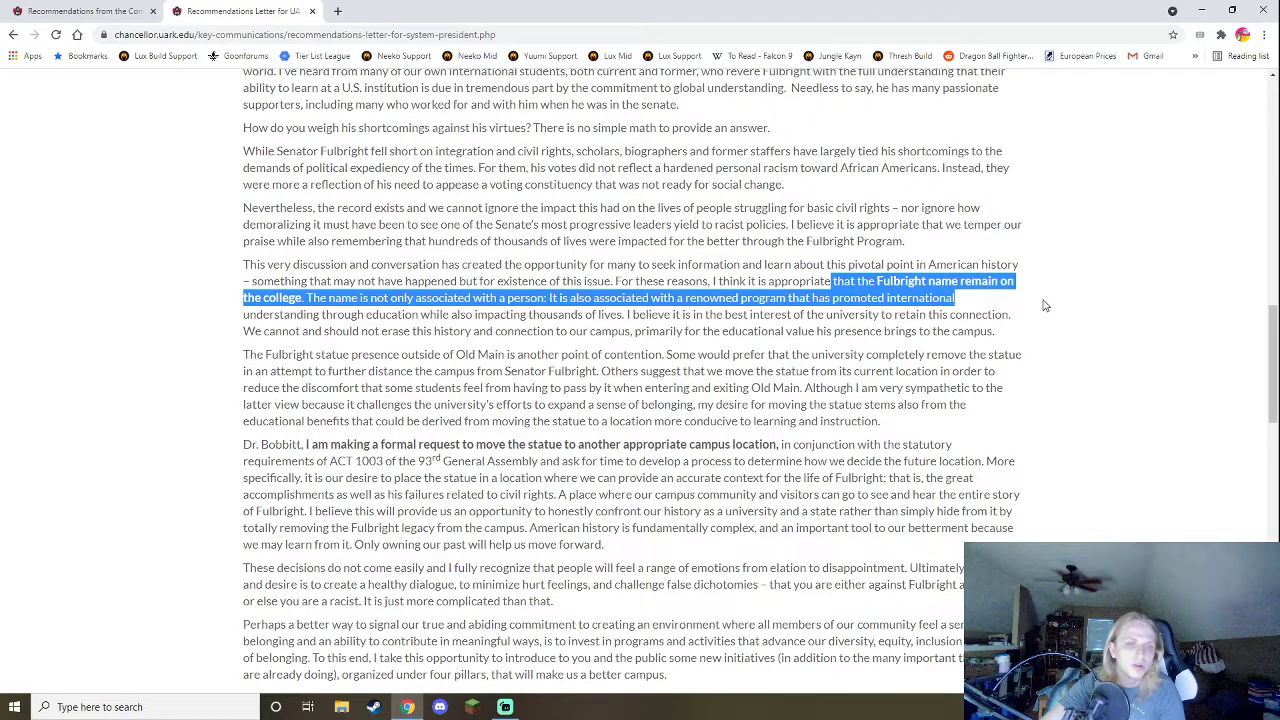
pyautogui.scroll(3)
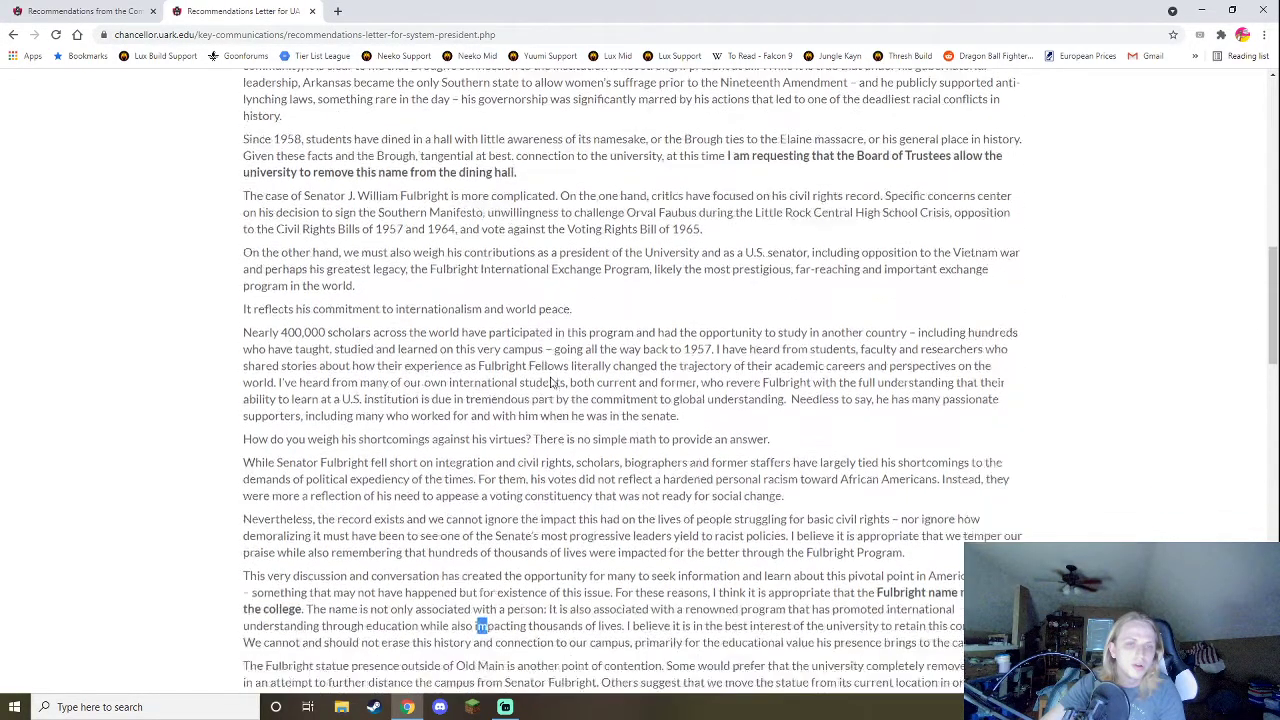
pyautogui.scroll(-3)
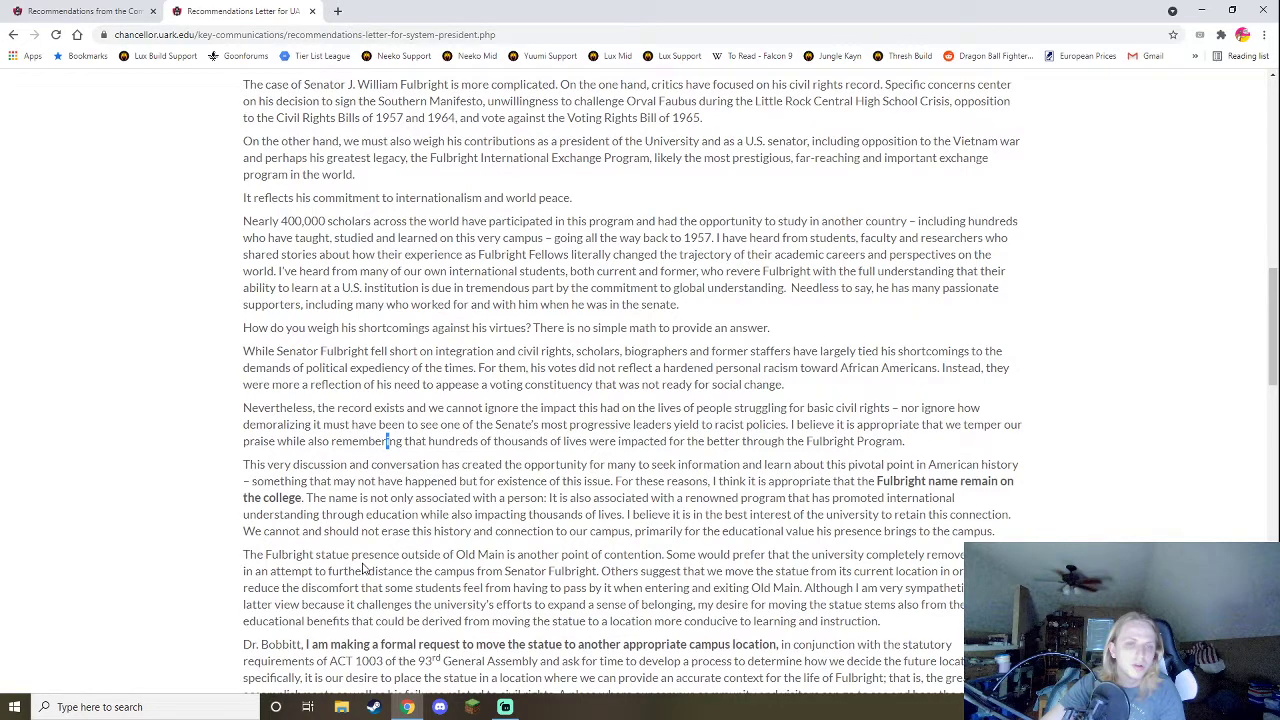
# Scroll down to the 'I. Pillar One: Climate' heading.
pyautogui.scroll(-3)
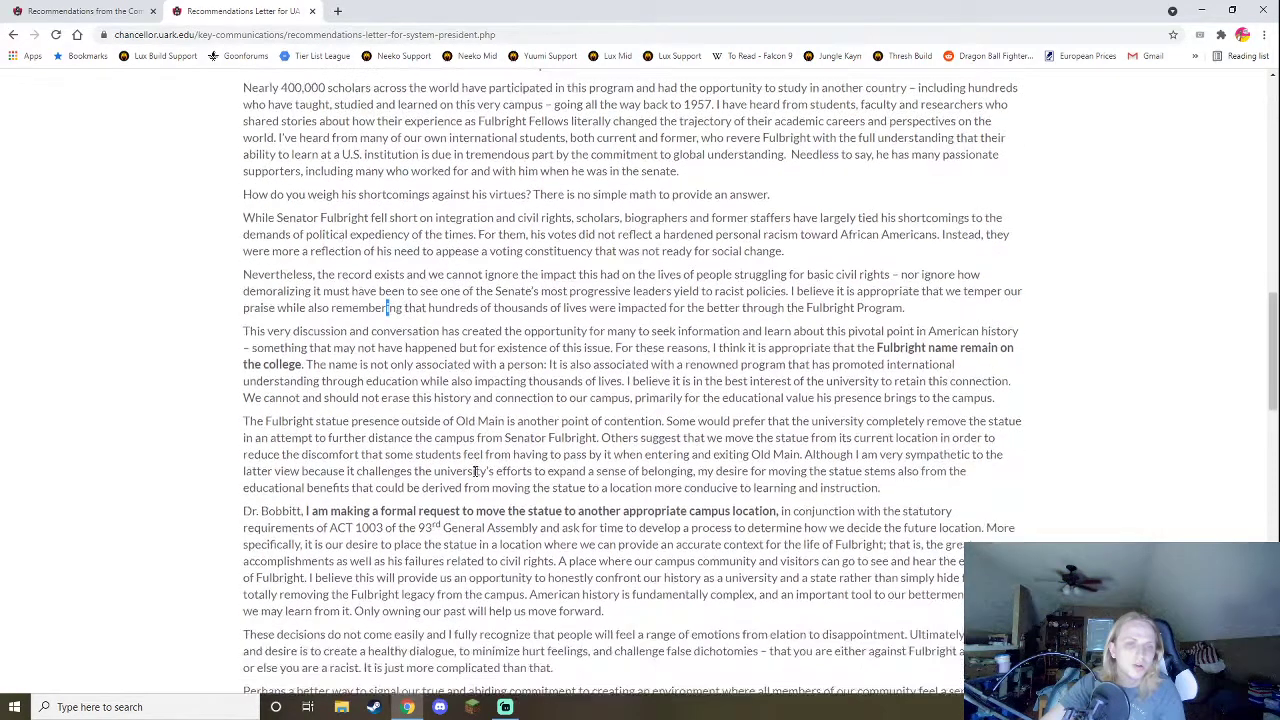
pyautogui.scroll(-3)
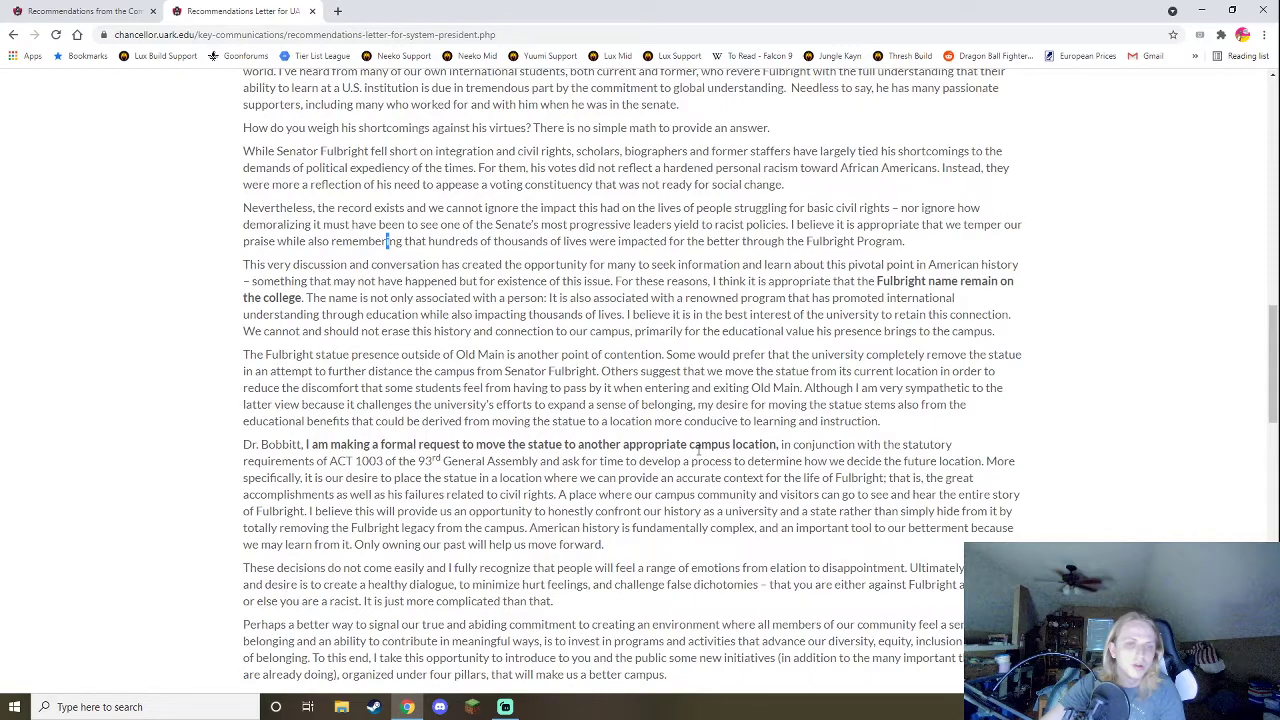
pyautogui.scroll(-3)
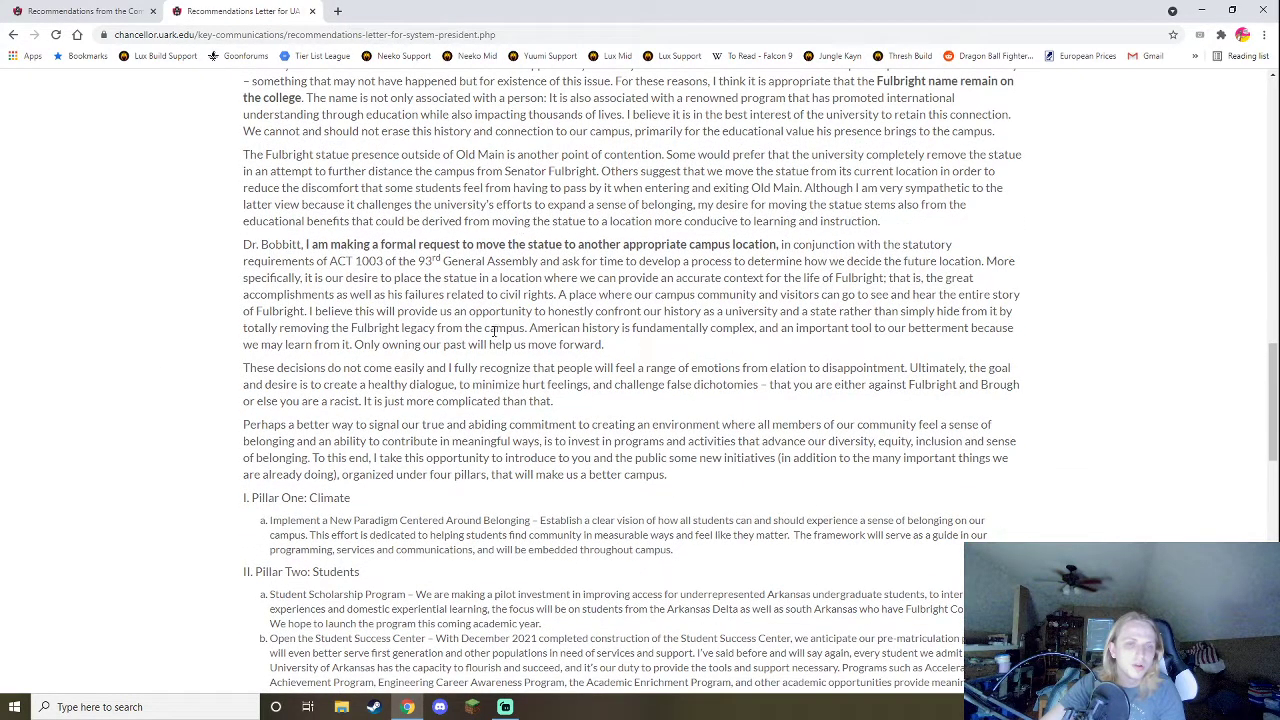
pyautogui.scroll(-3)
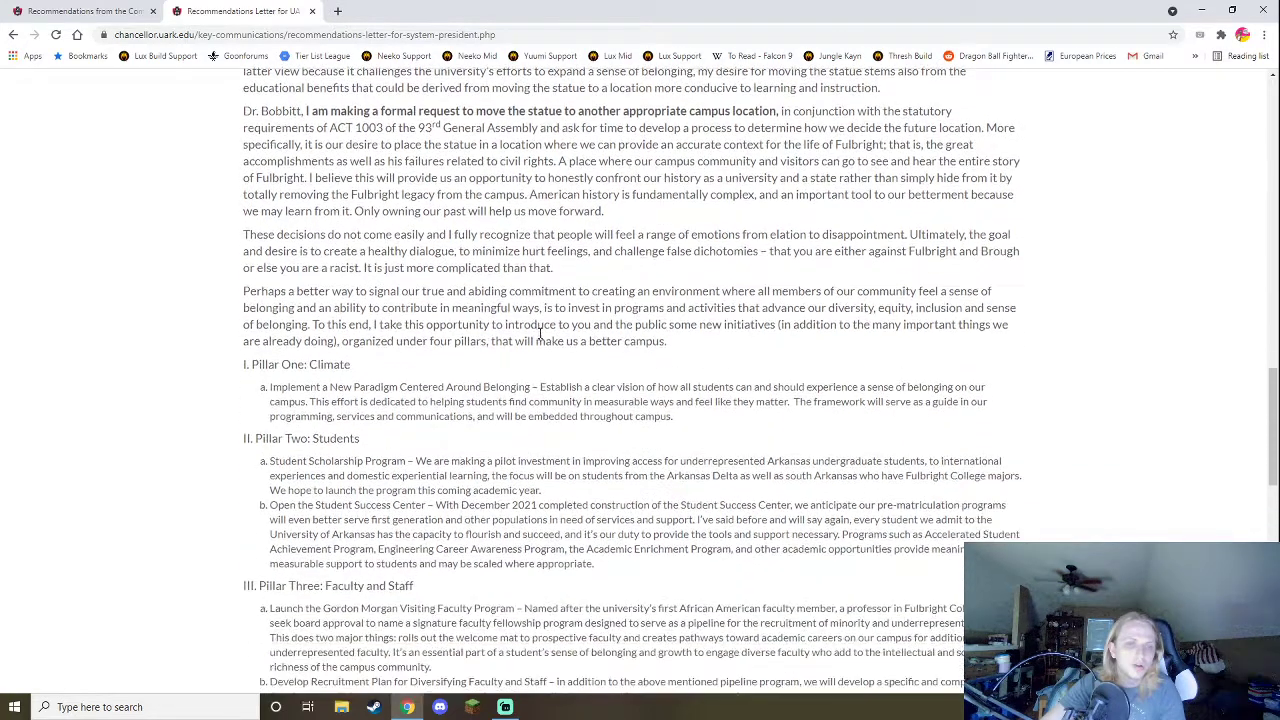
pyautogui.click(400, 34)
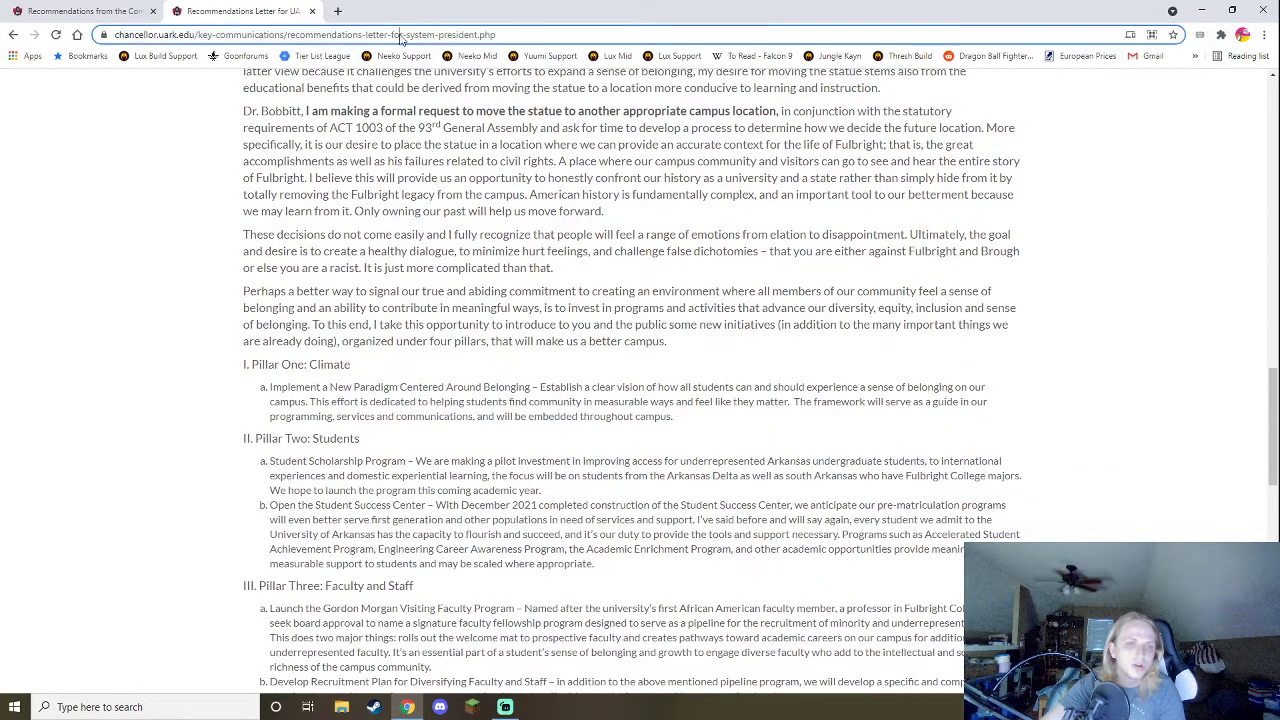
pyautogui.click(300, 34)
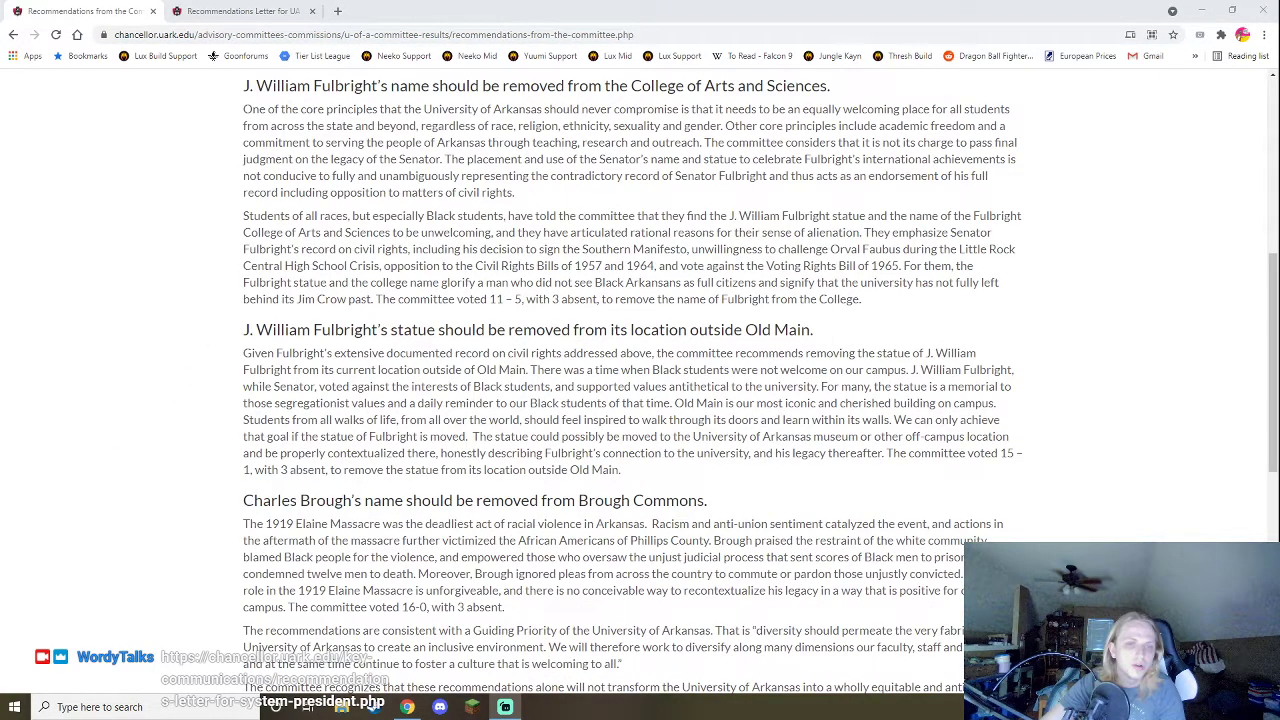
pyautogui.click(240, 11)
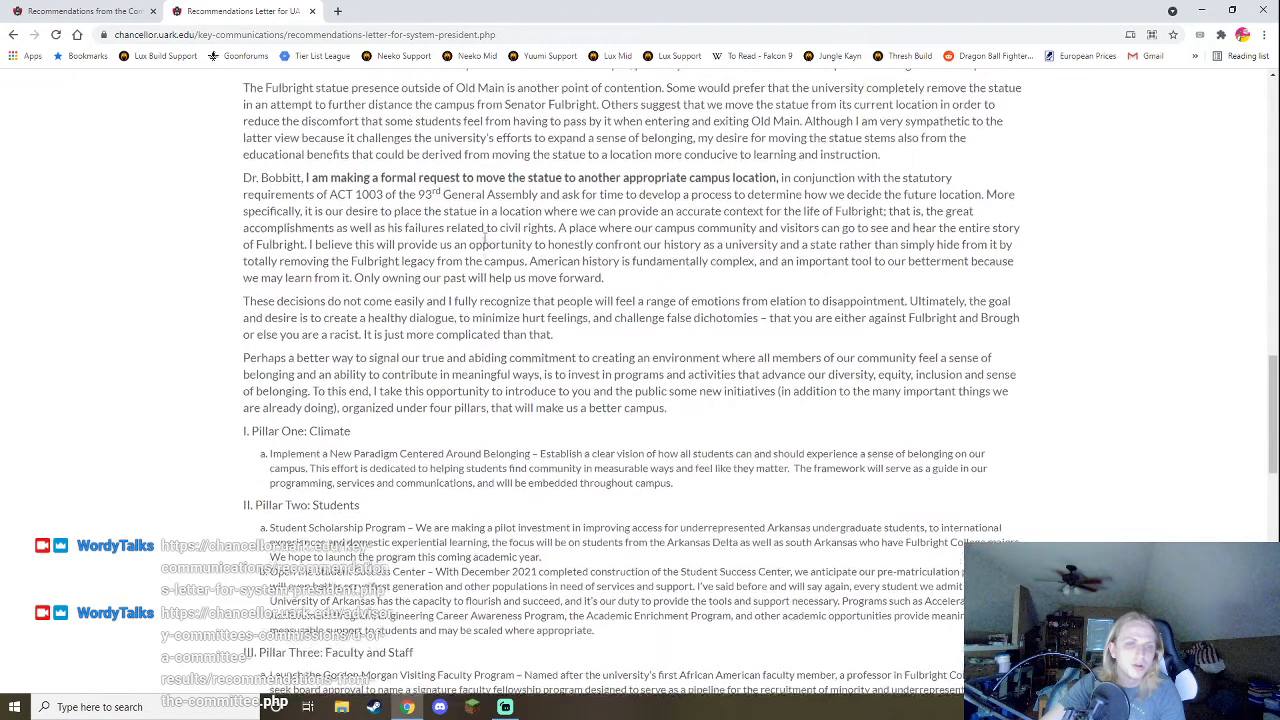
pyautogui.scroll(-3)
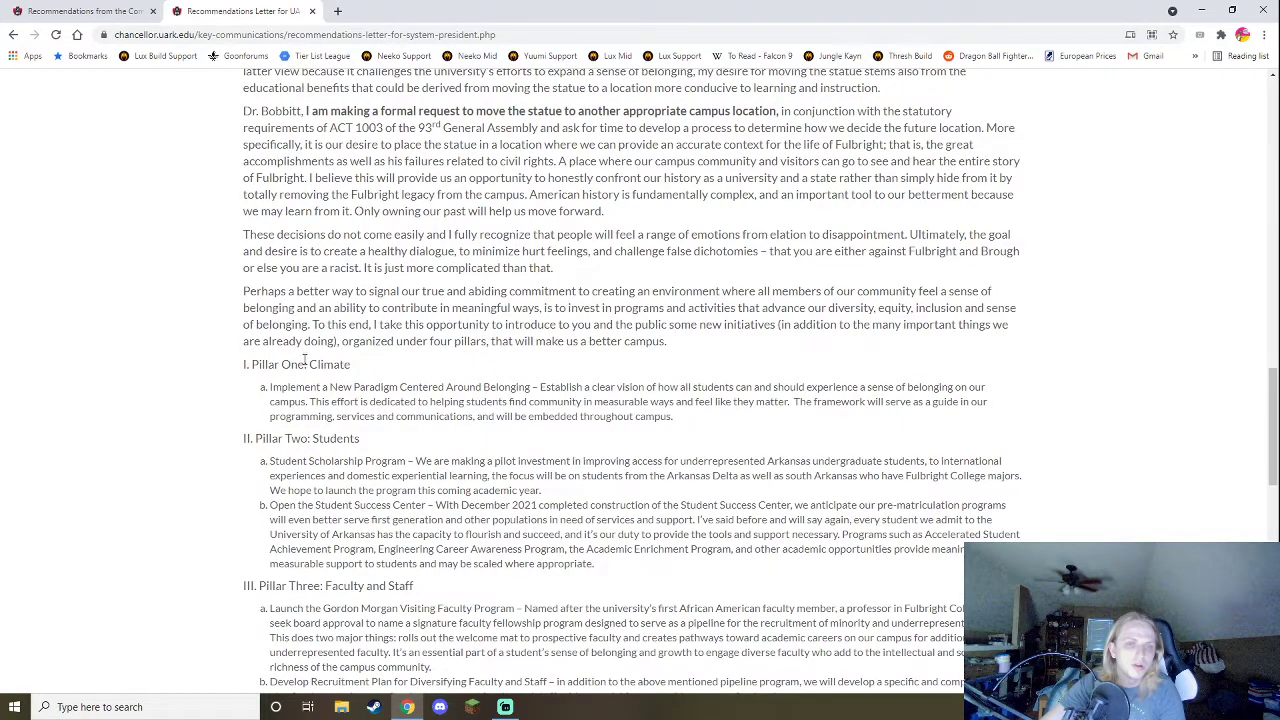
pyautogui.scroll(-3)
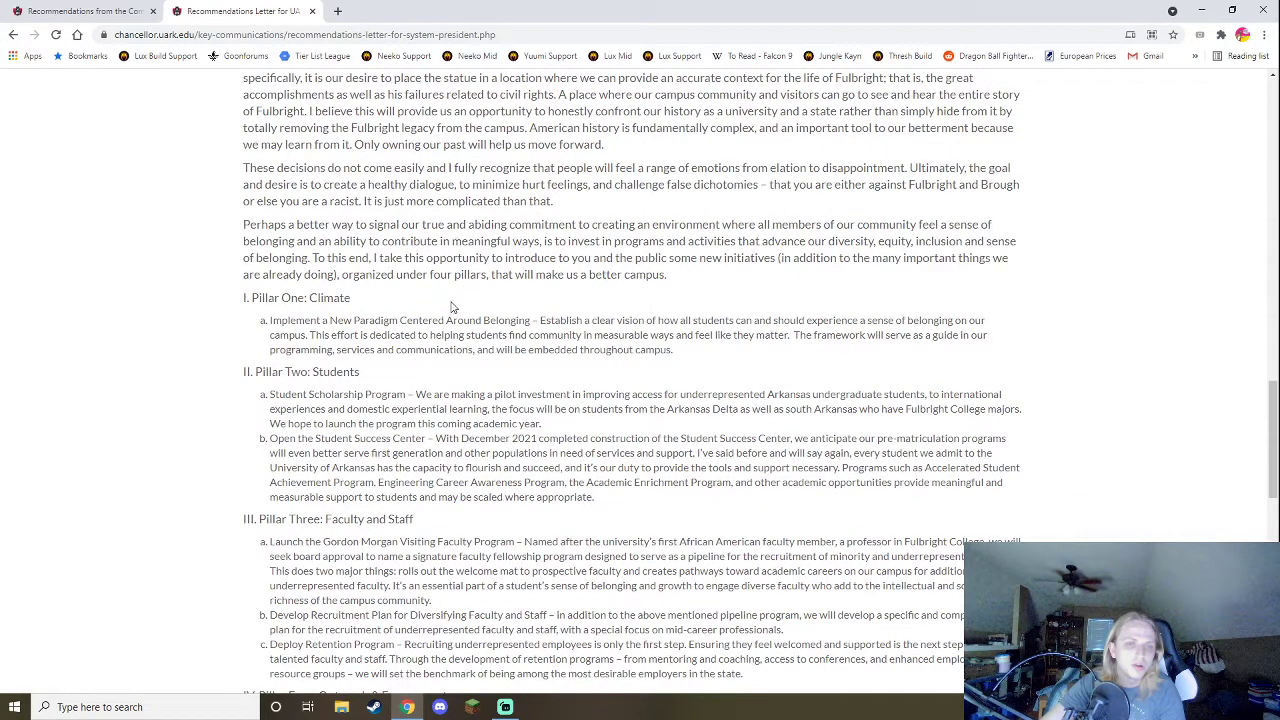
pyautogui.moveTo(683, 297)
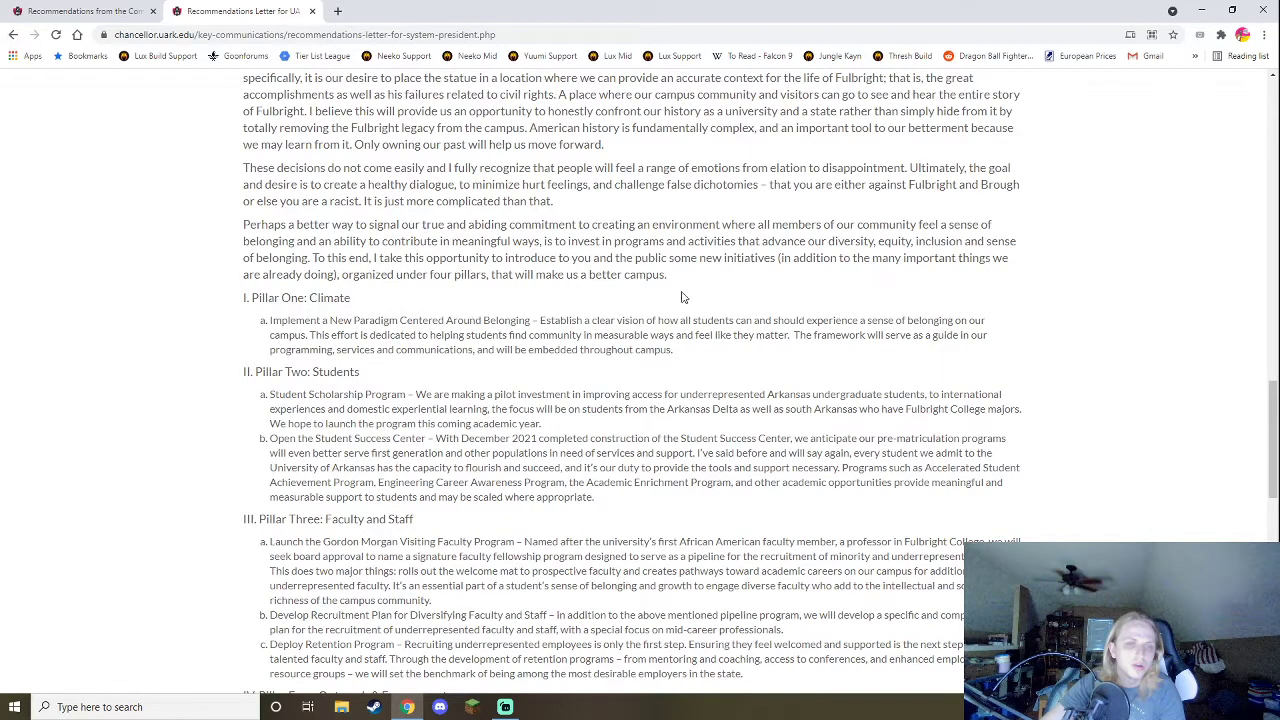
pyautogui.moveTo(364, 362)
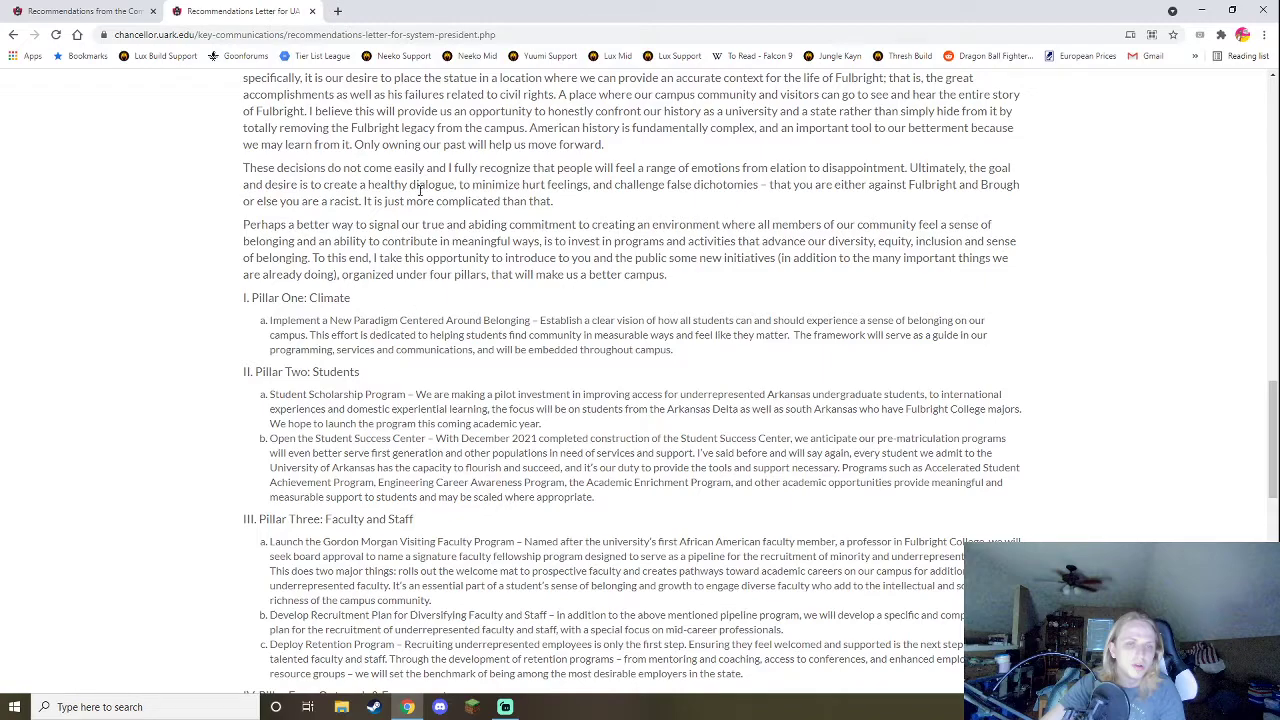
pyautogui.moveTo(406, 379)
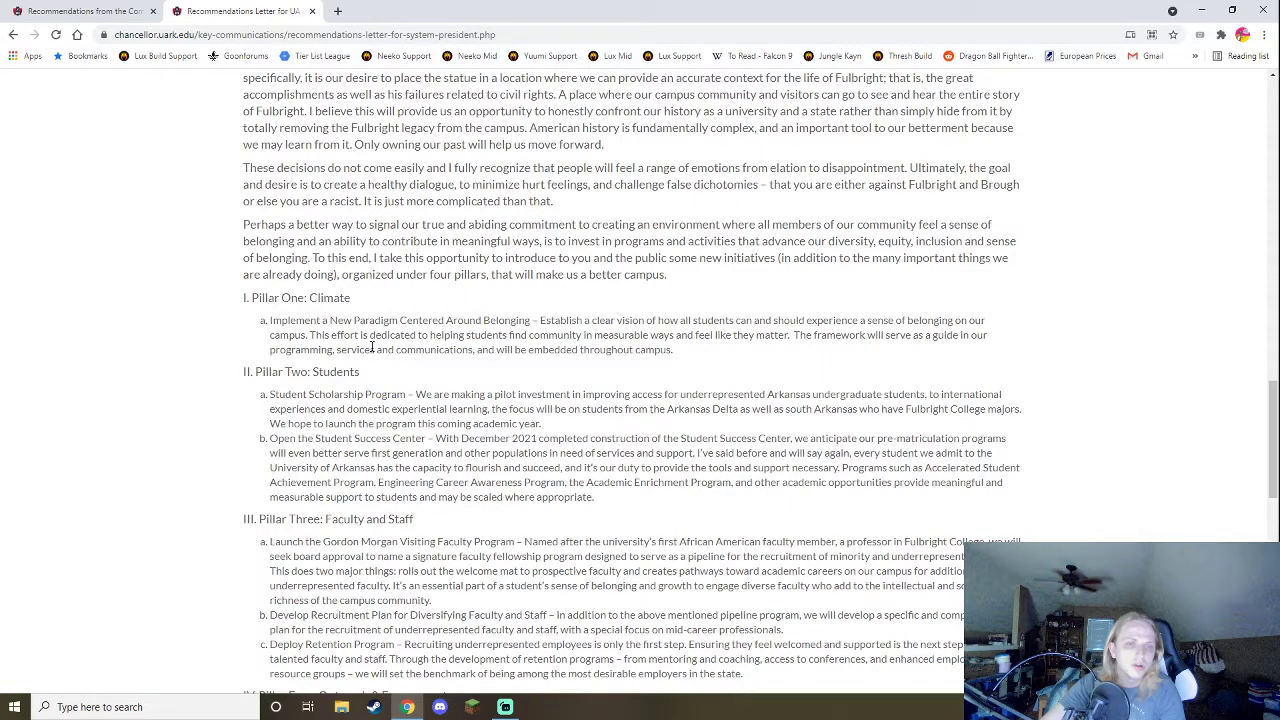
pyautogui.moveTo(693, 348)
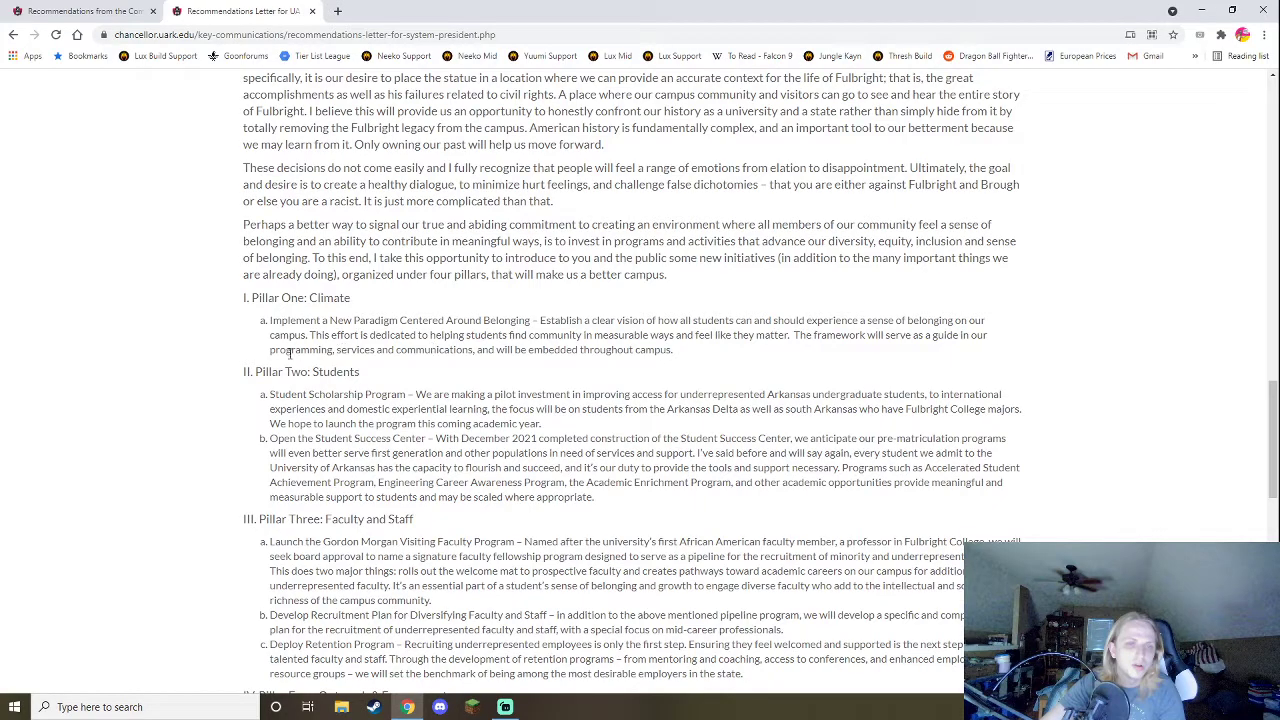
pyautogui.moveTo(385, 370)
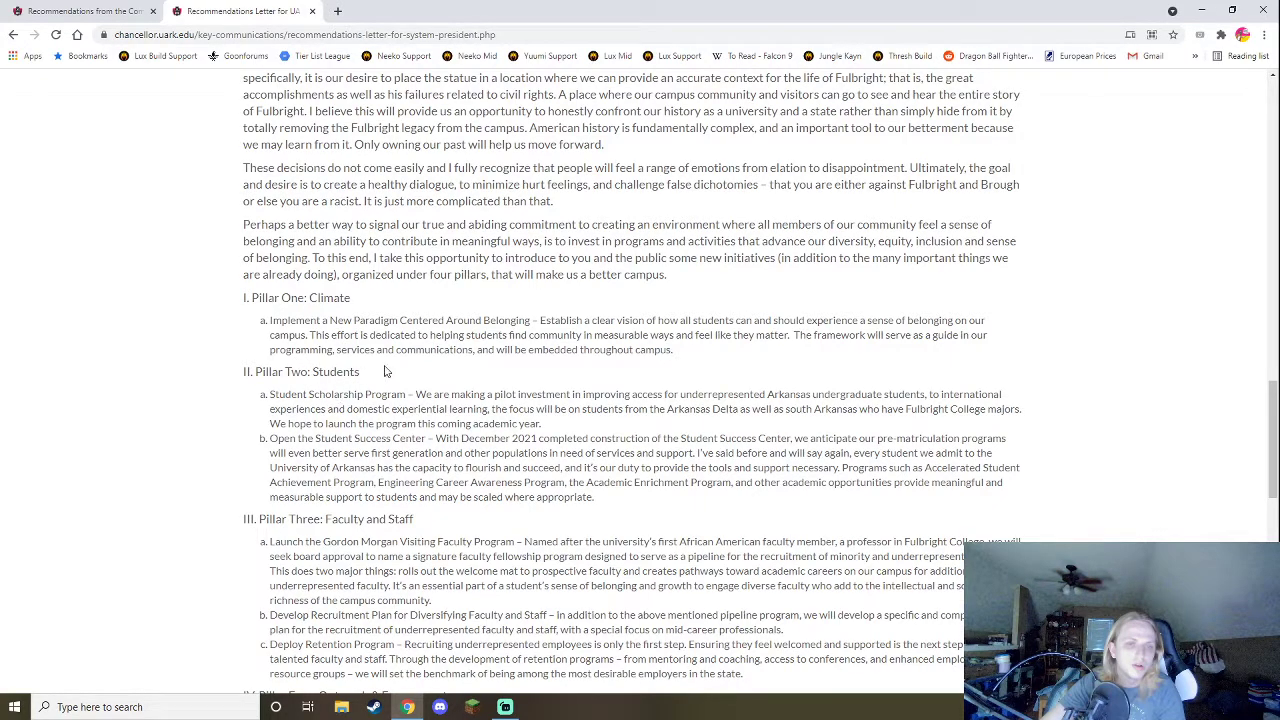
pyautogui.moveTo(390, 371)
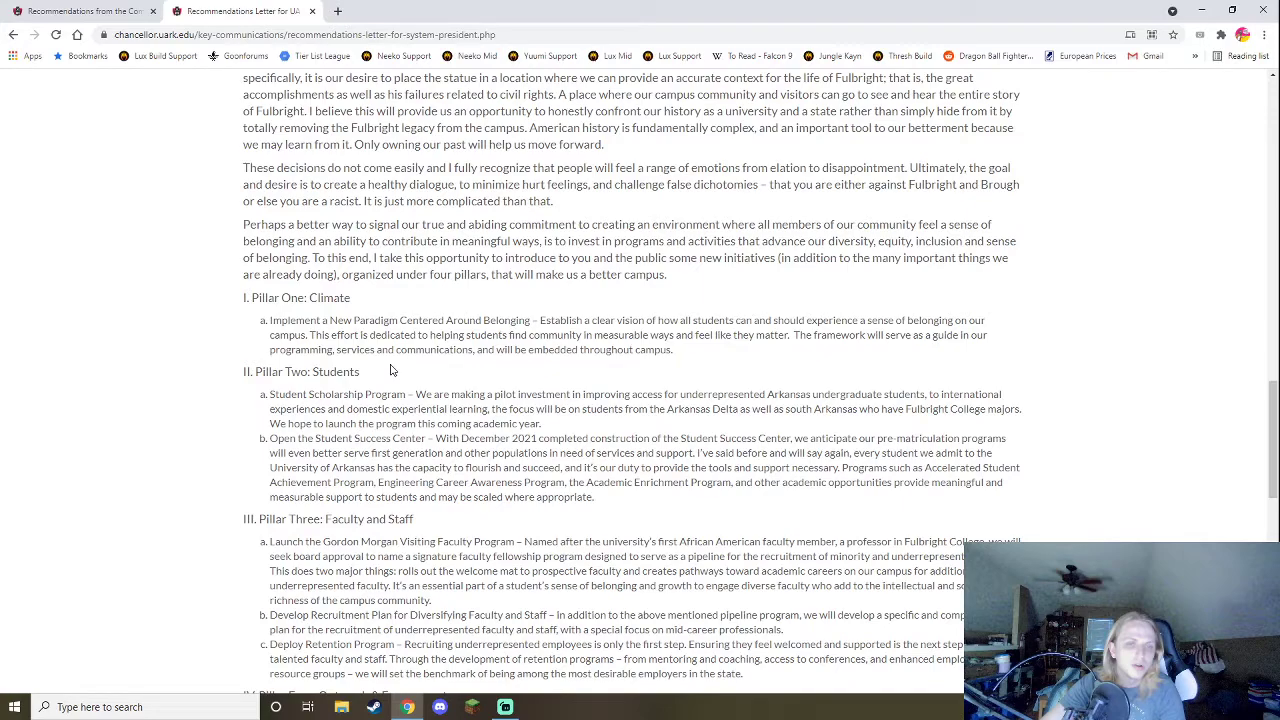
pyautogui.moveTo(294, 320); pyautogui.dragTo(770, 335)
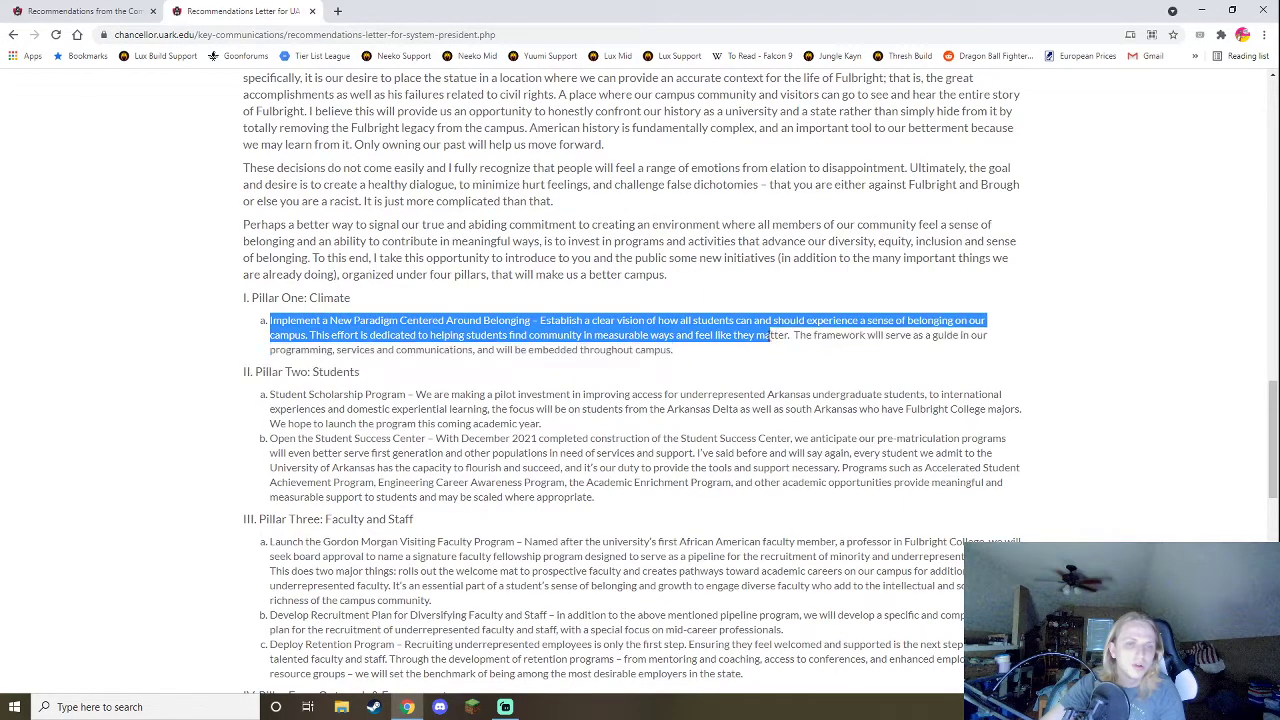
pyautogui.click(418, 347)
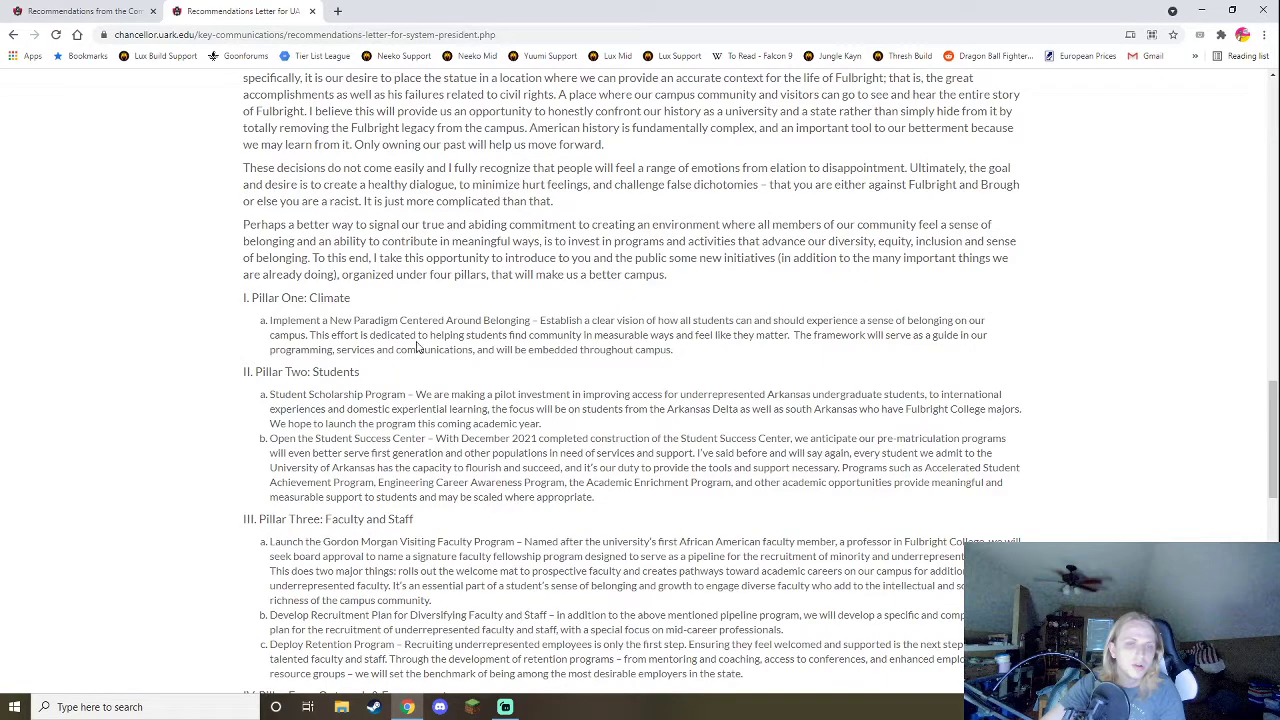
pyautogui.moveTo(298, 320); pyautogui.dragTo(672, 349)
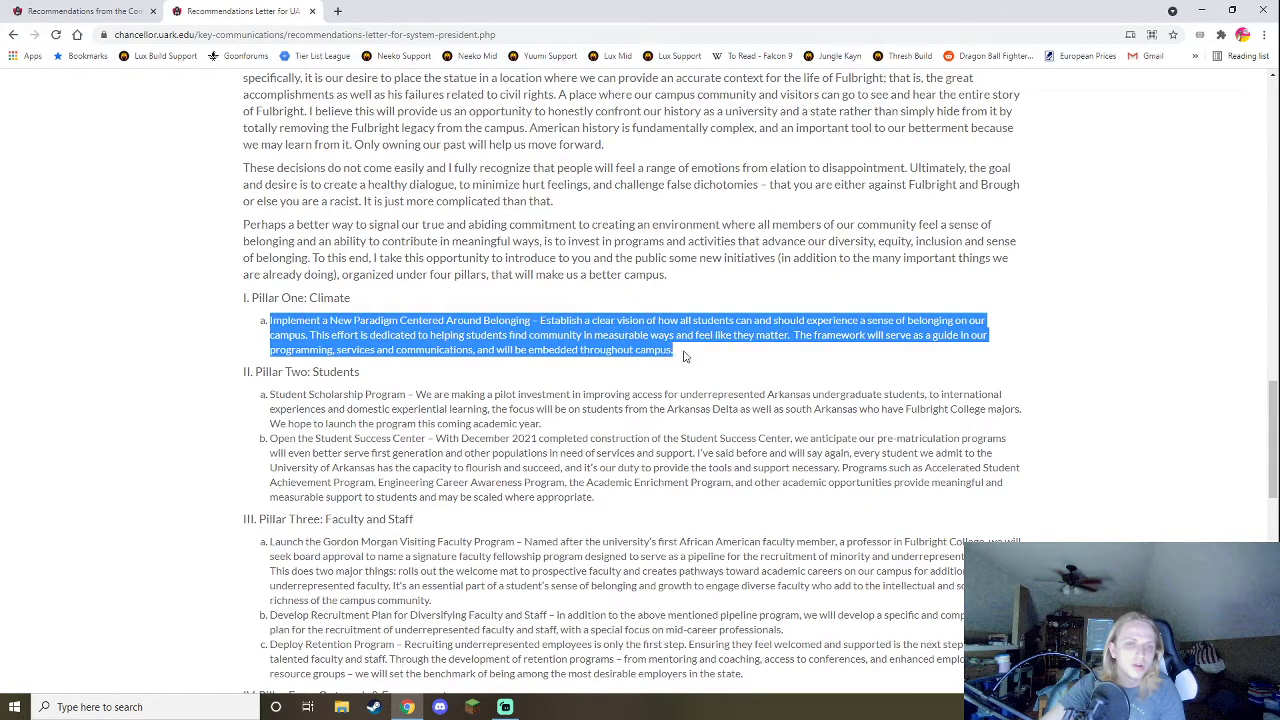
pyautogui.click(205, 324)
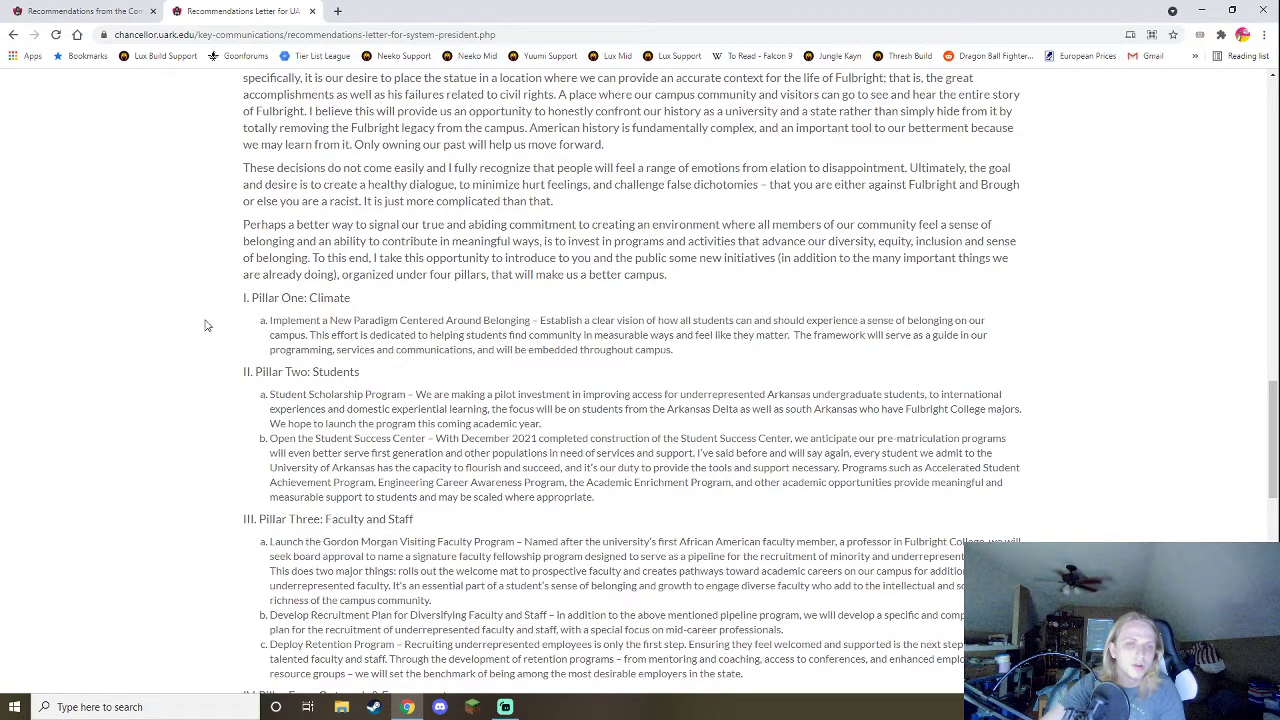
pyautogui.moveTo(290, 320); pyautogui.dragTo(674, 349)
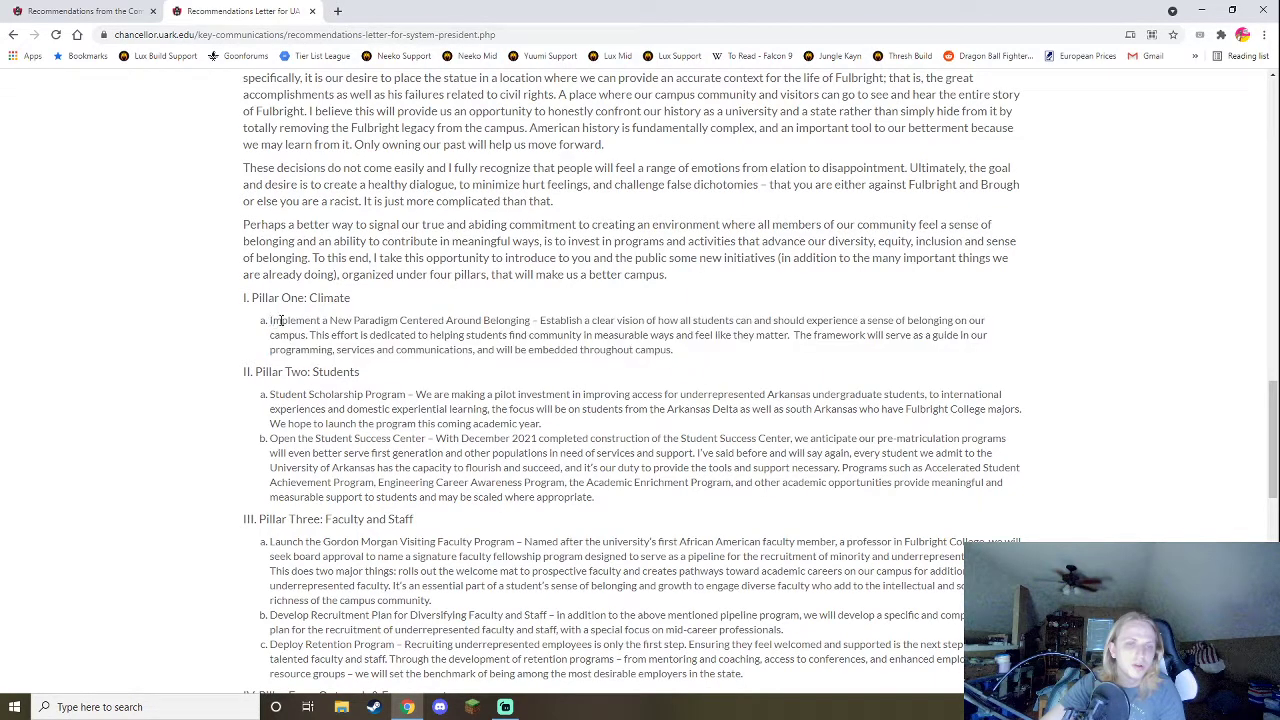
pyautogui.scroll(-3)
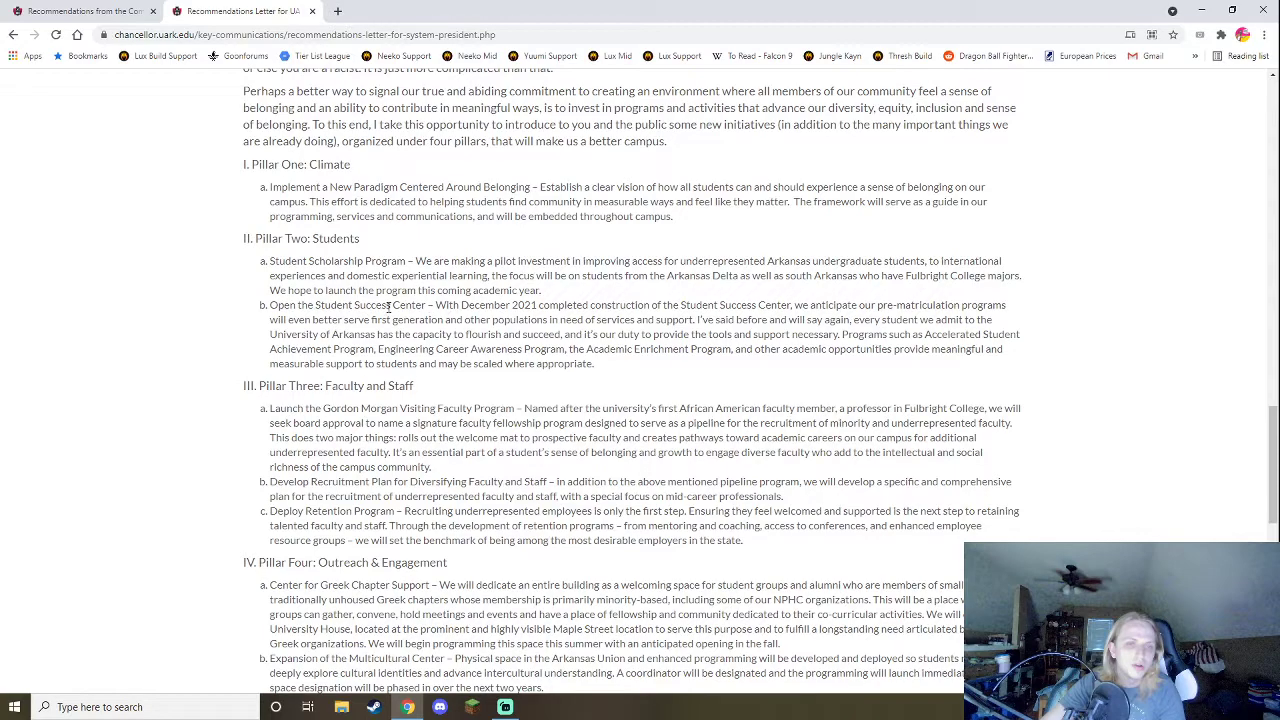
pyautogui.moveTo(832, 291)
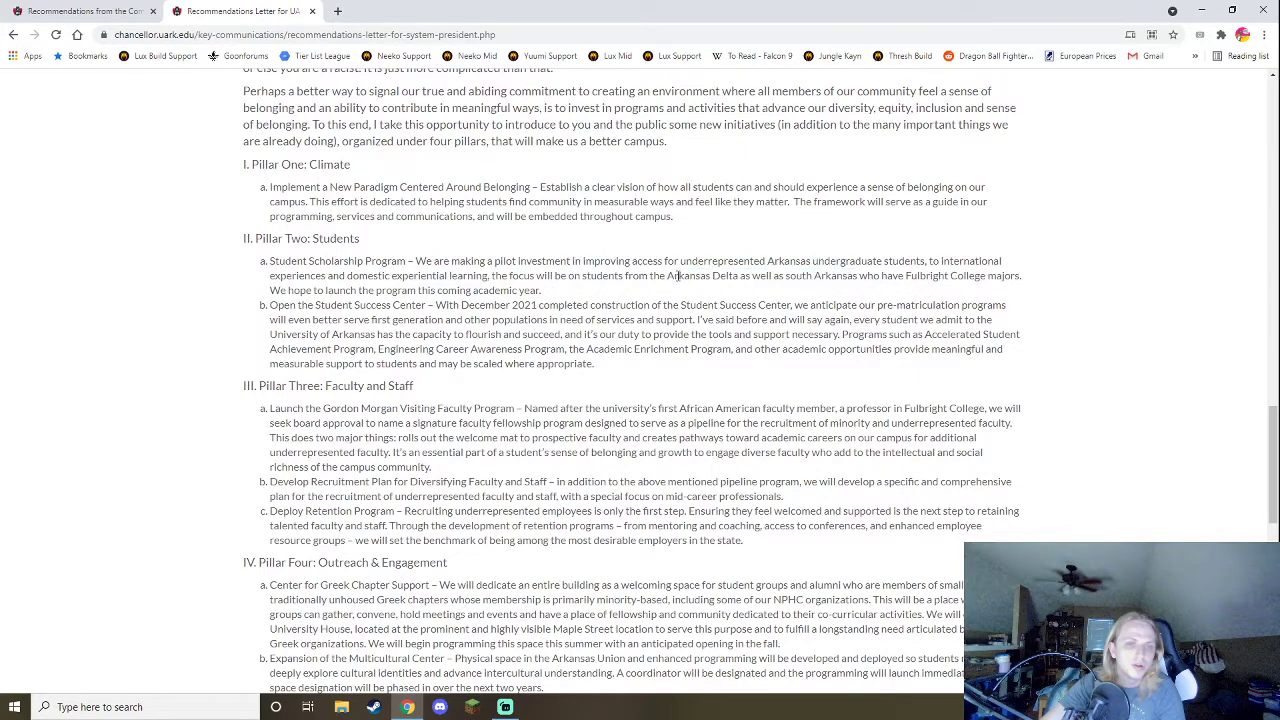
pyautogui.moveTo(668, 275); pyautogui.dragTo(828, 275)
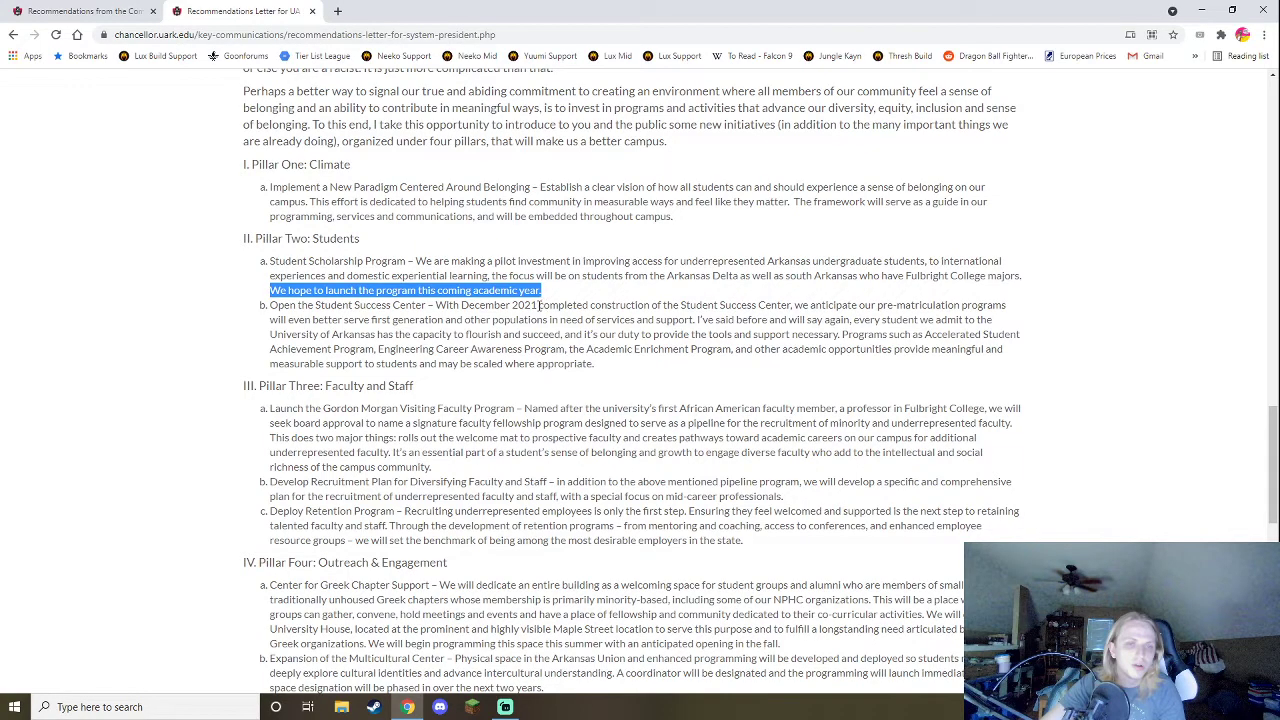
pyautogui.click(538, 314)
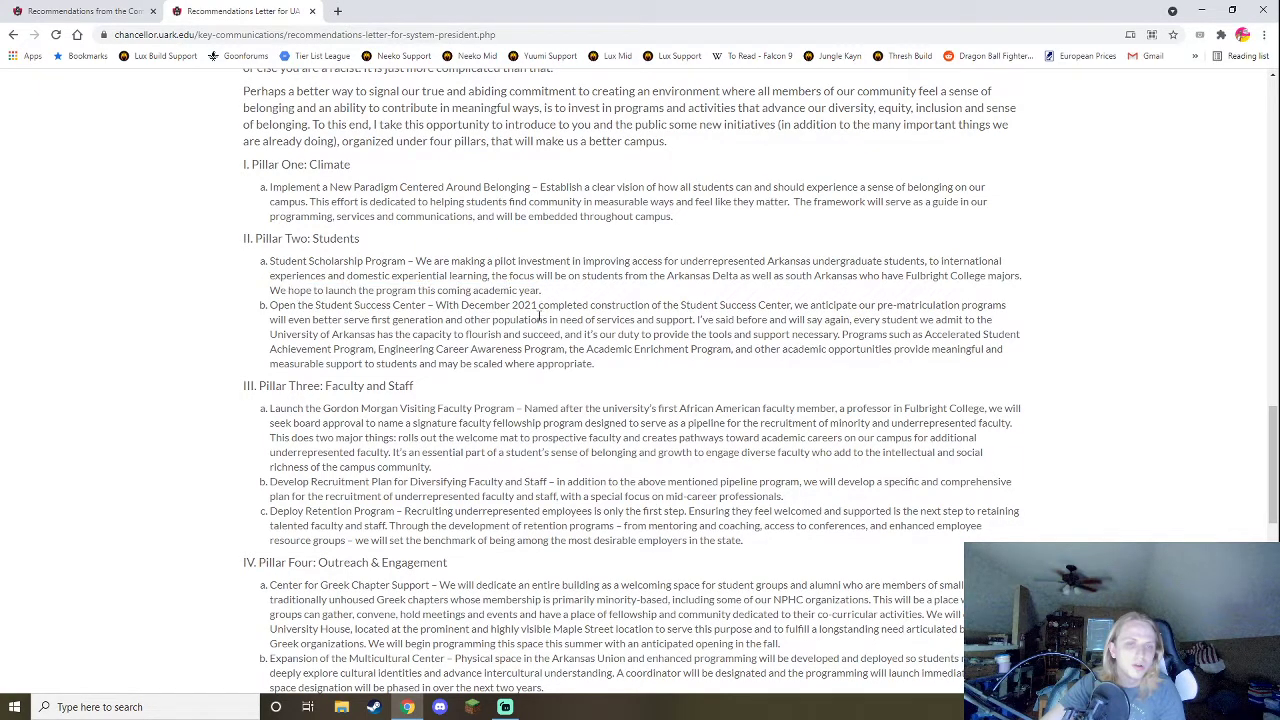
pyautogui.moveTo(575, 332)
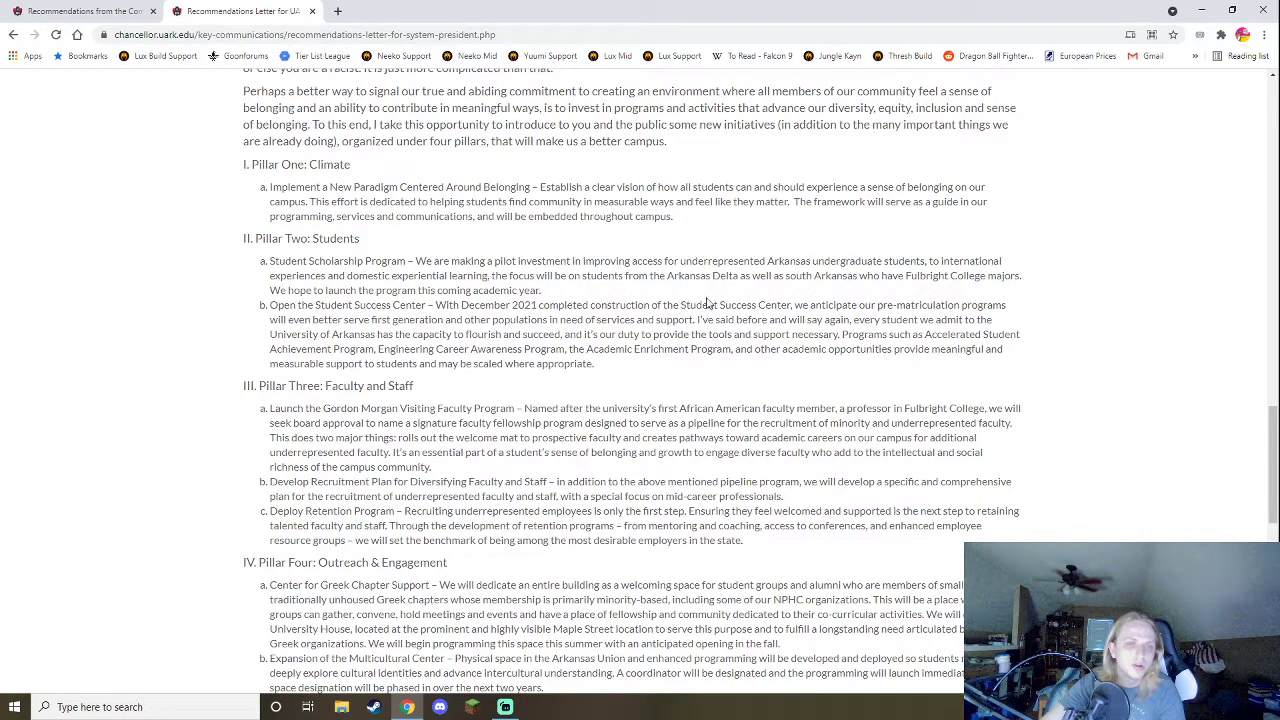
pyautogui.moveTo(920, 345)
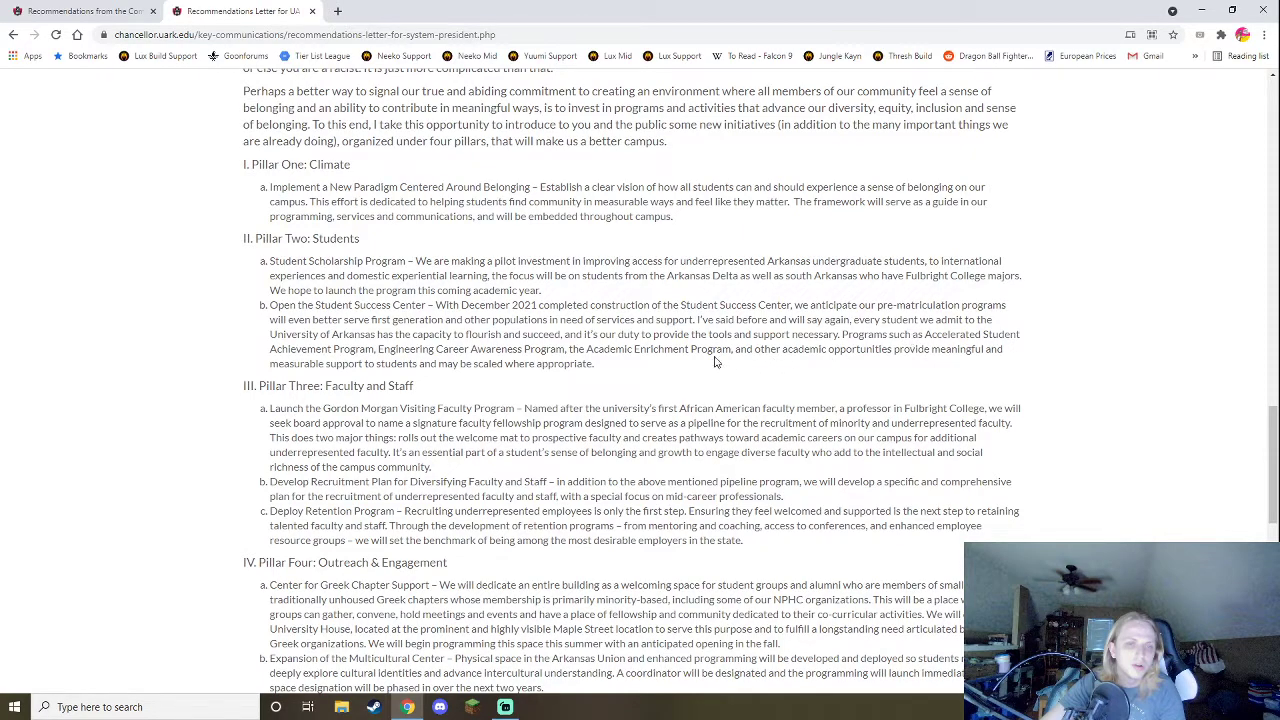
pyautogui.moveTo(735, 393)
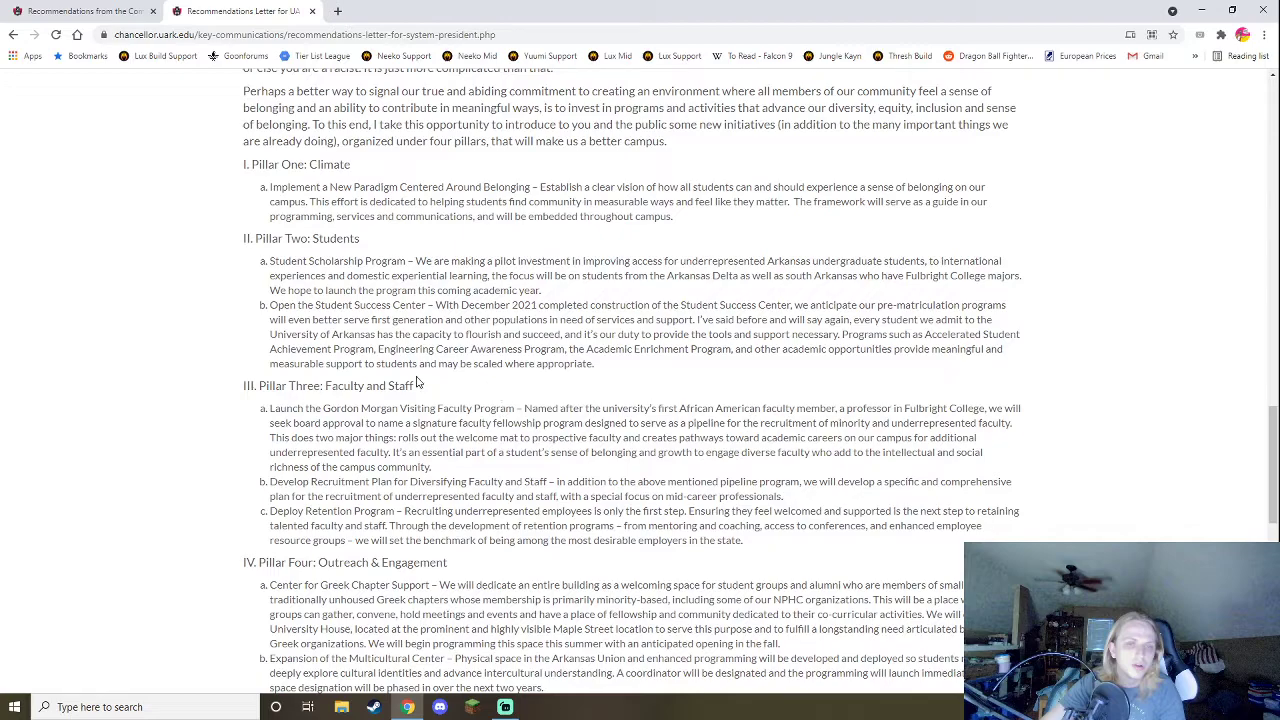
pyautogui.scroll(-3)
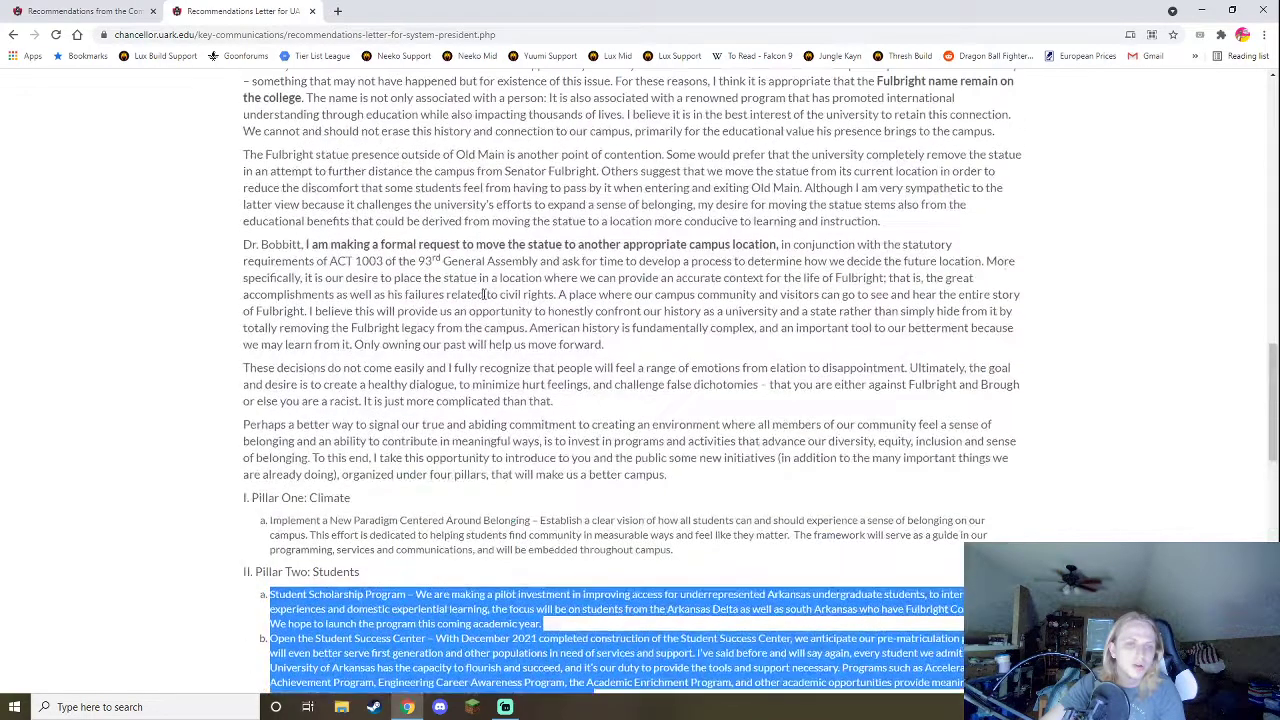
pyautogui.scroll(-3)
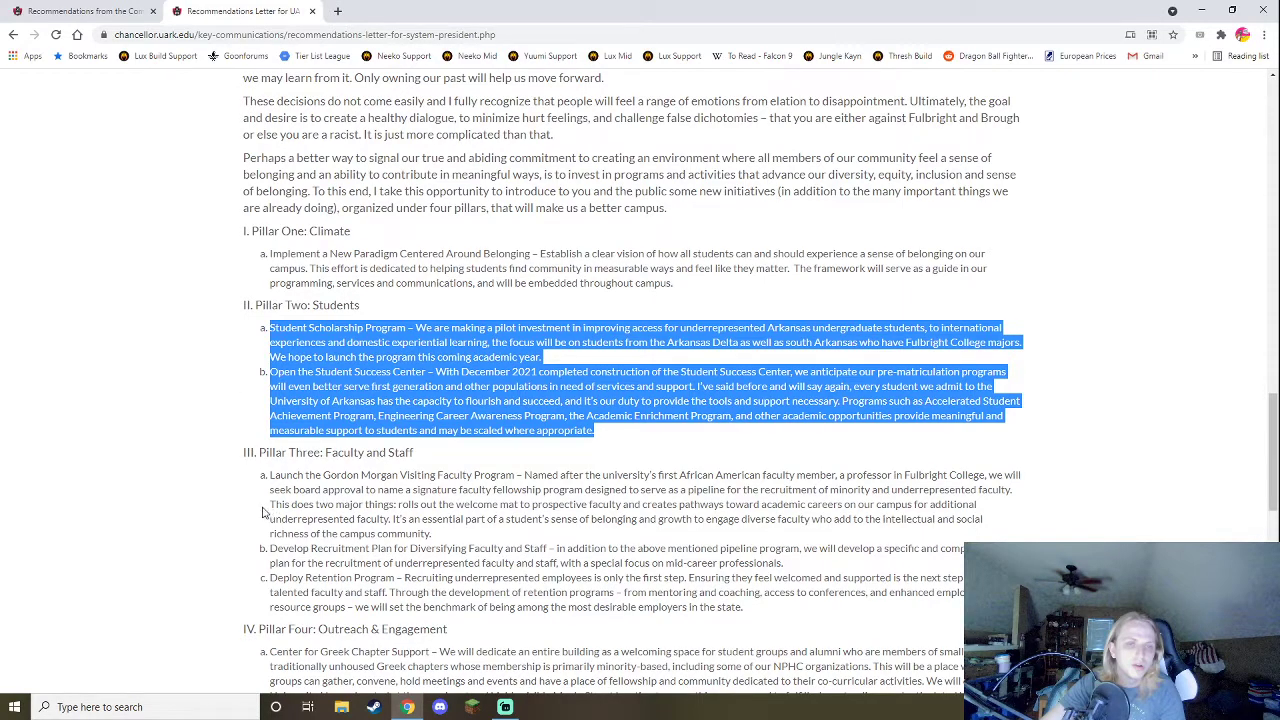
pyautogui.click(598, 430)
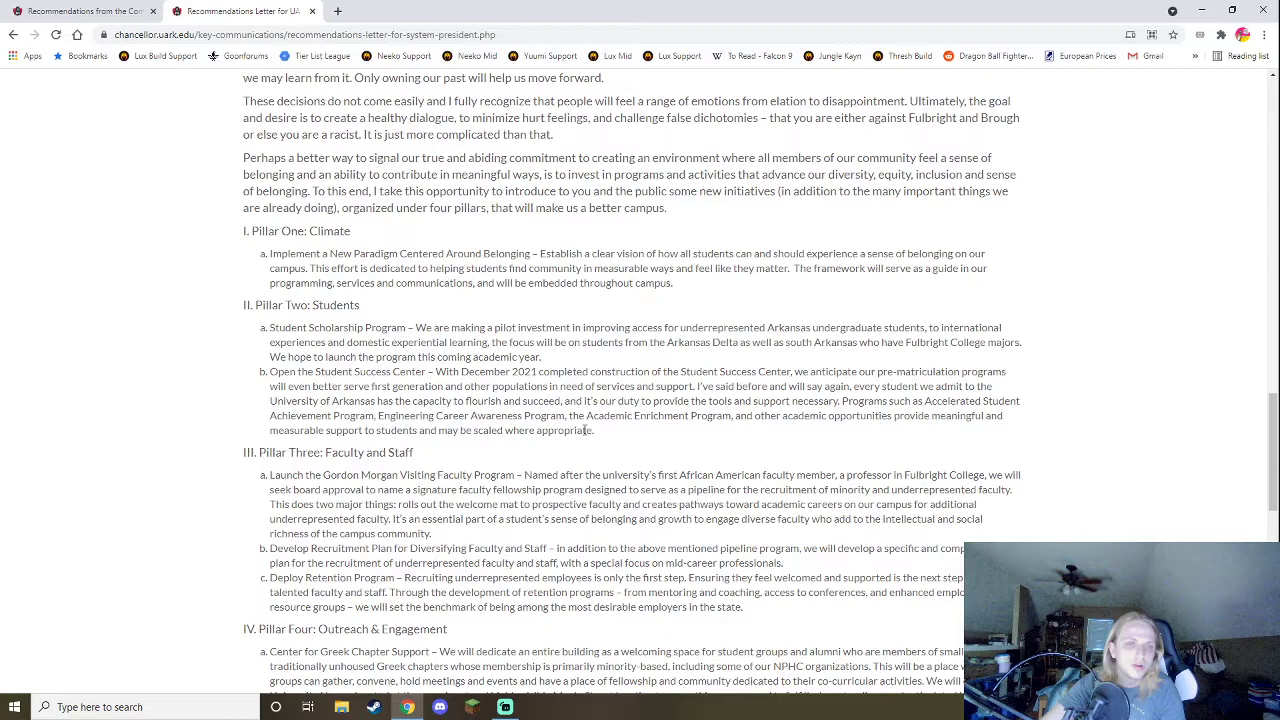
pyautogui.moveTo(545, 453)
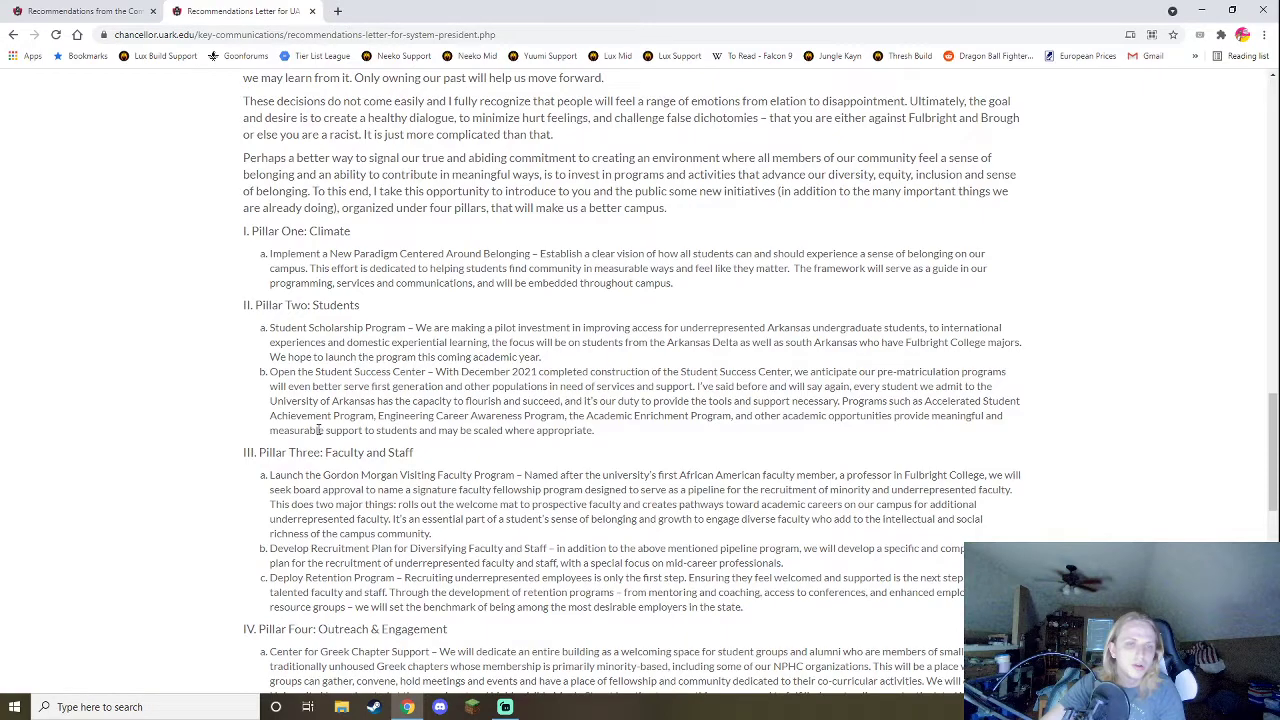
pyautogui.moveTo(340, 413)
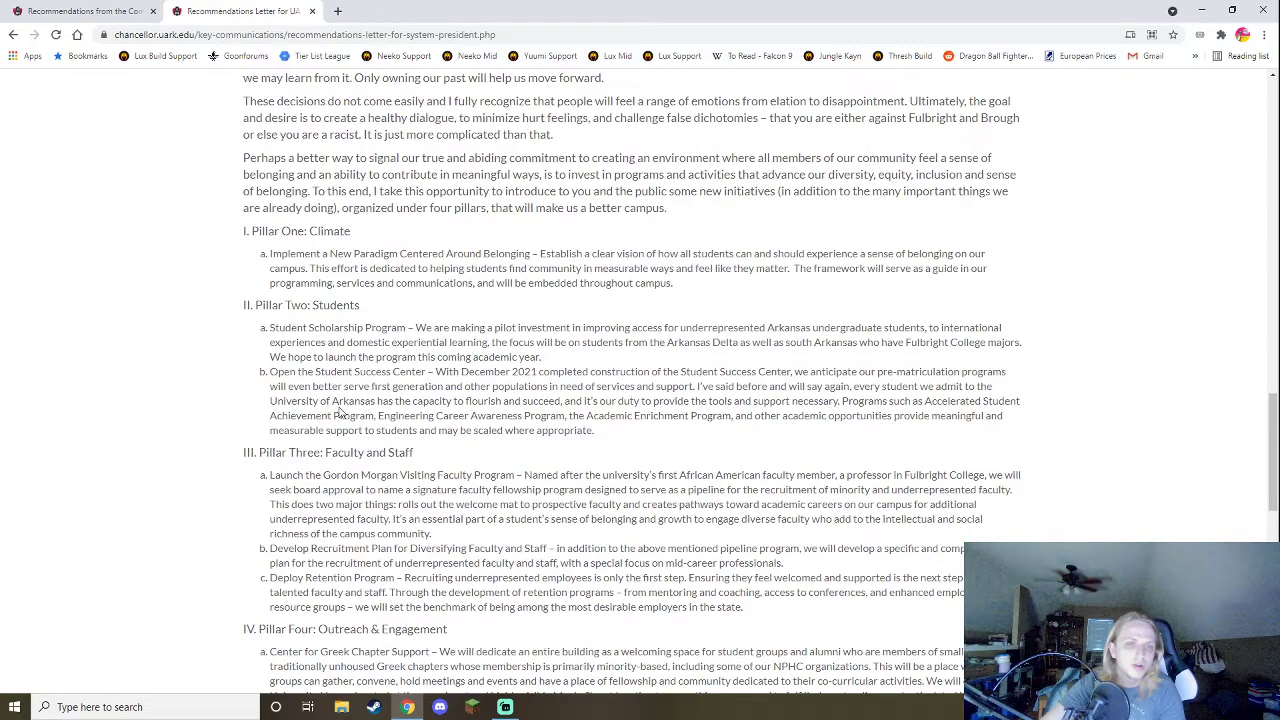
# Scroll down until Pillar Four's outreach items, including the NPHC Gardens, are visible.
pyautogui.scroll(-3)
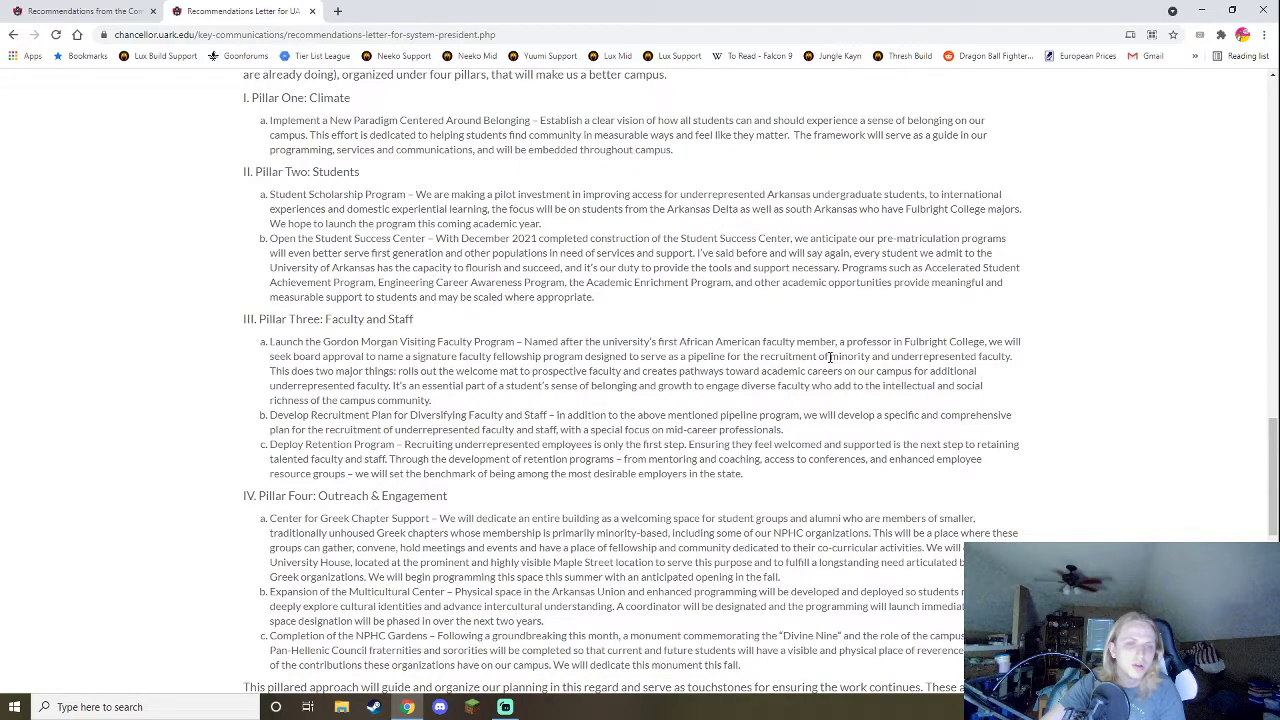
pyautogui.moveTo(610, 182)
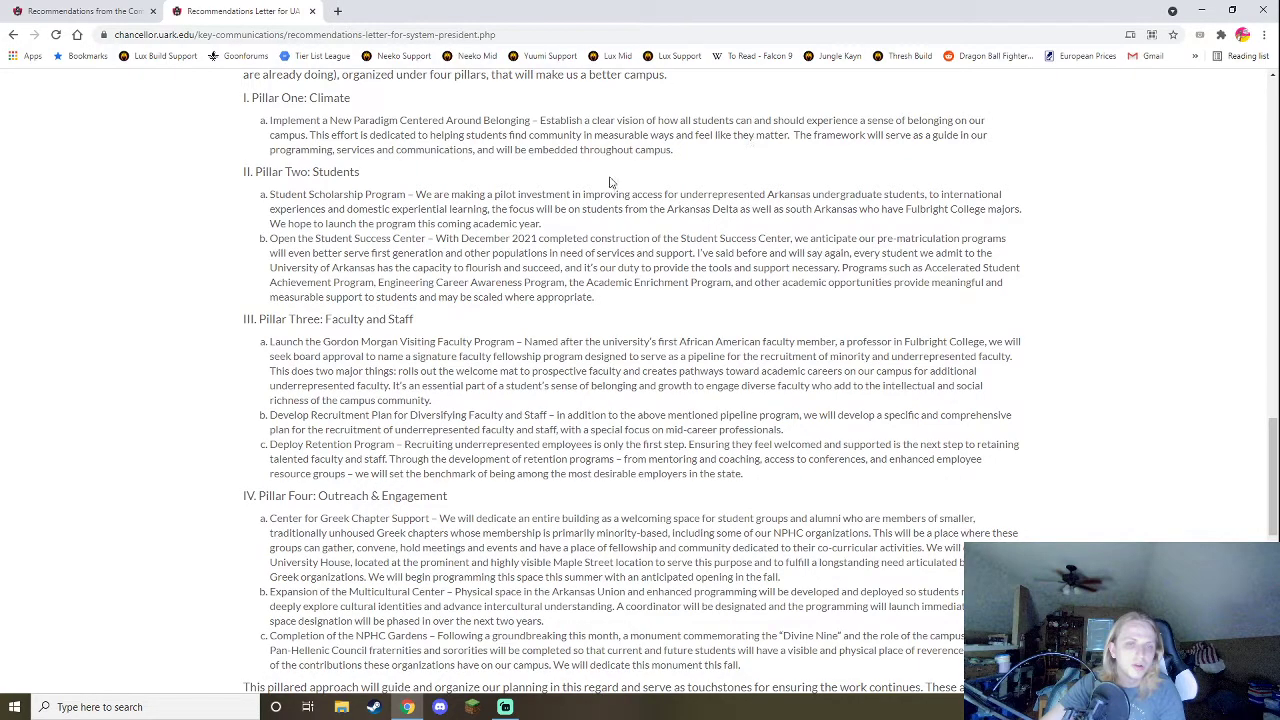
pyautogui.moveTo(518, 383)
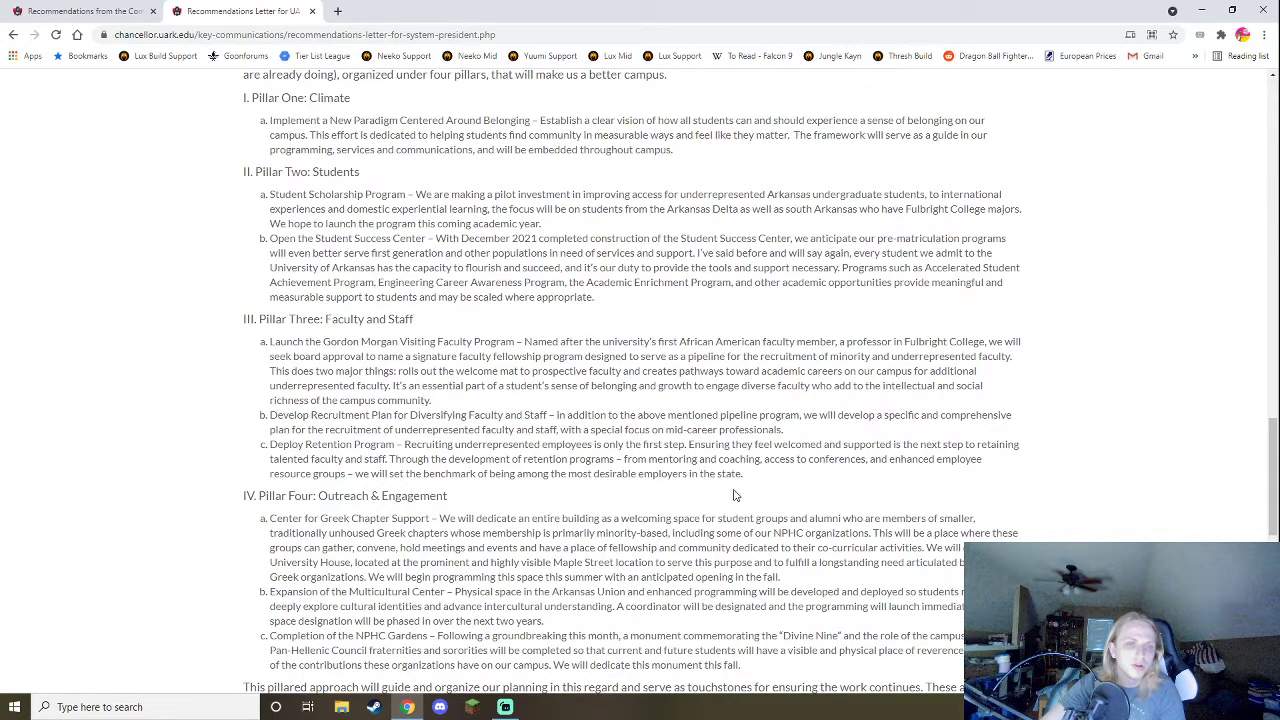
pyautogui.moveTo(356, 486)
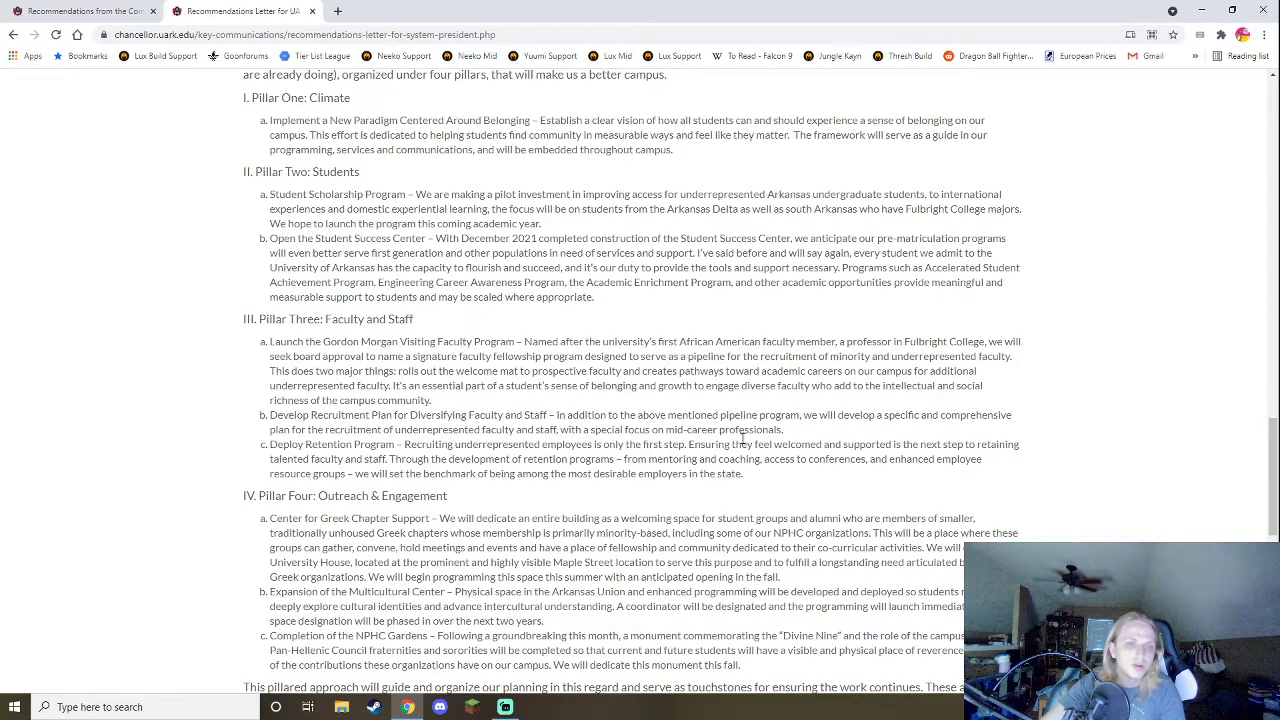
pyautogui.moveTo(780, 456)
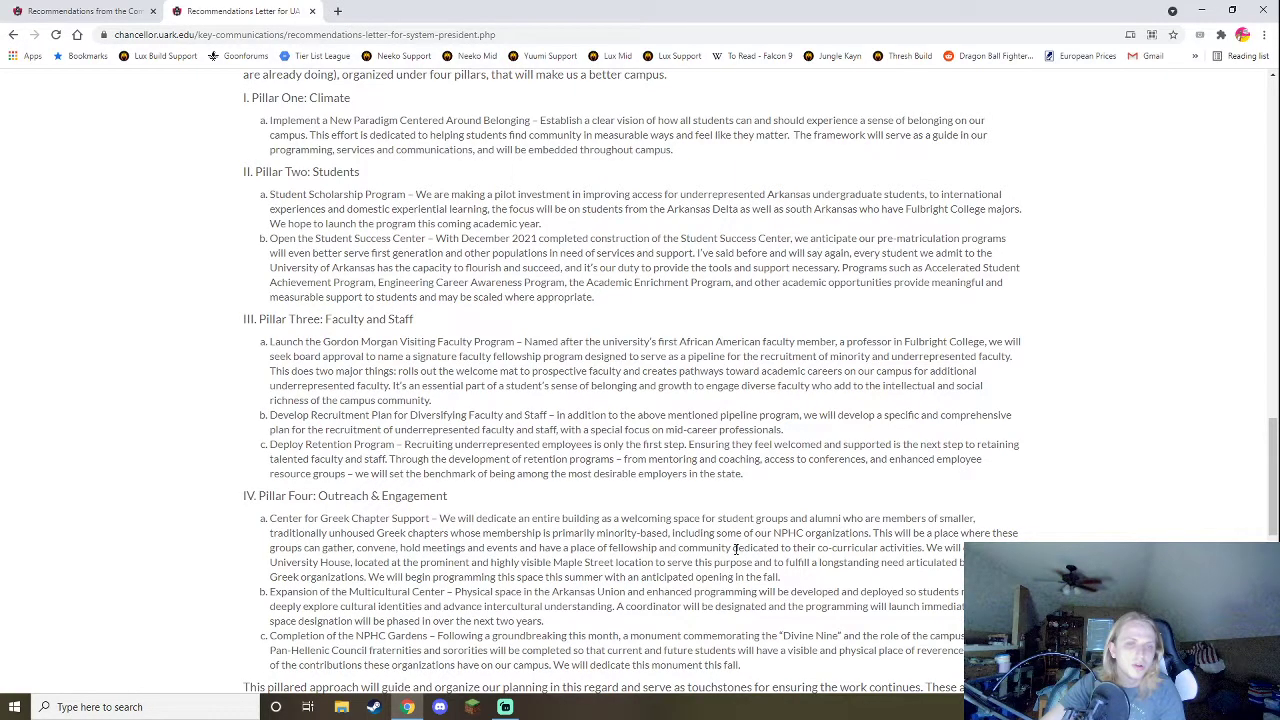
# Scroll to Chancellor Joseph E. Steinmetz's signature and the PDF download link.
pyautogui.scroll(-3)
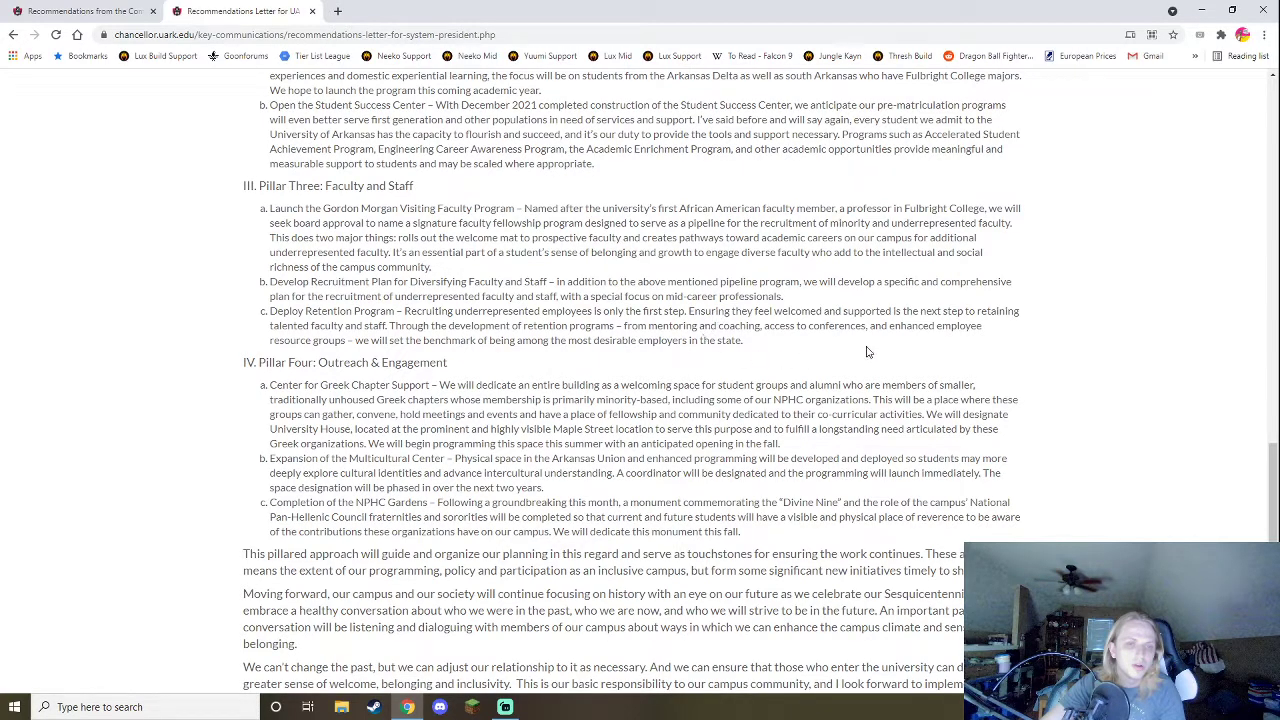
pyautogui.moveTo(645, 362)
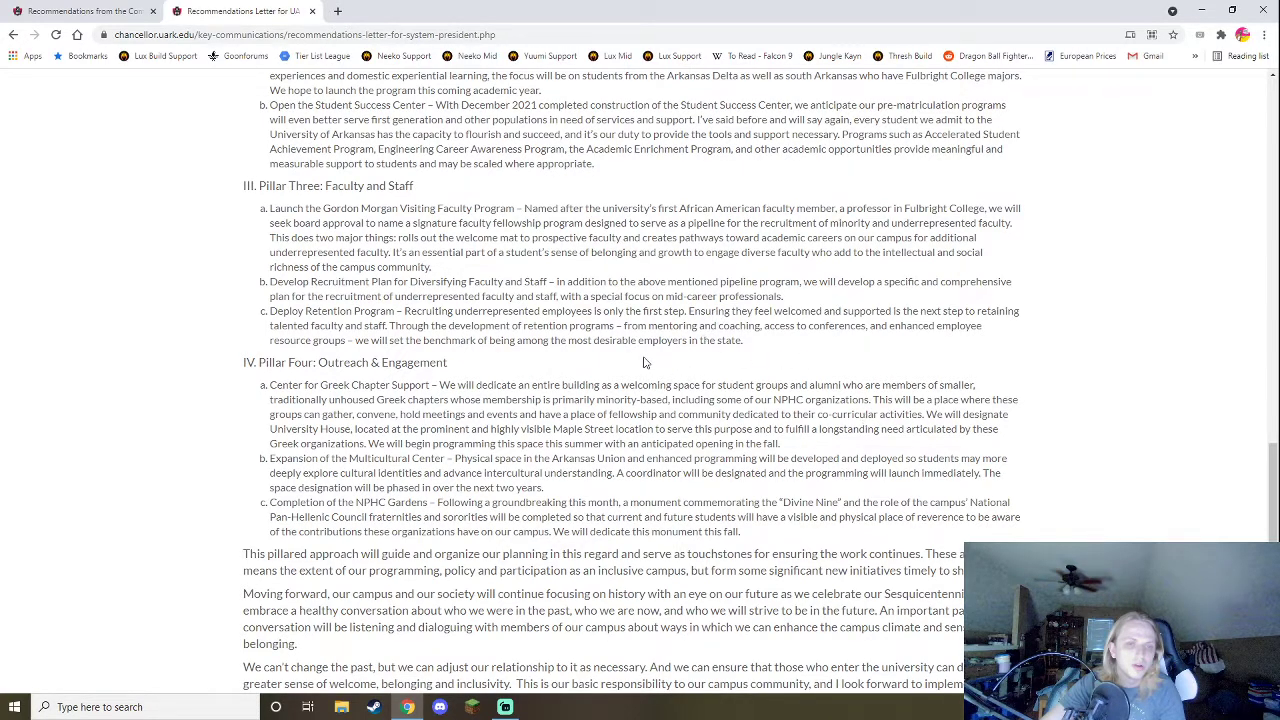
pyautogui.moveTo(728, 413)
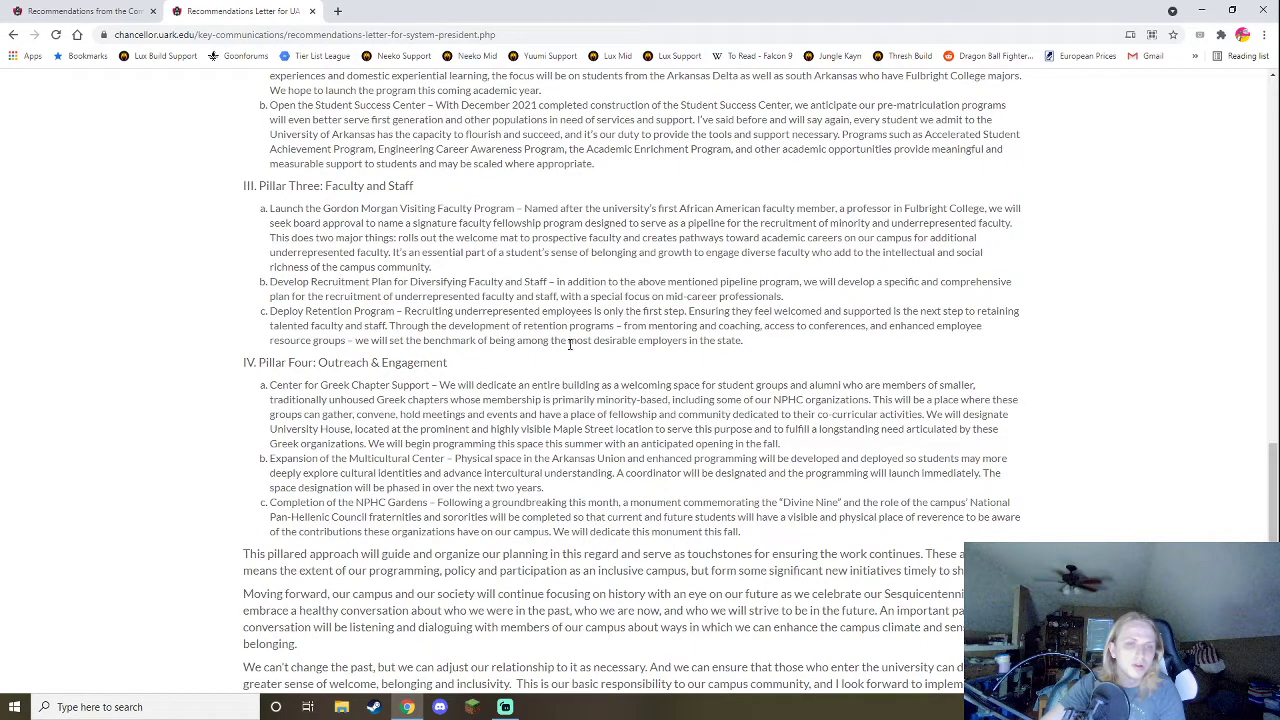
pyautogui.scroll(-3)
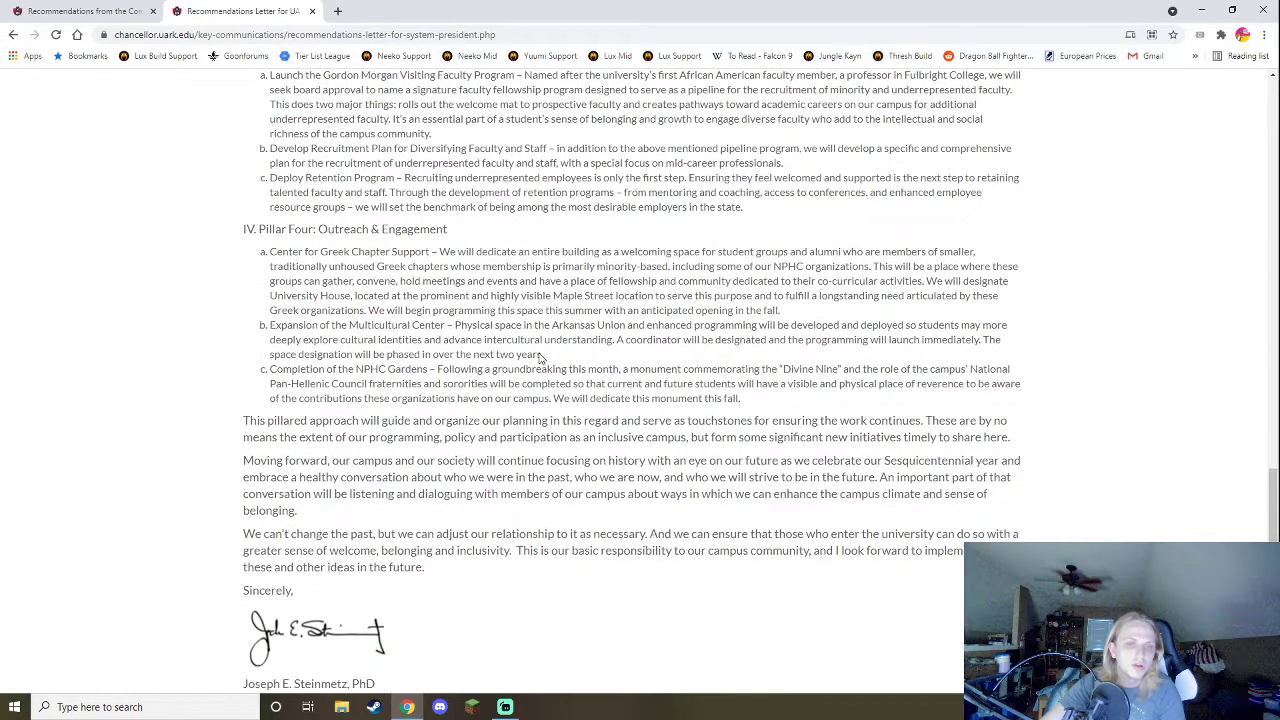
pyautogui.scroll(-3)
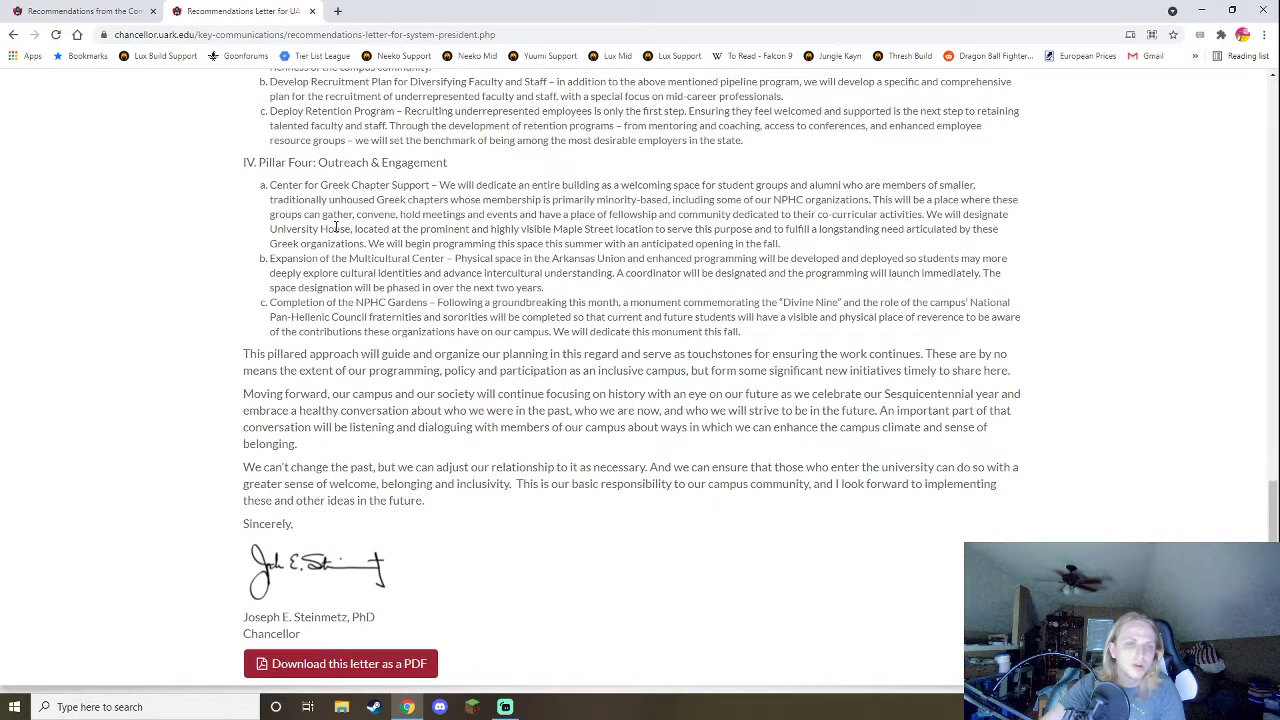
pyautogui.moveTo(611, 189)
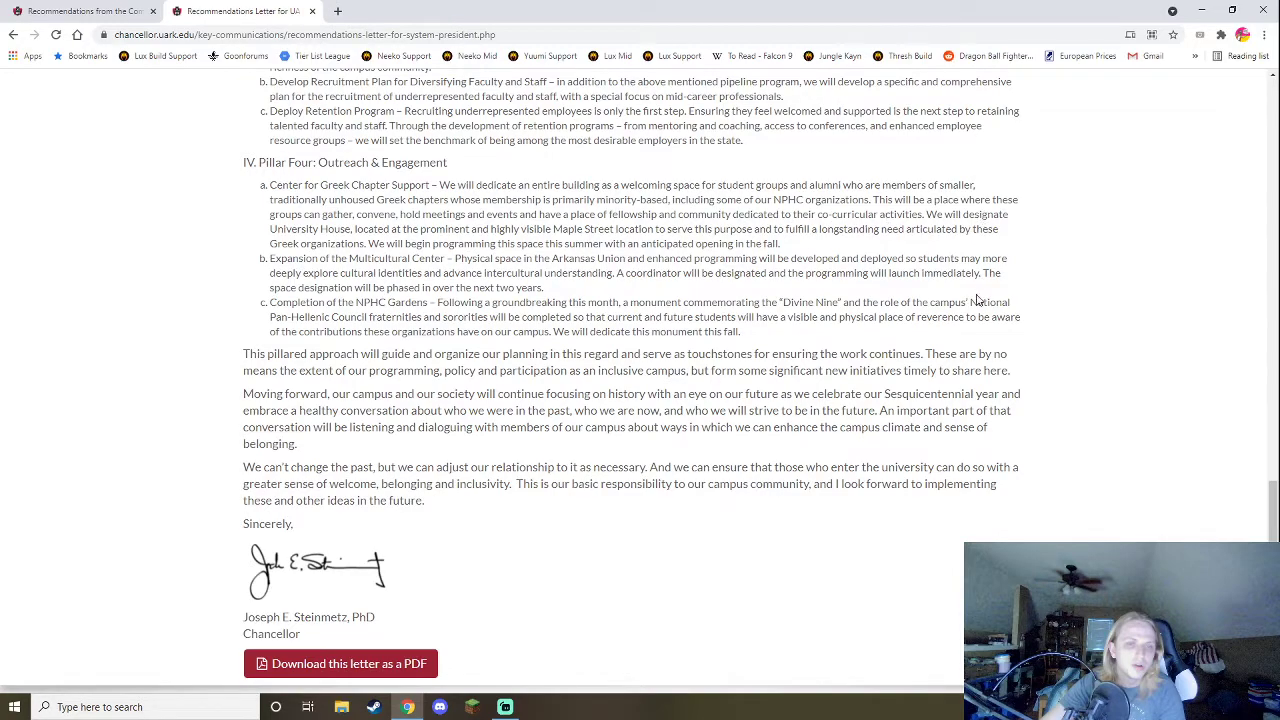
pyautogui.moveTo(420, 230)
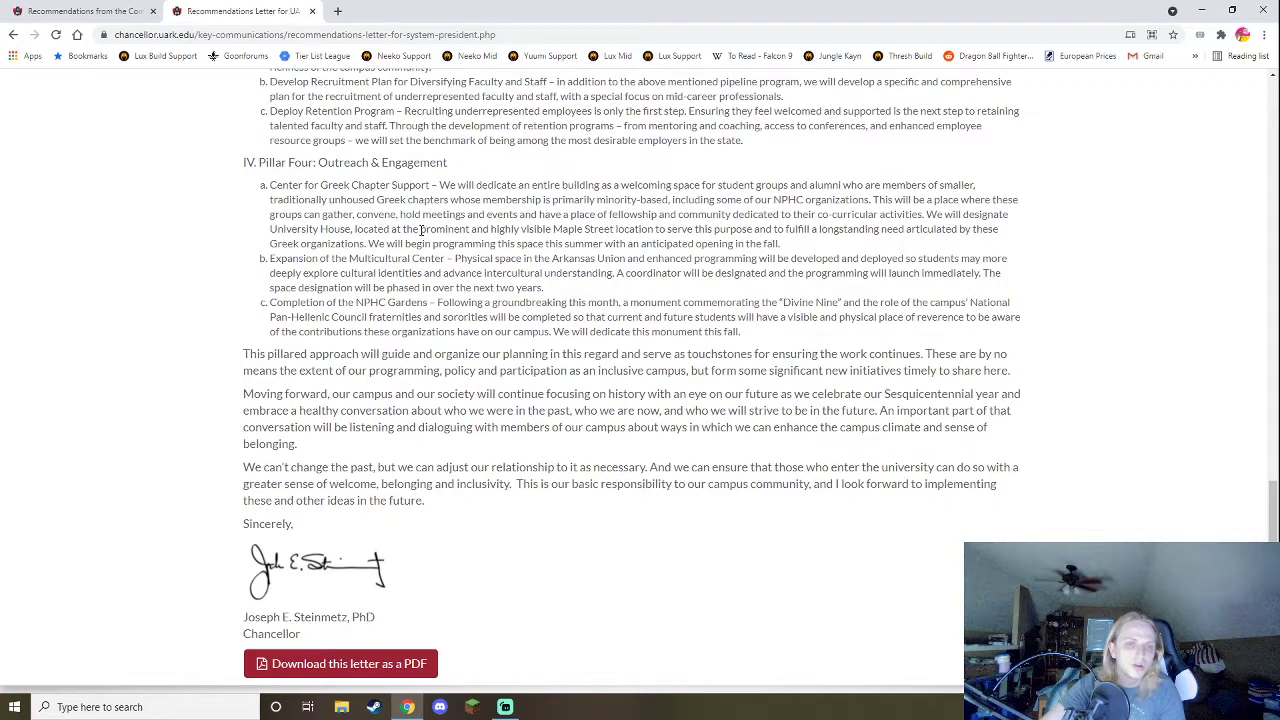
pyautogui.moveTo(547, 300)
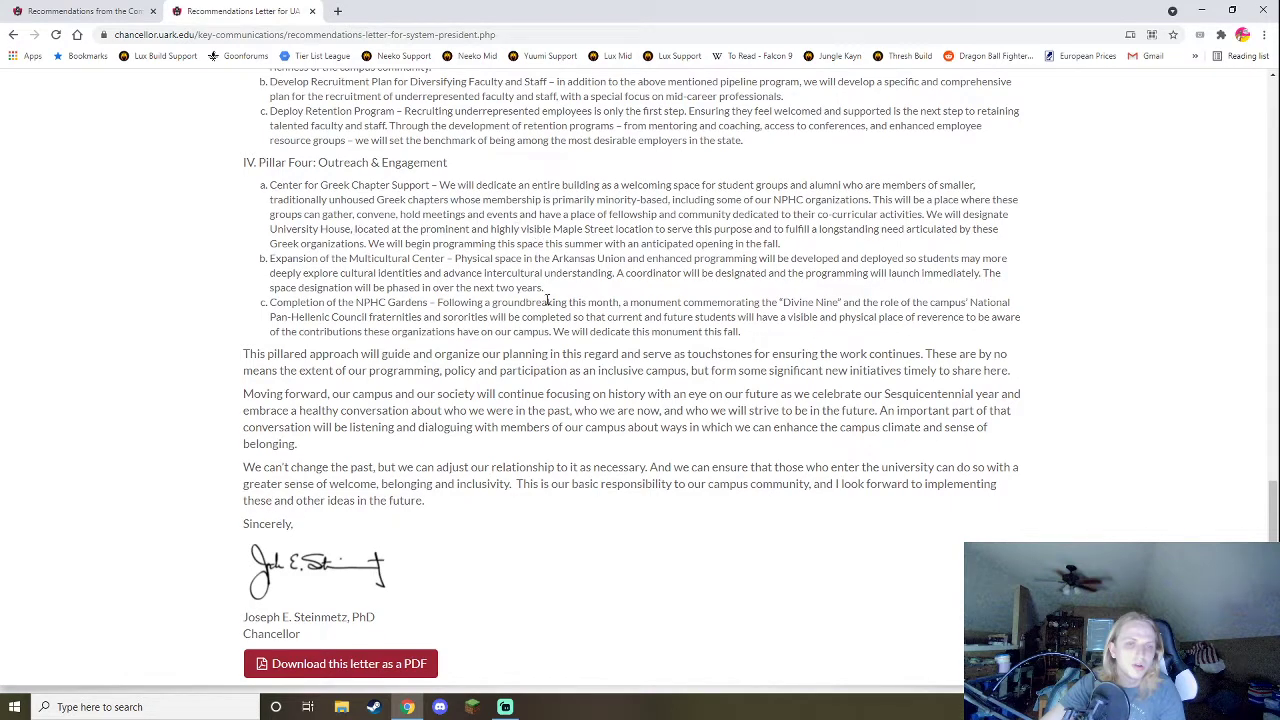
pyautogui.moveTo(700, 258)
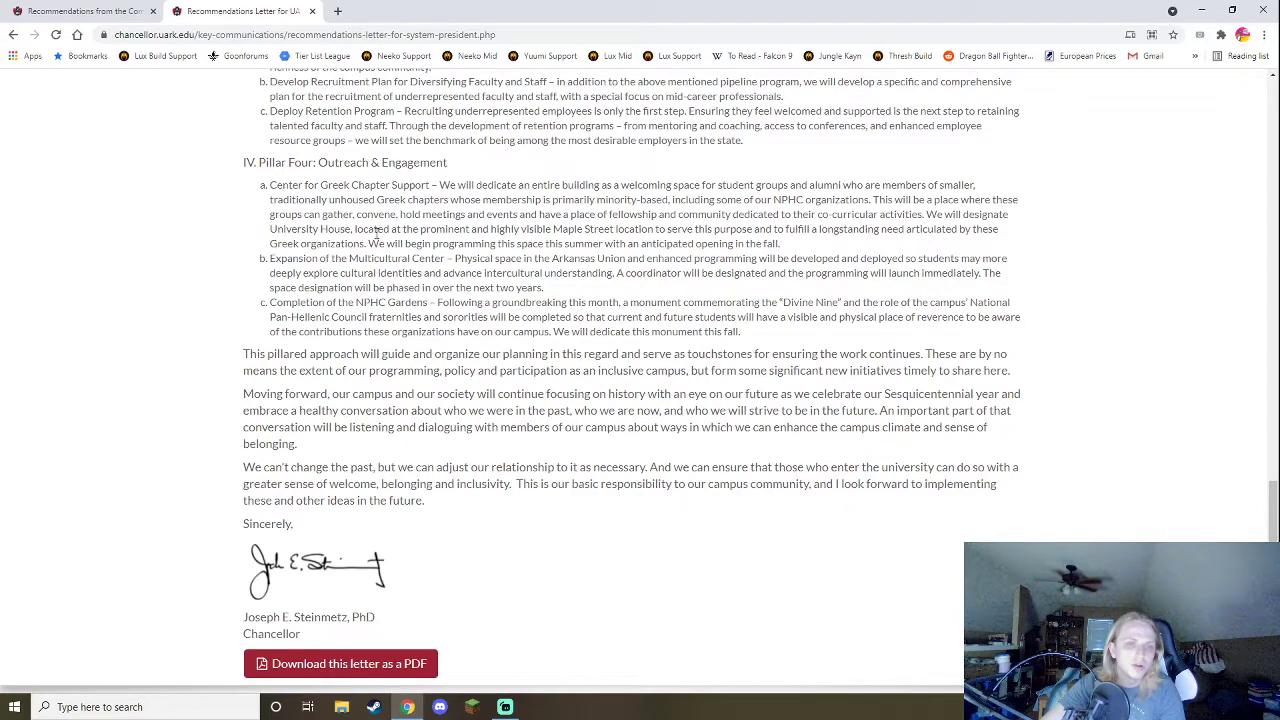
pyautogui.moveTo(610, 262)
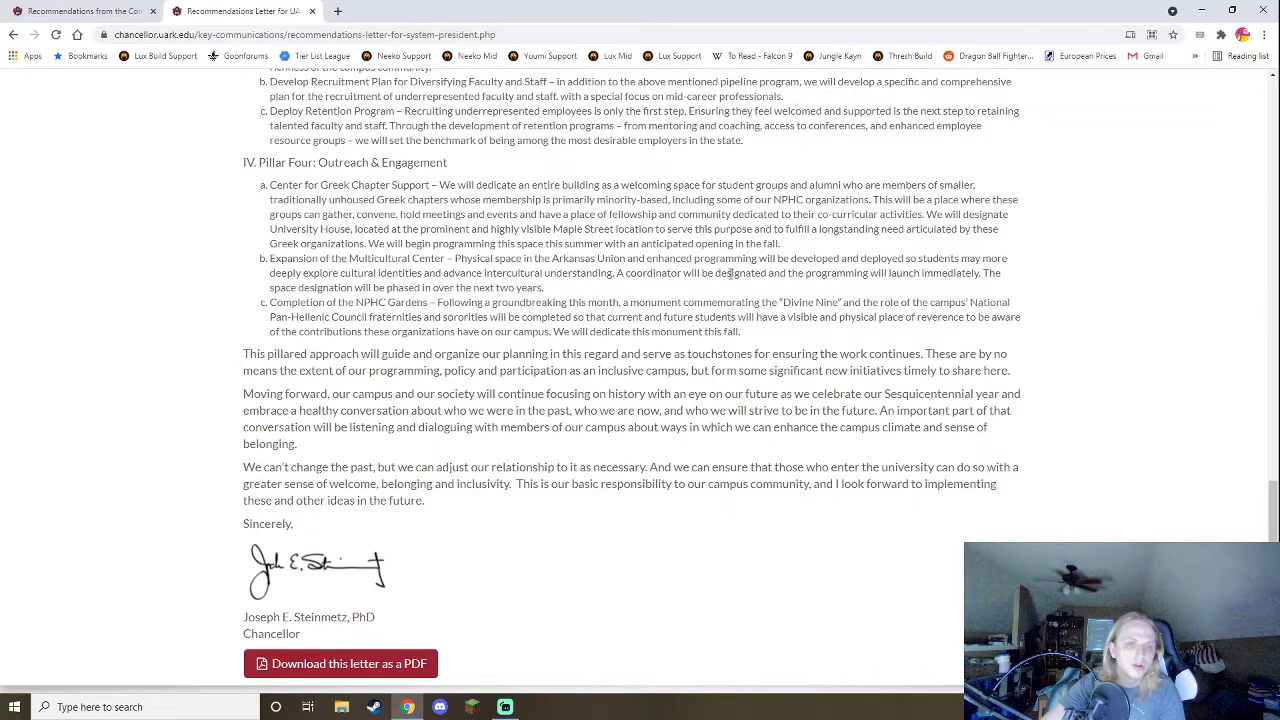
pyautogui.doubleClick(447, 185)
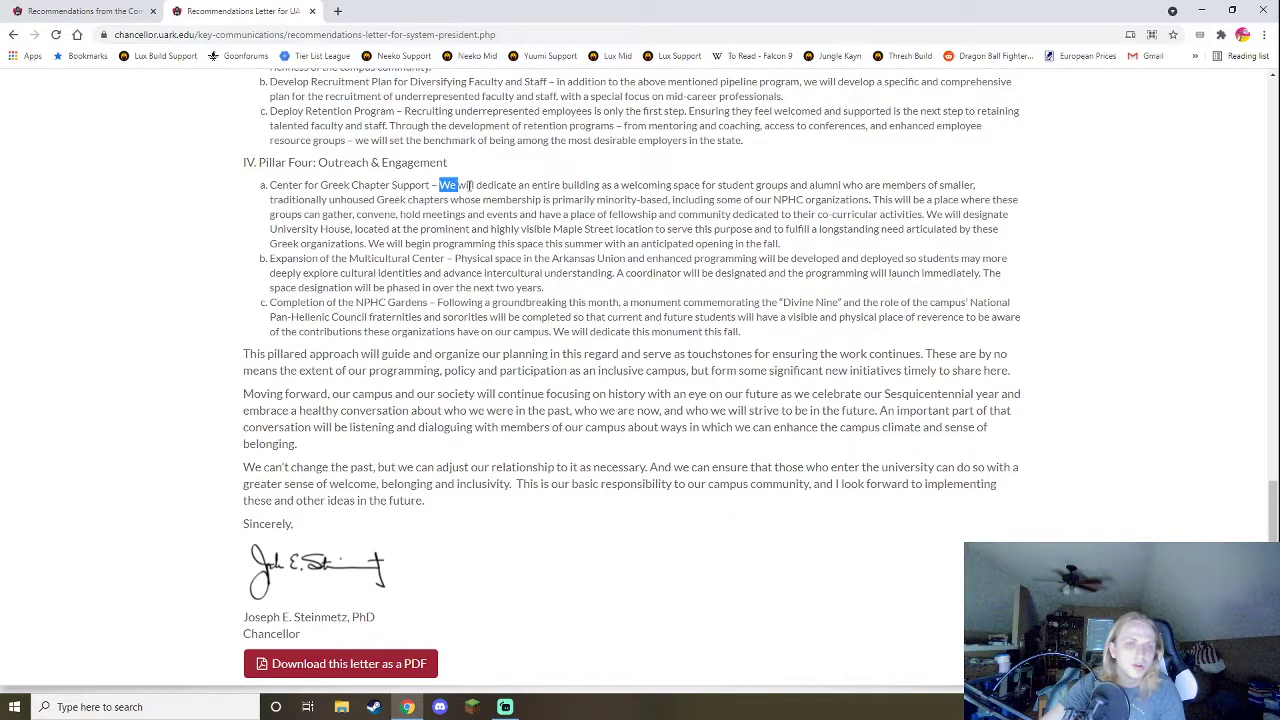
pyautogui.moveTo(447, 185); pyautogui.dragTo(780, 243)
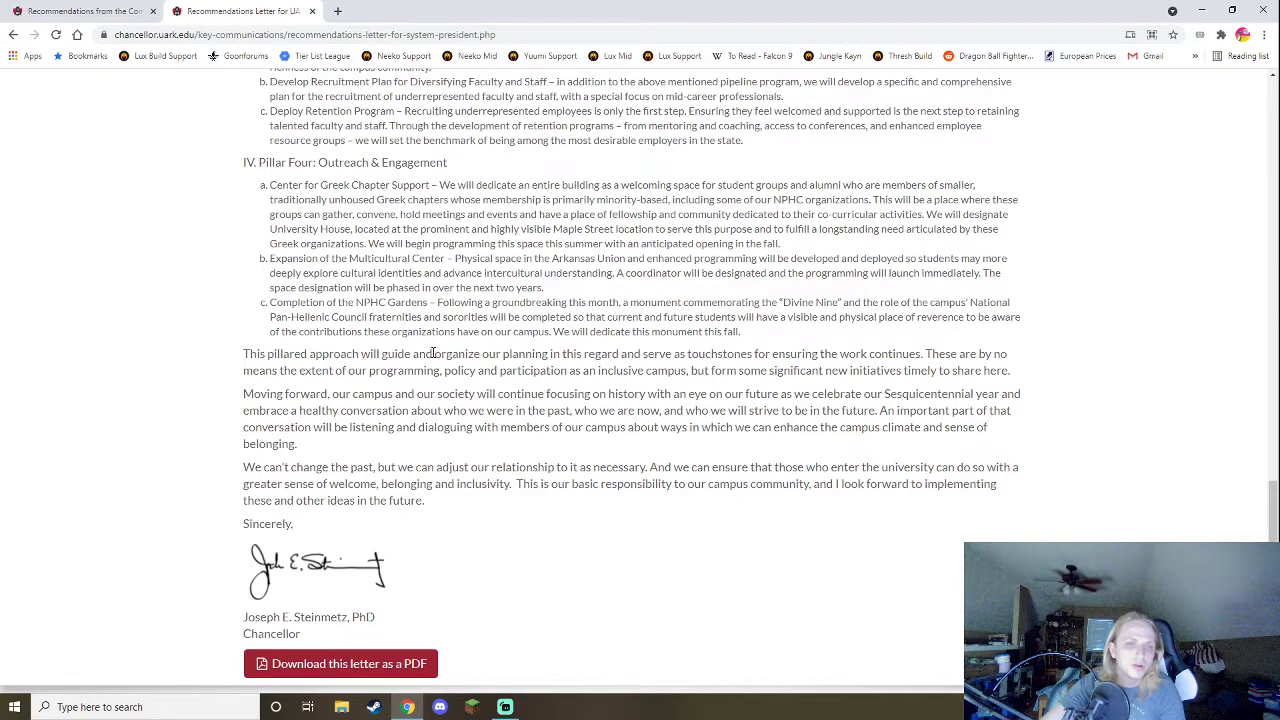
pyautogui.moveTo(491, 332)
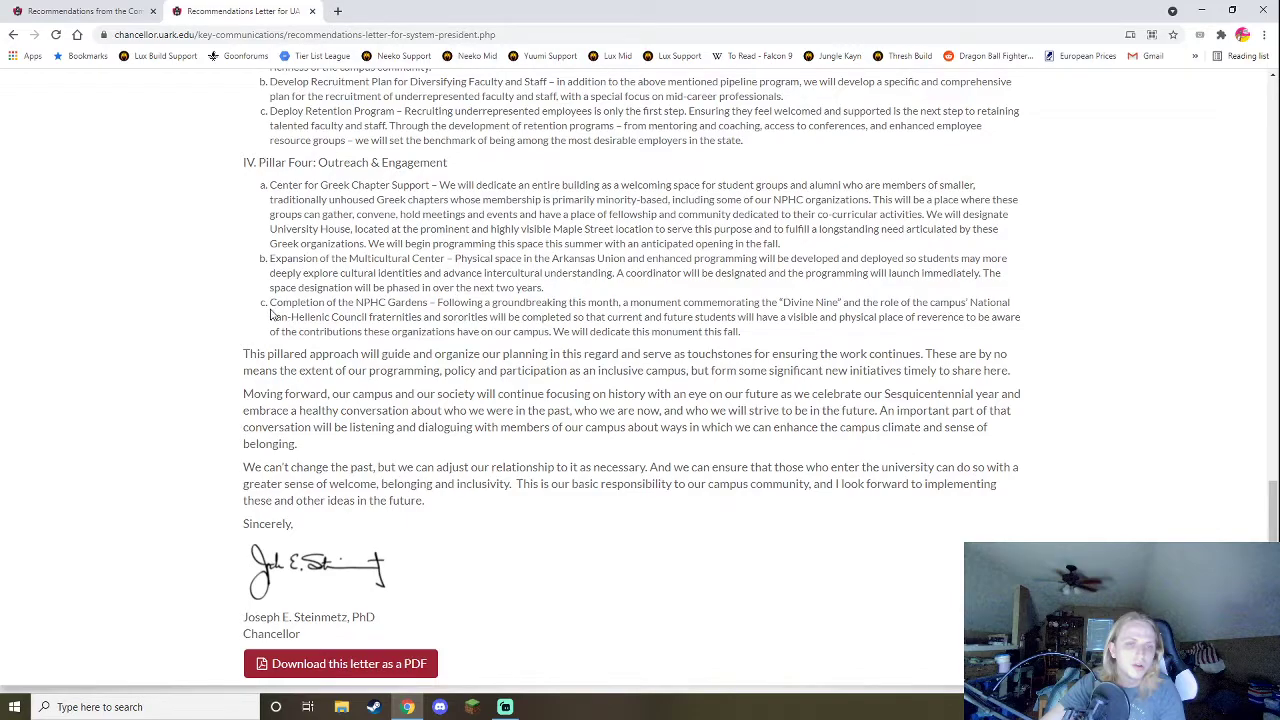
pyautogui.moveTo(270, 302); pyautogui.dragTo(740, 331)
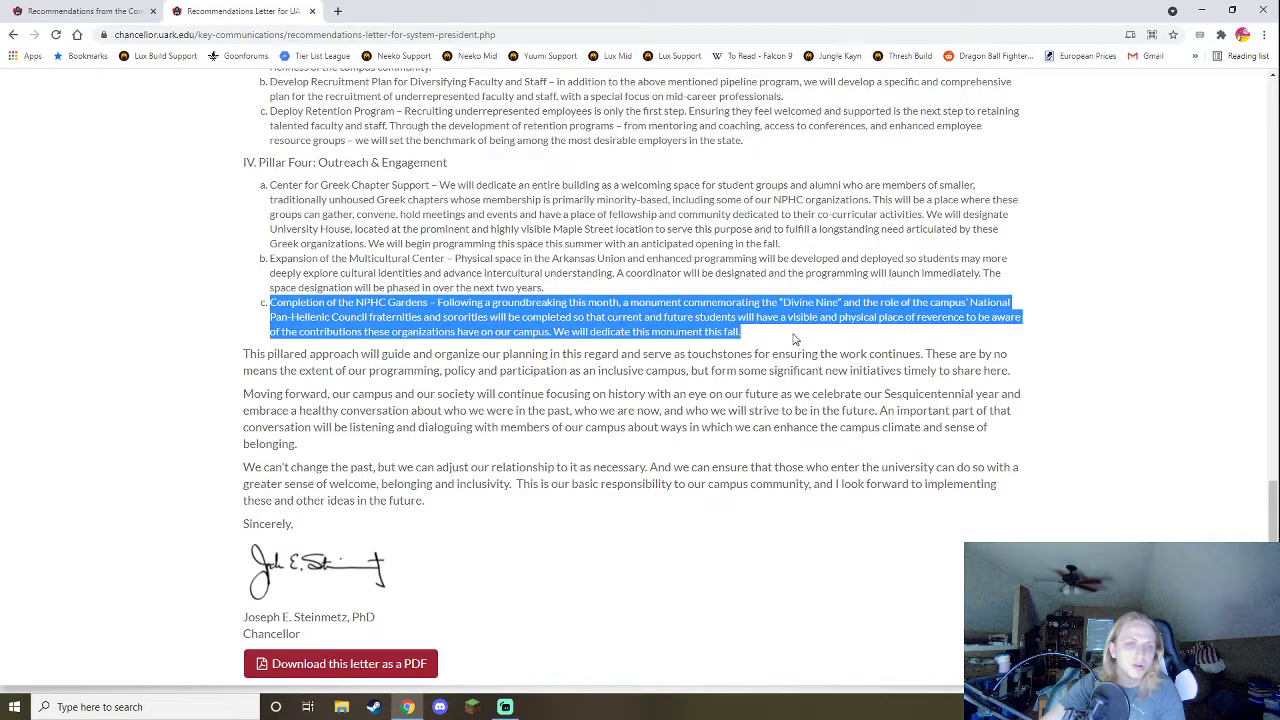
pyautogui.click(795, 338)
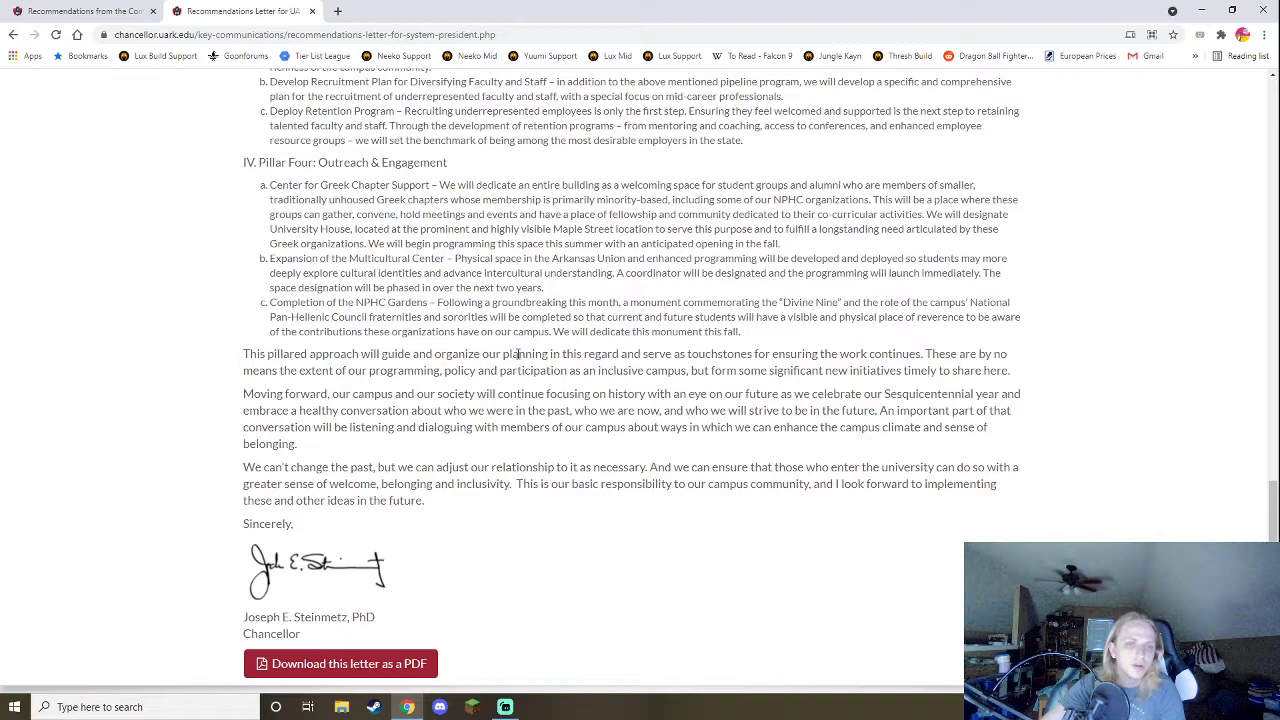
pyautogui.moveTo(522, 349)
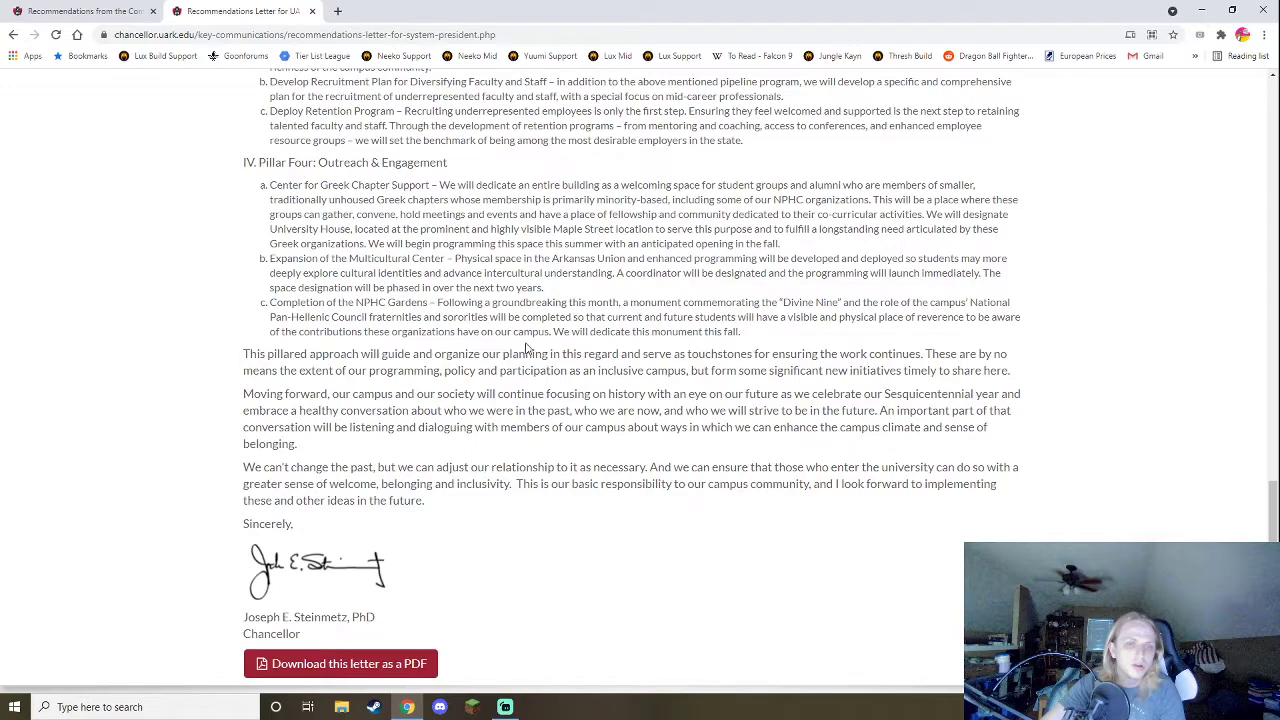
pyautogui.moveTo(550, 349)
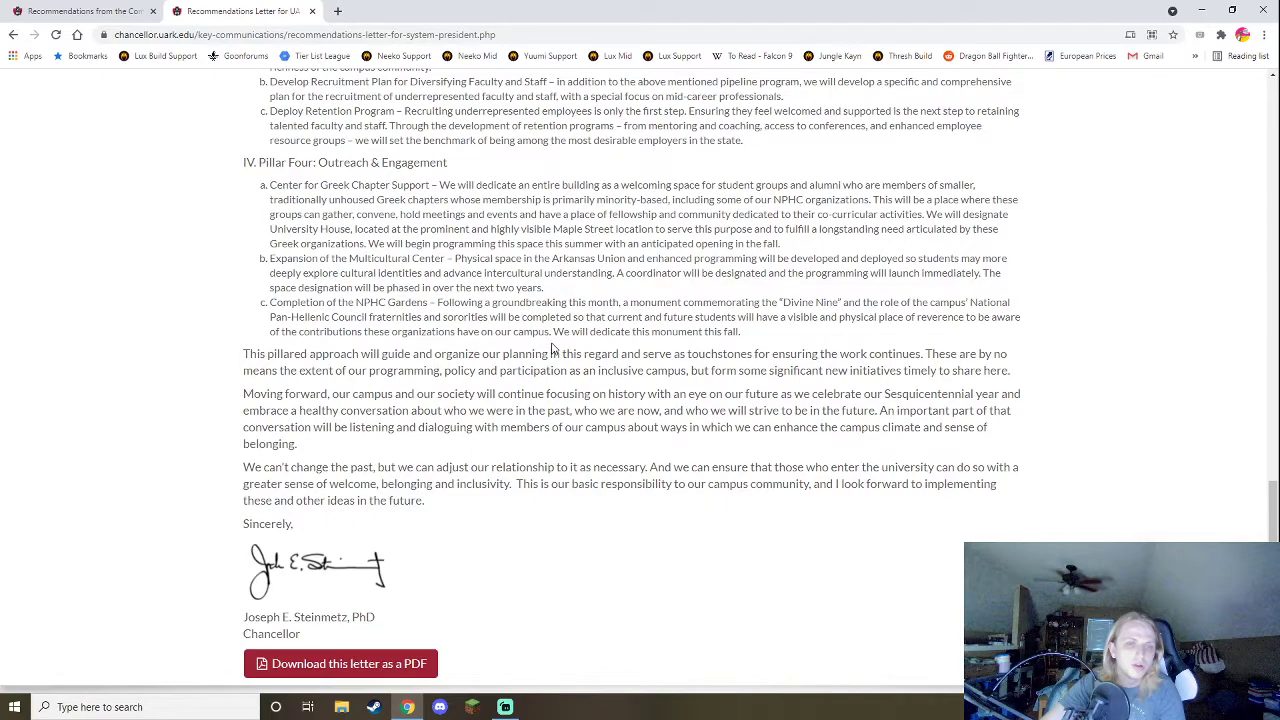